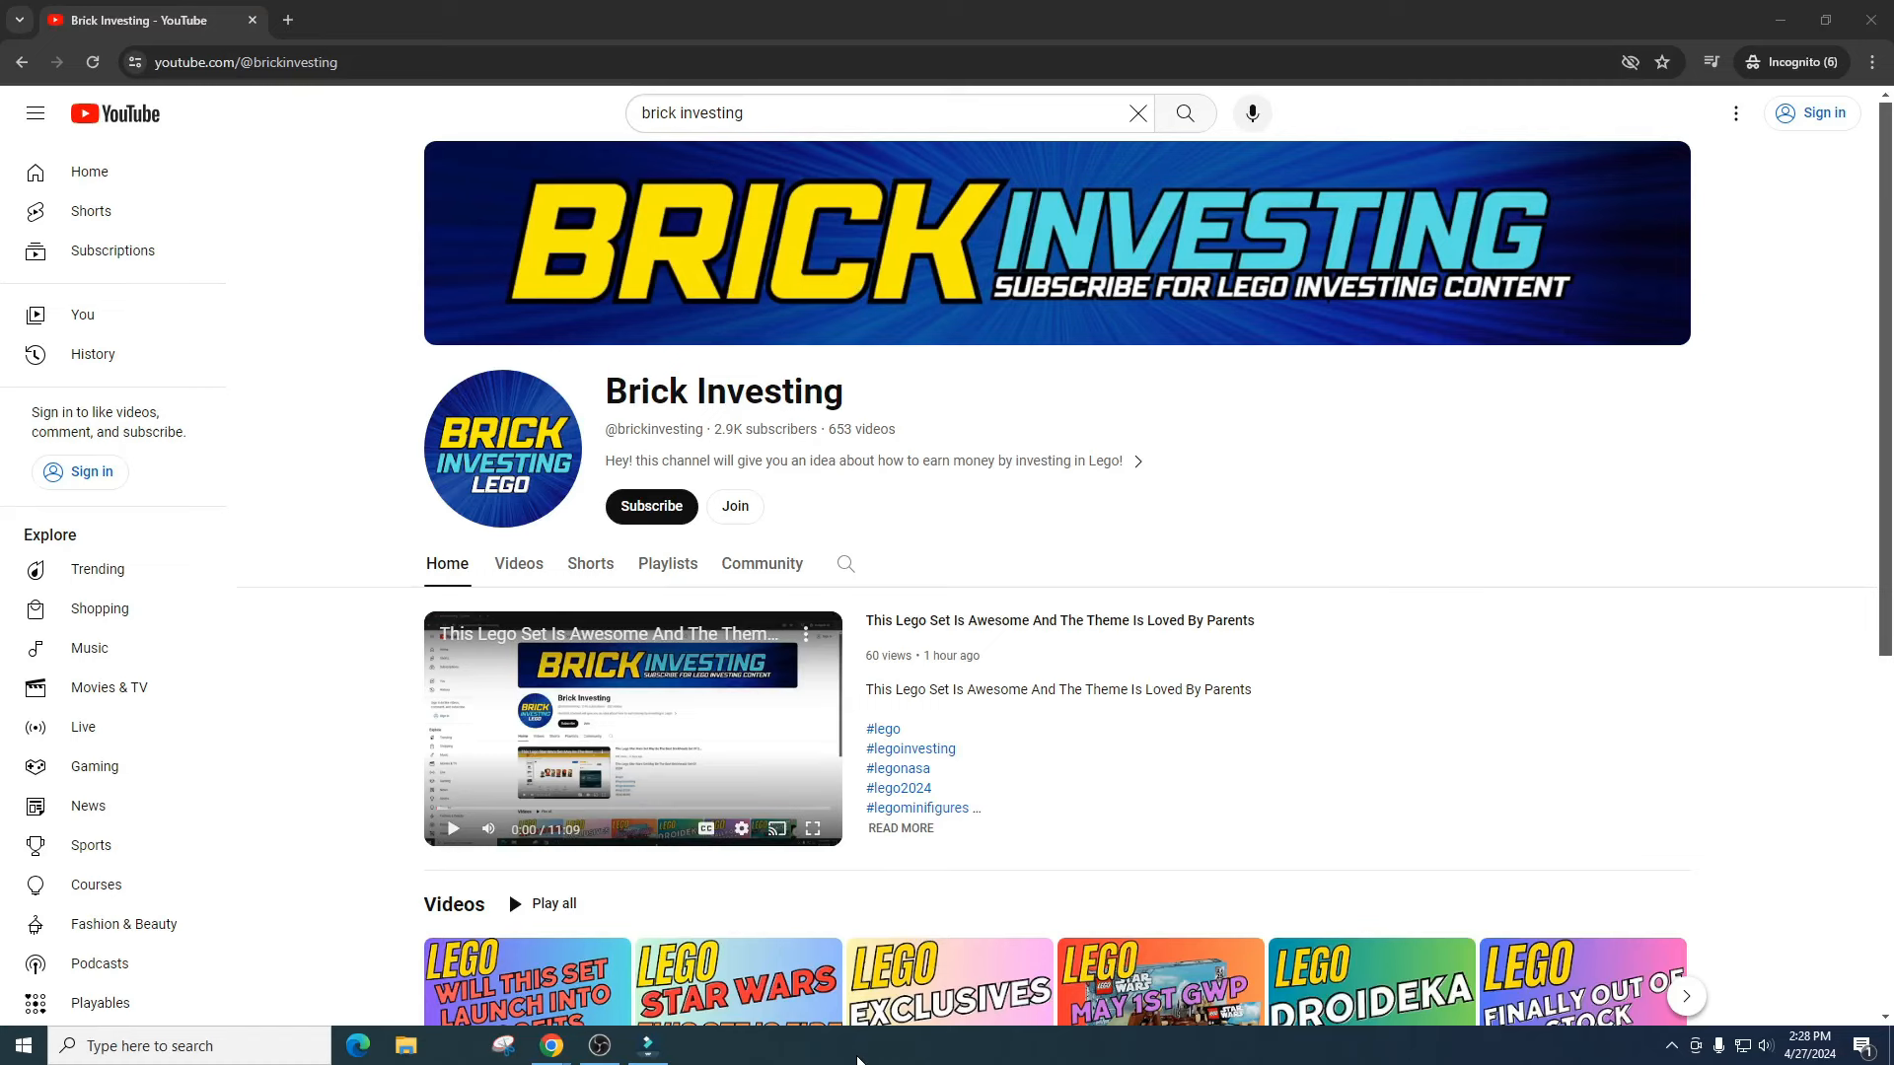
{"action": "mouse_move", "coordinate": [1761, 666]}
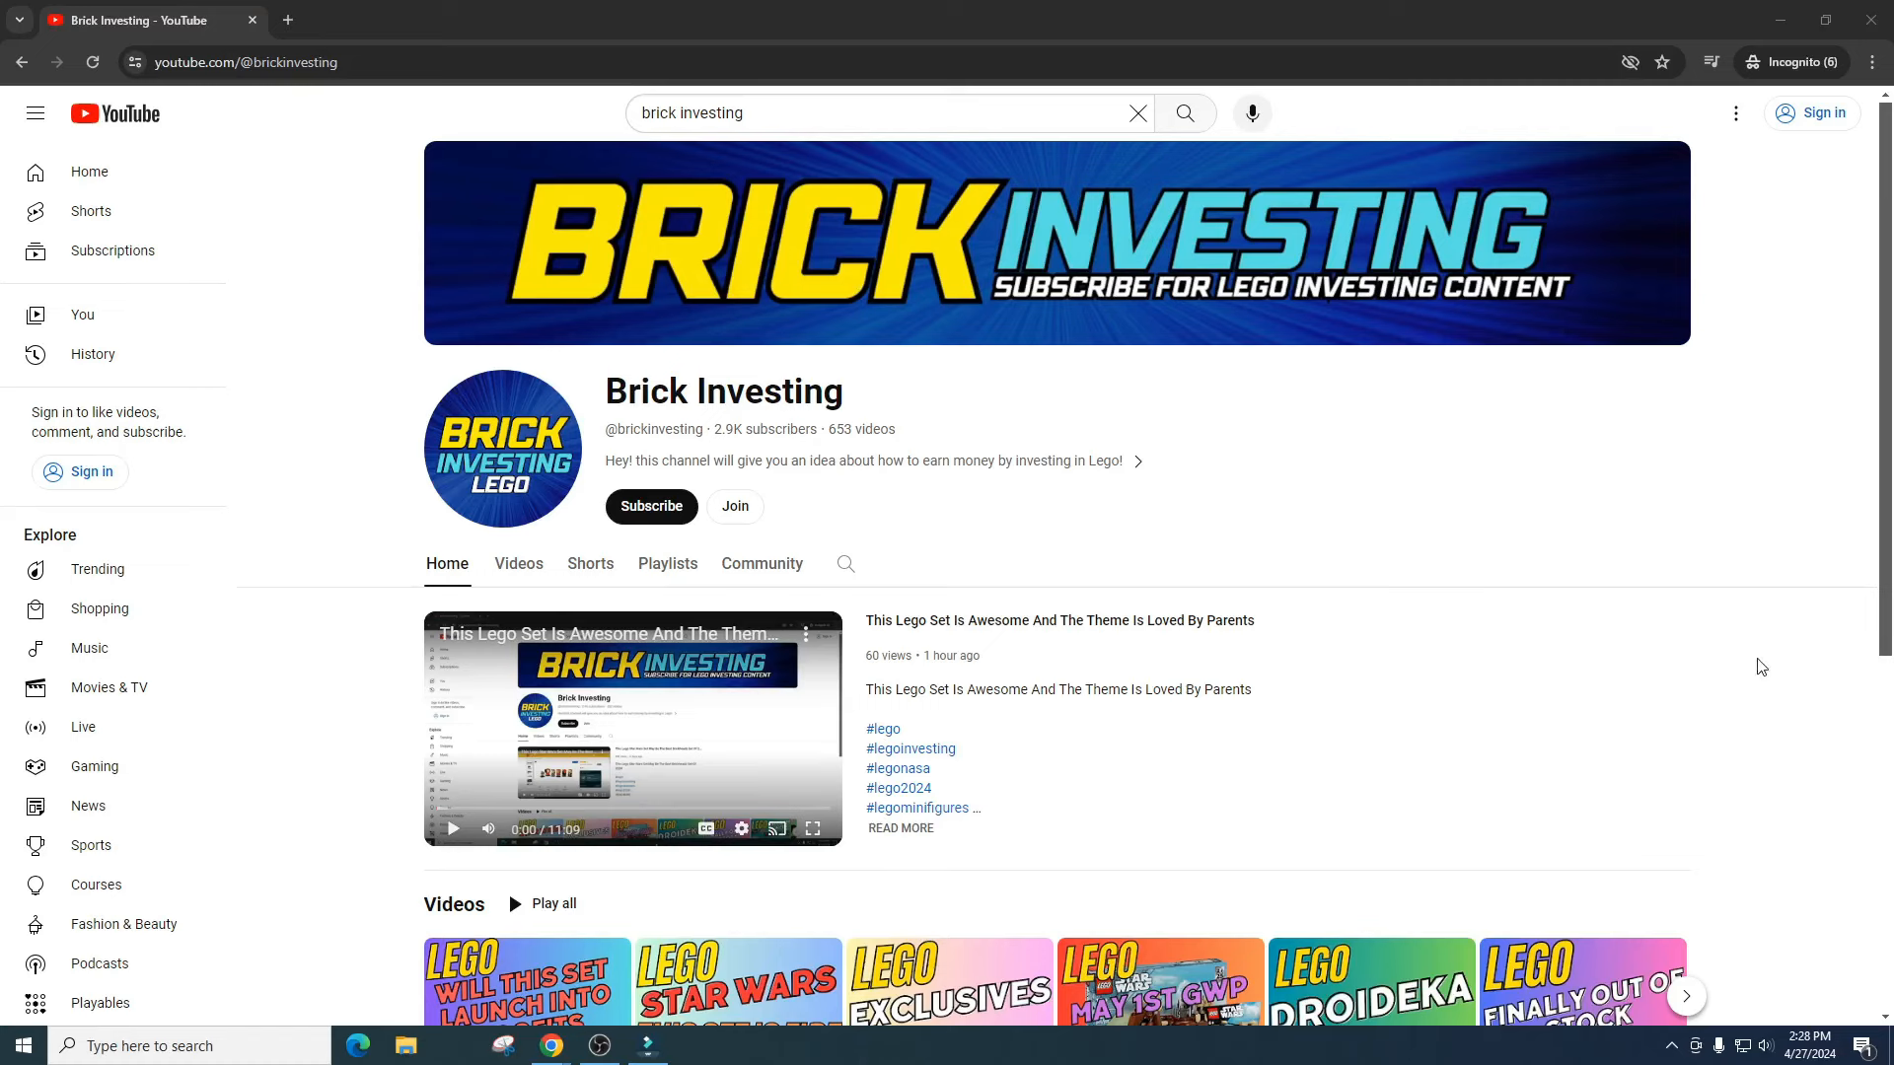
{"action": "mouse_move", "coordinate": [1779, 602]}
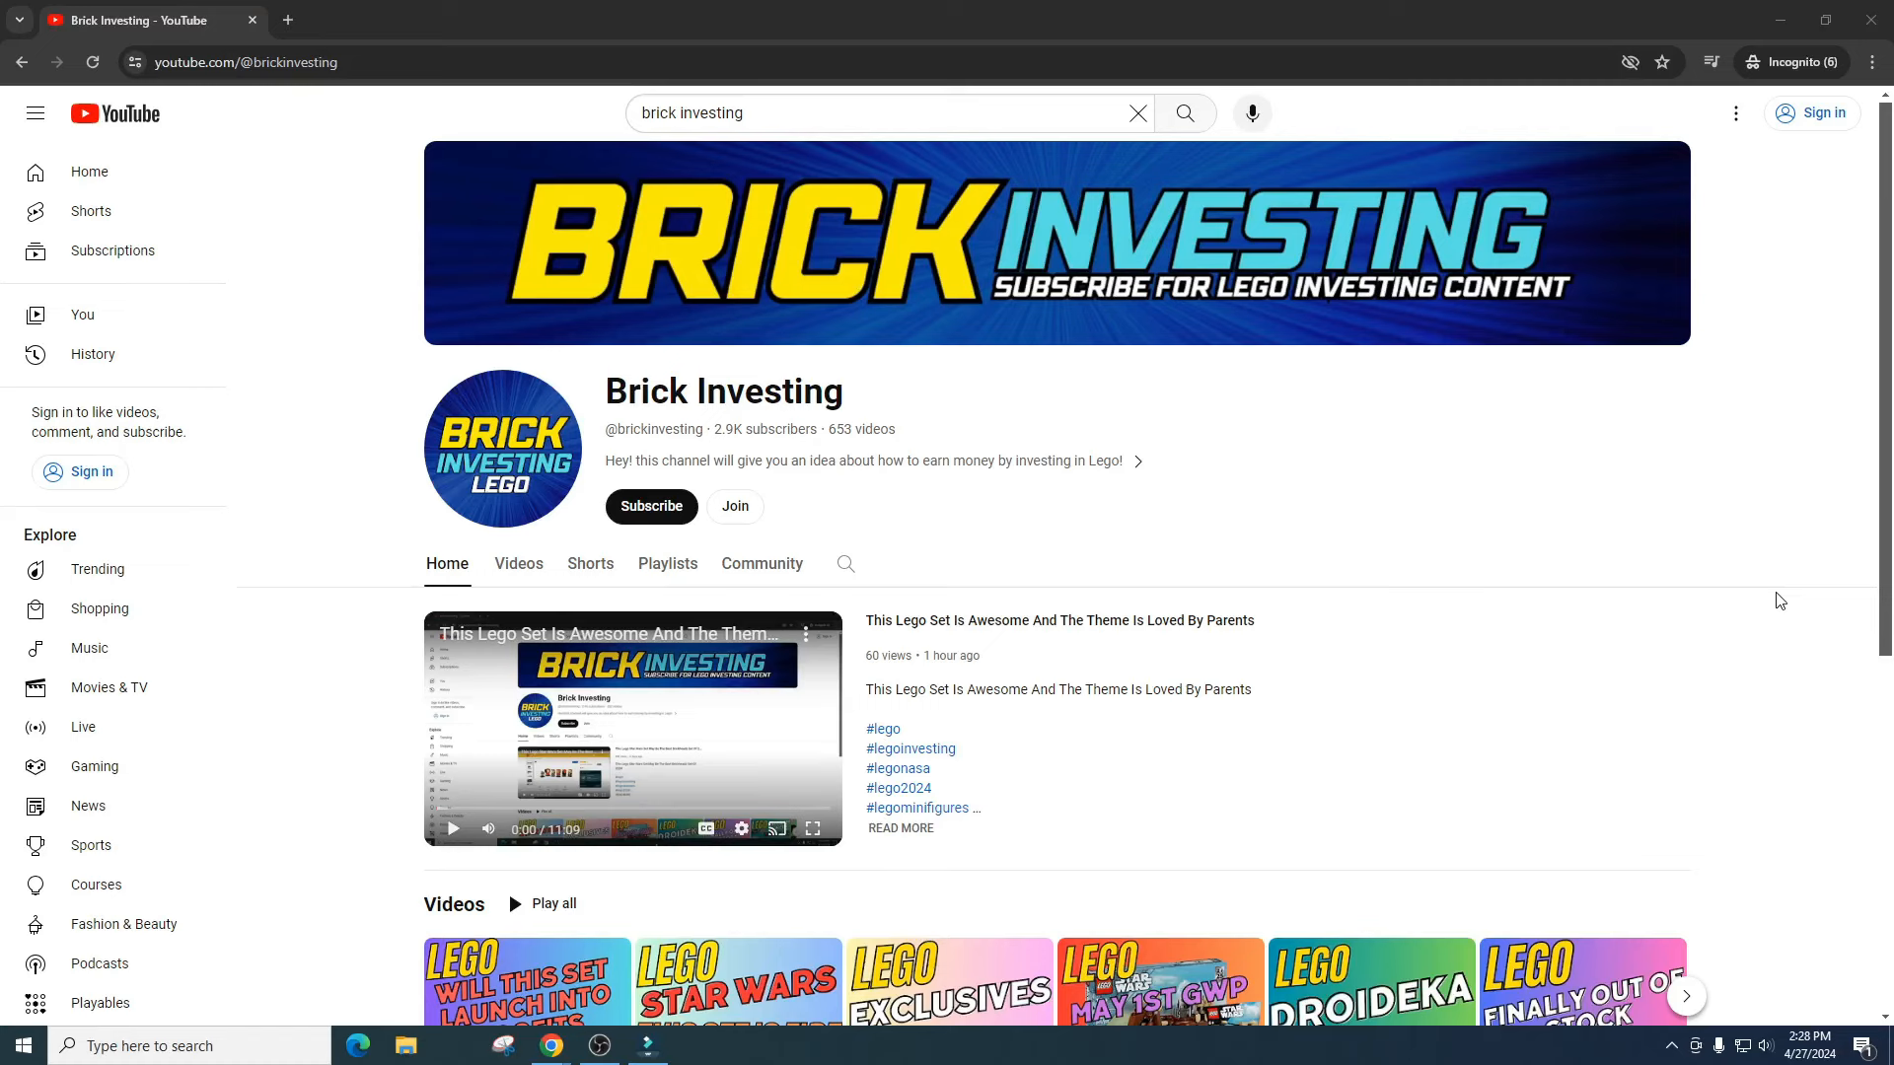
{"action": "mouse_move", "coordinate": [1748, 556]}
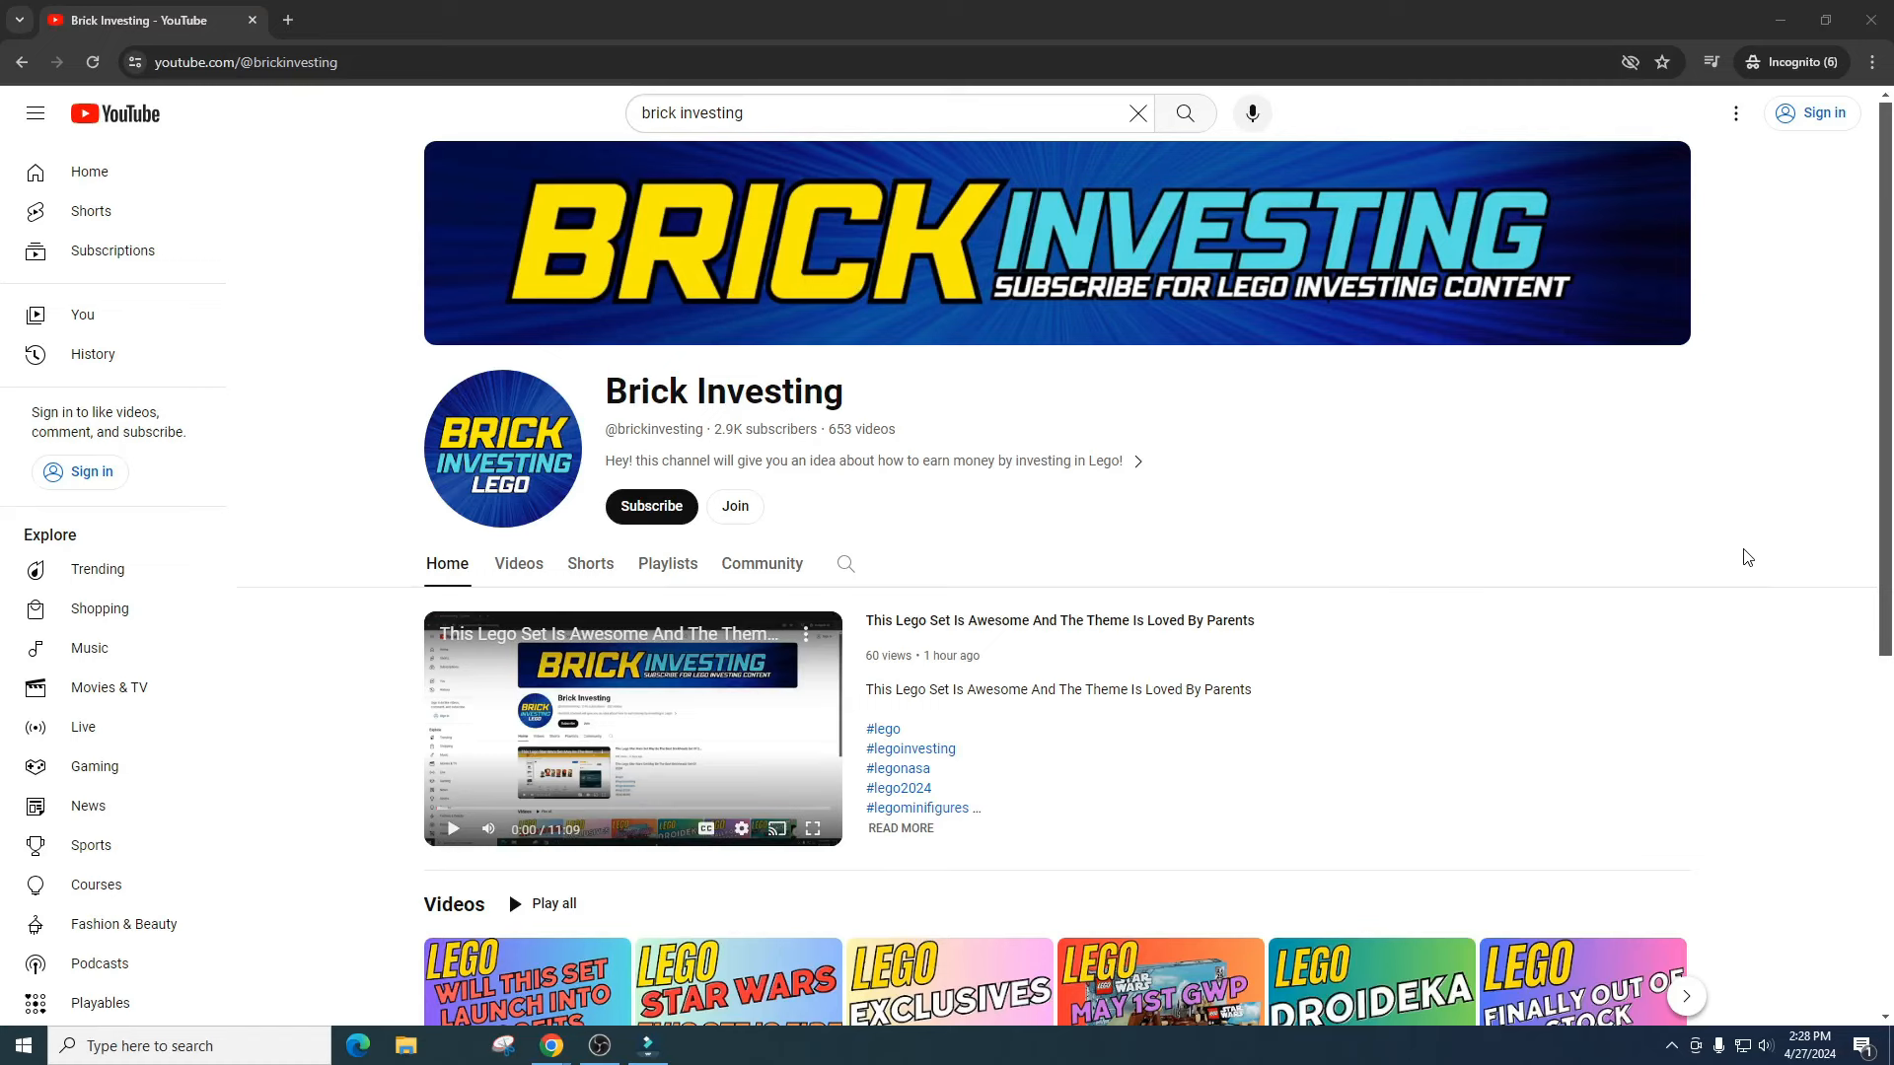
{"action": "mouse_move", "coordinate": [1797, 424]}
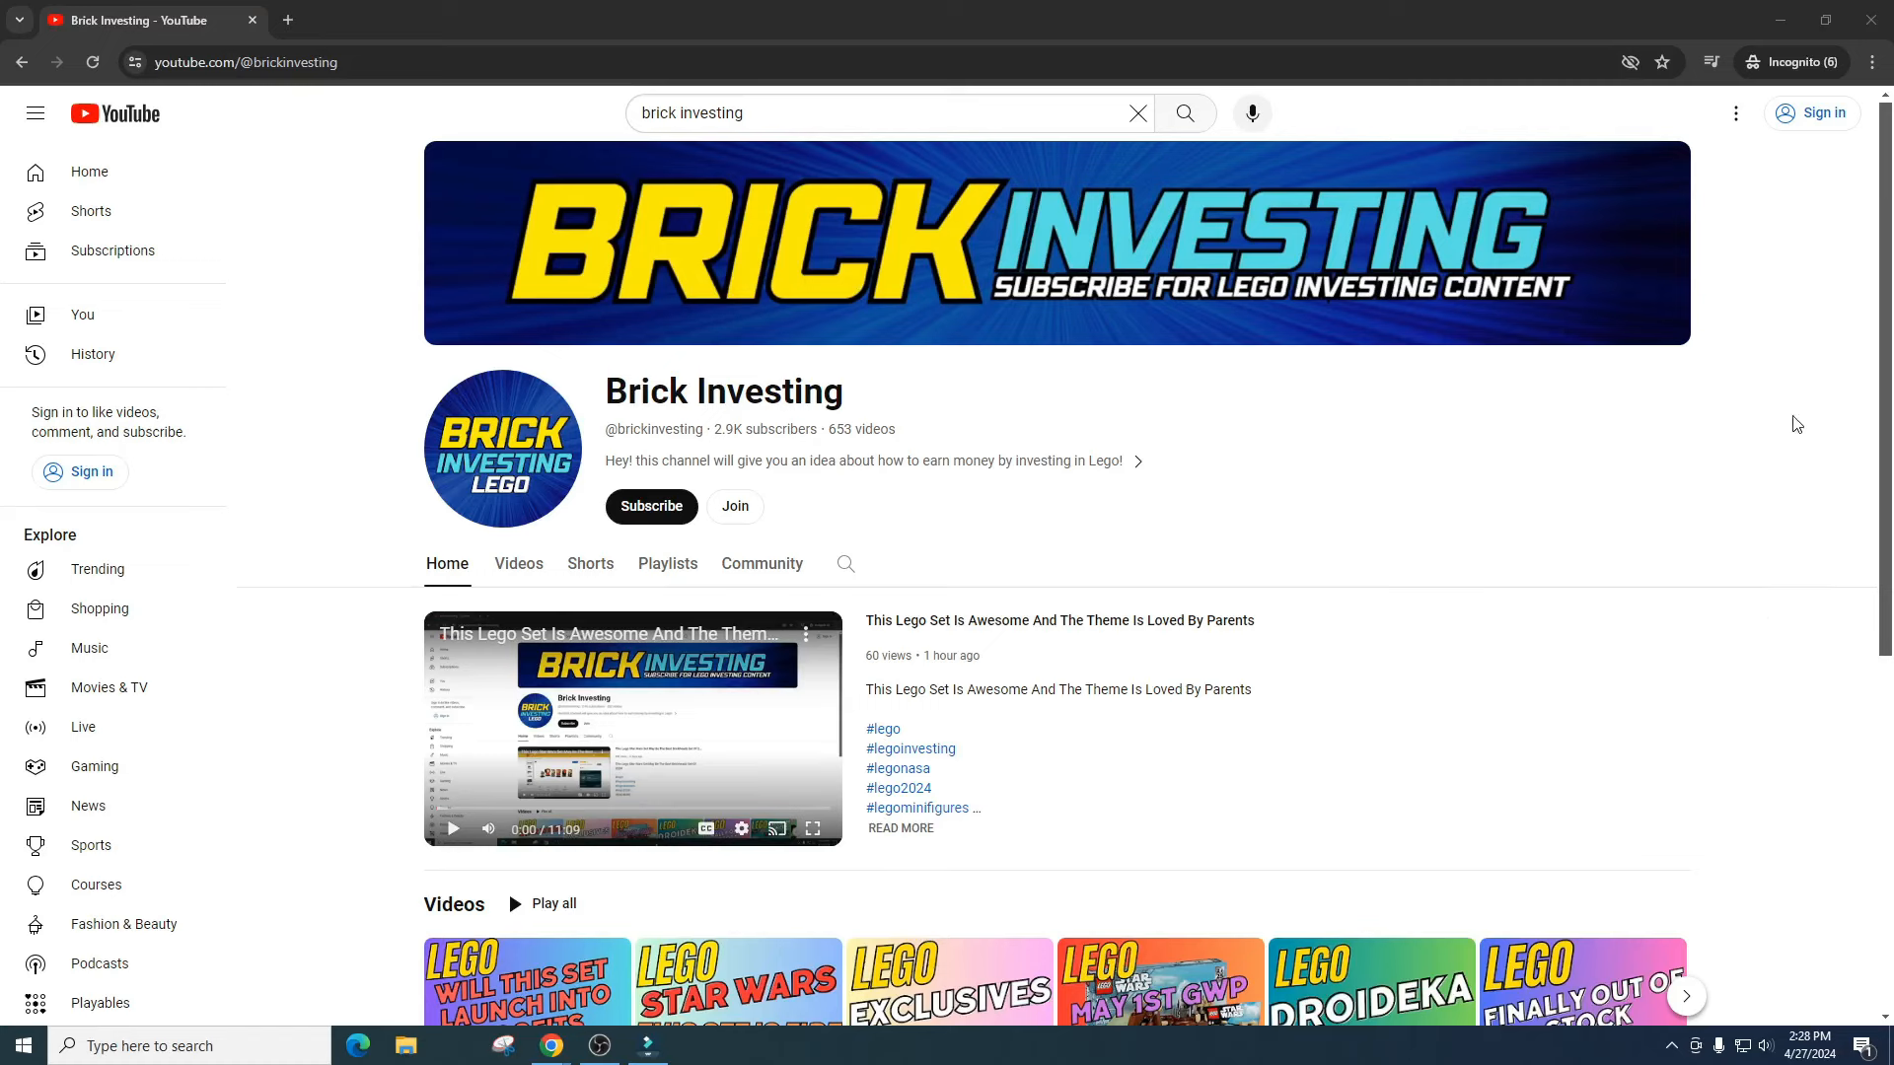
{"action": "mouse_move", "coordinate": [1828, 325]}
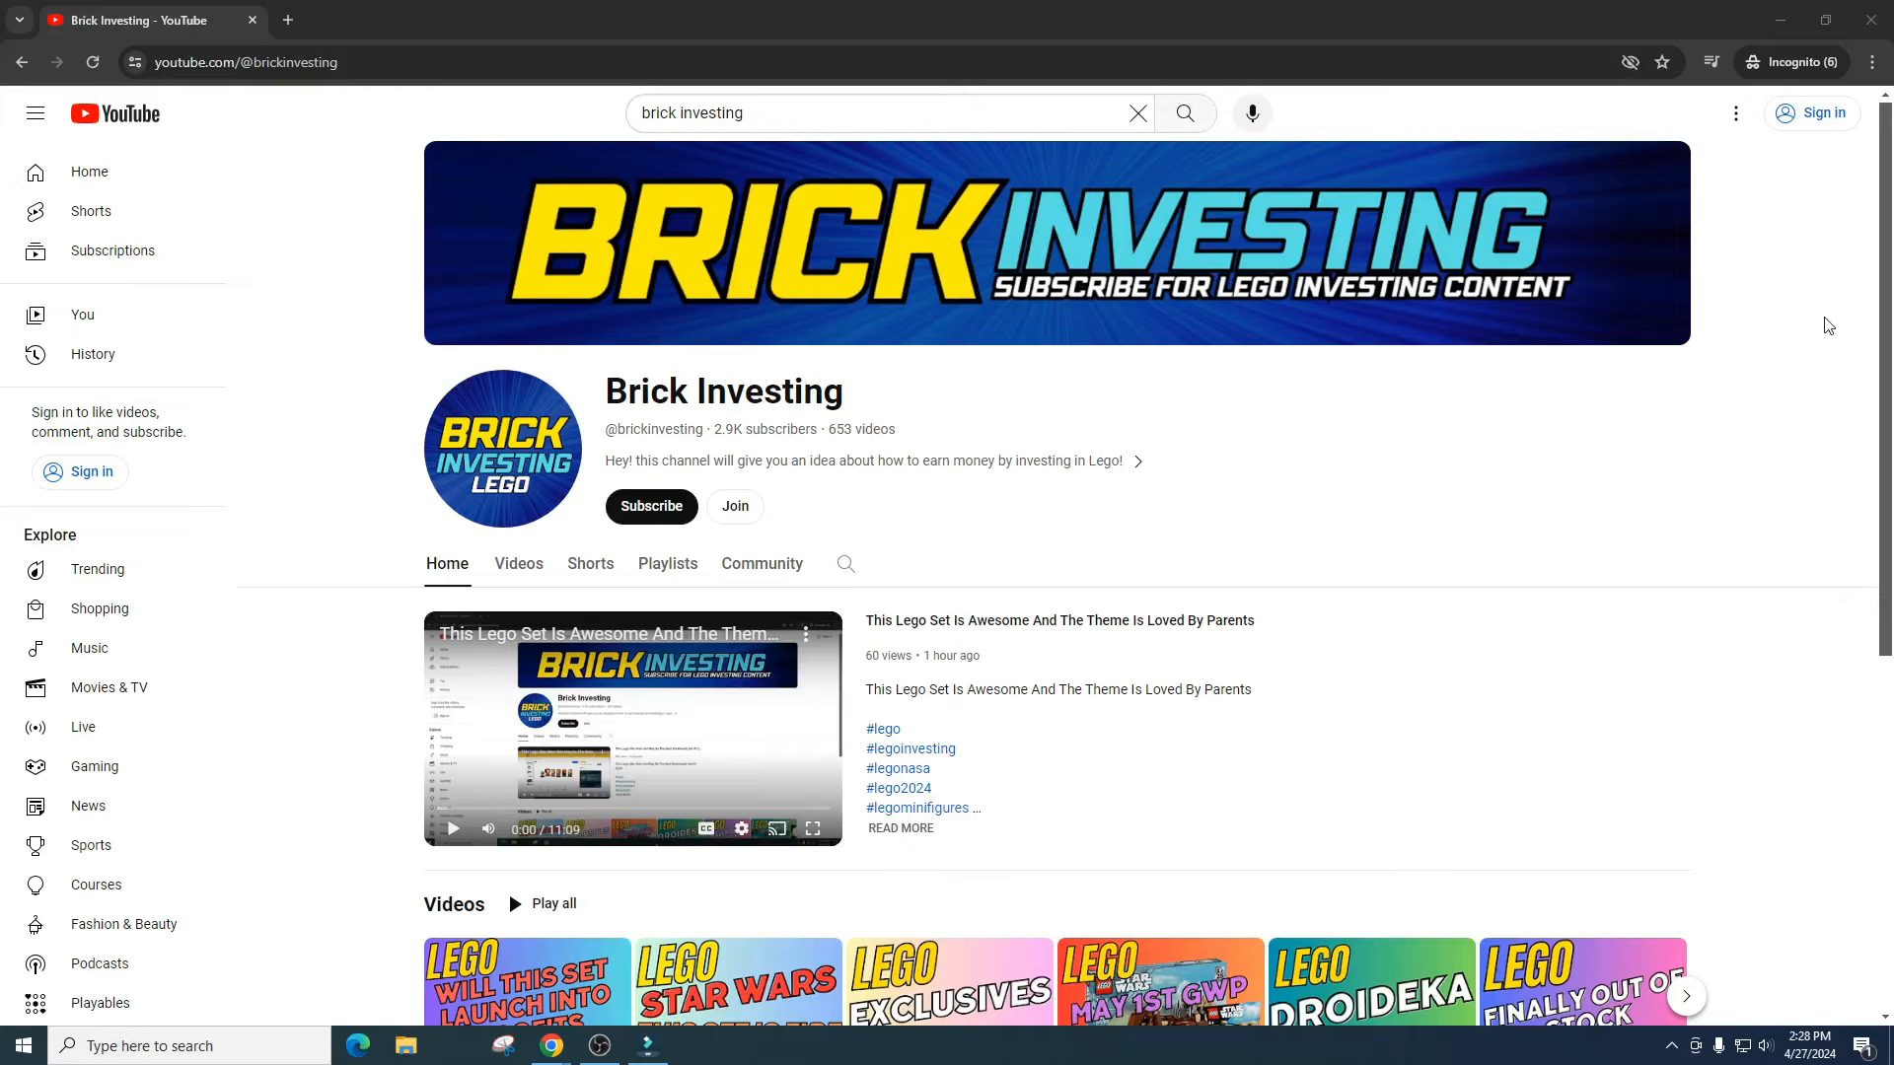
{"action": "mouse_move", "coordinate": [1792, 318]}
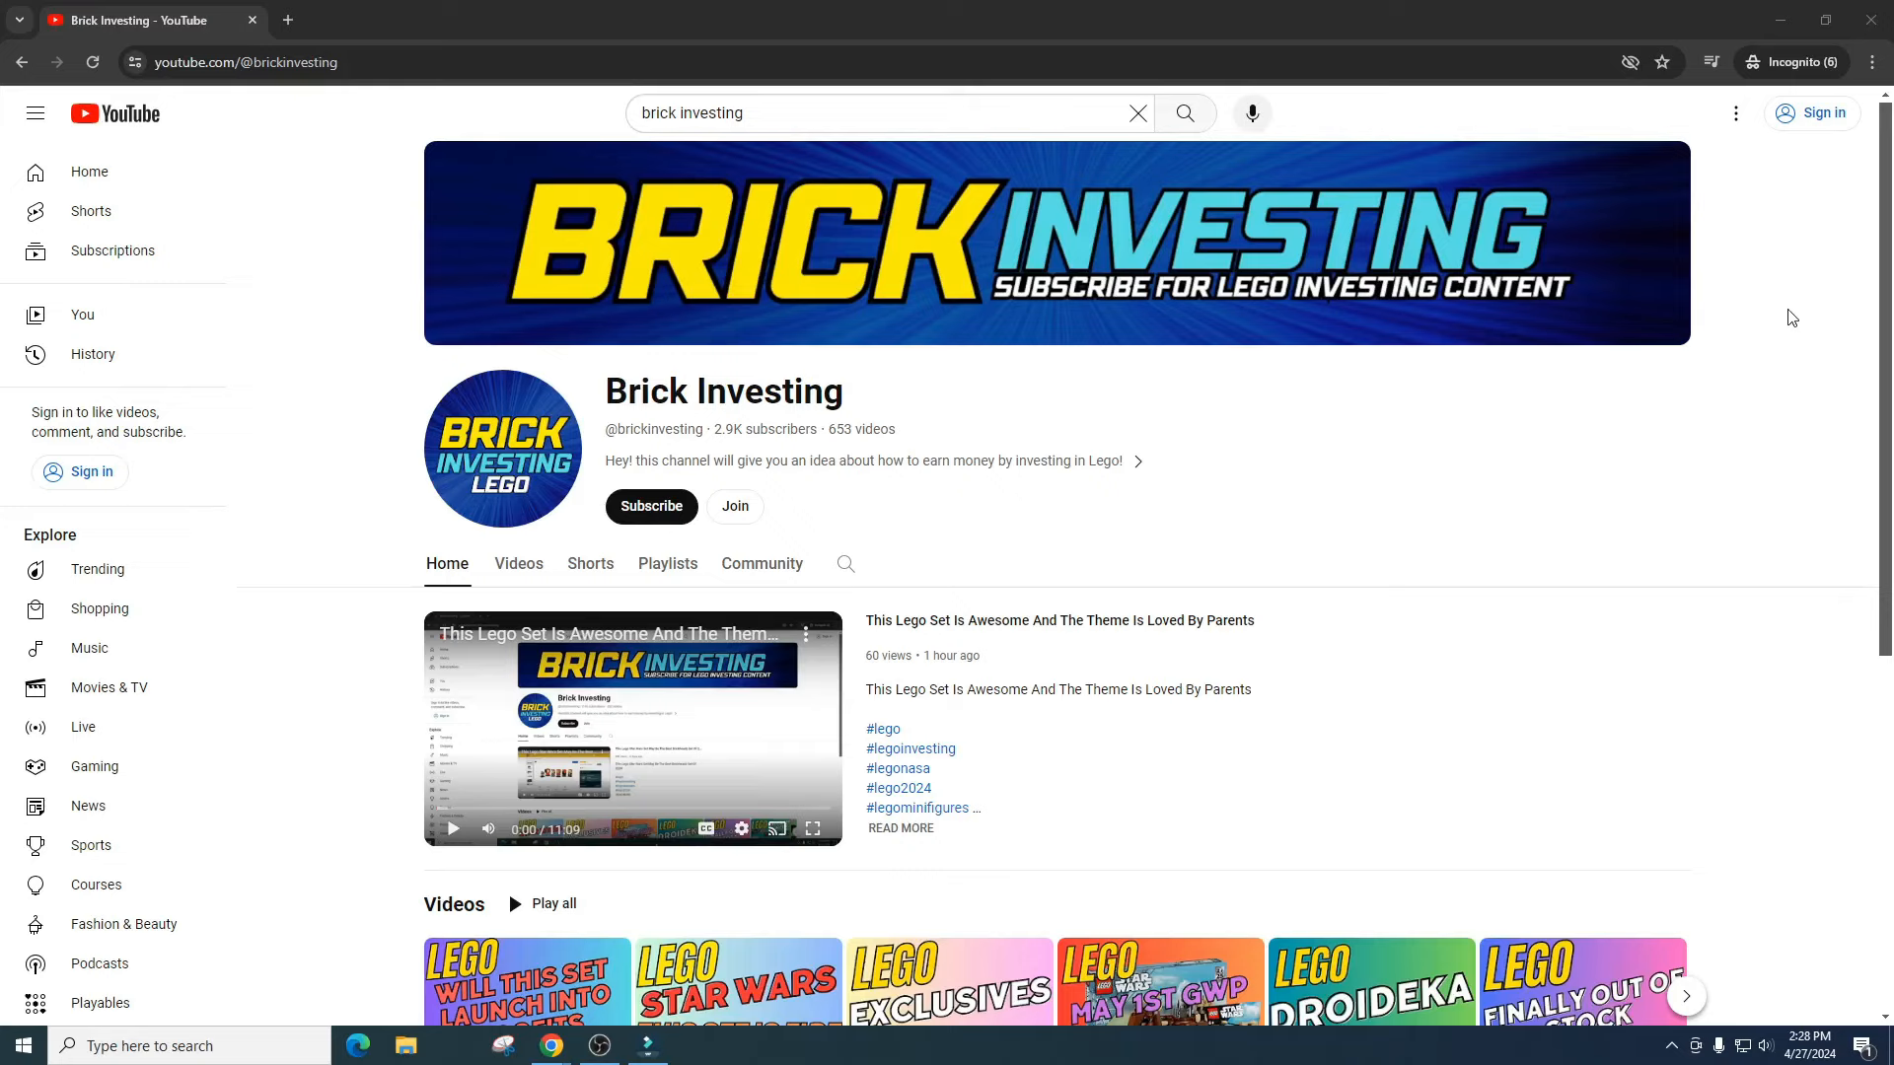
{"action": "mouse_move", "coordinate": [1777, 21]}
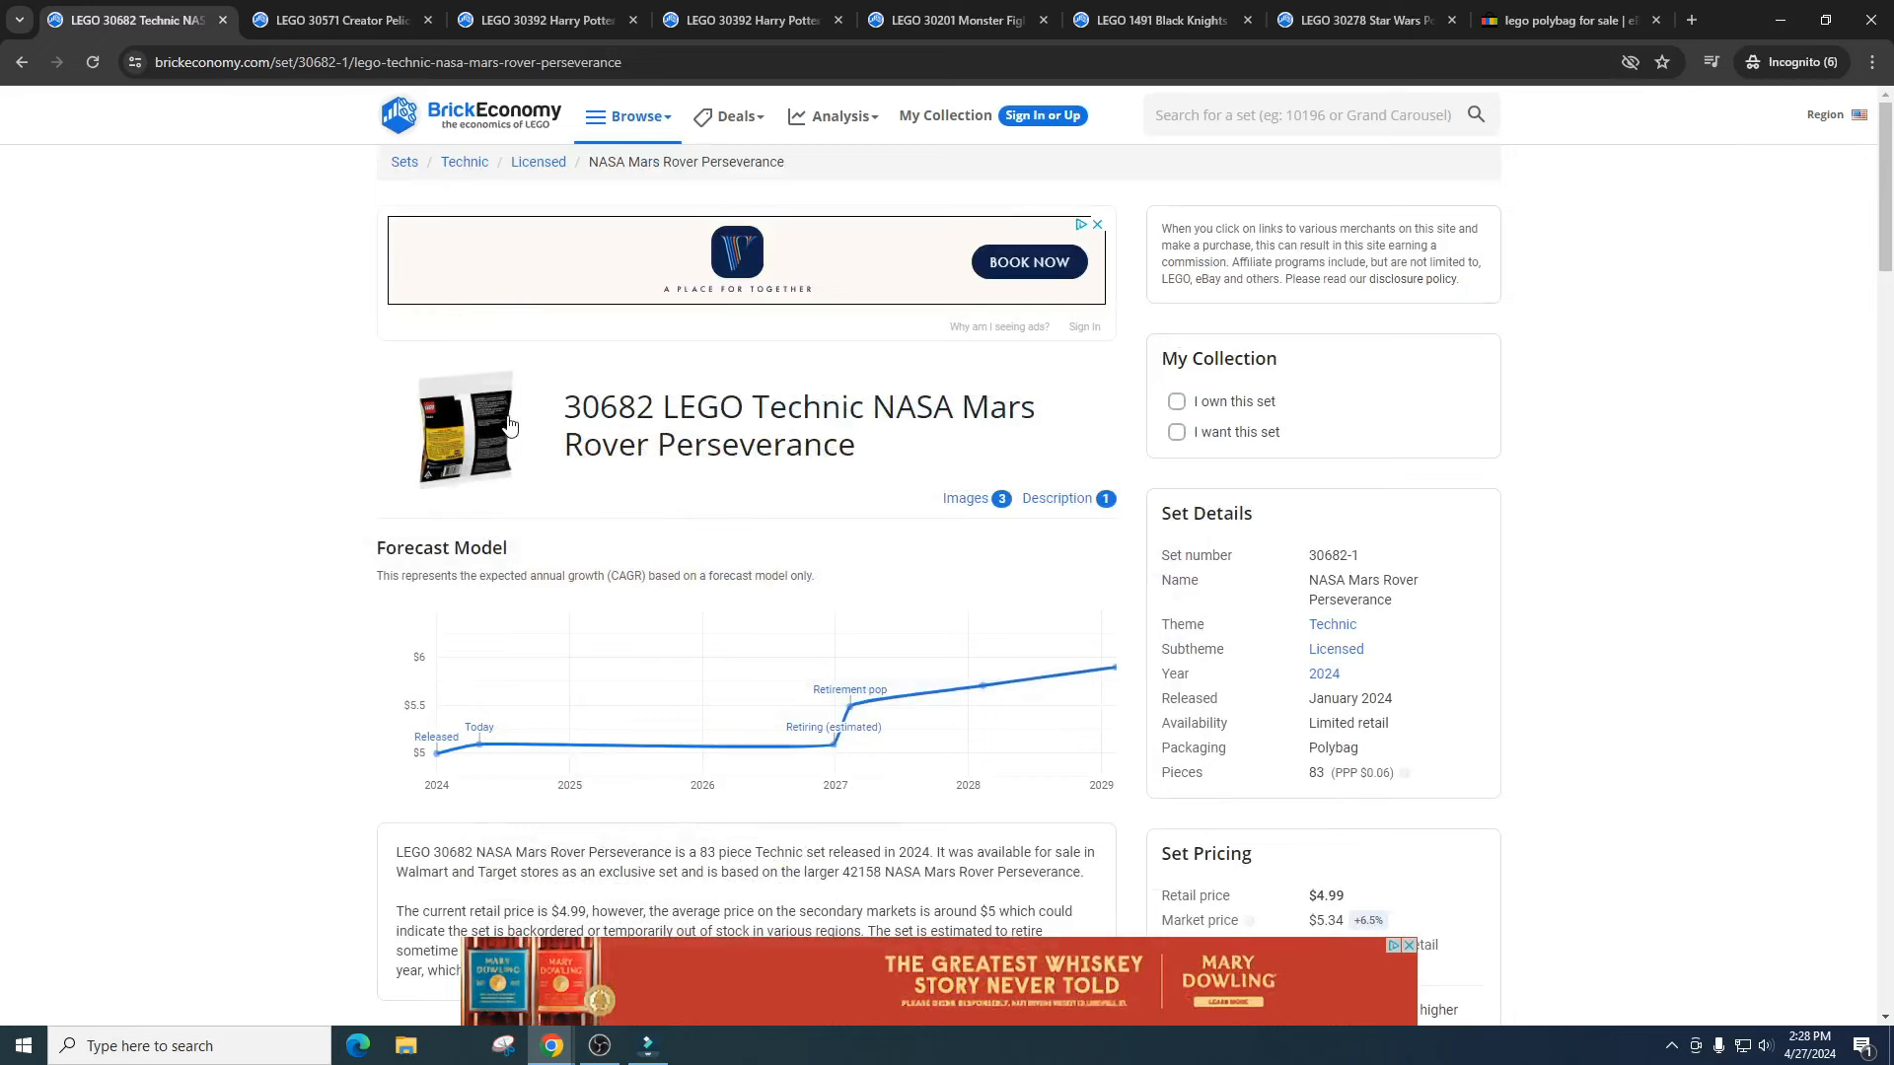
- Browse the 30682 Mars Rover photo gallery and details ($4.99 retail, $5.34 market), returning to the sealed-bag photo
{"action": "left_click", "coordinate": [464, 429]}
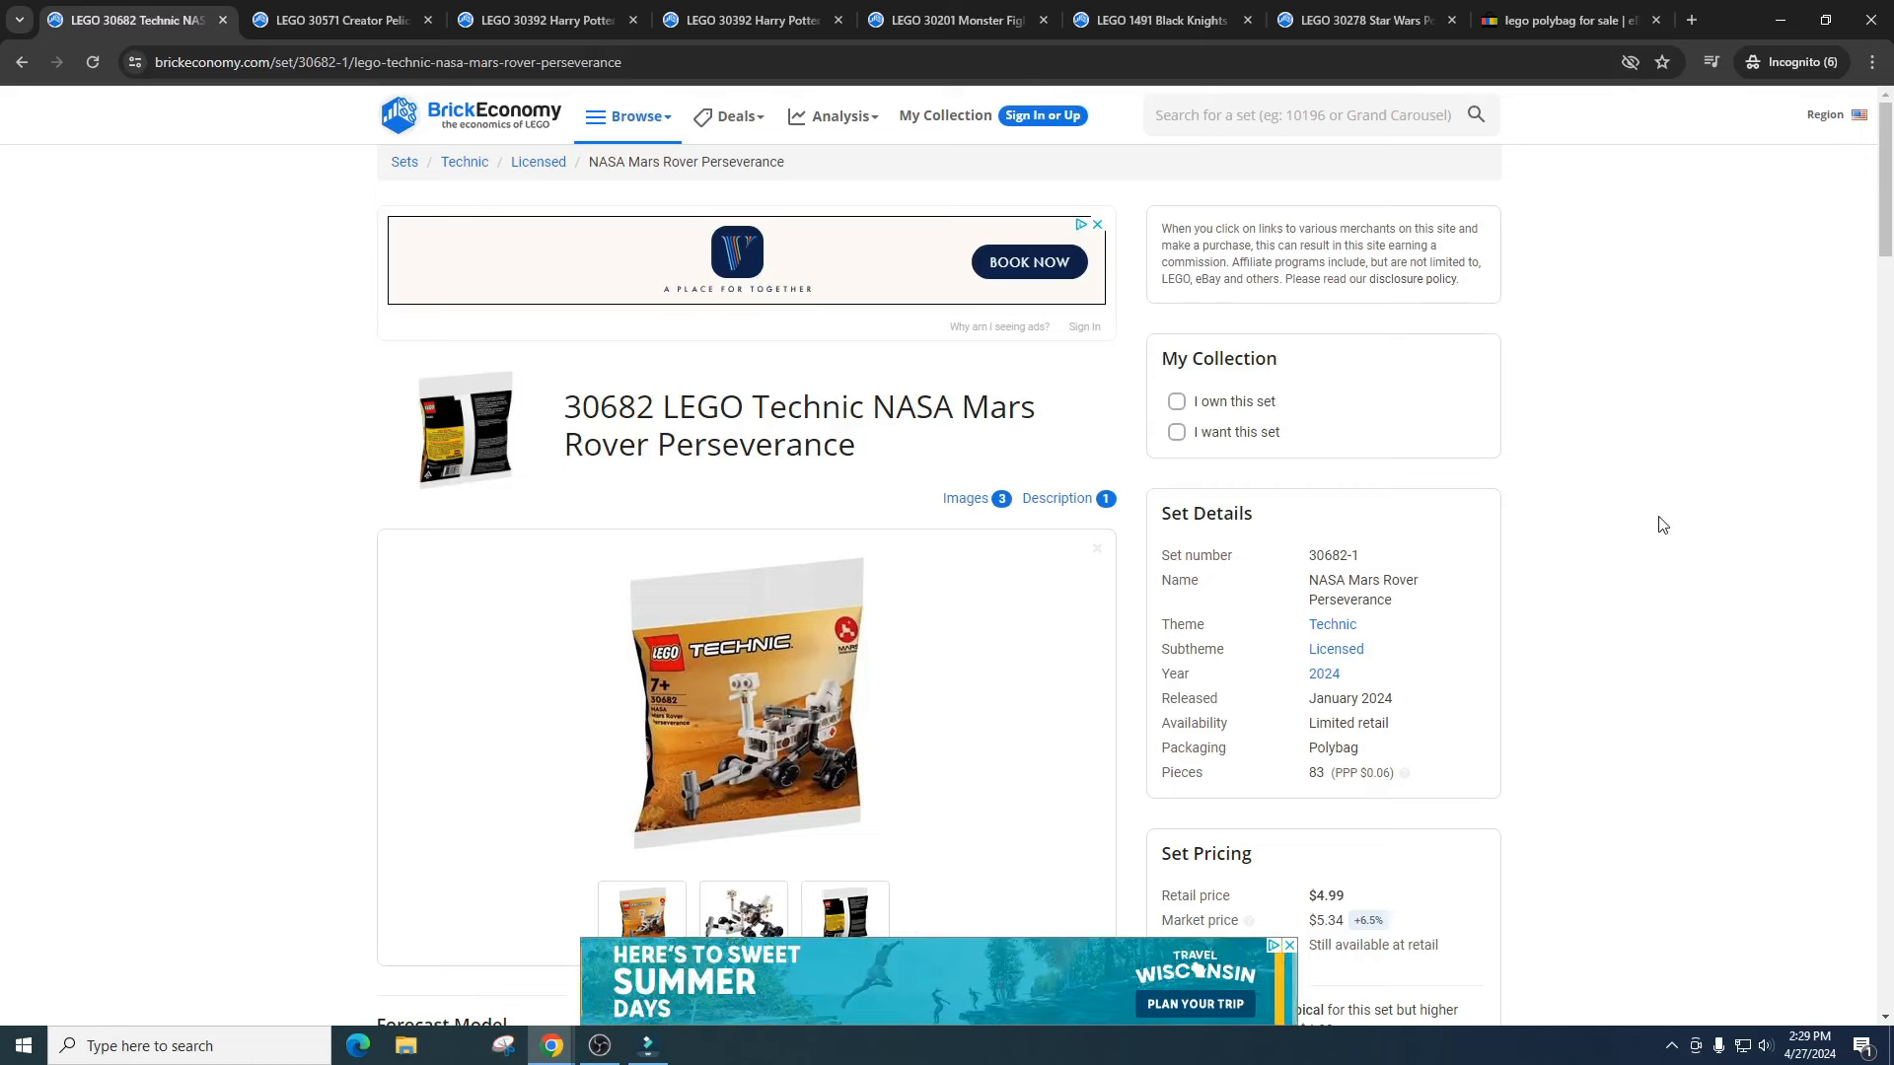
{"action": "scroll", "scroll_direction": "down", "scroll_amount": 3}
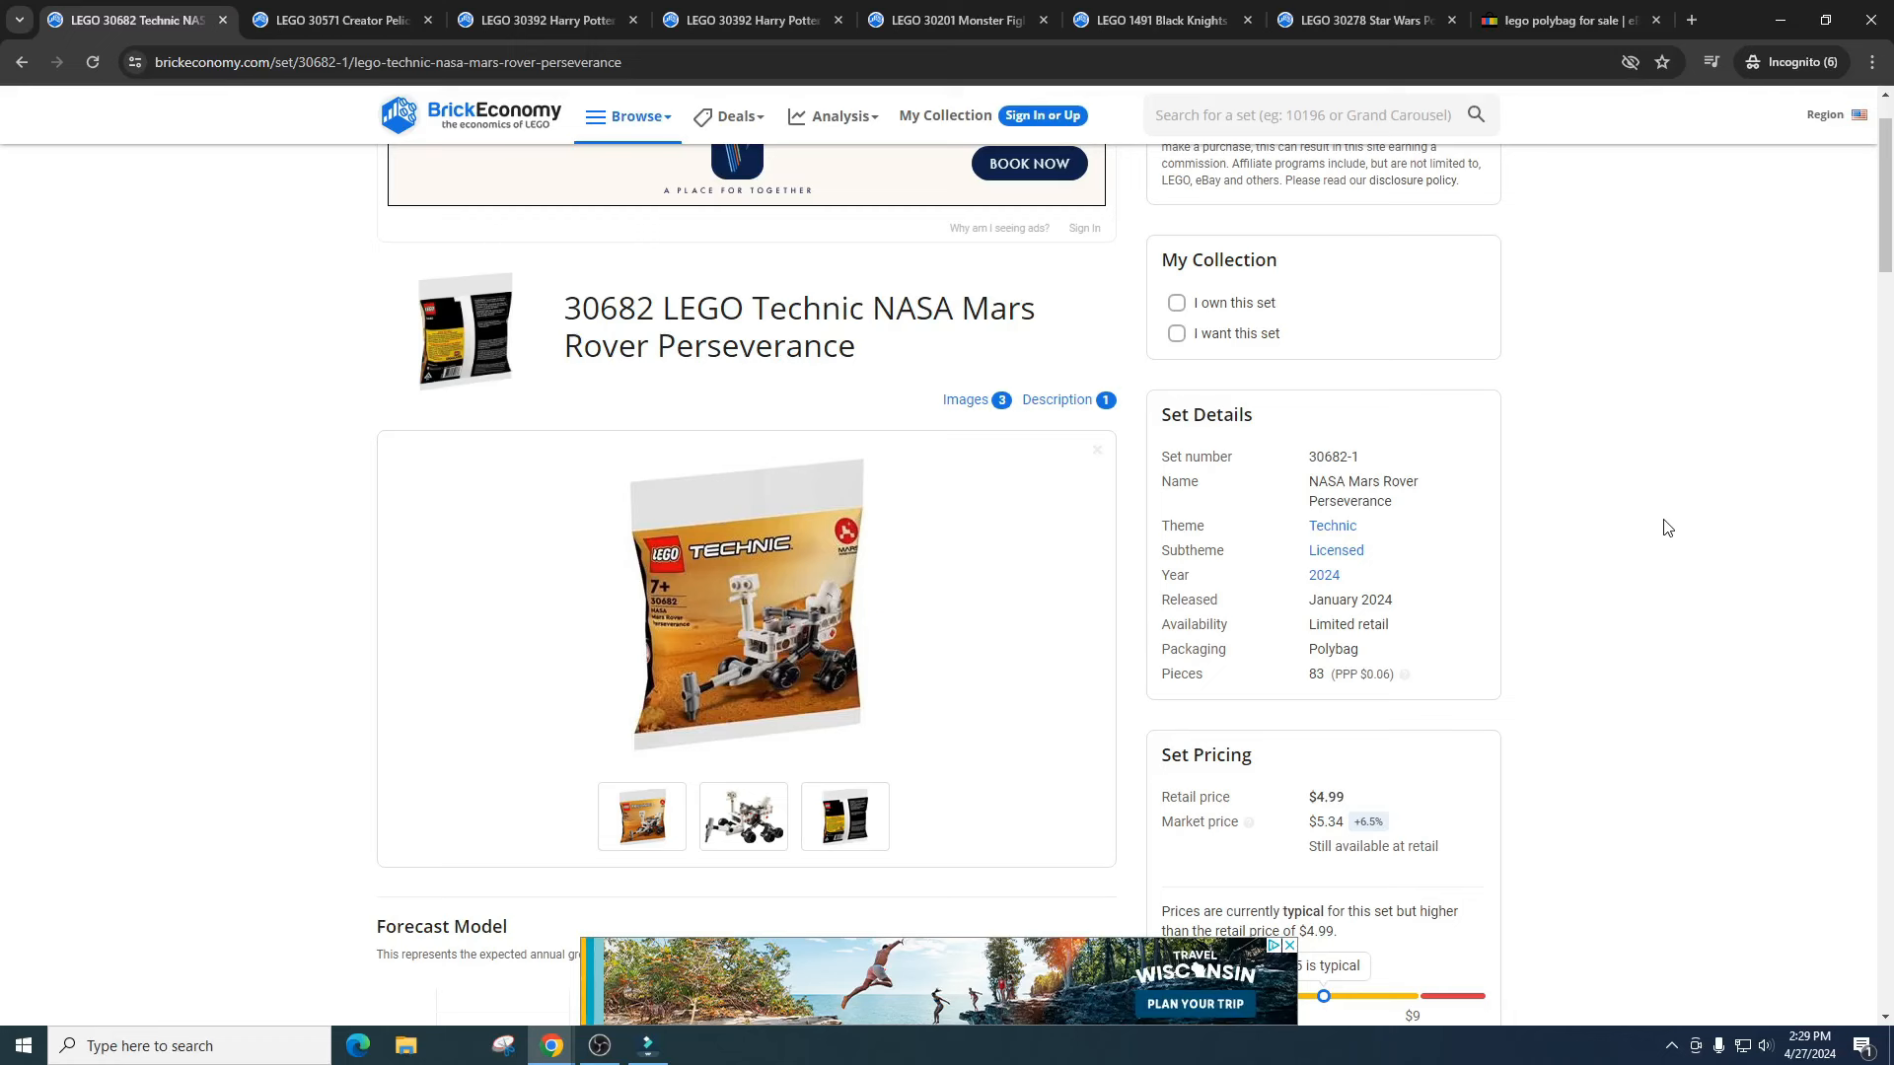
{"action": "scroll", "scroll_direction": "down", "scroll_amount": 3}
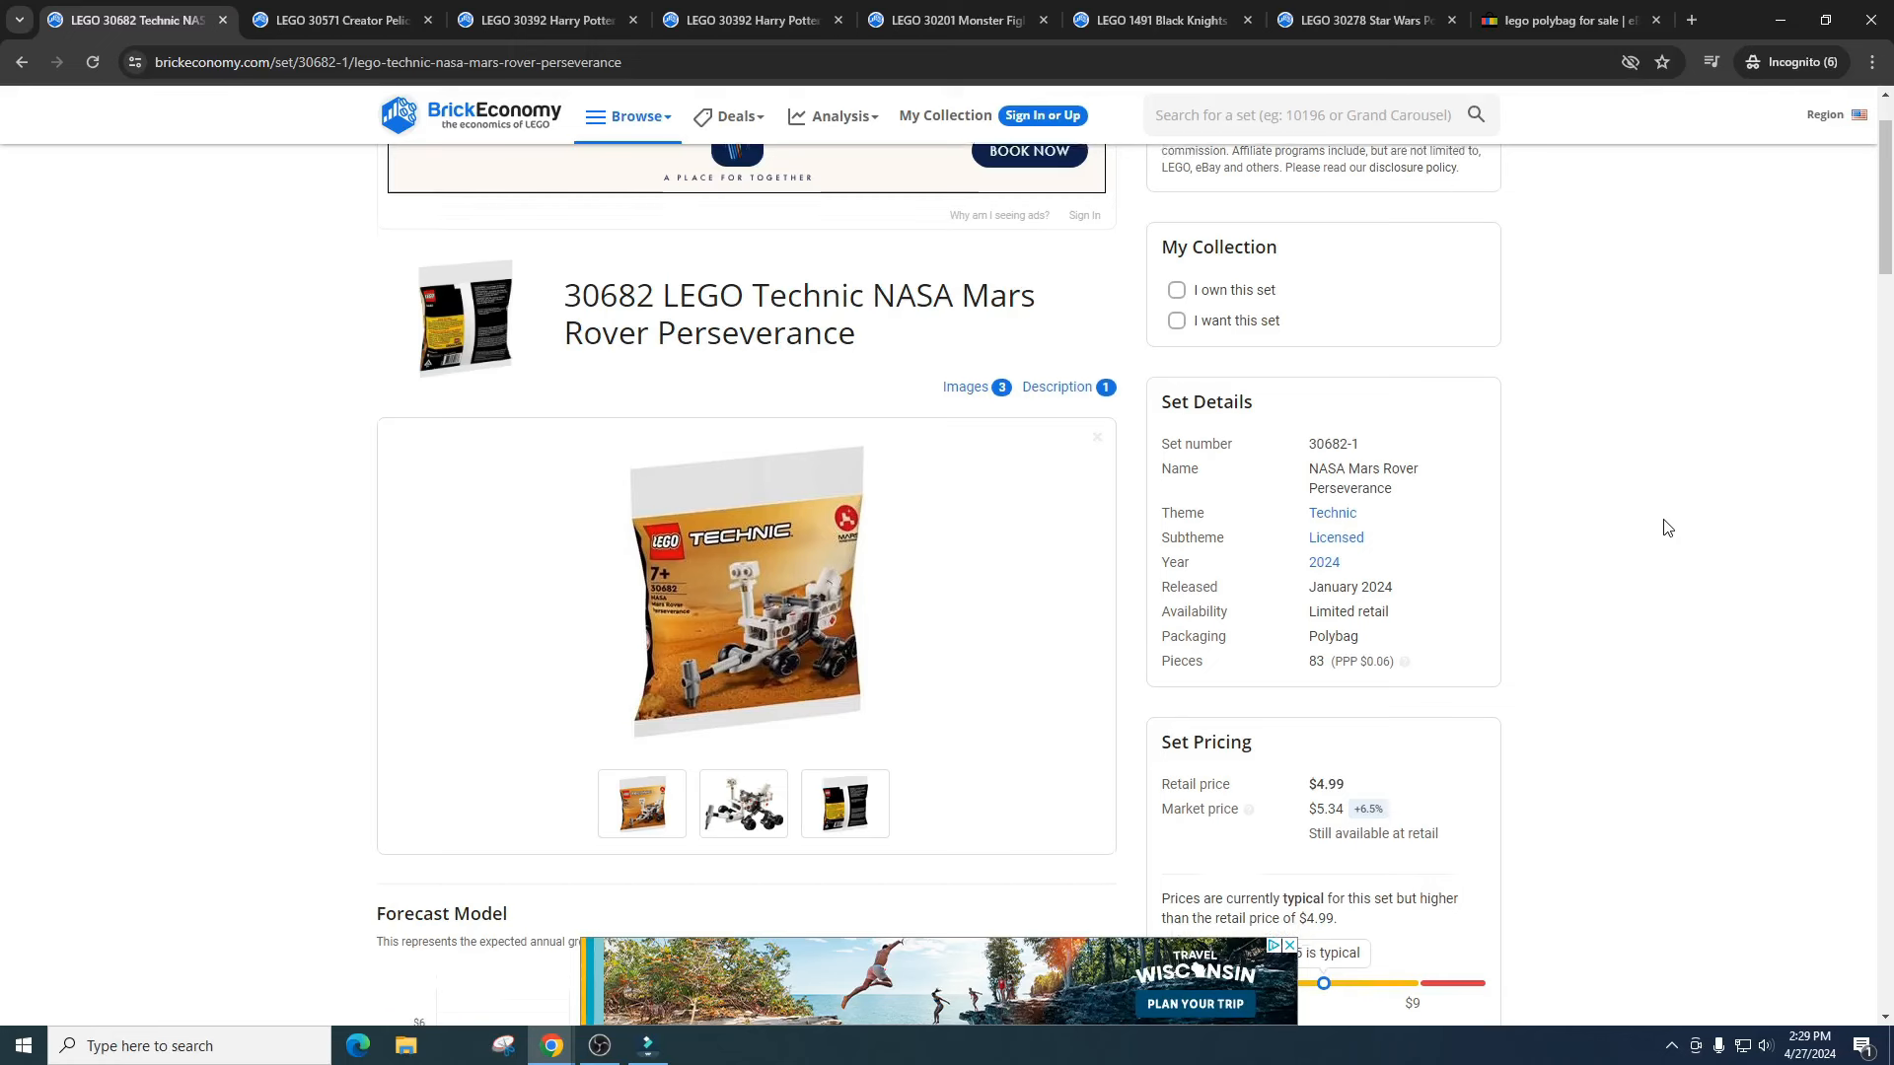
{"action": "scroll", "scroll_direction": "down", "scroll_amount": 3}
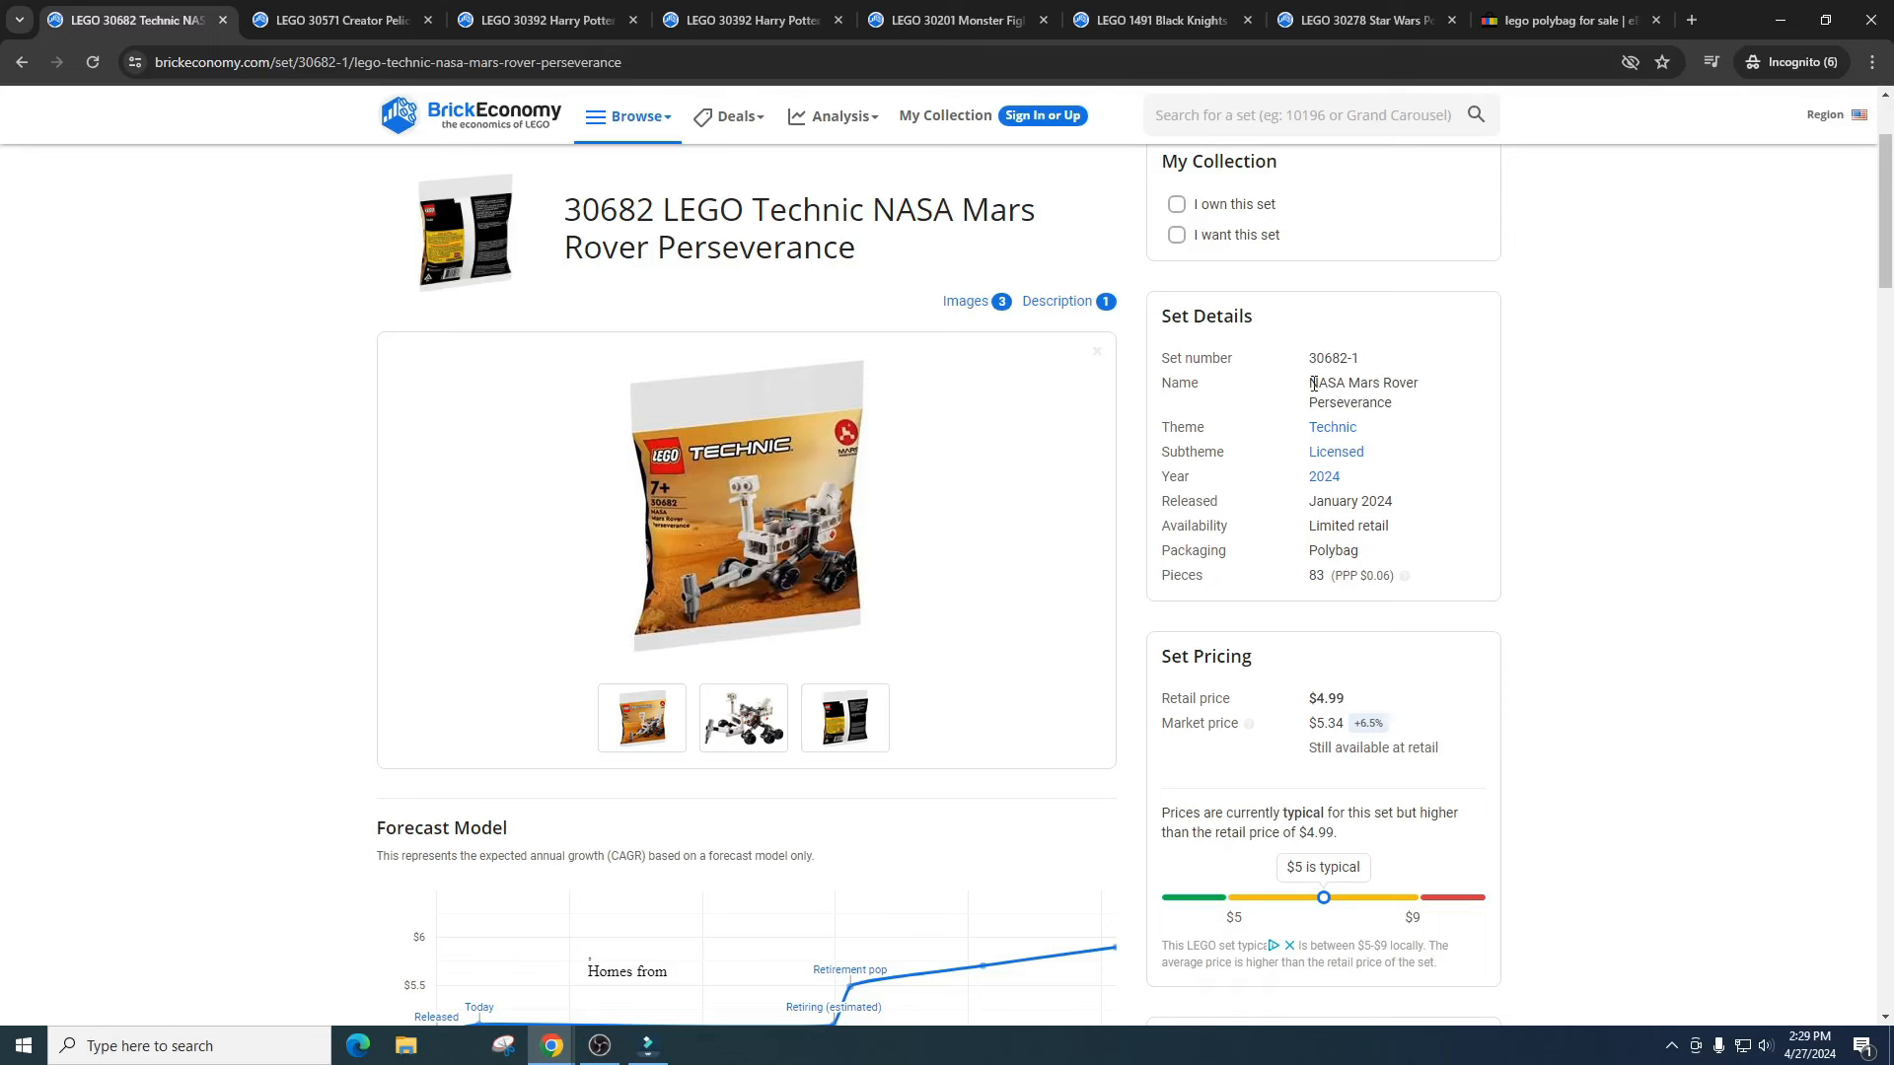
{"action": "mouse_move", "coordinate": [1381, 399]}
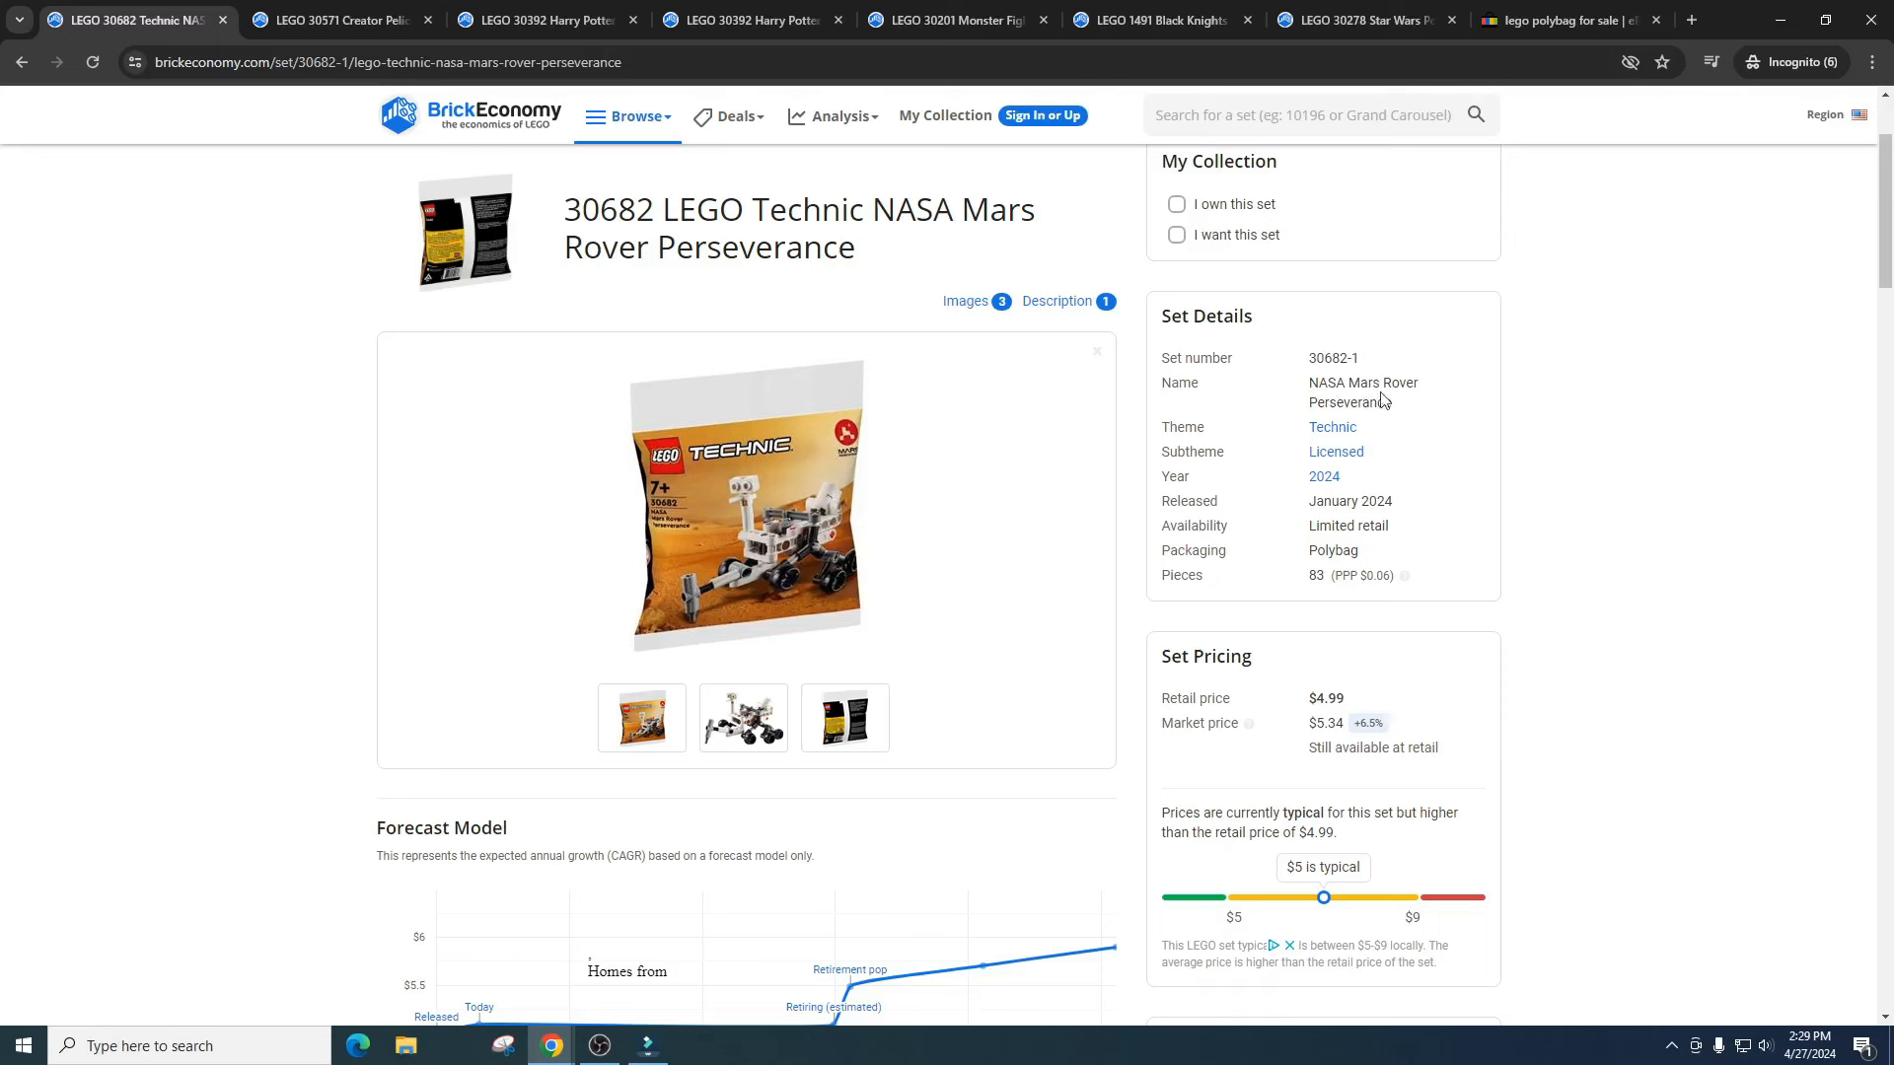
{"action": "mouse_move", "coordinate": [1344, 405]}
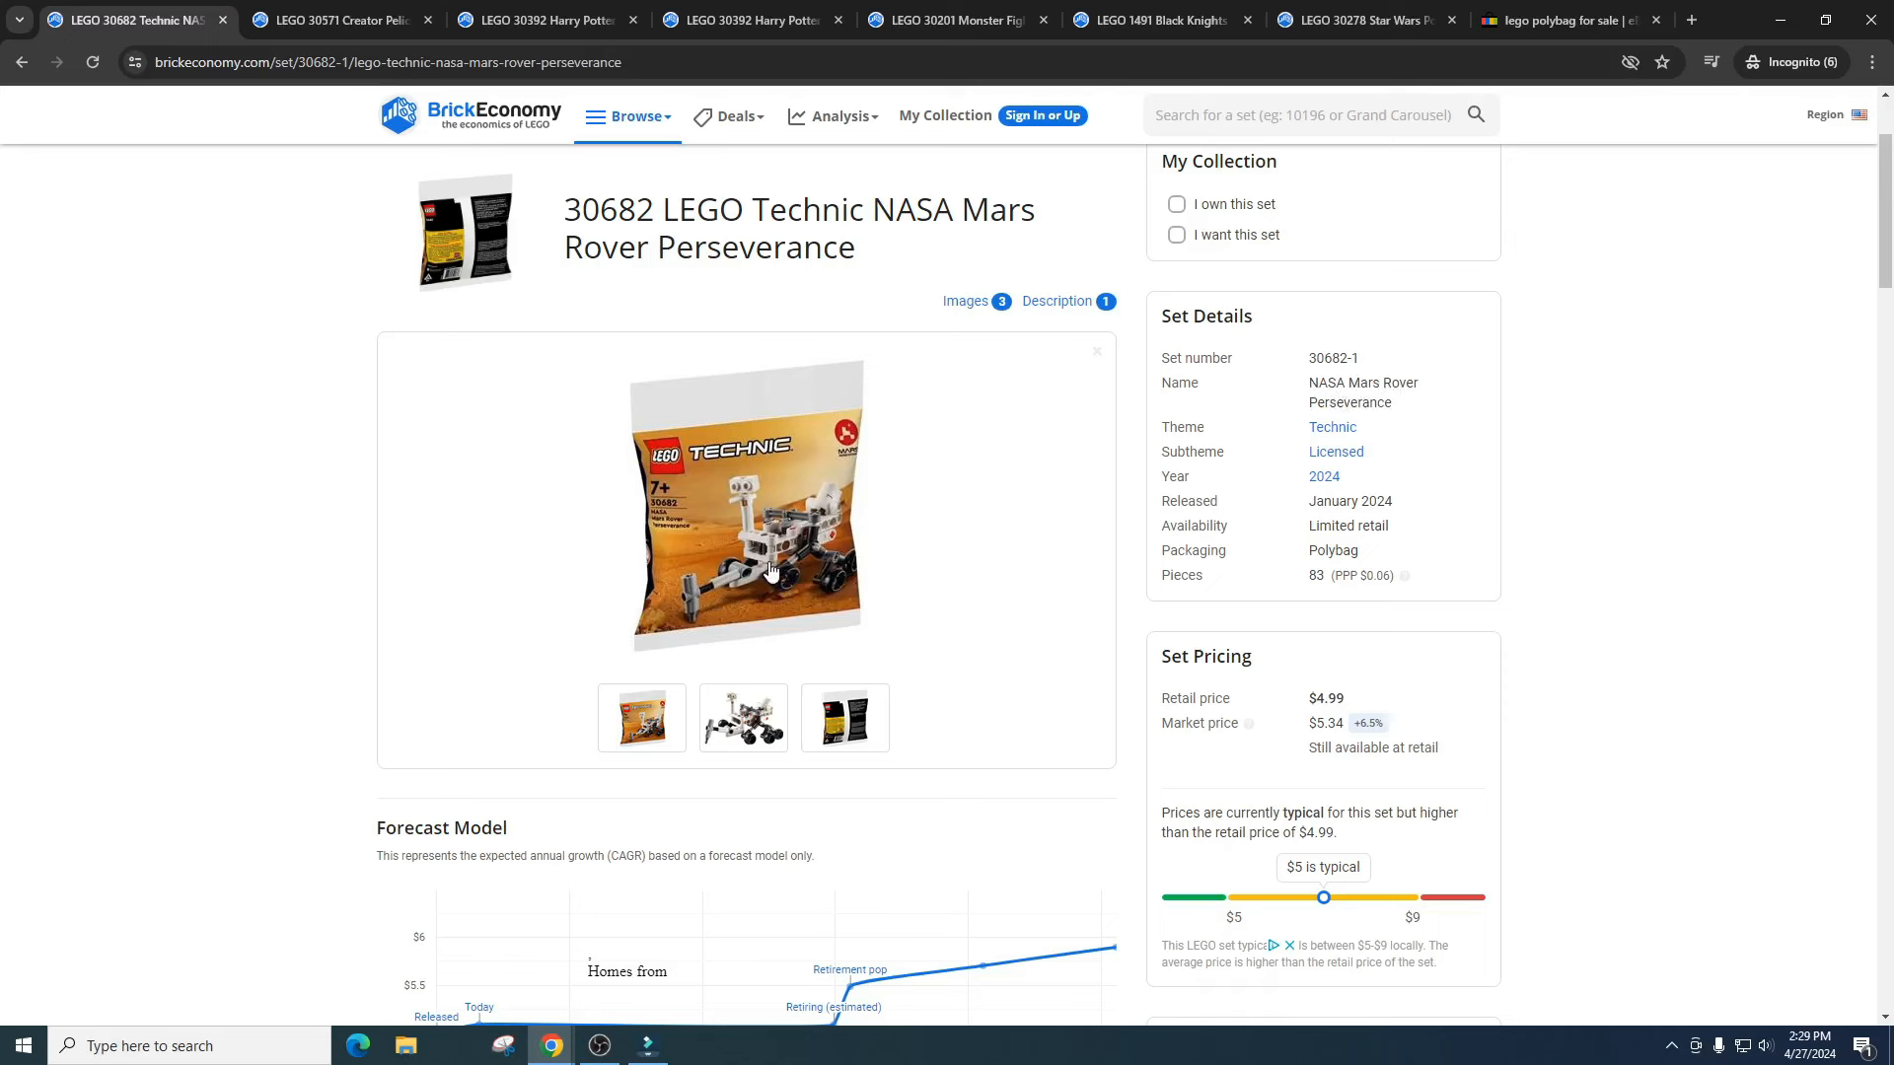
{"action": "mouse_move", "coordinate": [824, 559]}
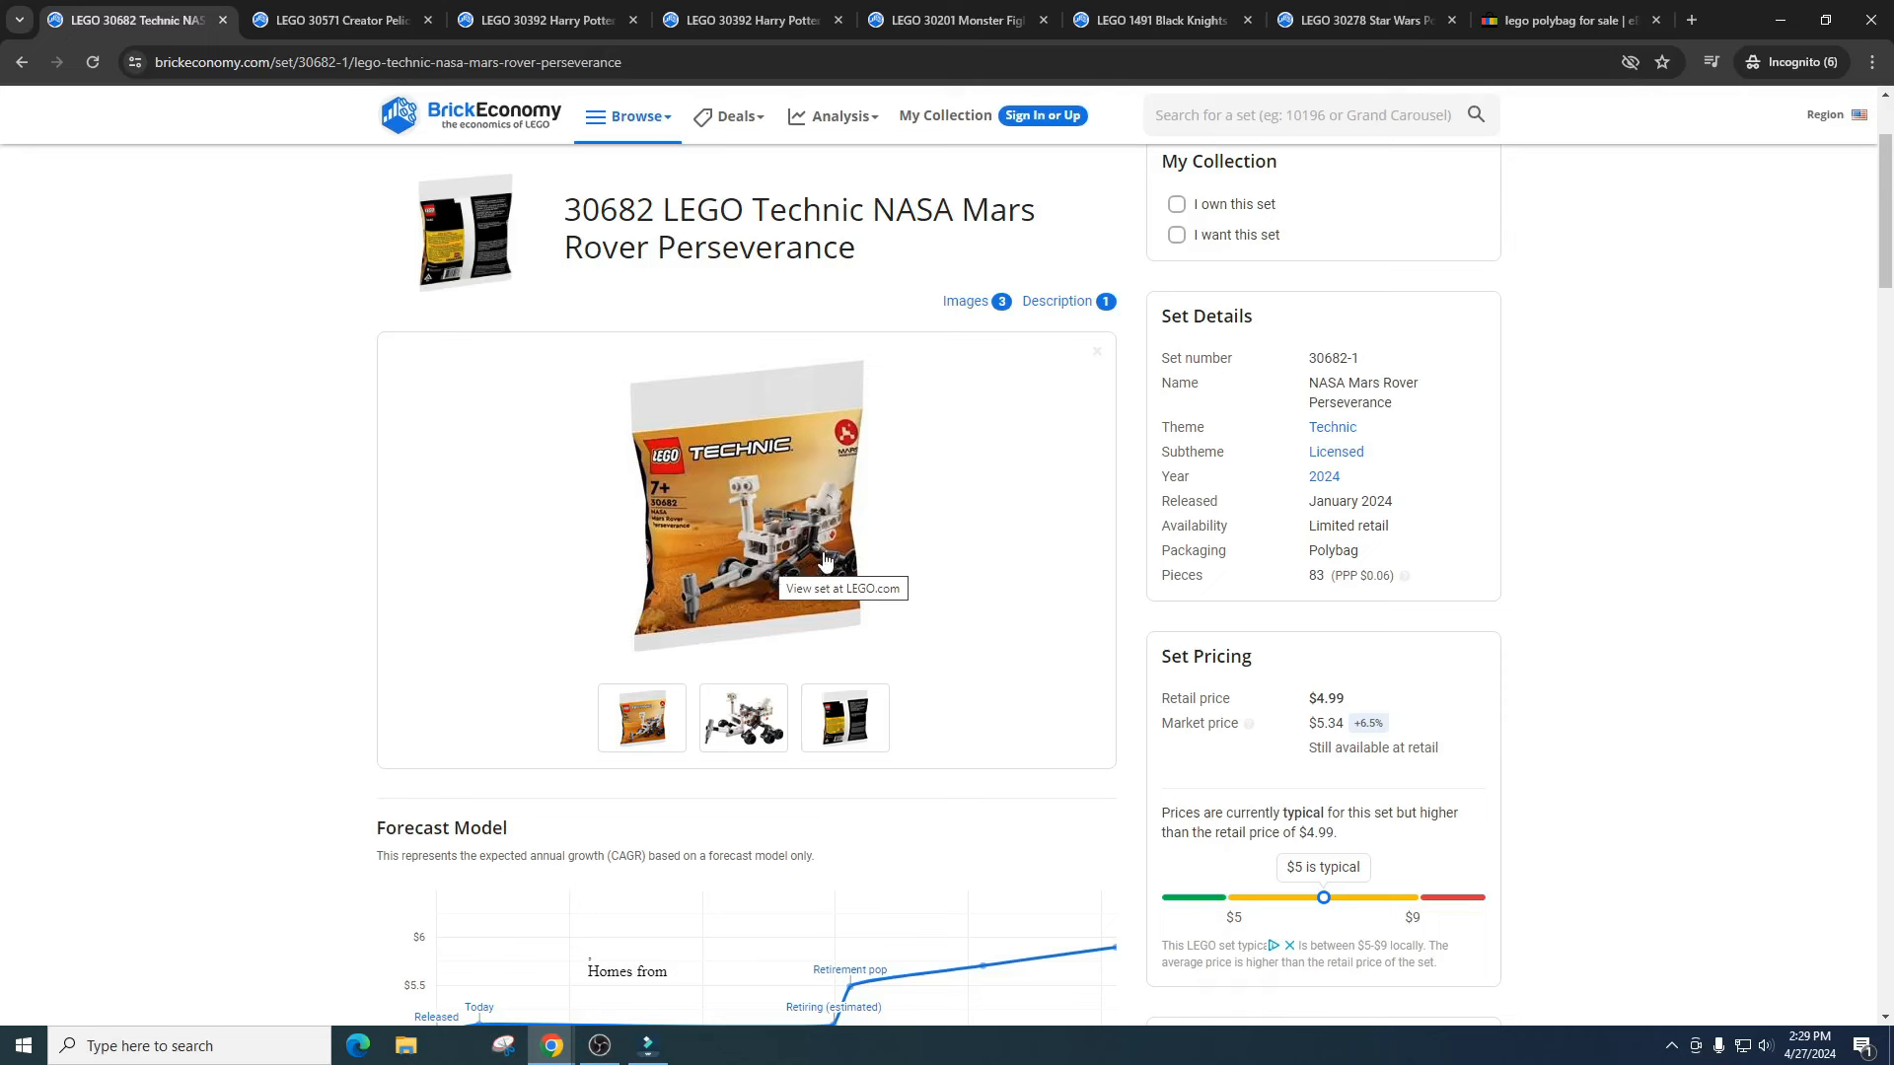
{"action": "mouse_move", "coordinate": [1672, 520]}
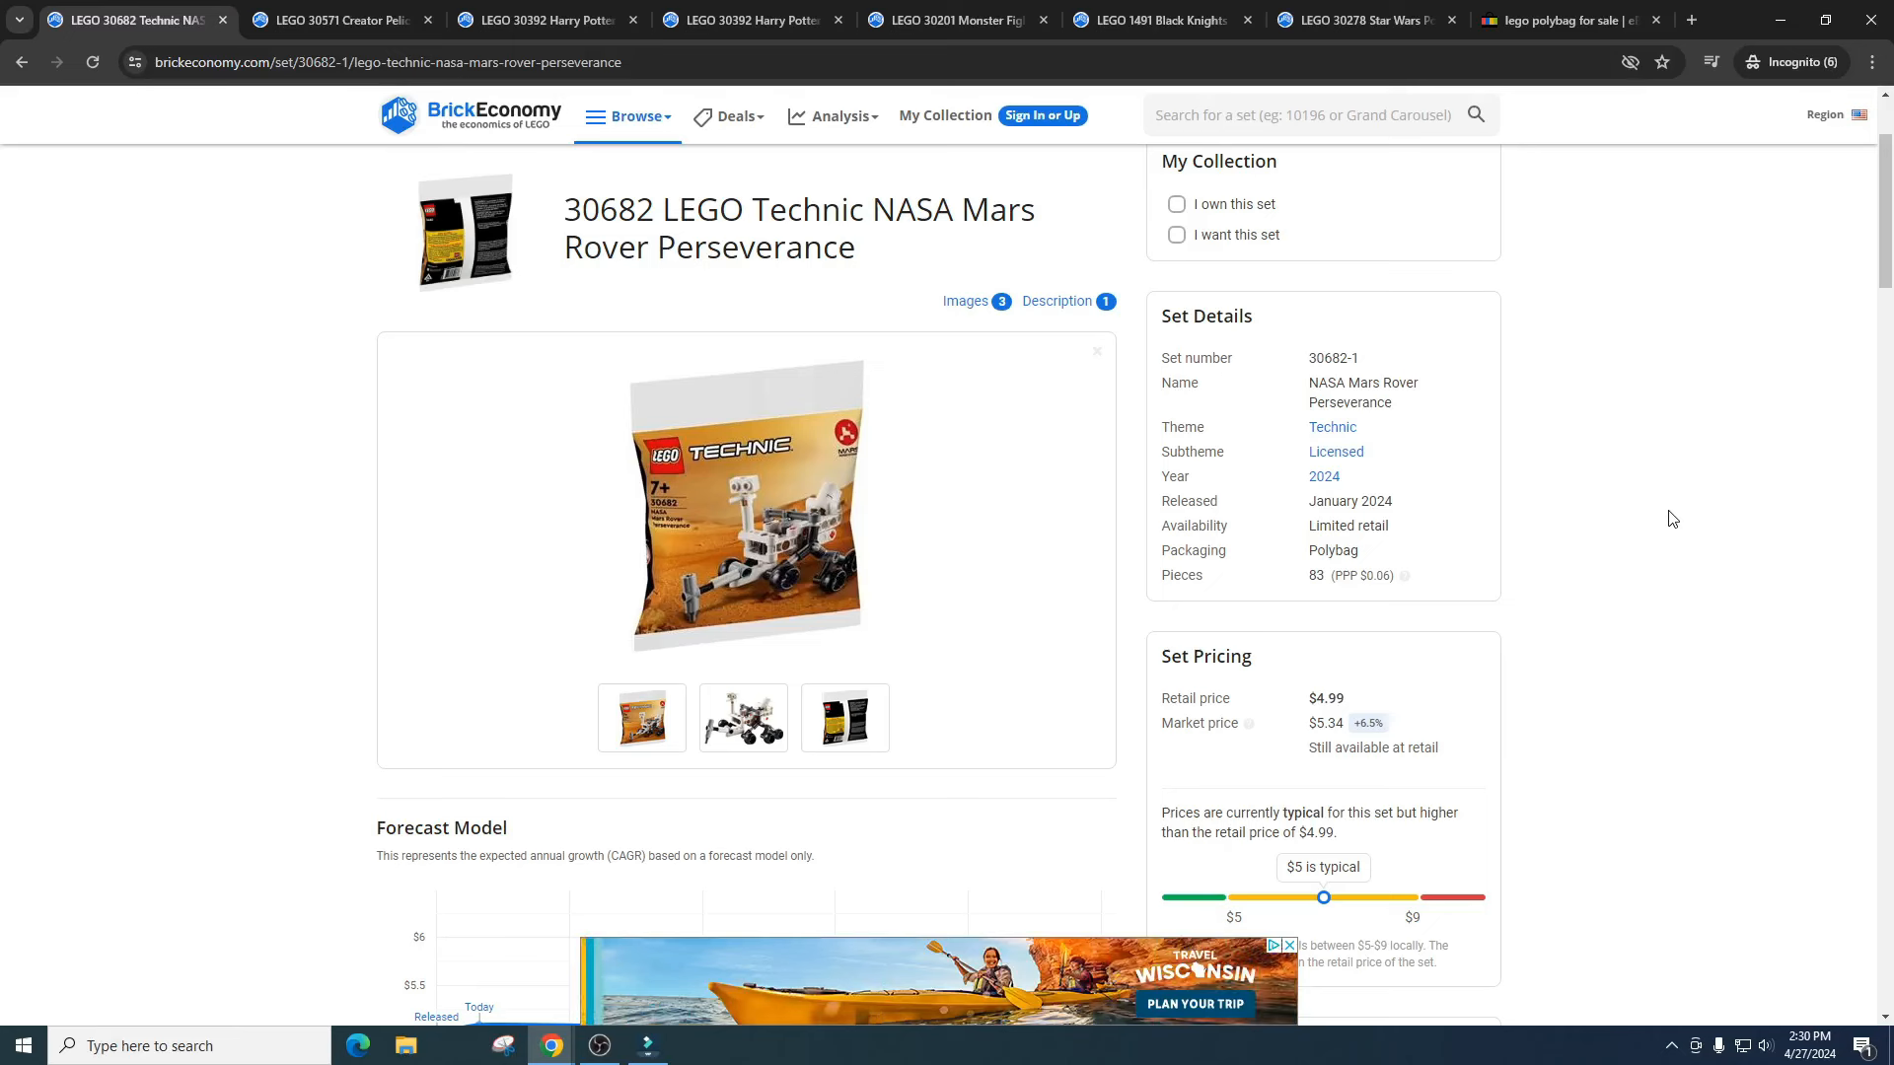
{"action": "mouse_move", "coordinate": [755, 580]}
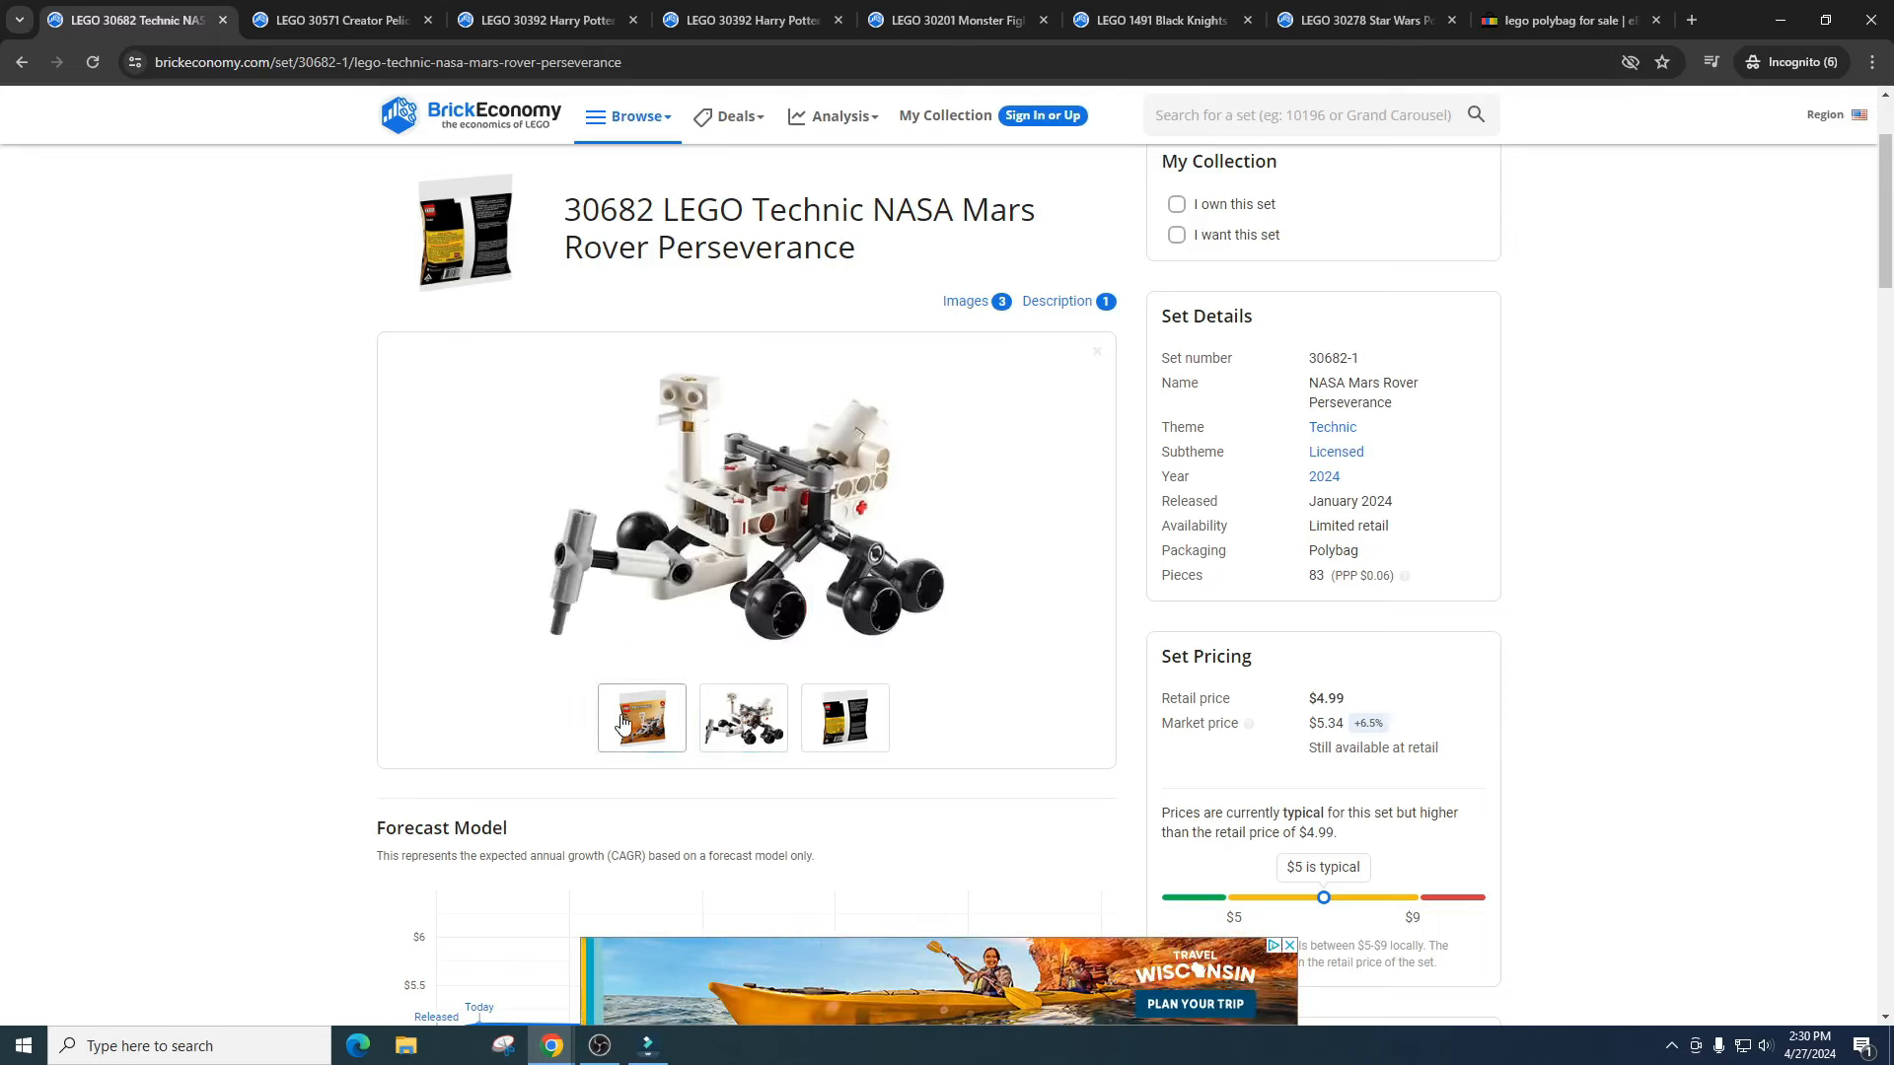
{"action": "left_click", "coordinate": [640, 717]}
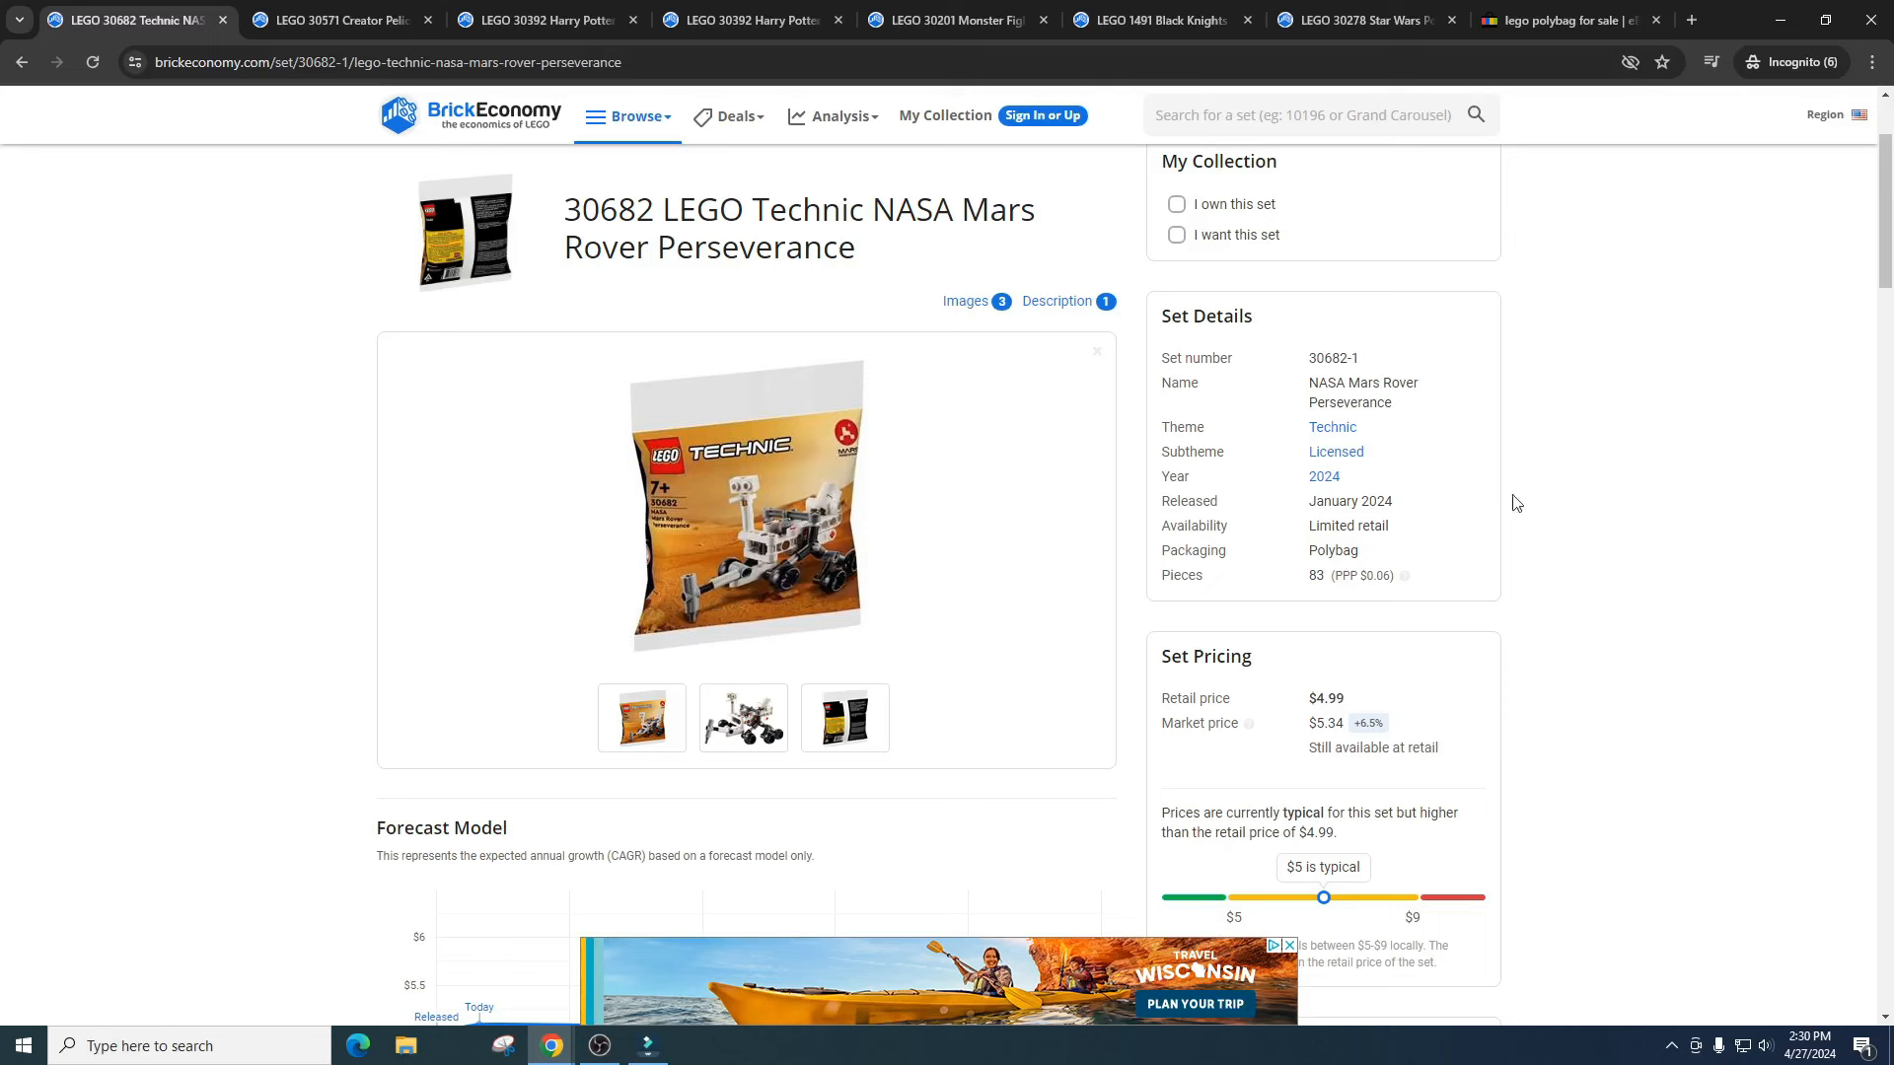
{"action": "mouse_move", "coordinate": [1661, 506]}
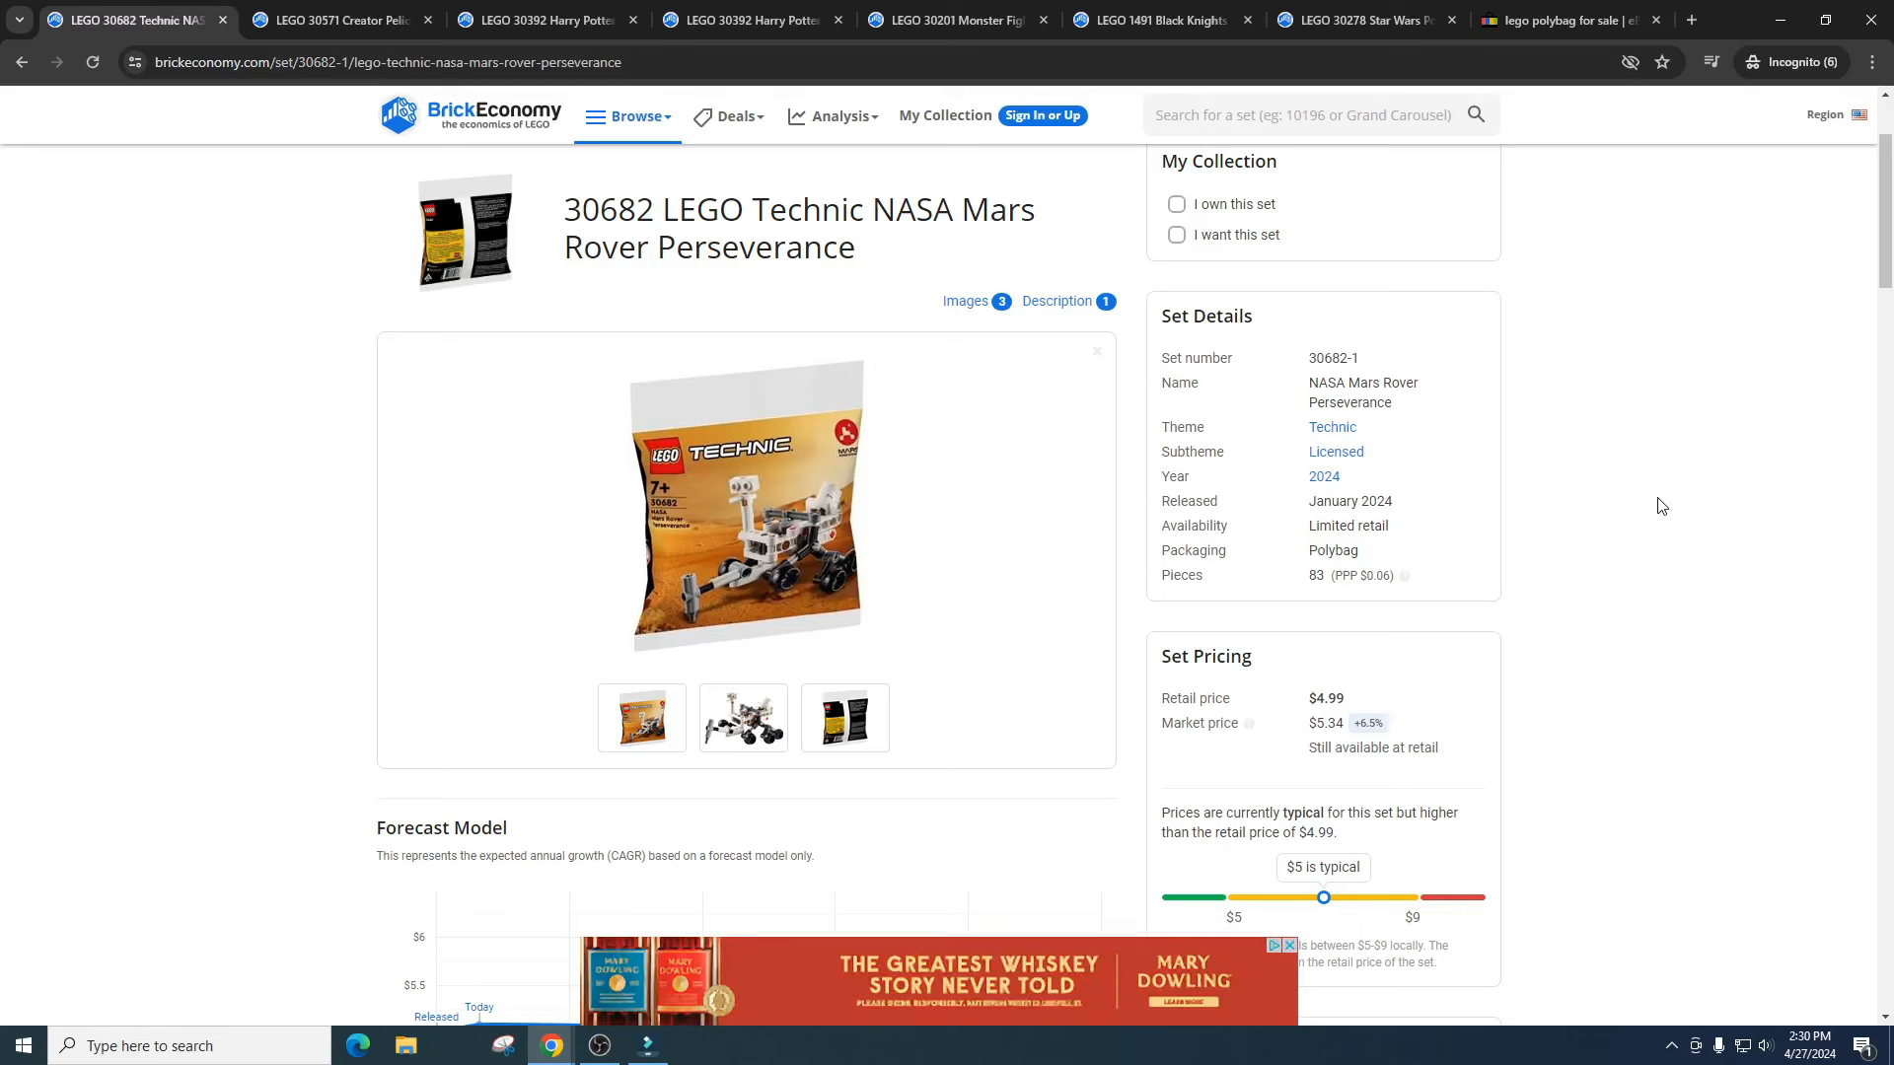
{"action": "mouse_move", "coordinate": [1677, 499]}
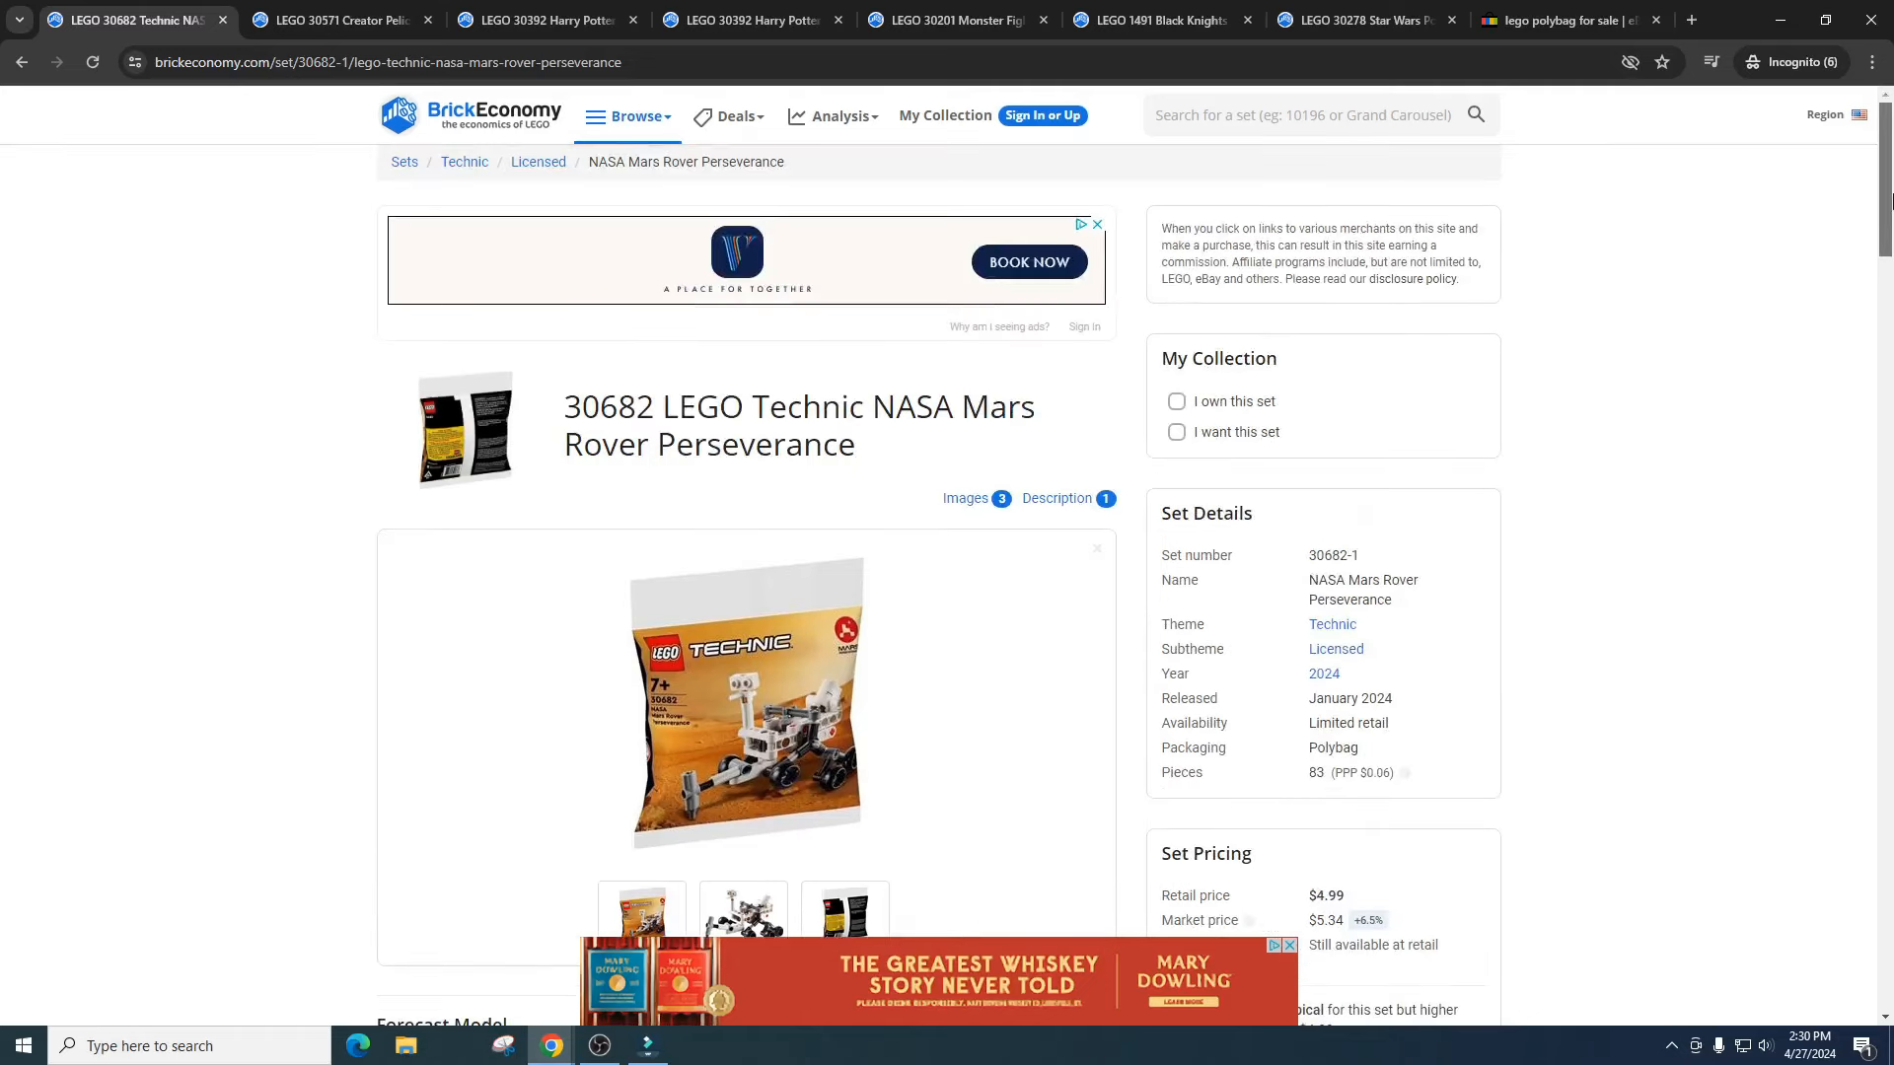
{"action": "scroll", "scroll_direction": "down", "scroll_amount": 3}
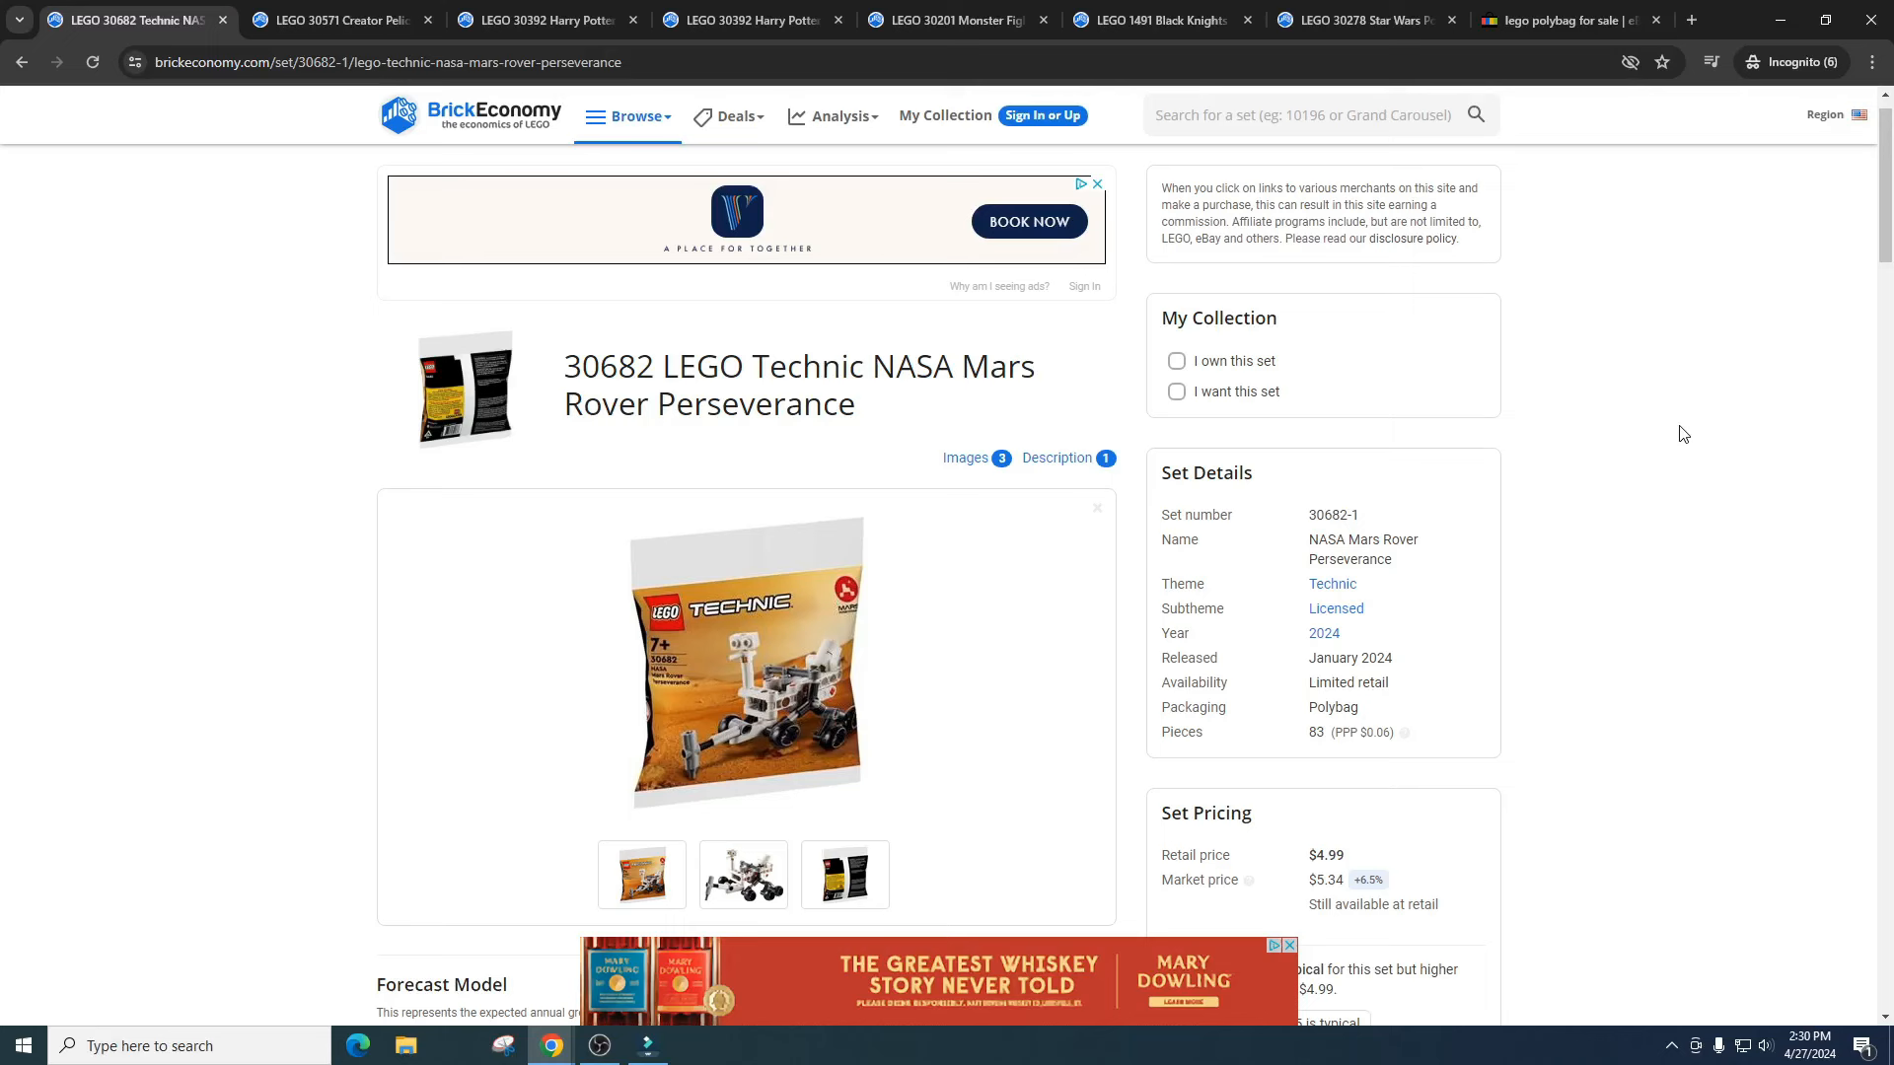
{"action": "mouse_move", "coordinate": [720, 231]}
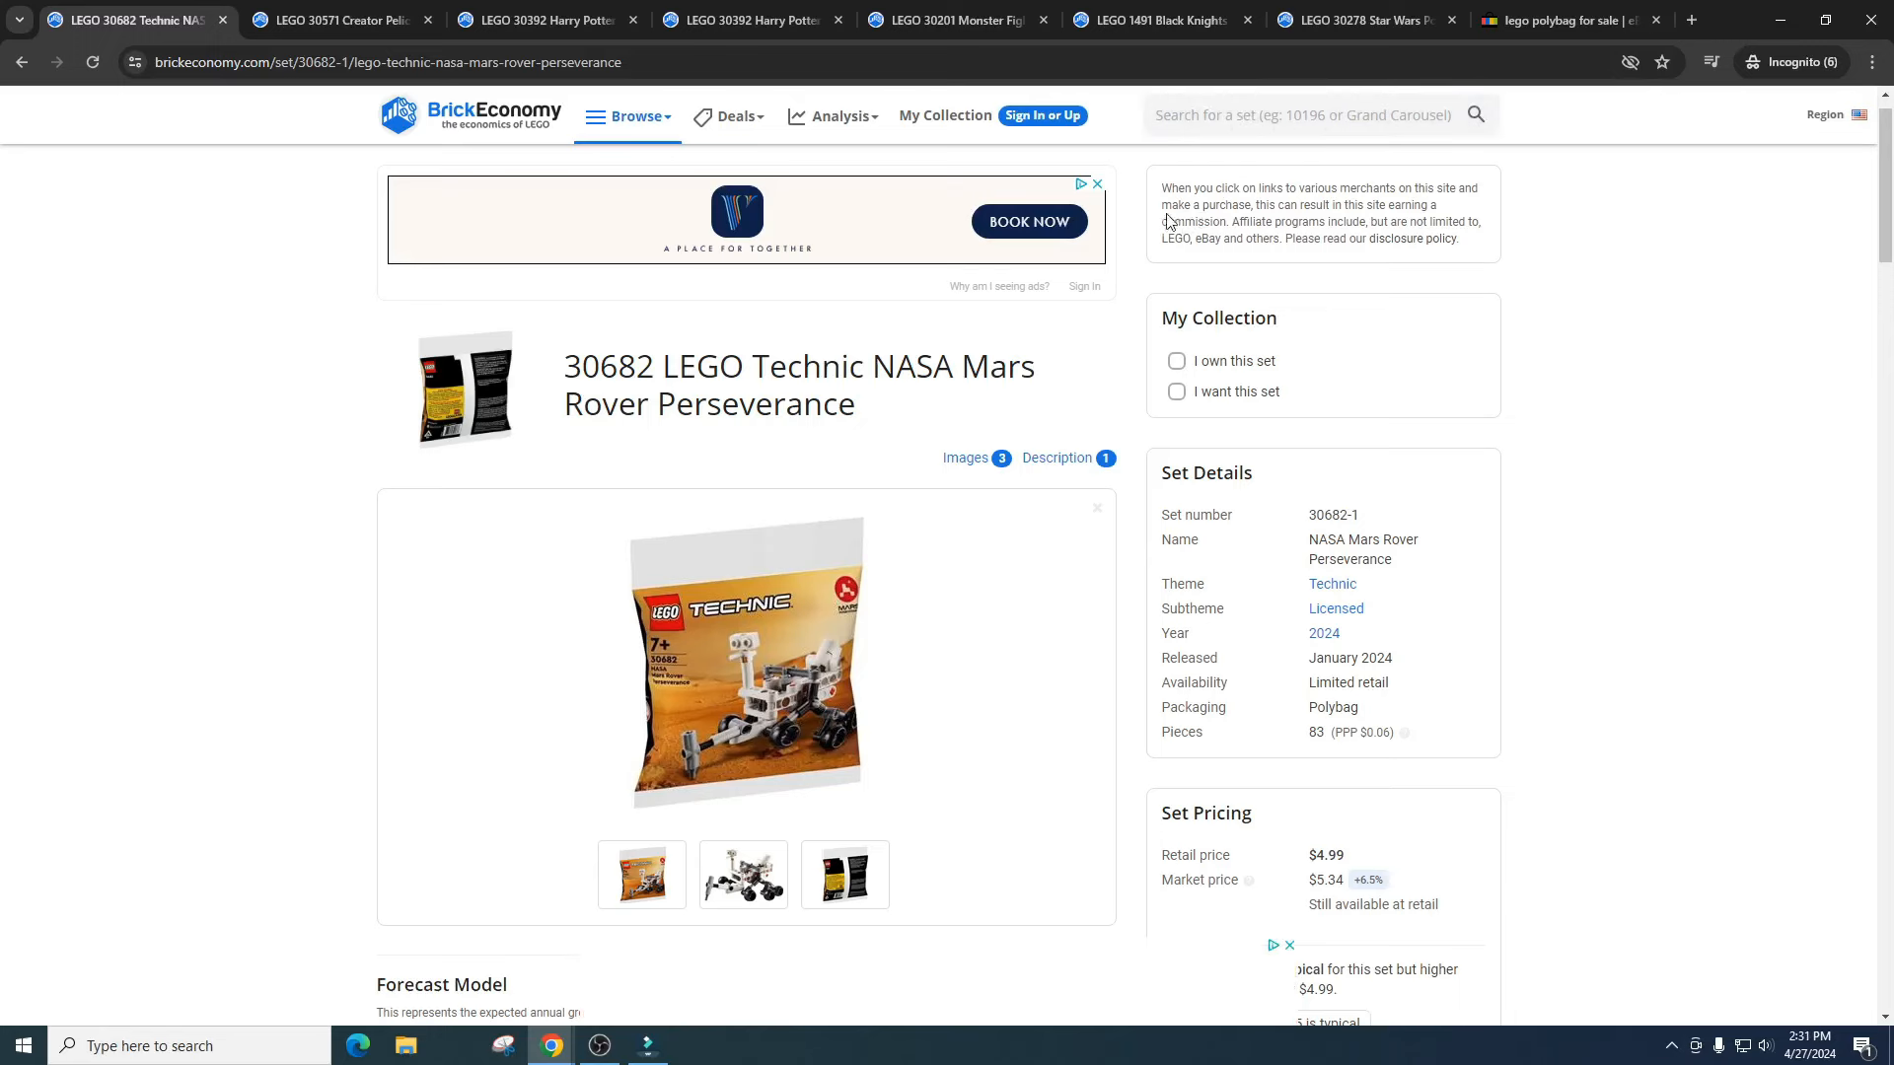
- Show the 30571 Pelican's photo gallery and its pricing: $3.99 retail, $4.98 value
{"action": "left_click", "coordinate": [339, 20]}
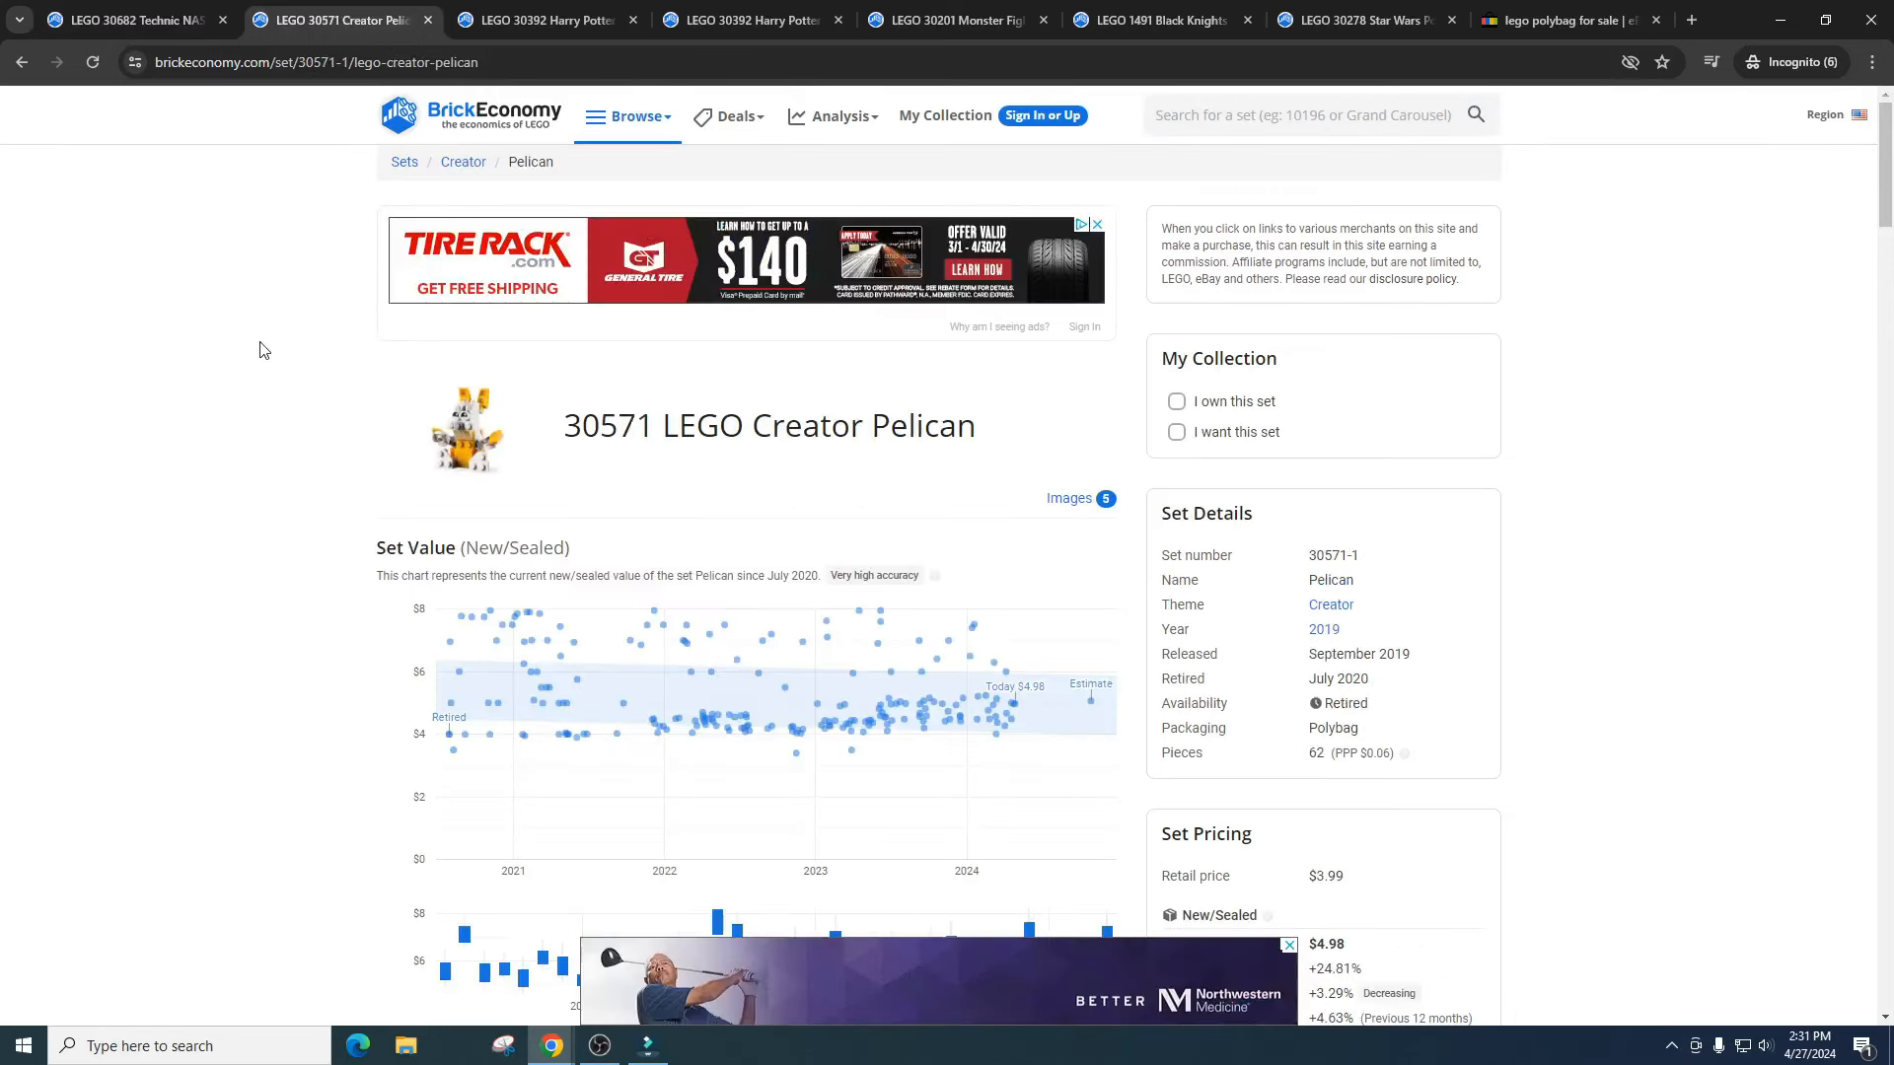
{"action": "left_click", "coordinate": [466, 430]}
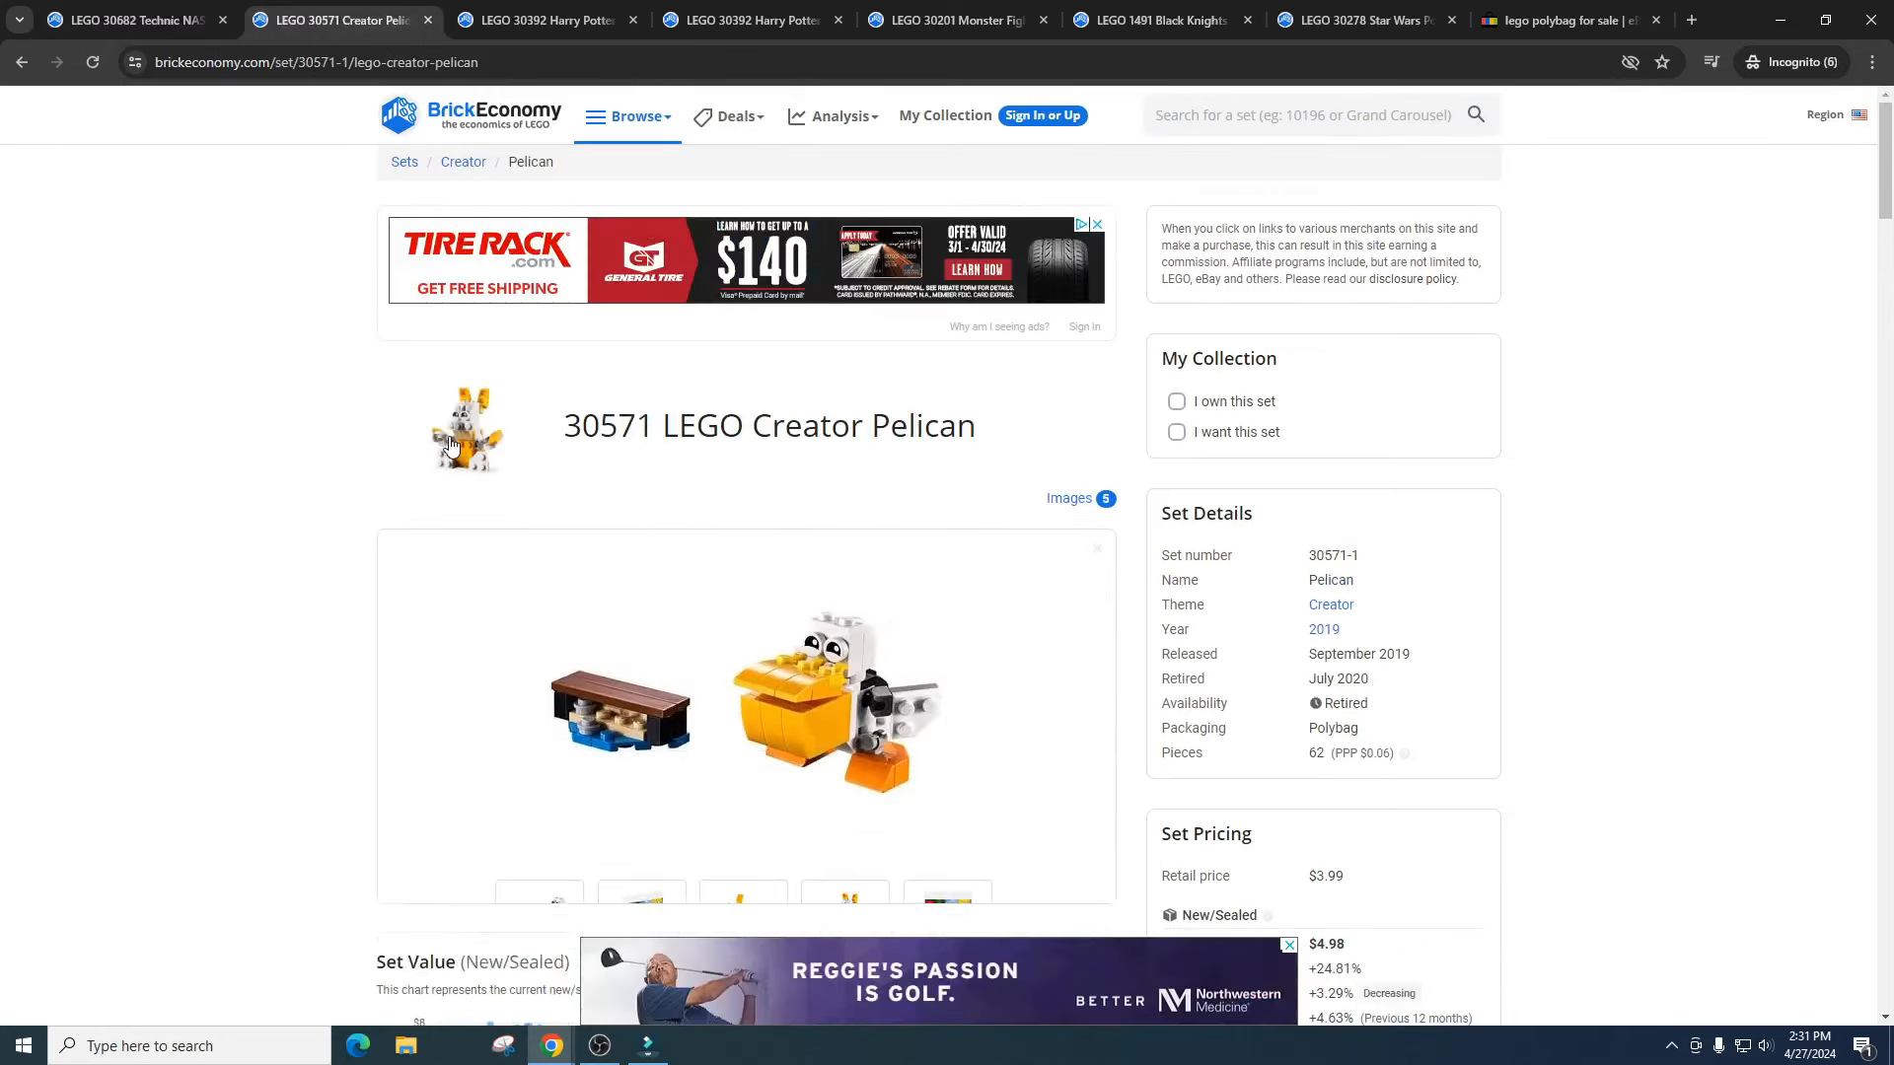
{"action": "scroll", "scroll_direction": "down", "scroll_amount": 3}
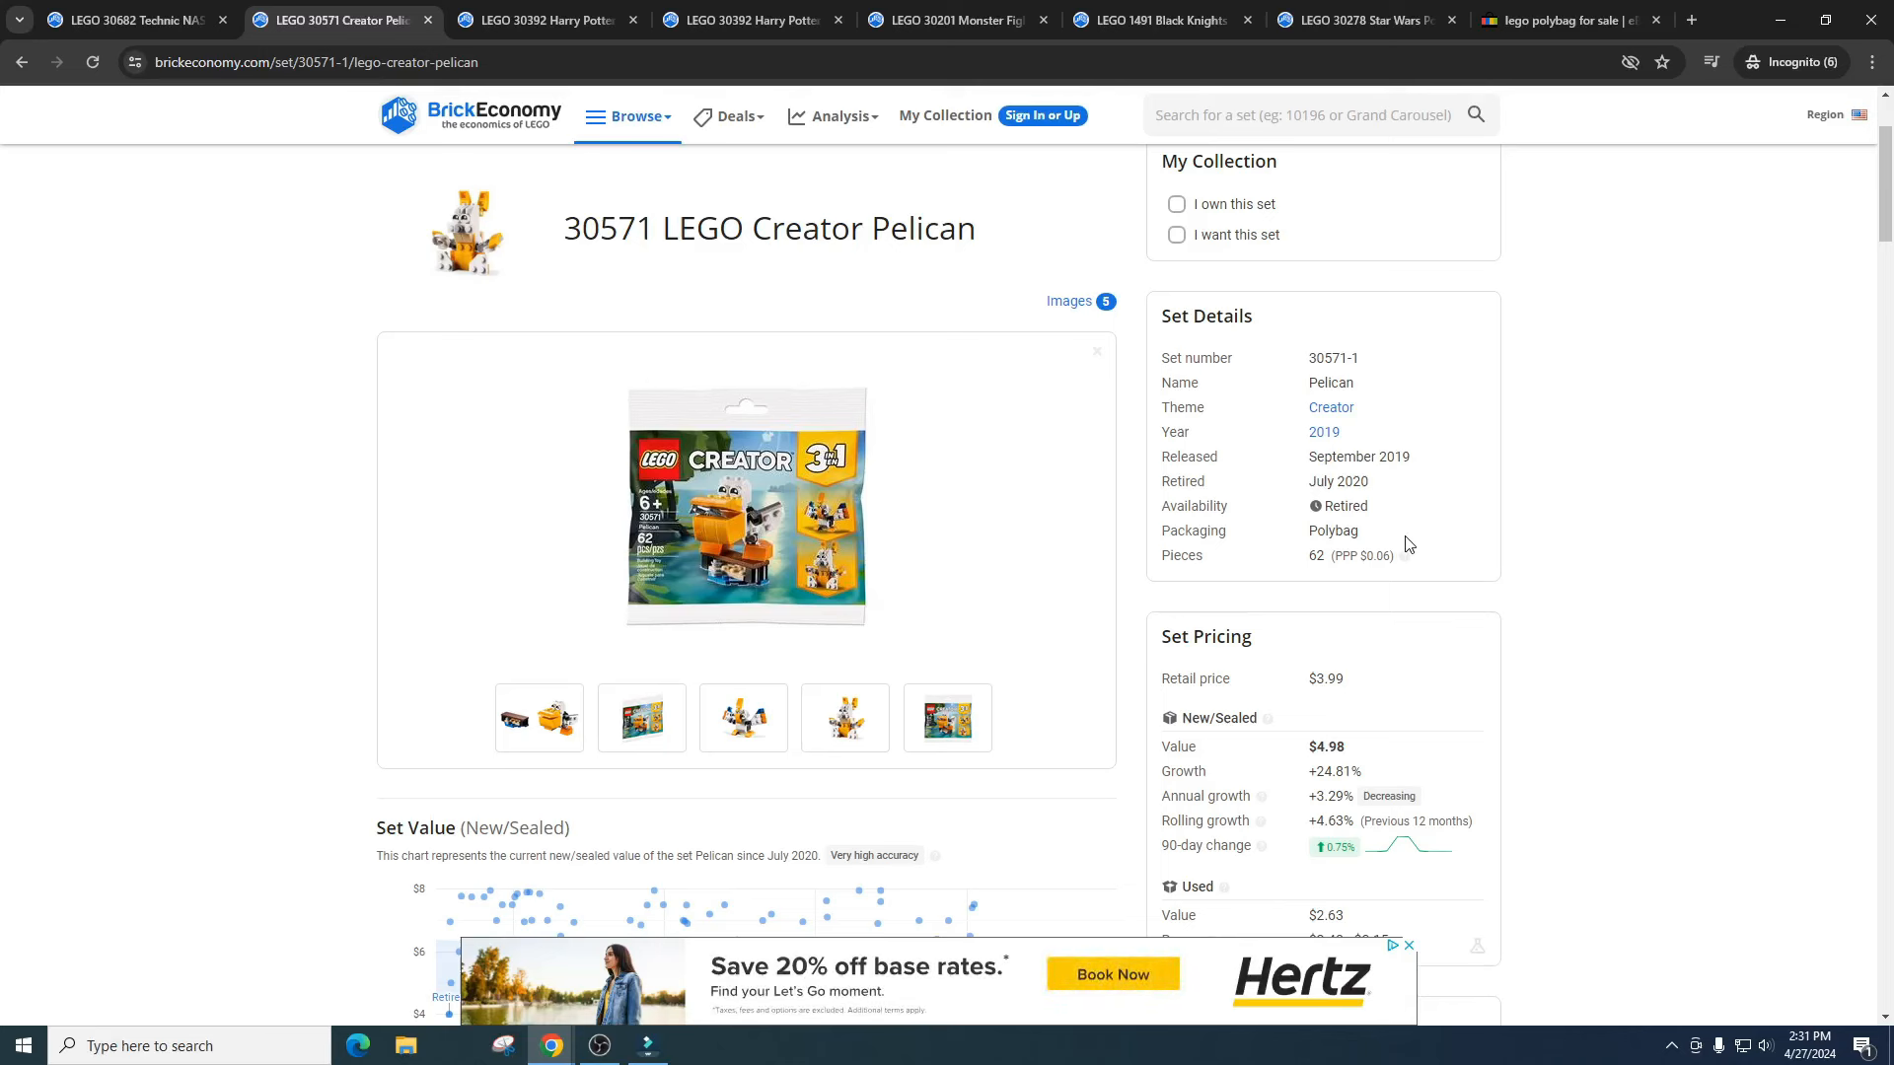
{"action": "mouse_move", "coordinate": [1534, 497]}
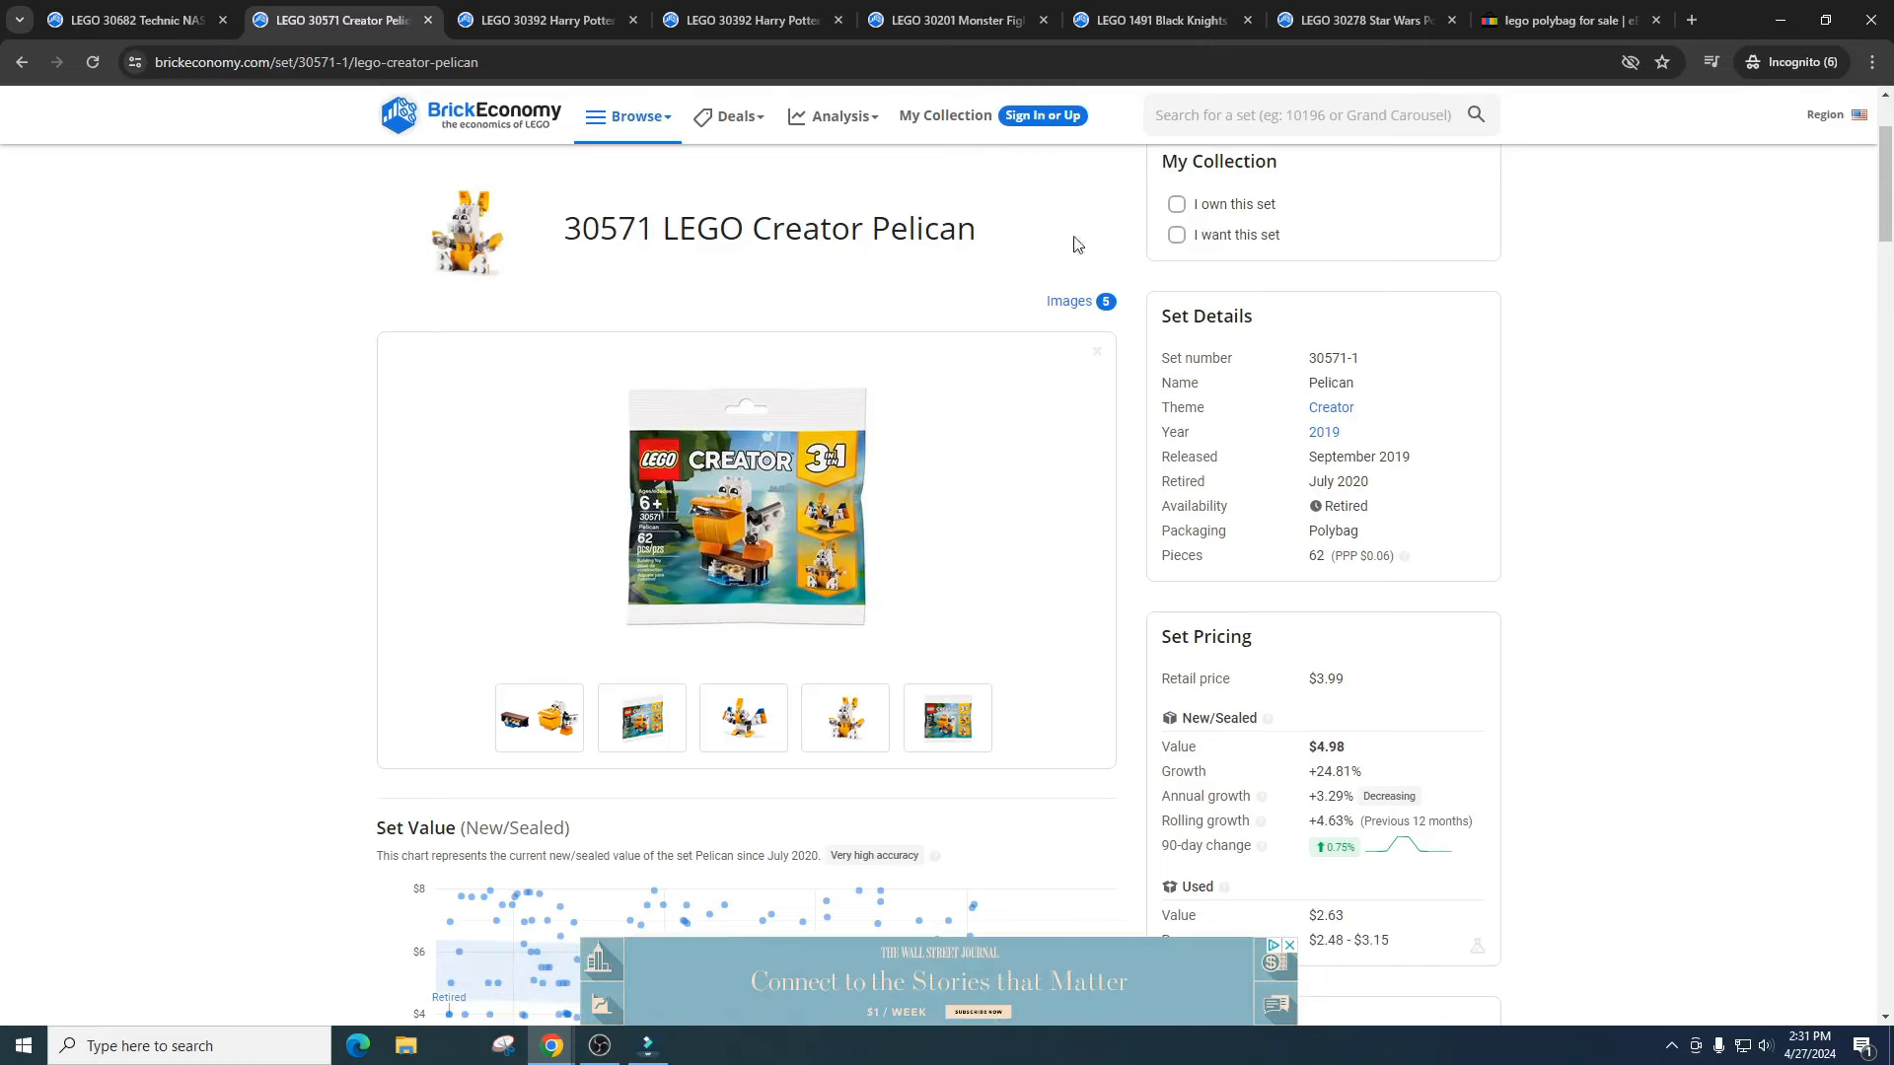
- Review the 30392 Hermione's Study Desk pricing: 31 pieces, $4.99 retail, $9.99 value
{"action": "left_click", "coordinate": [546, 21]}
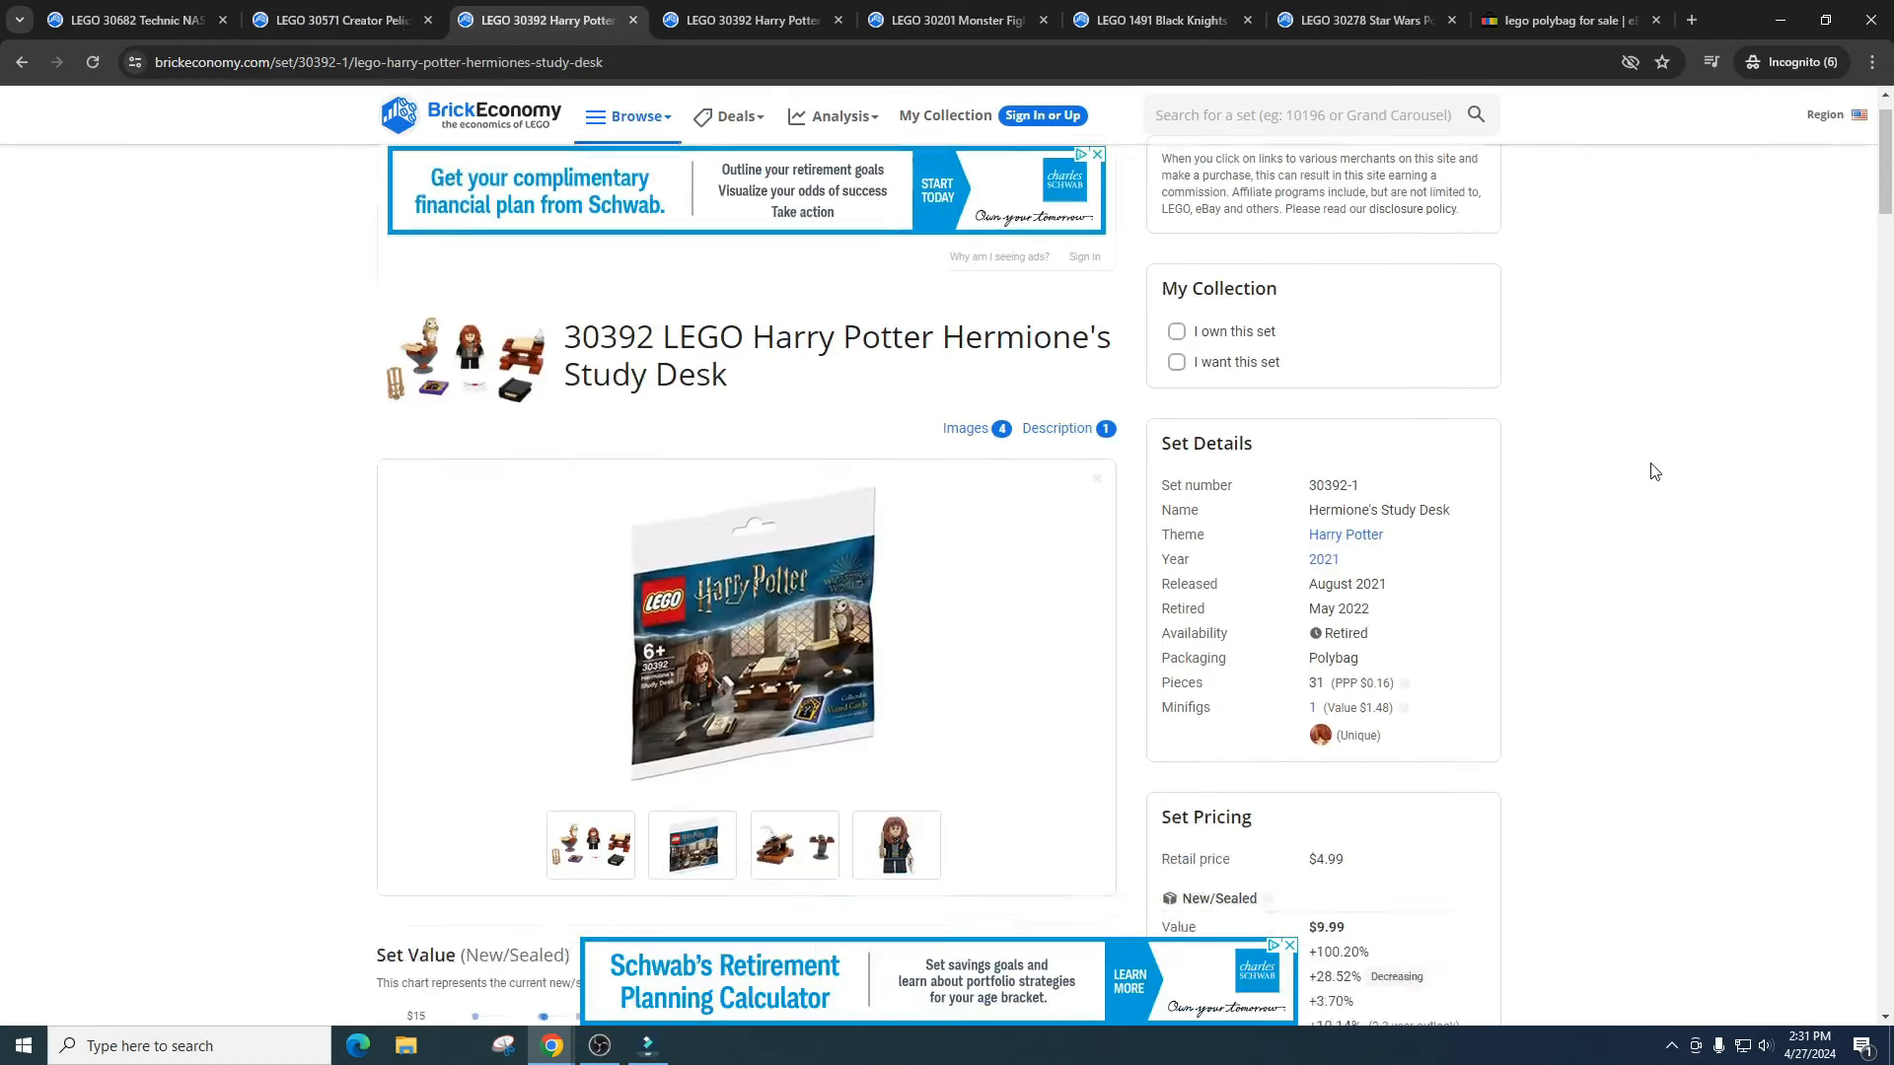
{"action": "scroll", "scroll_direction": "down", "scroll_amount": 3}
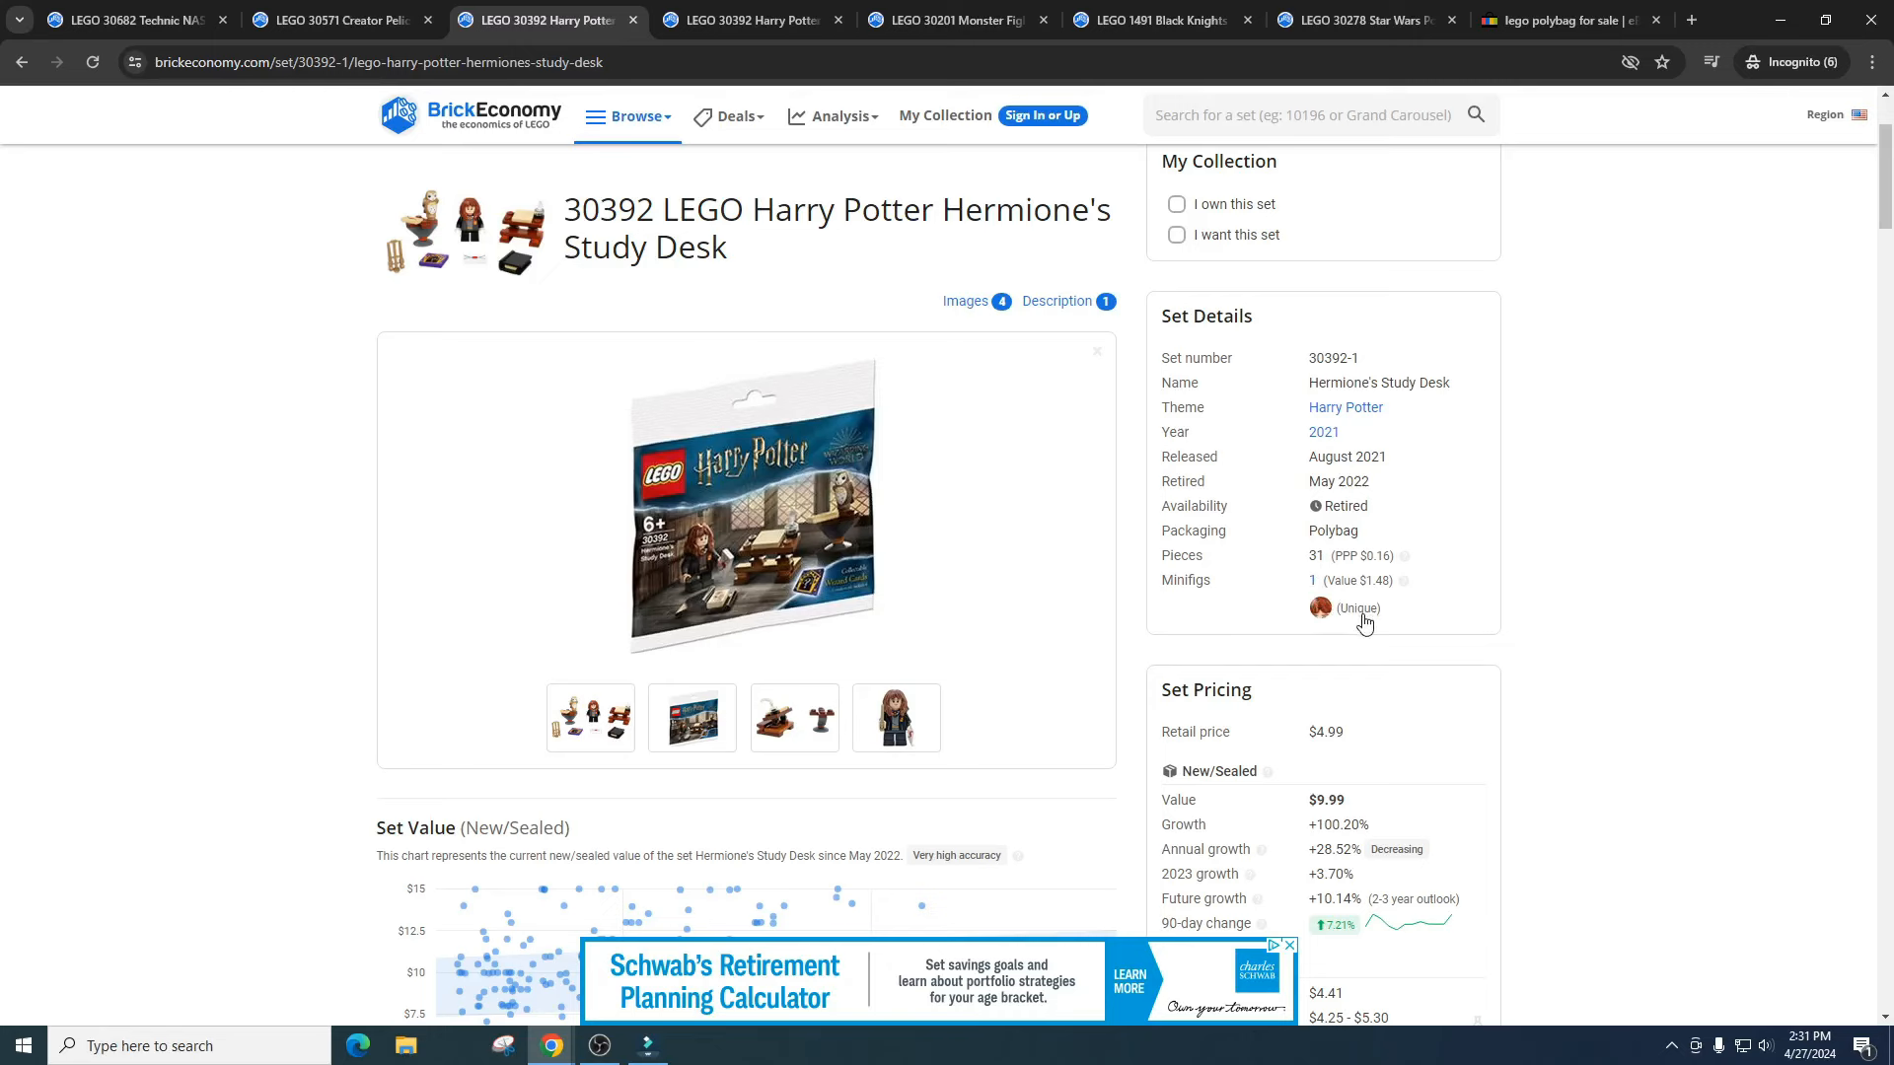
{"action": "scroll", "scroll_direction": "down", "scroll_amount": 3}
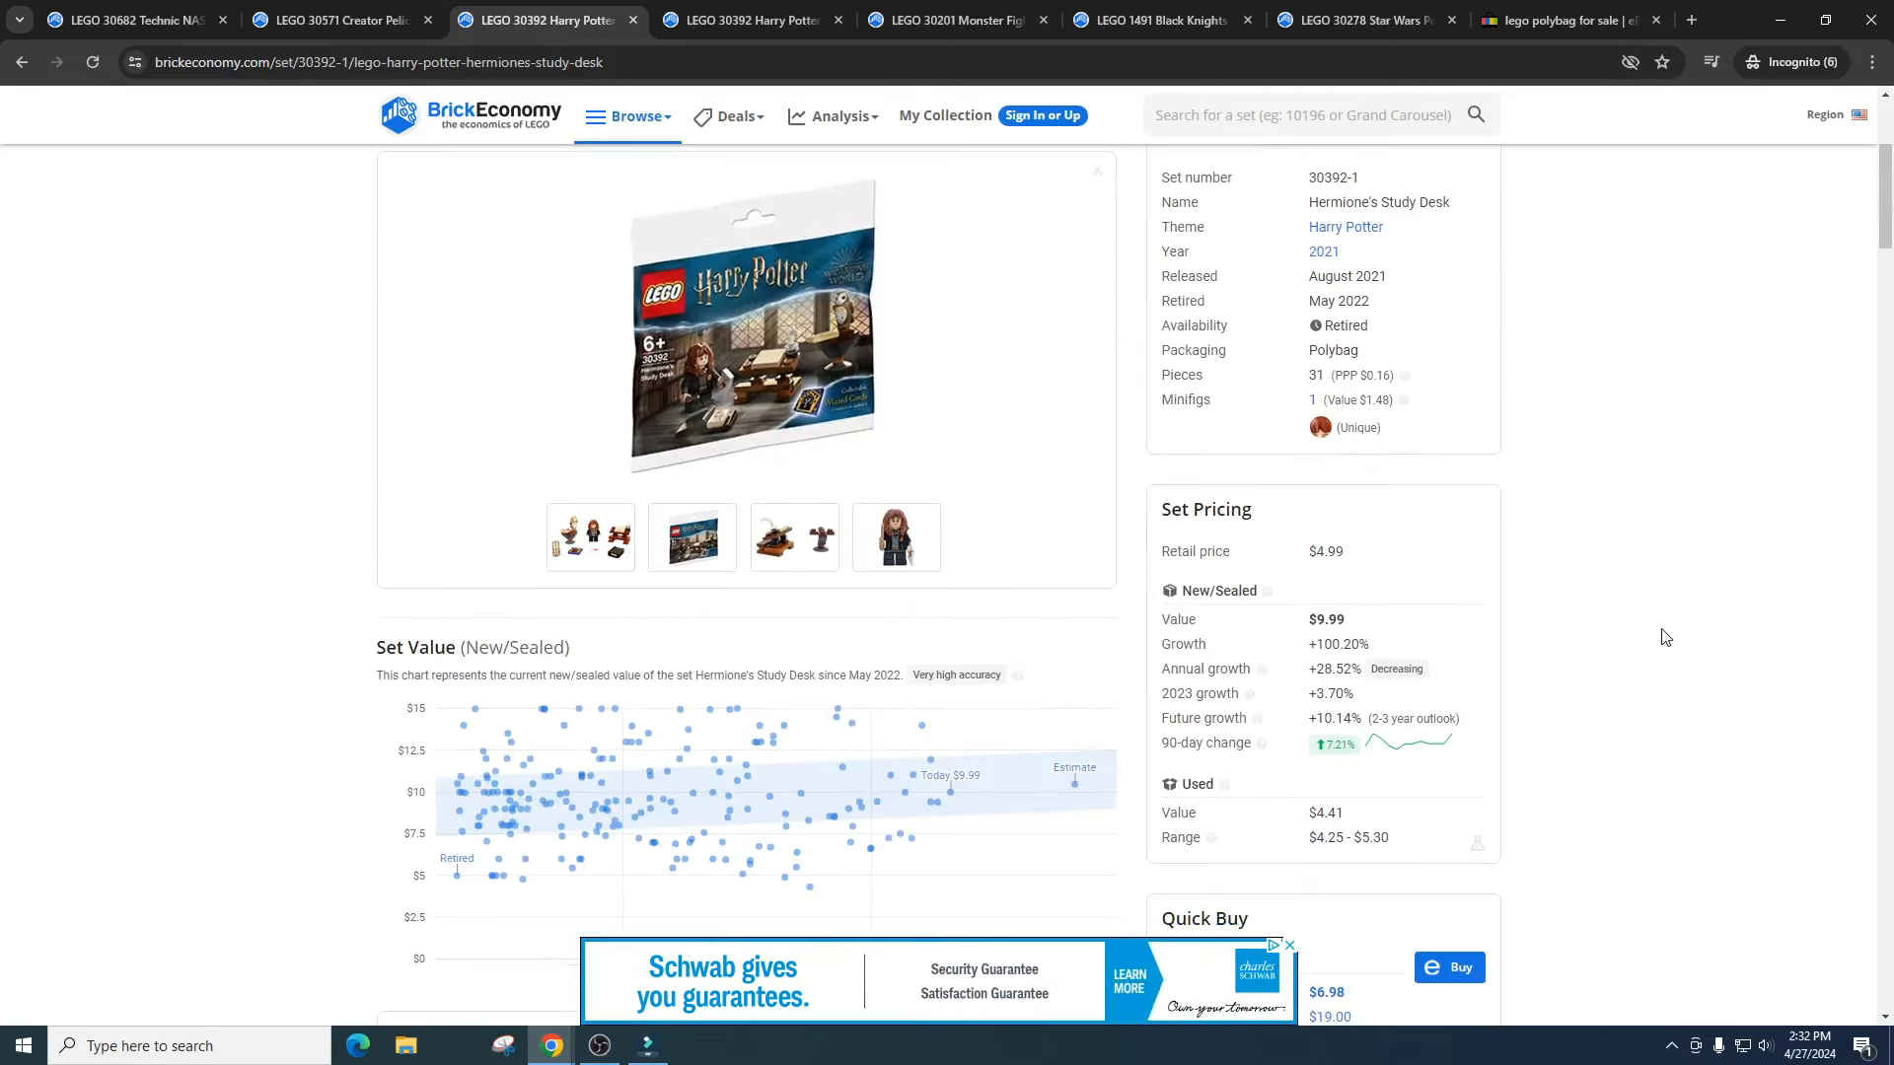
{"action": "mouse_move", "coordinate": [1334, 619]}
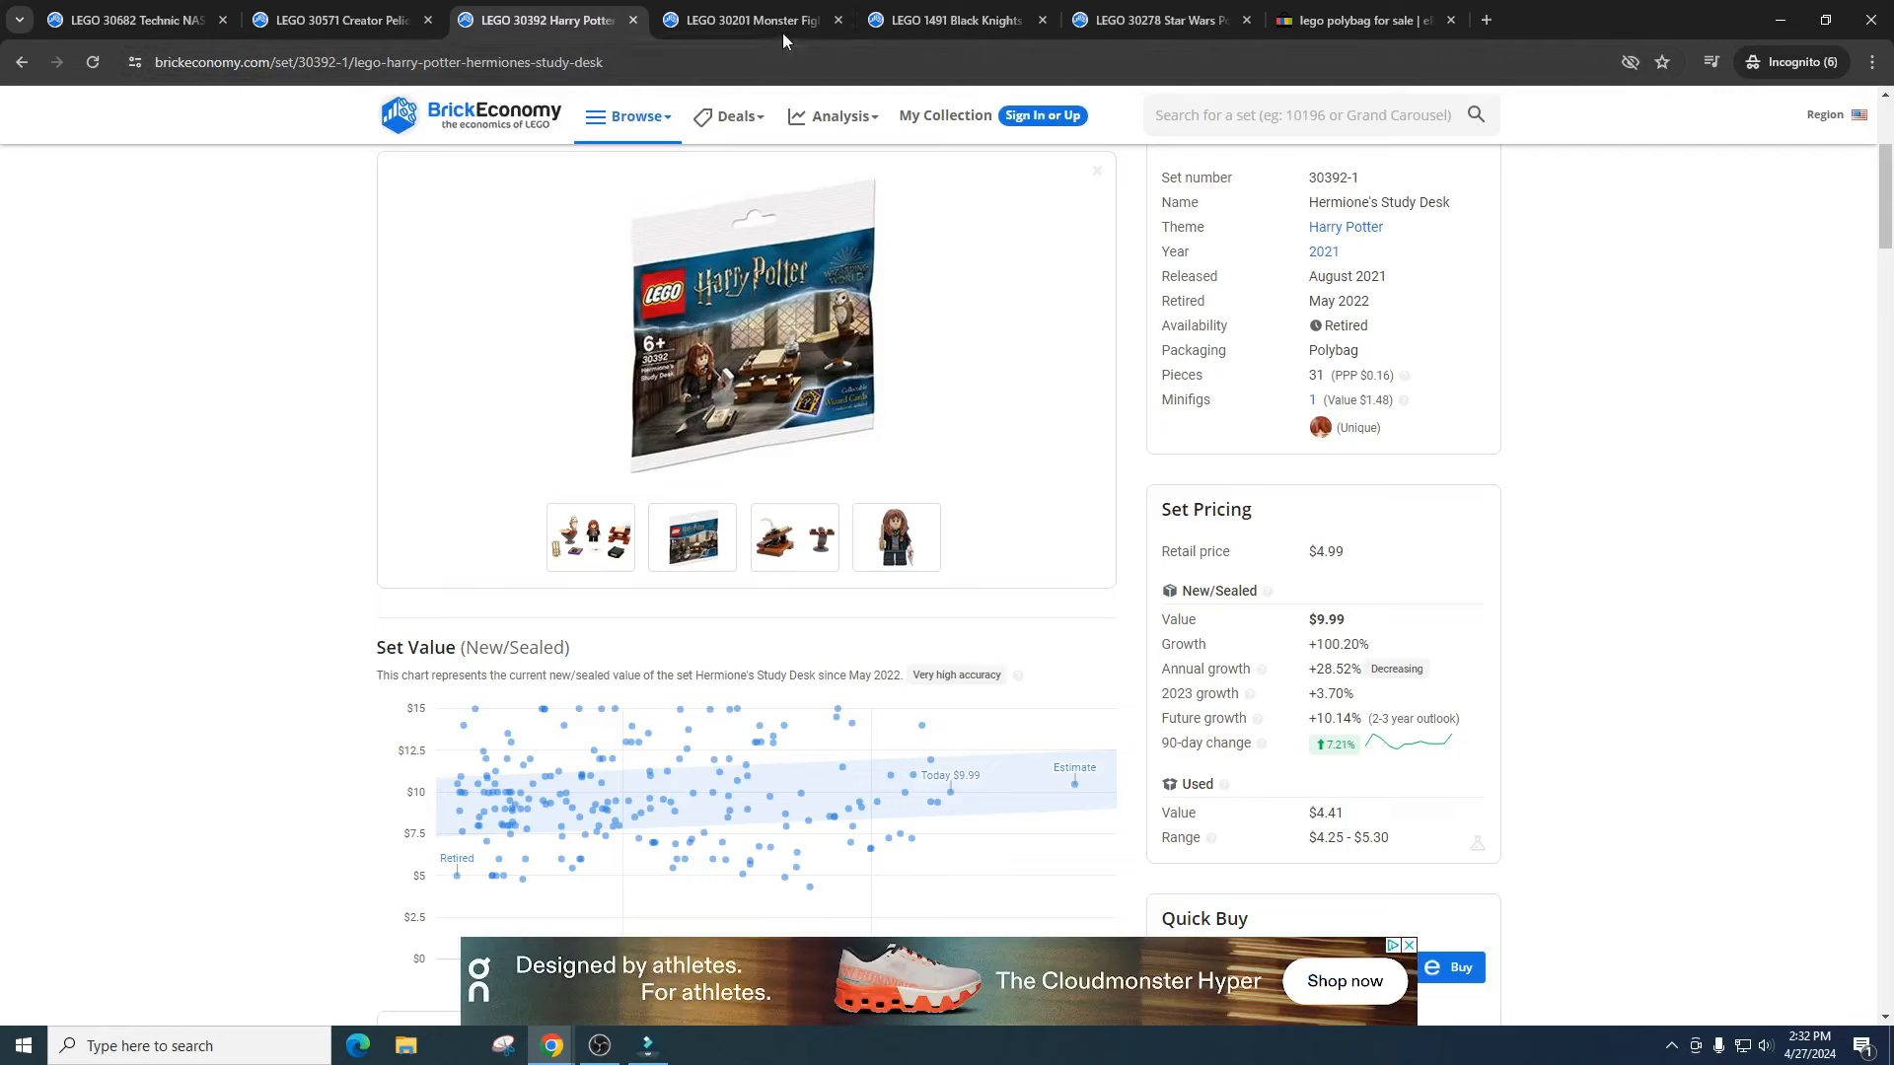
- Show the 30201 Ghost's packaged polybag photo and its $25.00 value with +616.33% growth
{"action": "left_click", "coordinate": [749, 20]}
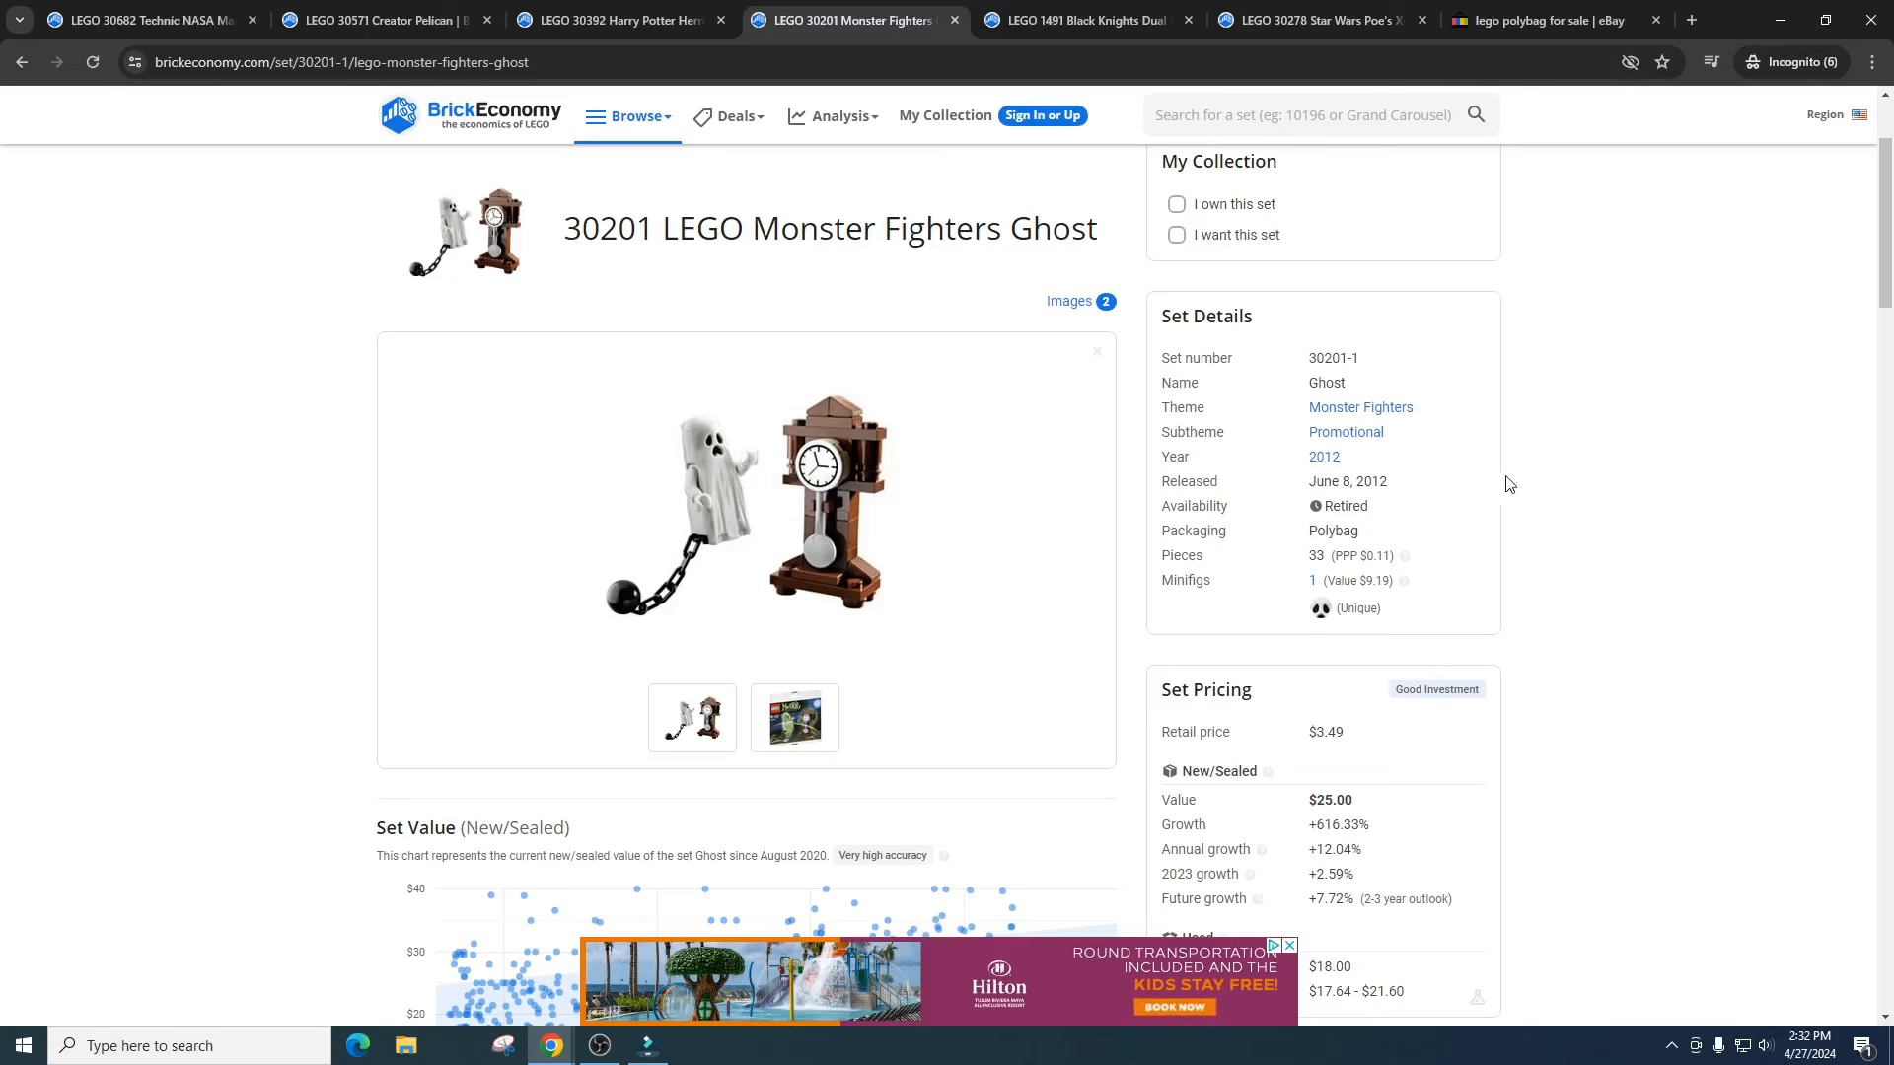
{"action": "left_click", "coordinate": [793, 717]}
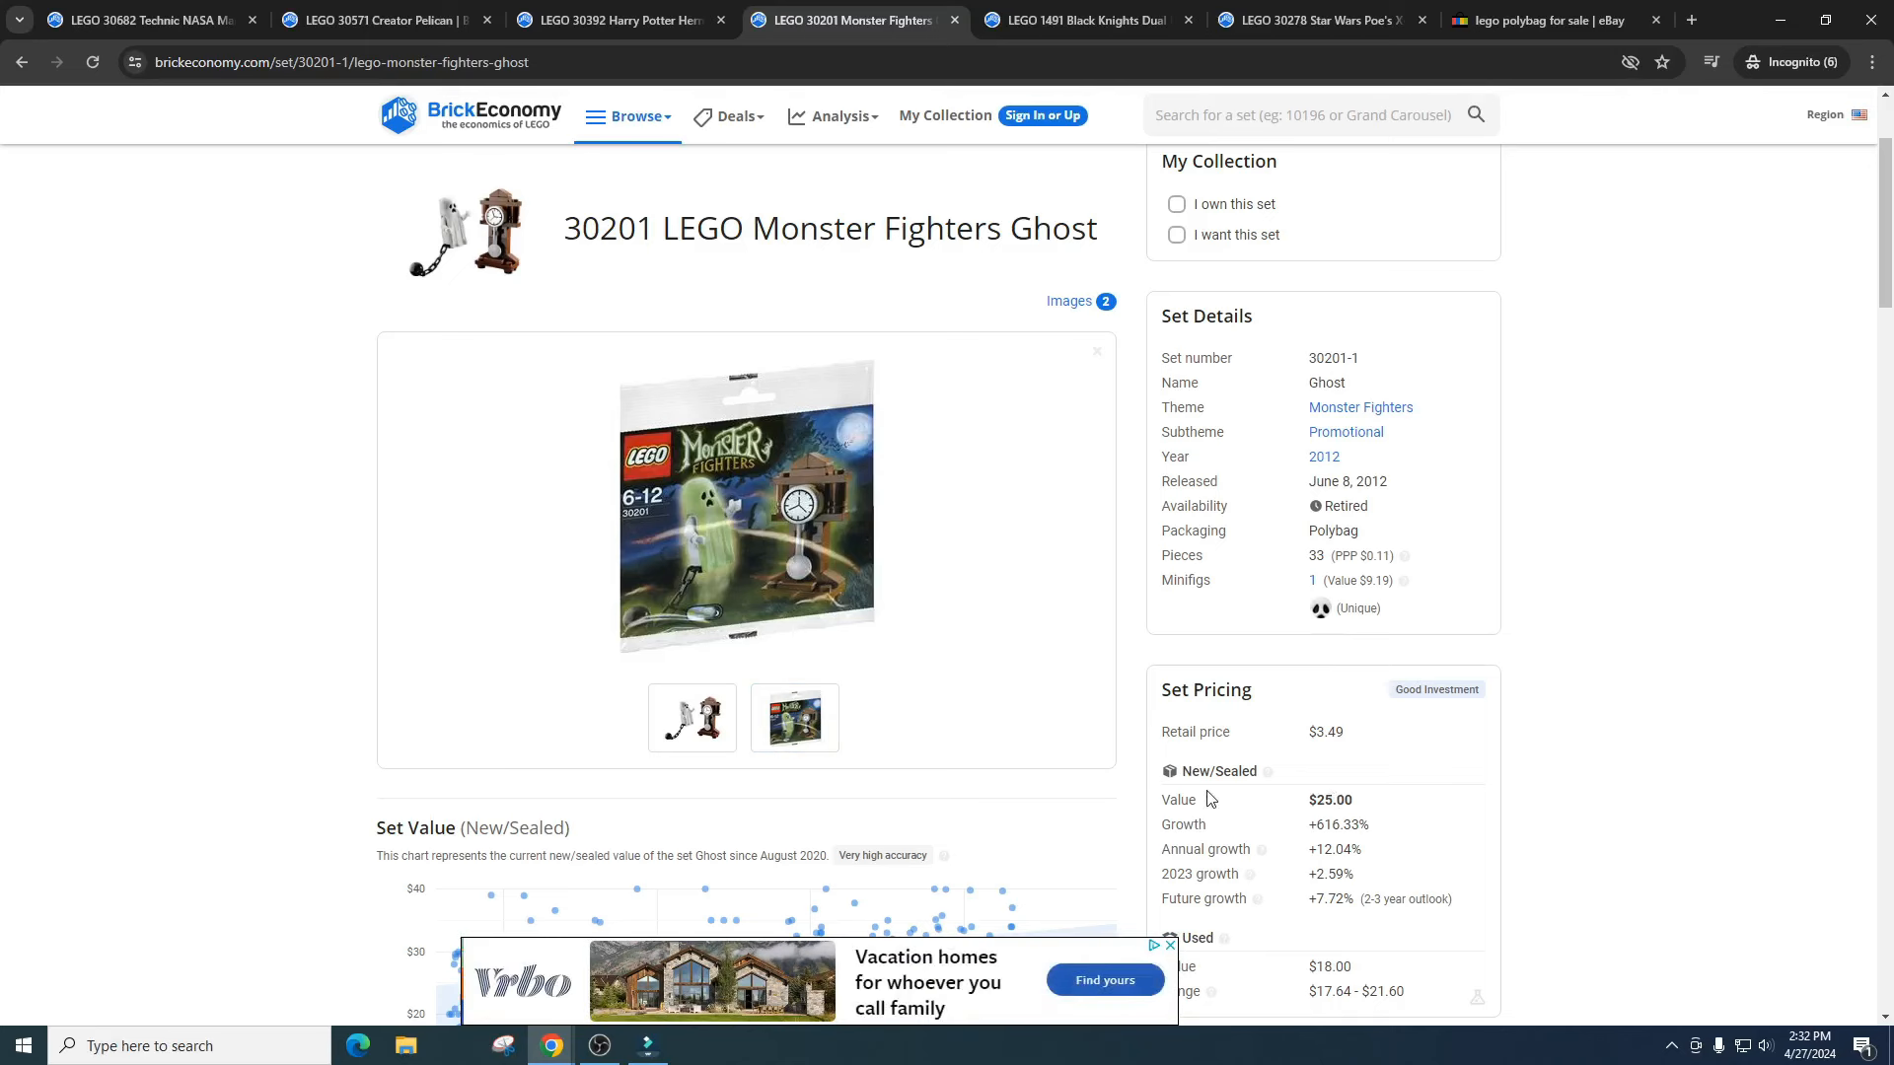
{"action": "mouse_move", "coordinate": [1348, 847]}
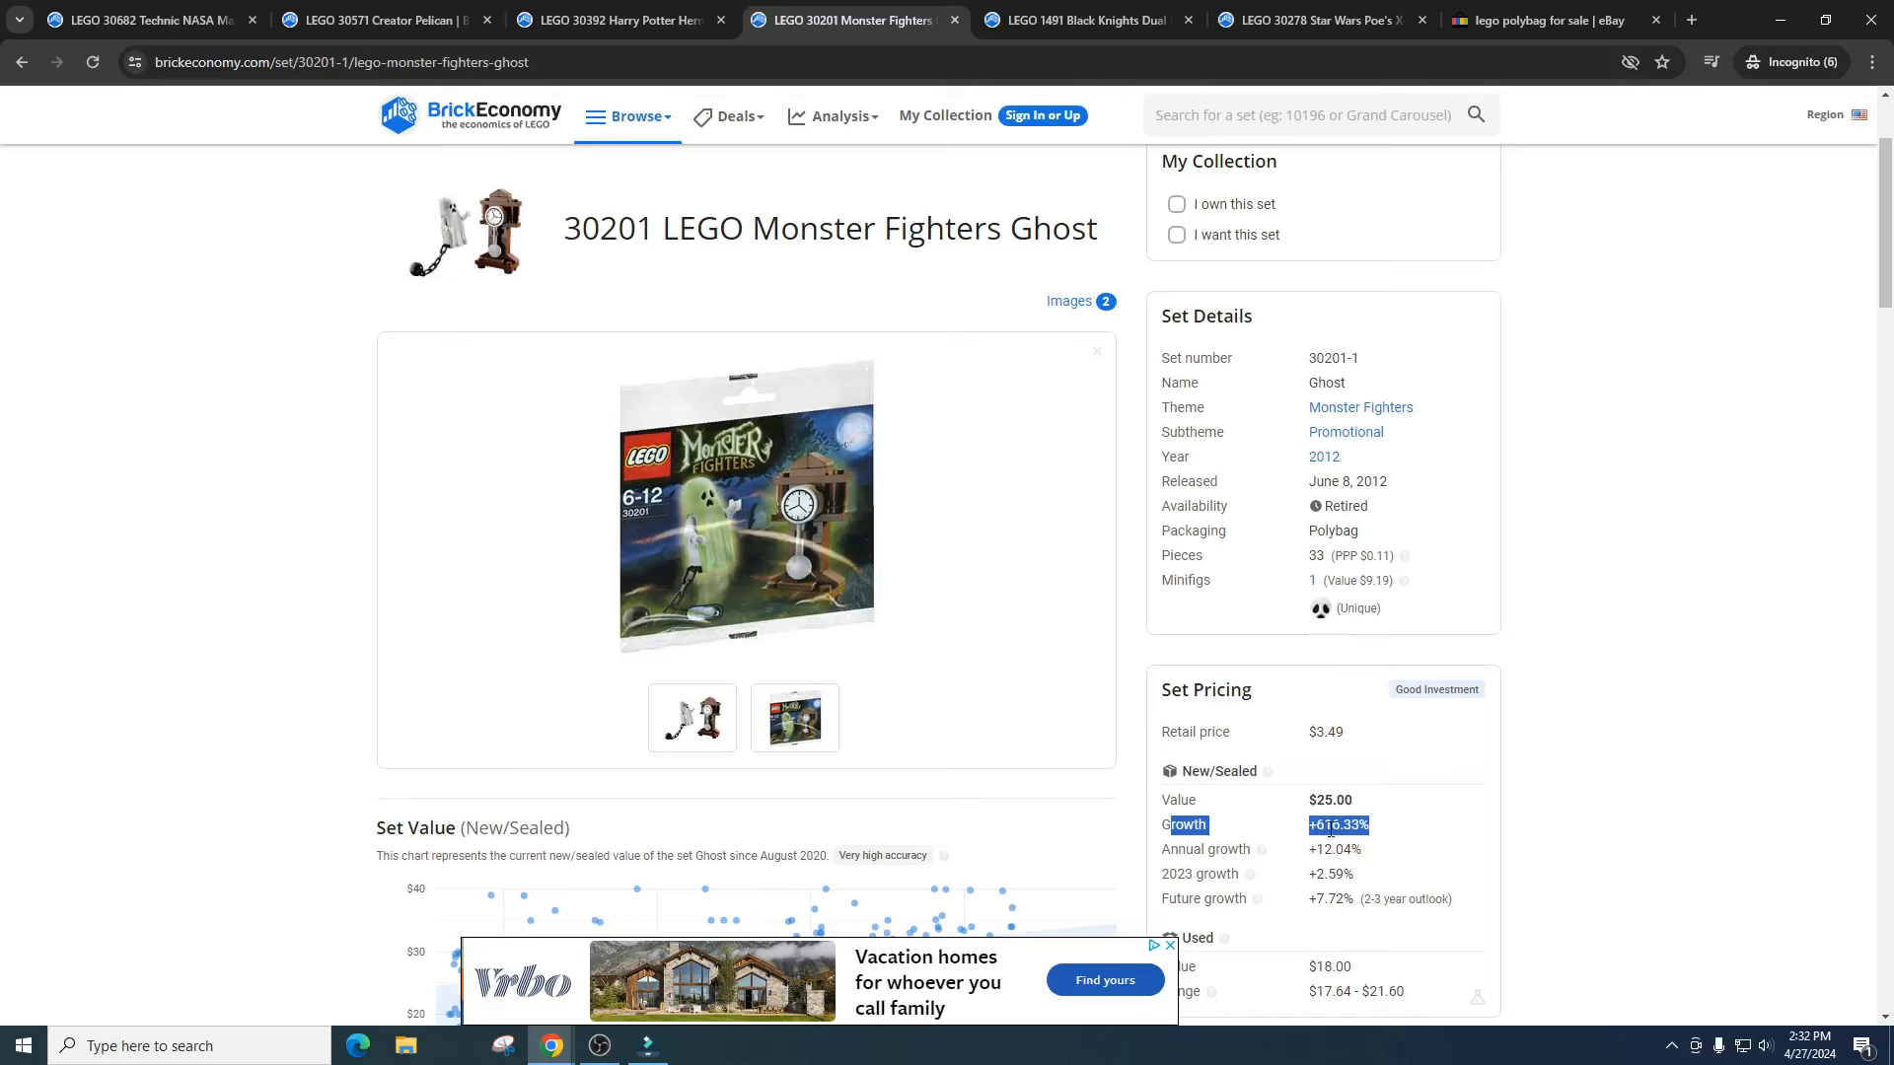
{"action": "mouse_move", "coordinate": [1387, 747]}
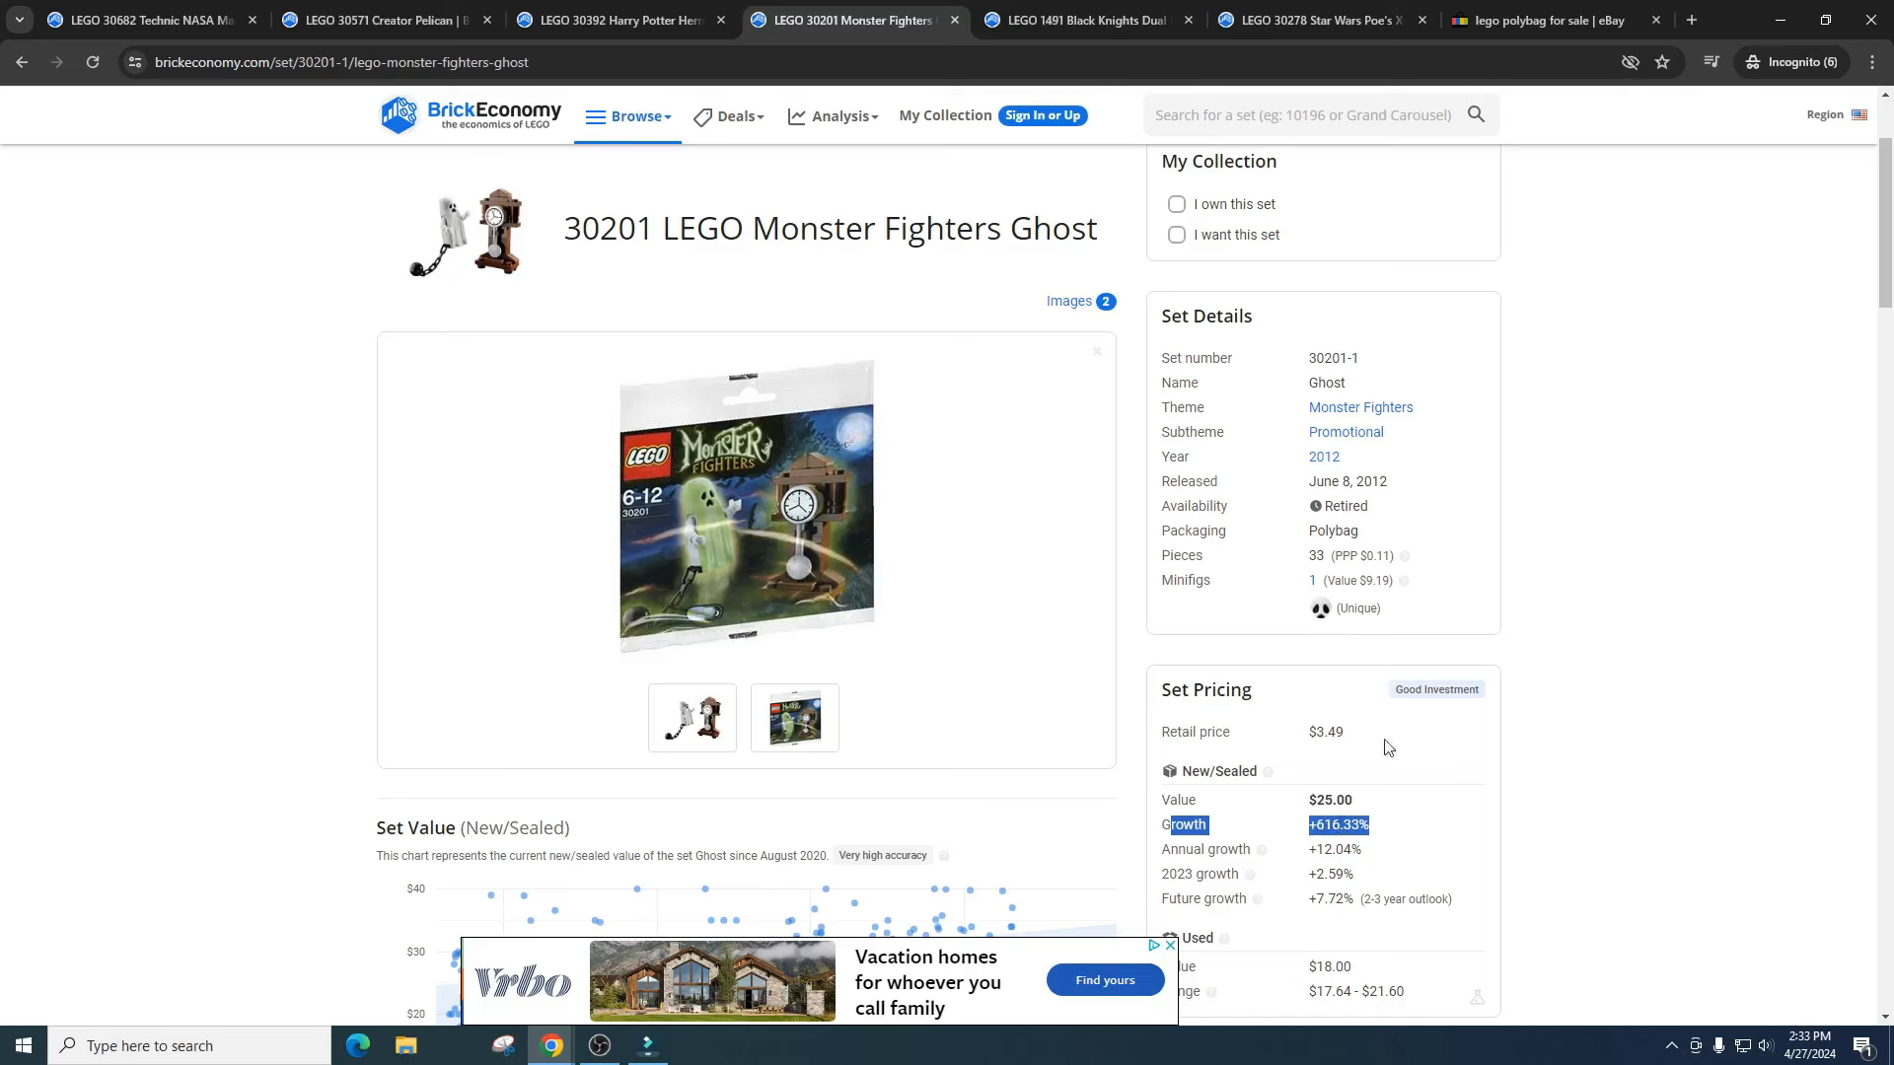
{"action": "mouse_move", "coordinate": [1507, 483]}
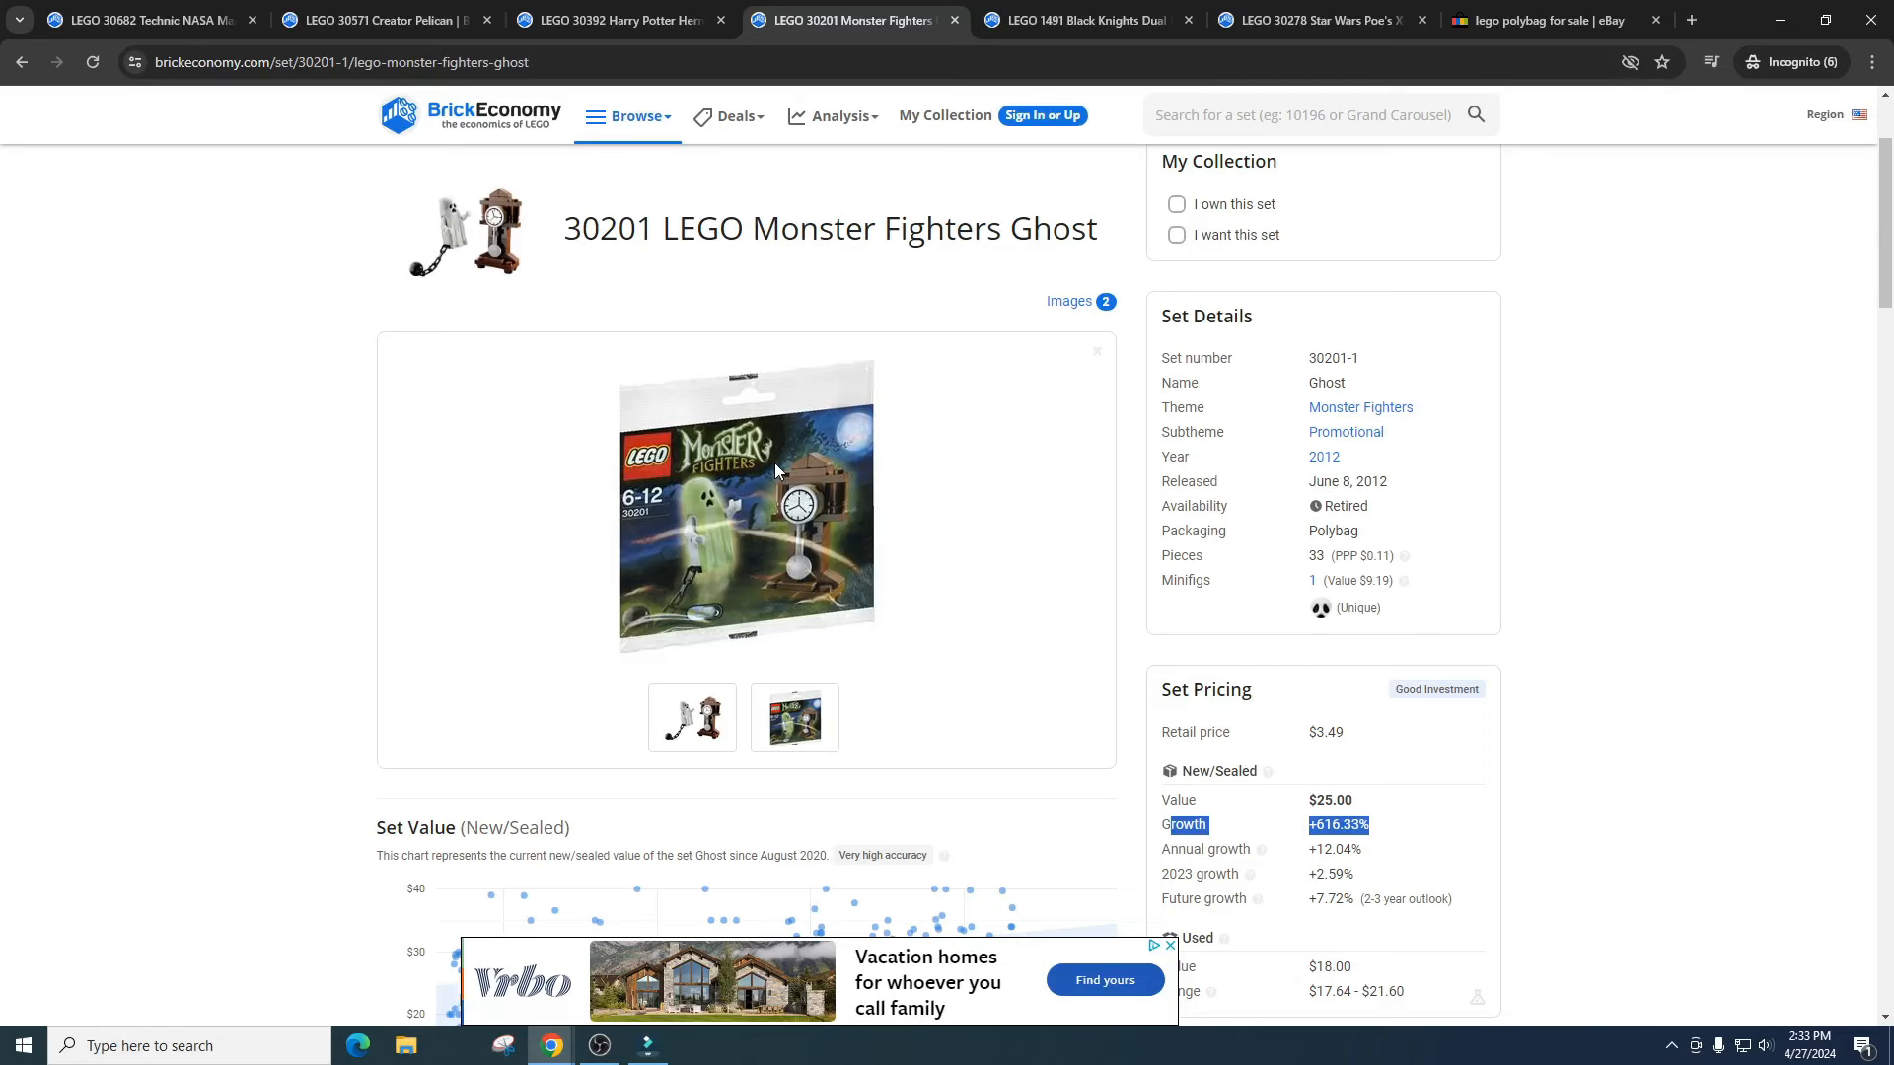
{"action": "mouse_move", "coordinate": [764, 455]}
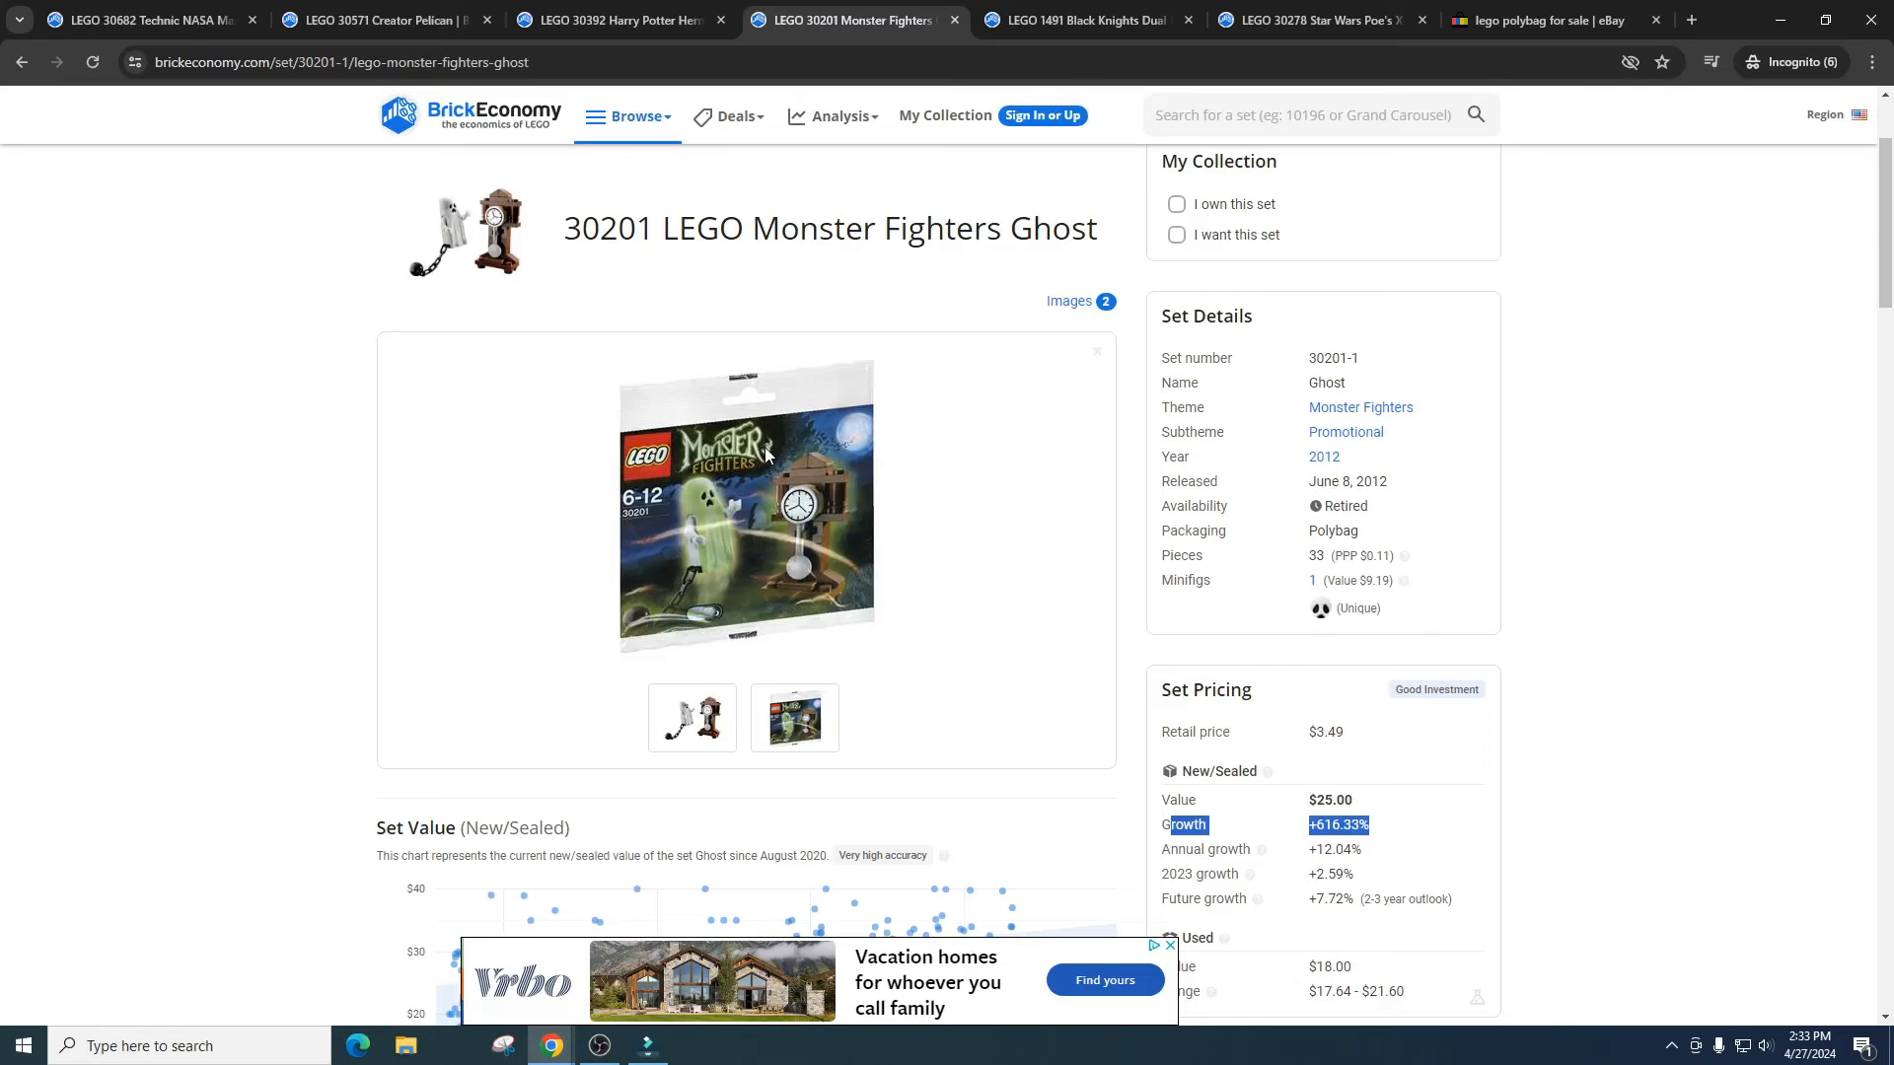
{"action": "scroll", "scroll_direction": "down", "scroll_amount": 3}
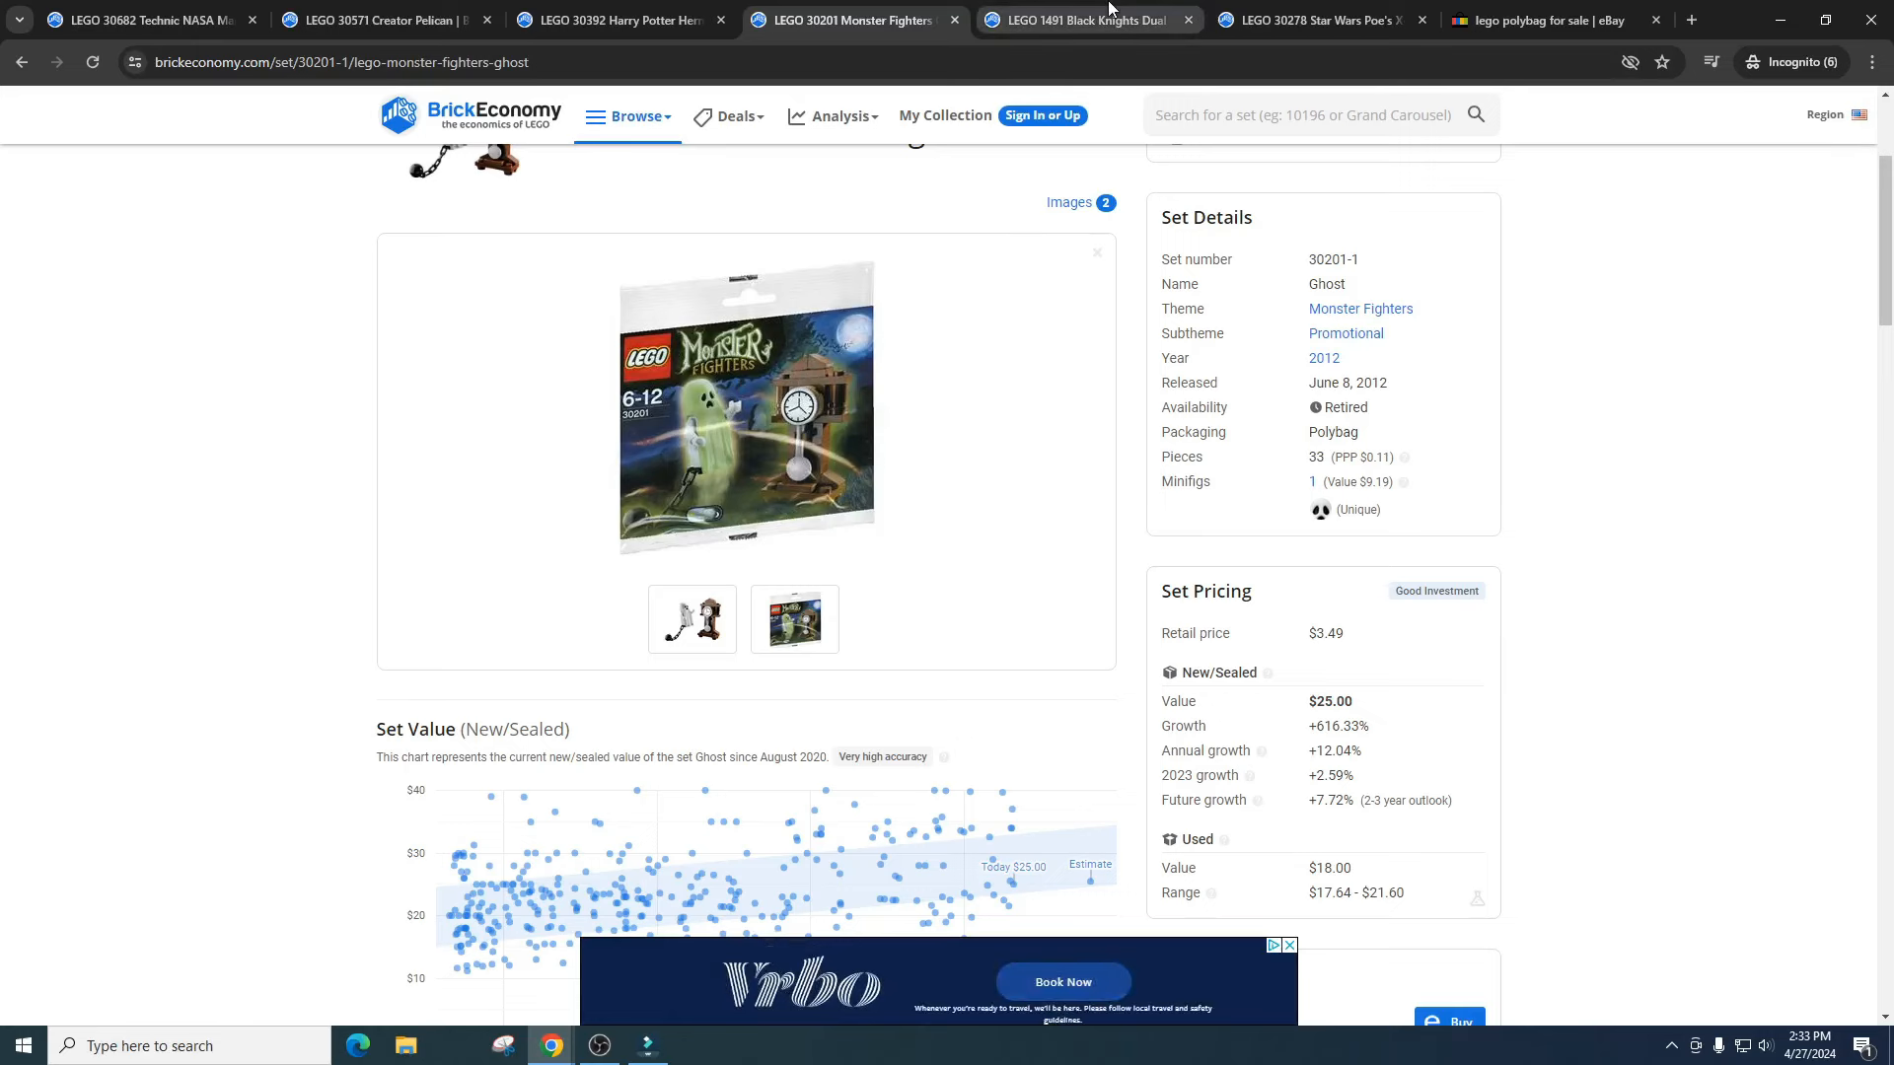
- Highlight the 1491 Dual Defender's $157.05 new/sealed value in Set Pricing
{"action": "left_click", "coordinate": [1087, 20]}
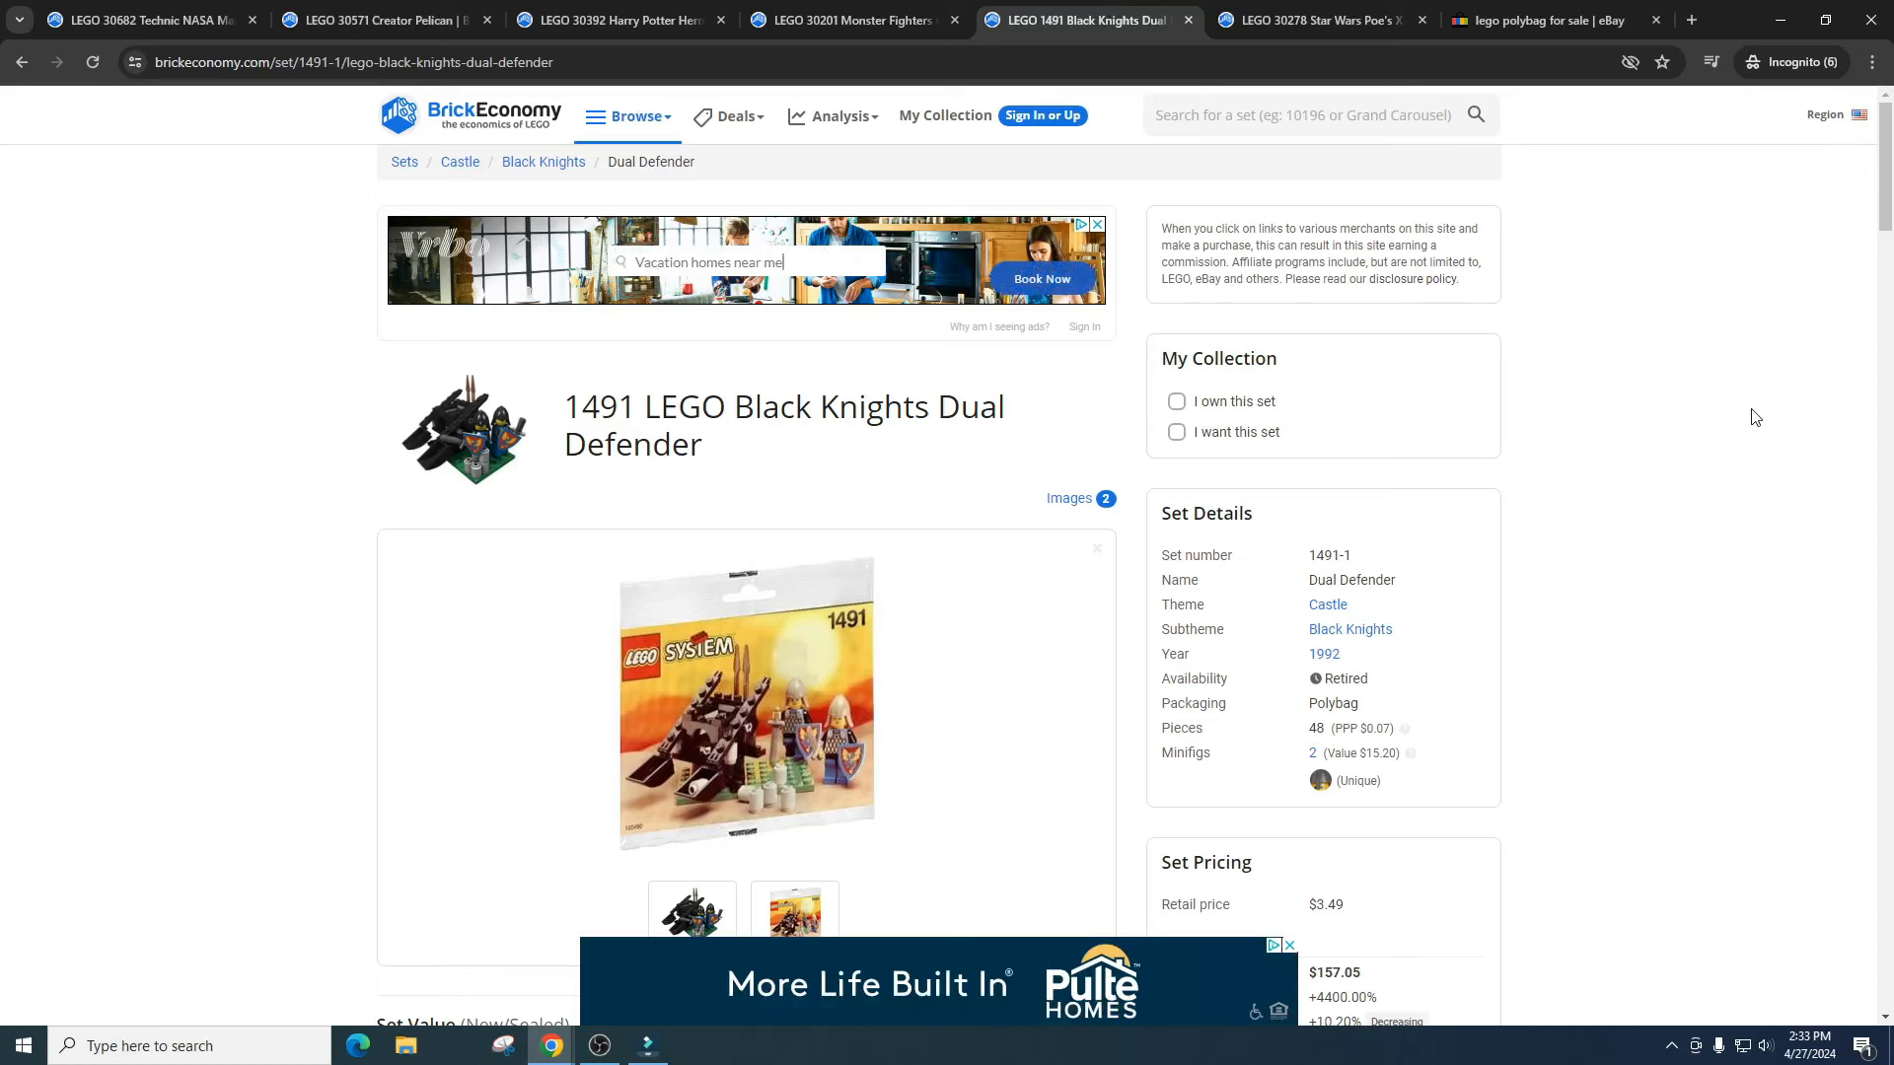
{"action": "scroll", "scroll_direction": "down", "scroll_amount": 3}
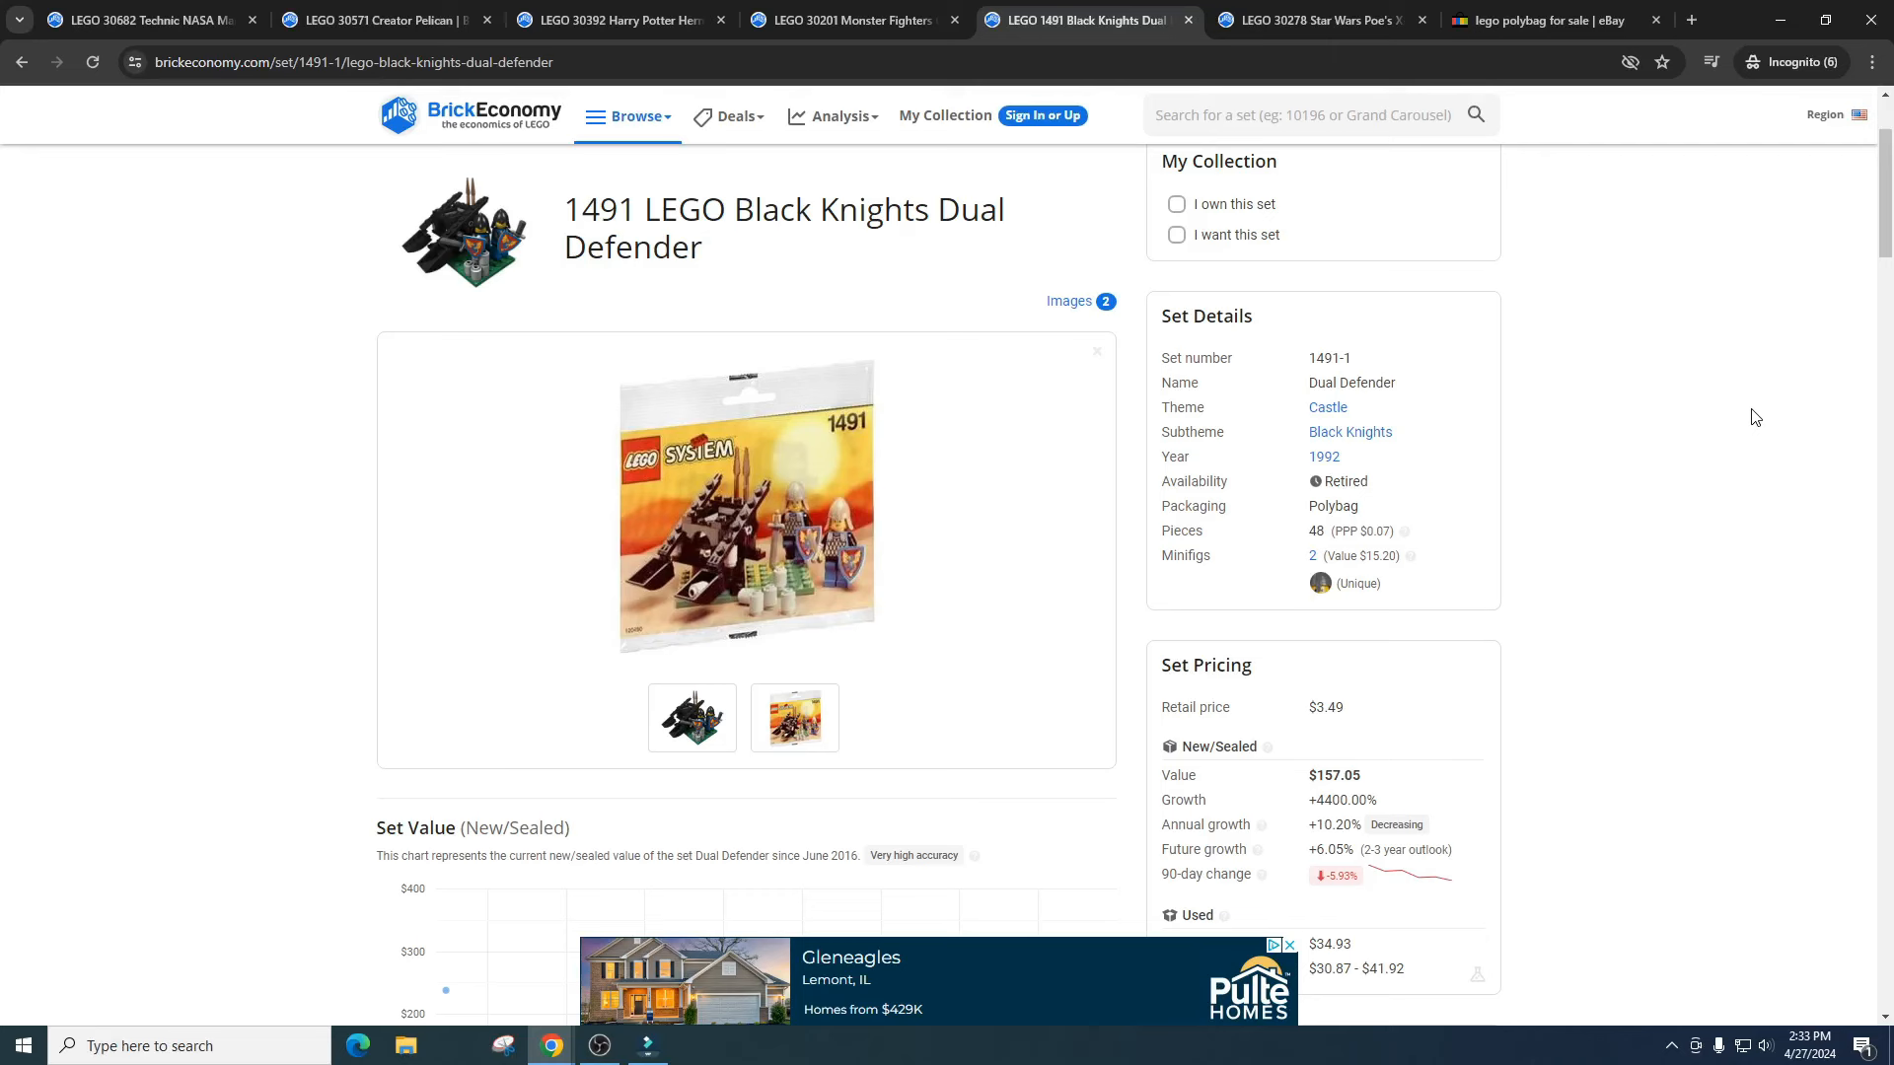
{"action": "mouse_move", "coordinate": [1744, 413]}
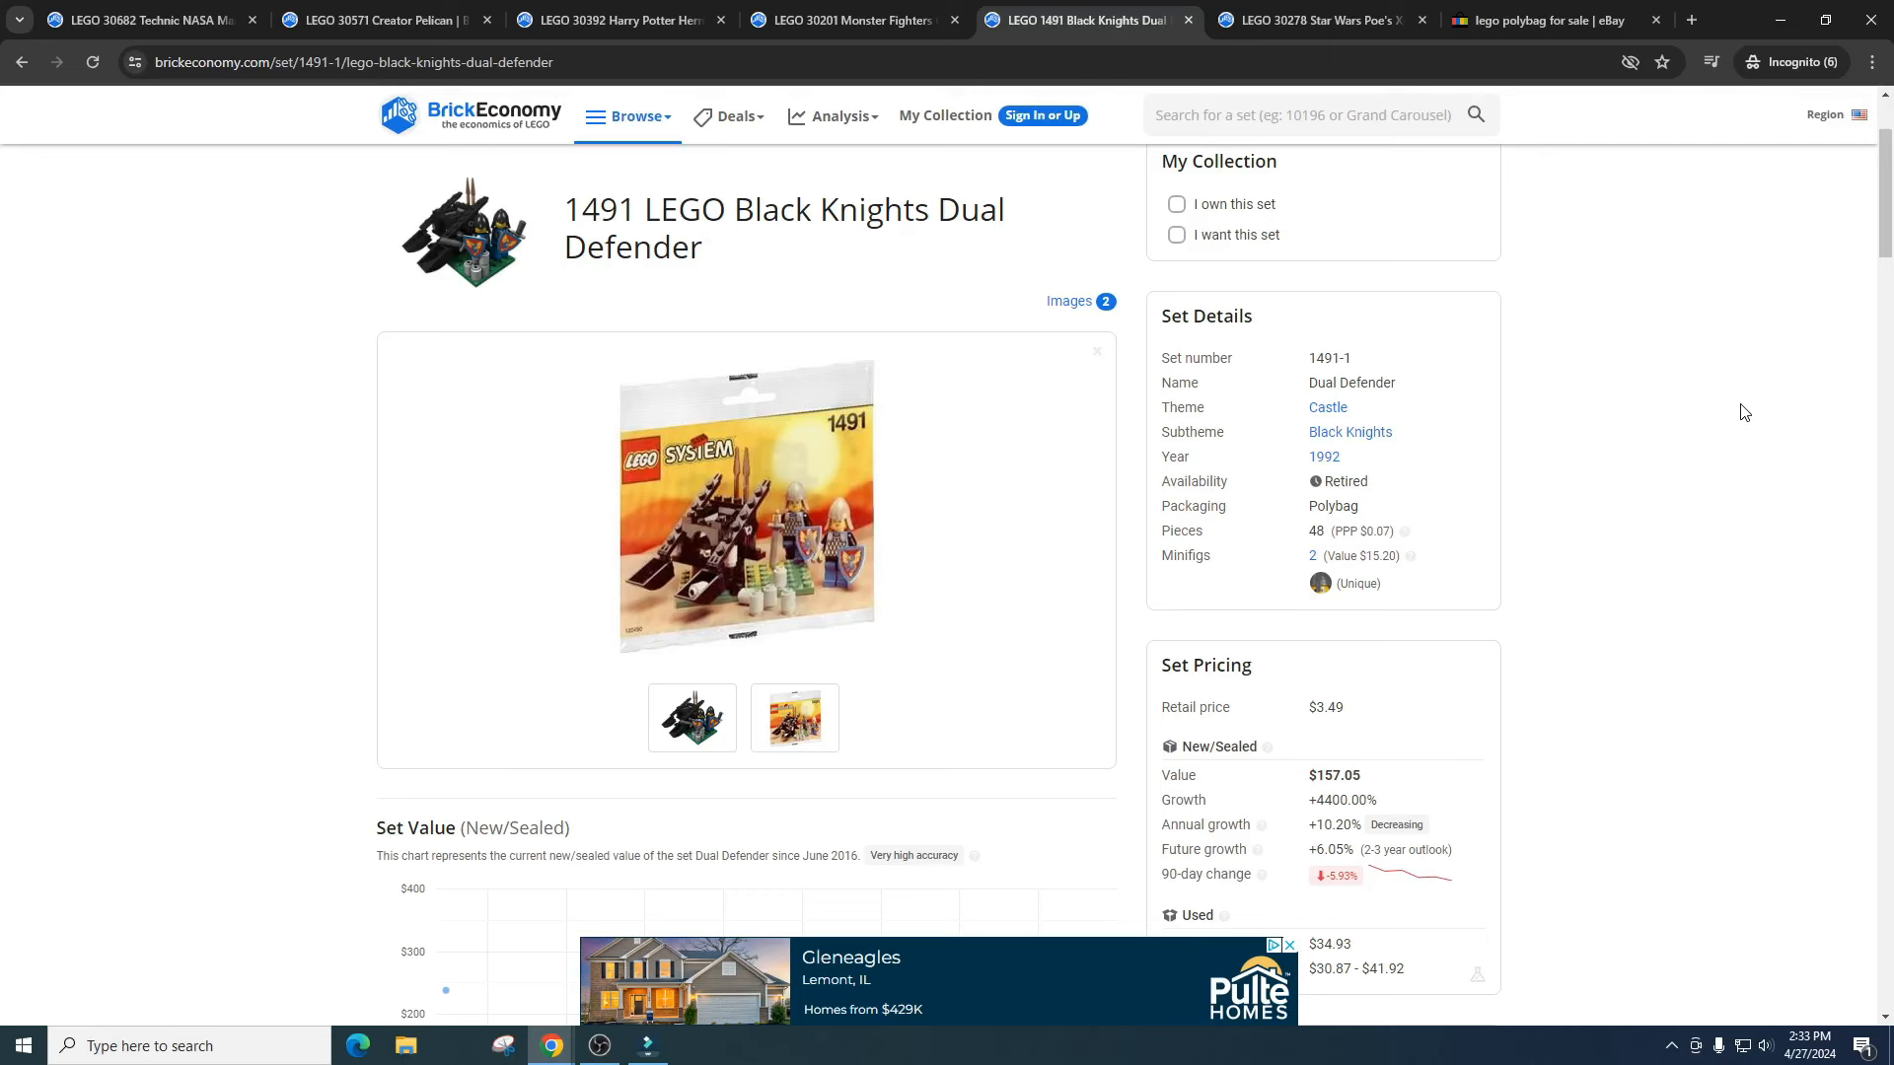
{"action": "mouse_move", "coordinate": [1717, 412]}
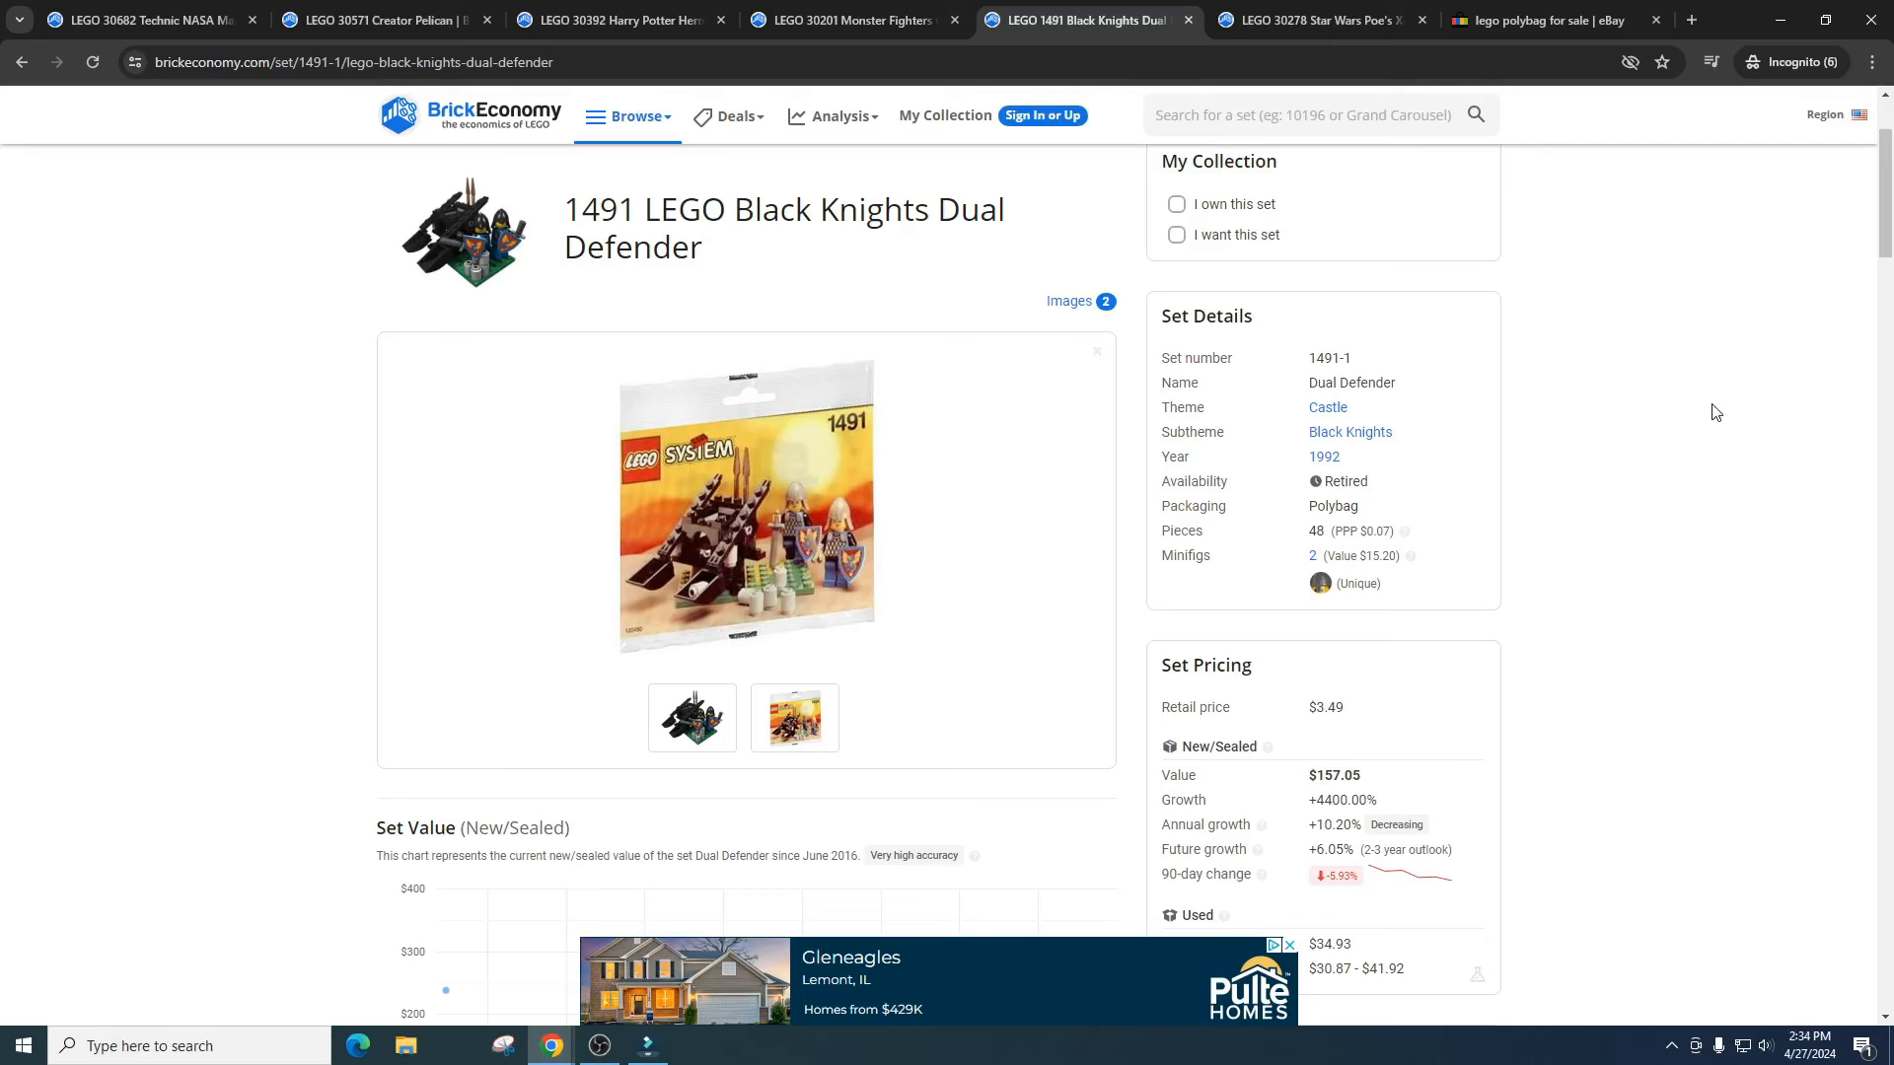
{"action": "mouse_move", "coordinate": [1637, 491]}
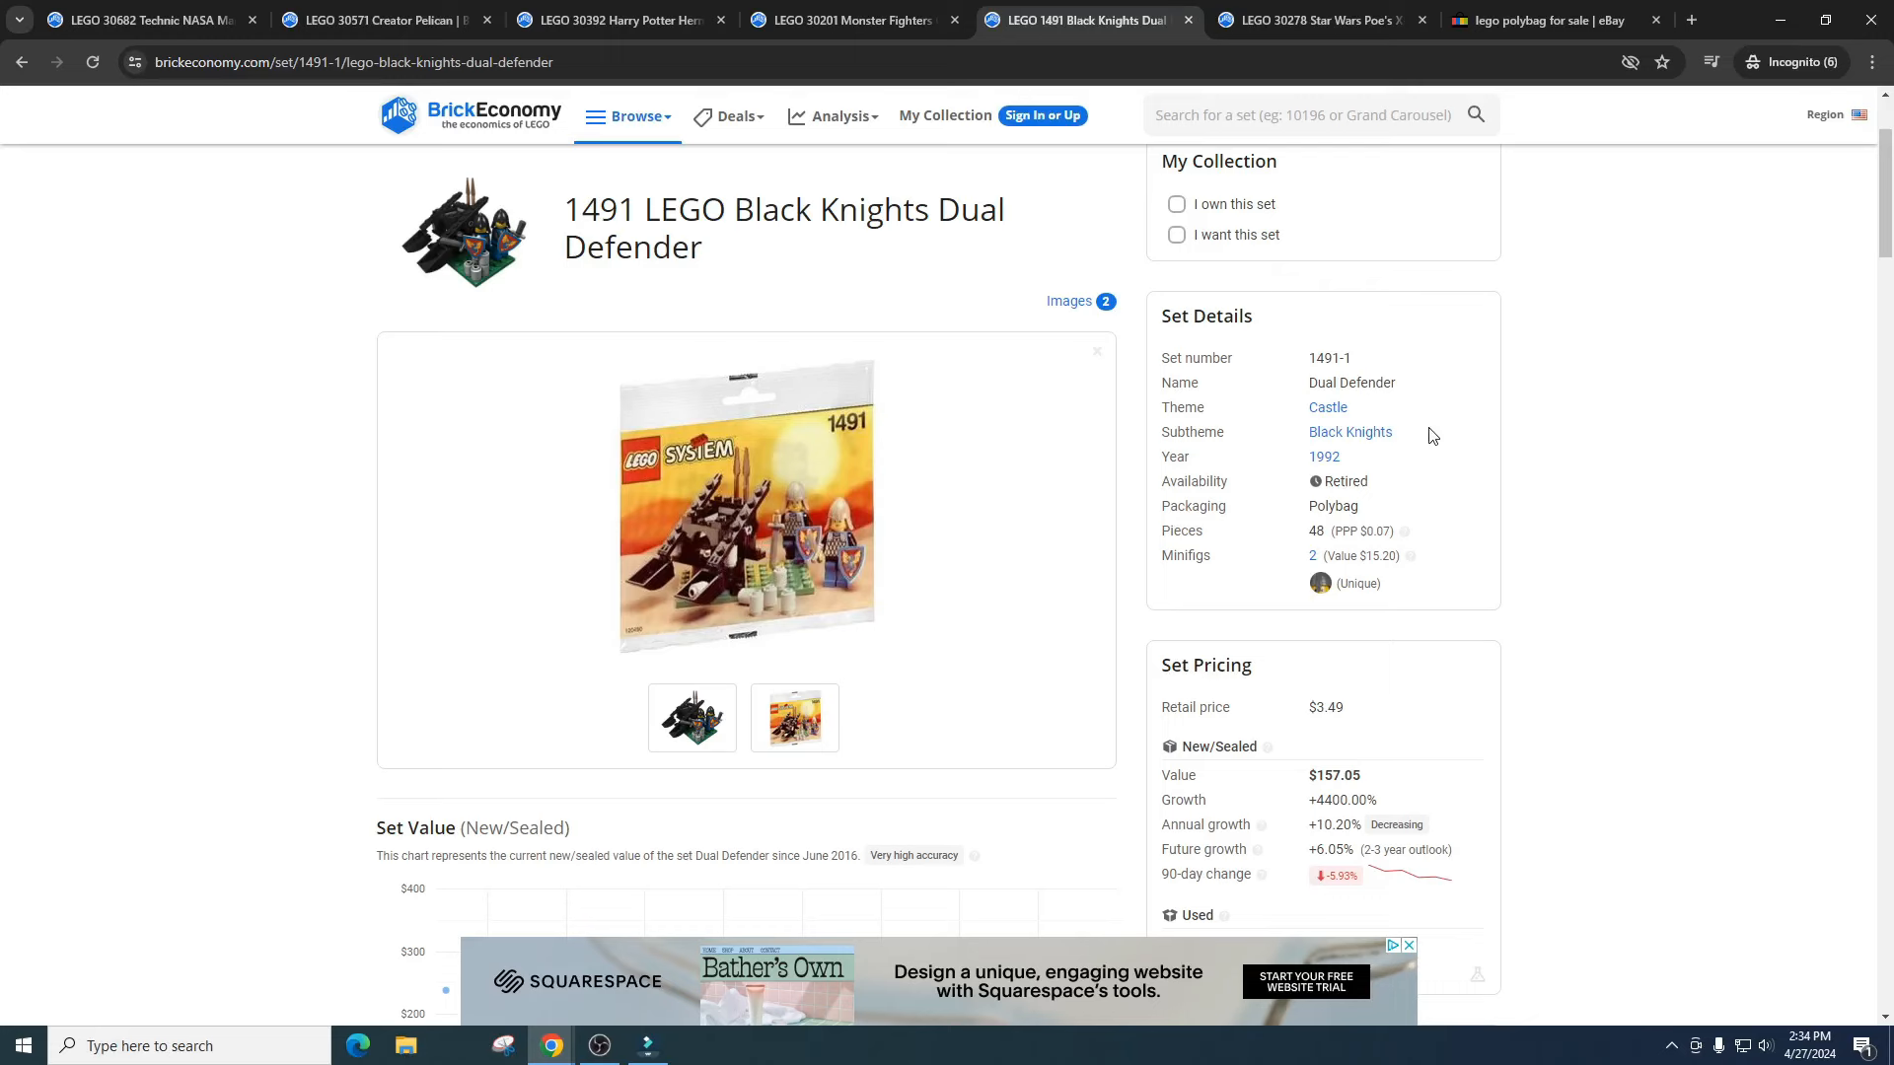
{"action": "mouse_move", "coordinate": [1354, 599]}
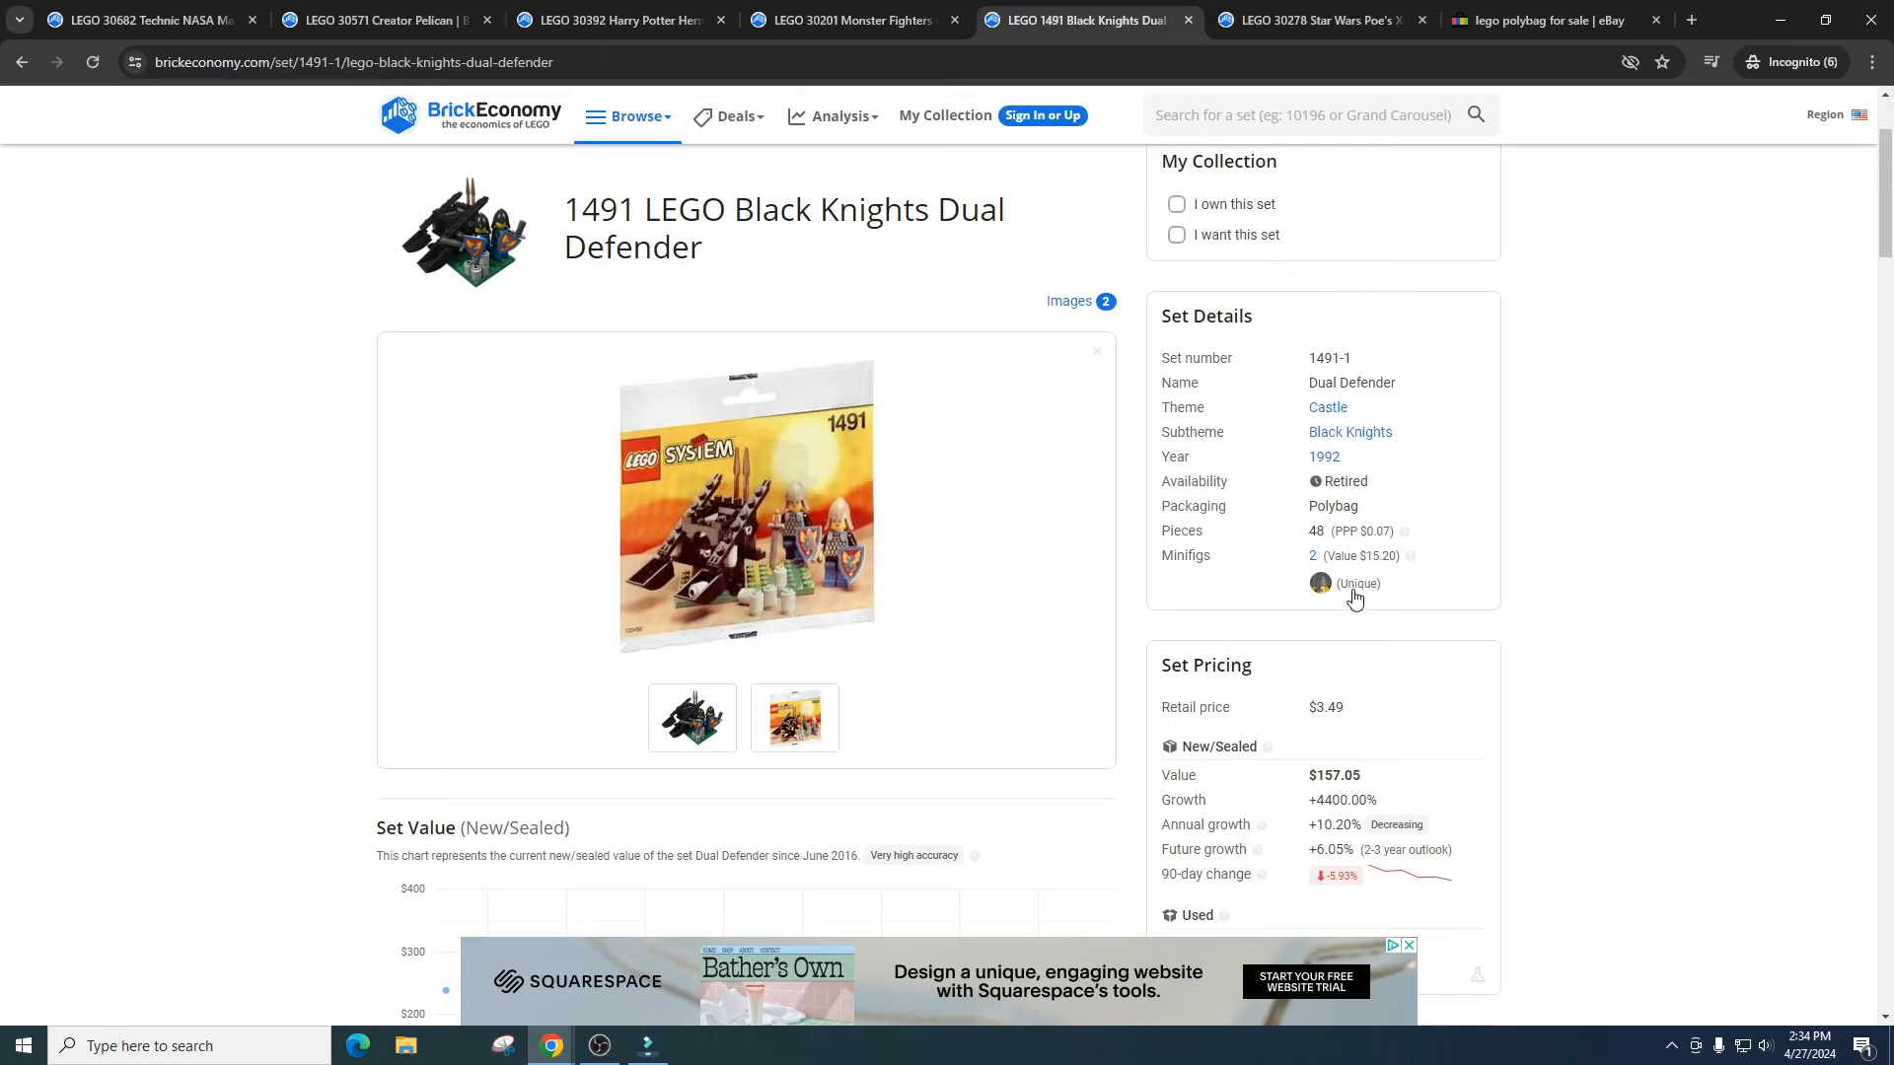
{"action": "scroll", "scroll_direction": "down", "scroll_amount": 3}
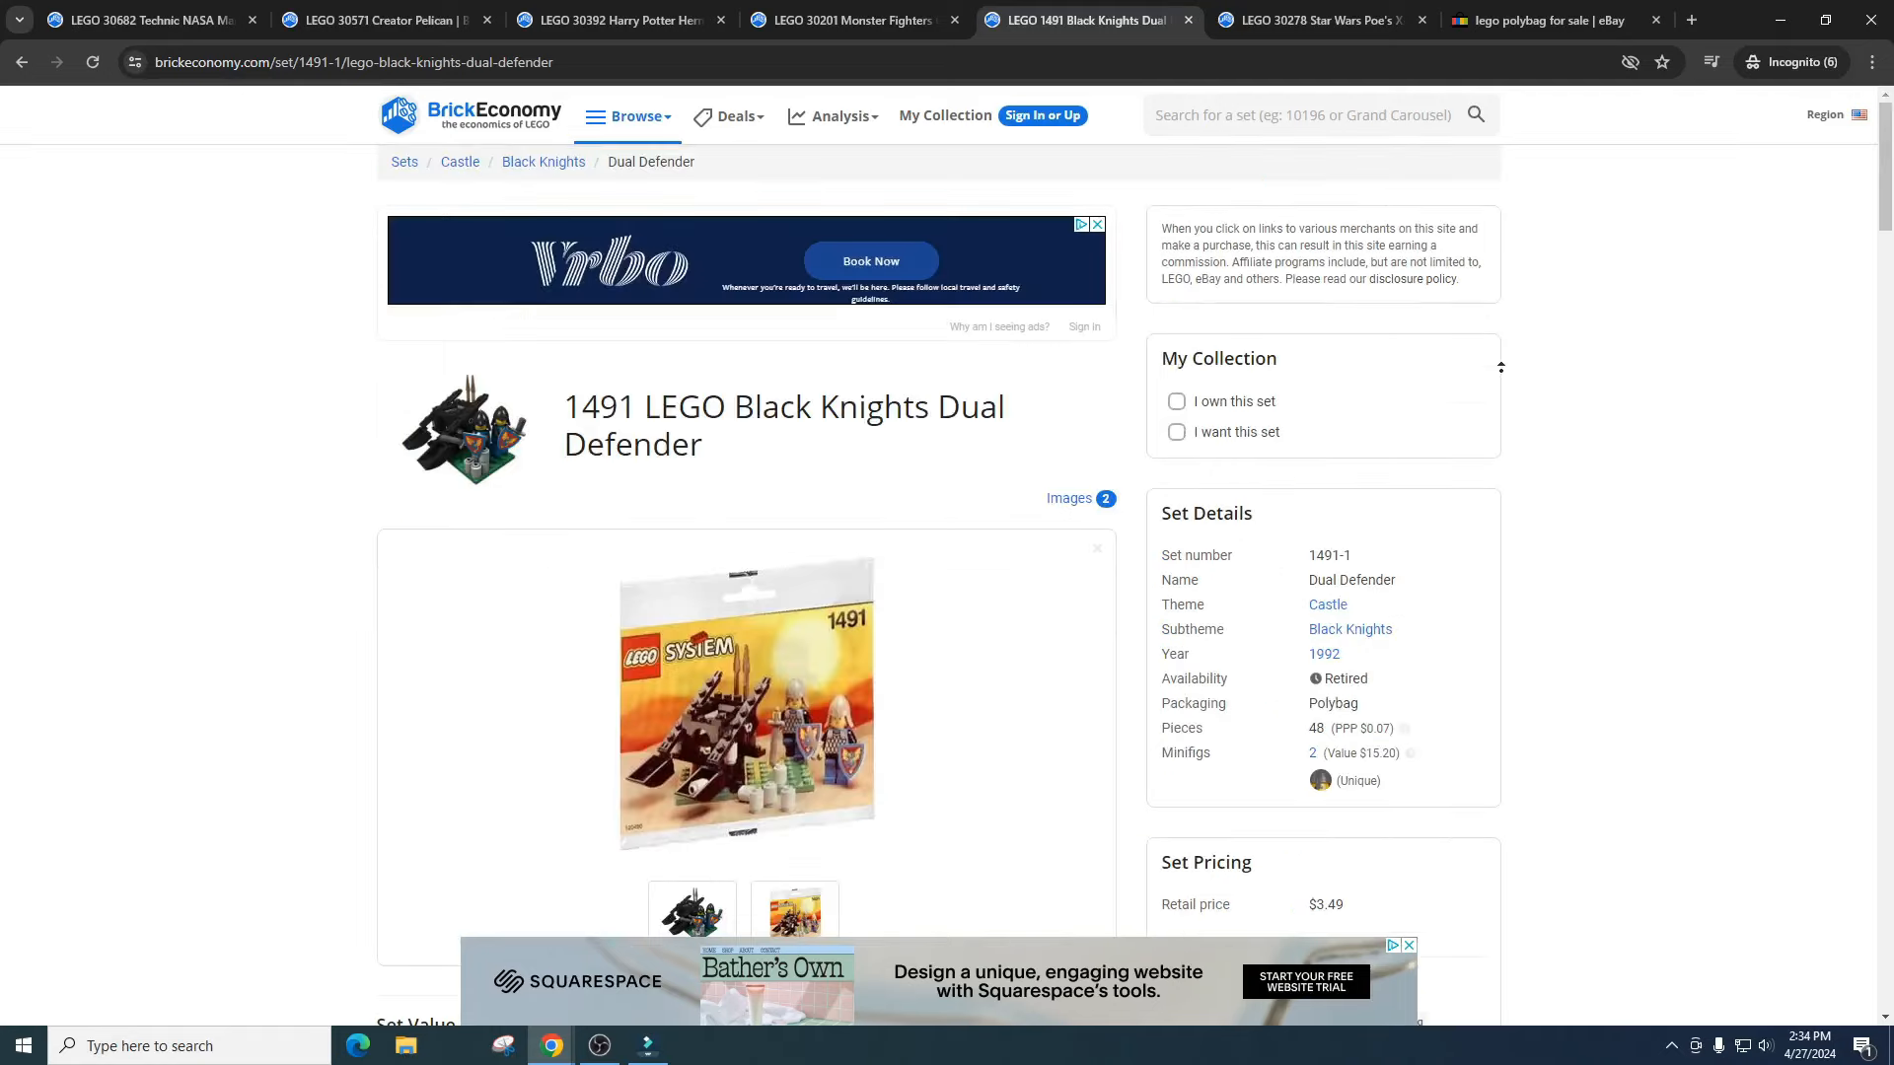
{"action": "mouse_move", "coordinate": [1586, 630]}
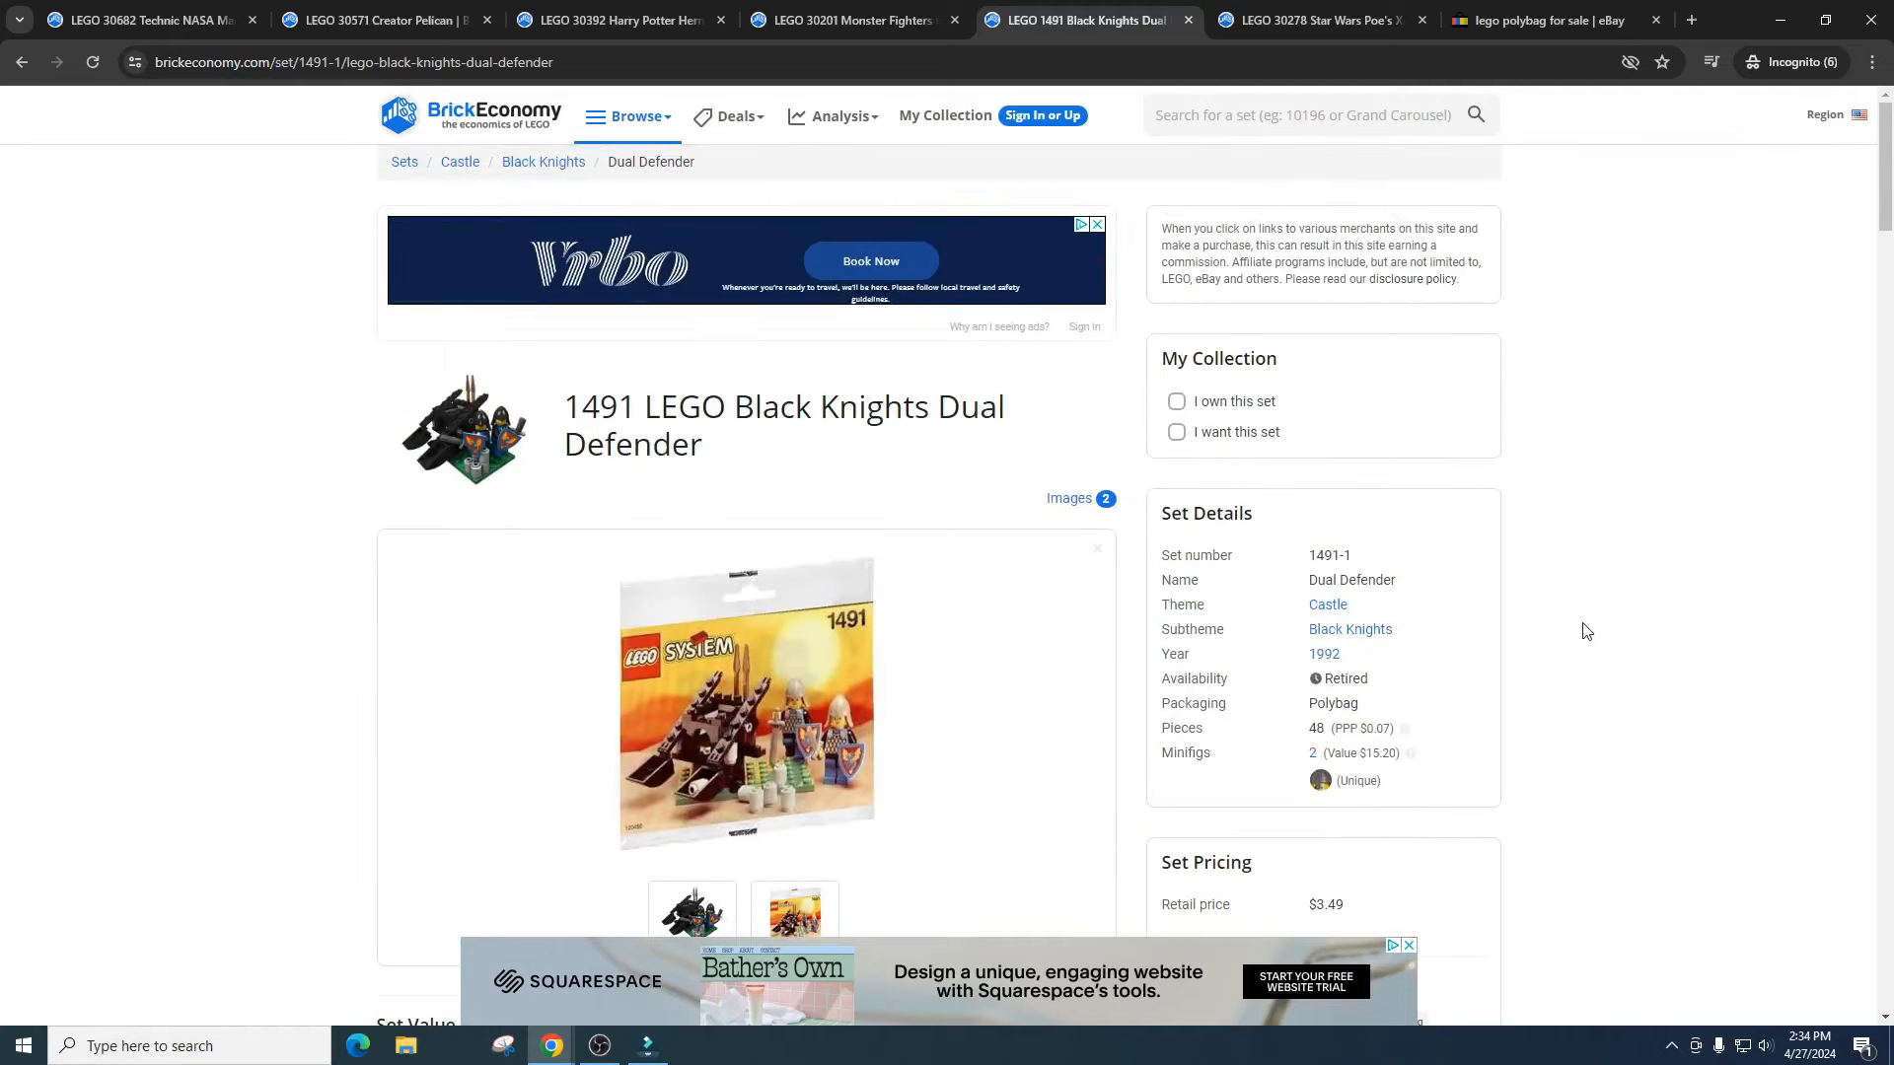
{"action": "mouse_move", "coordinate": [1381, 542]}
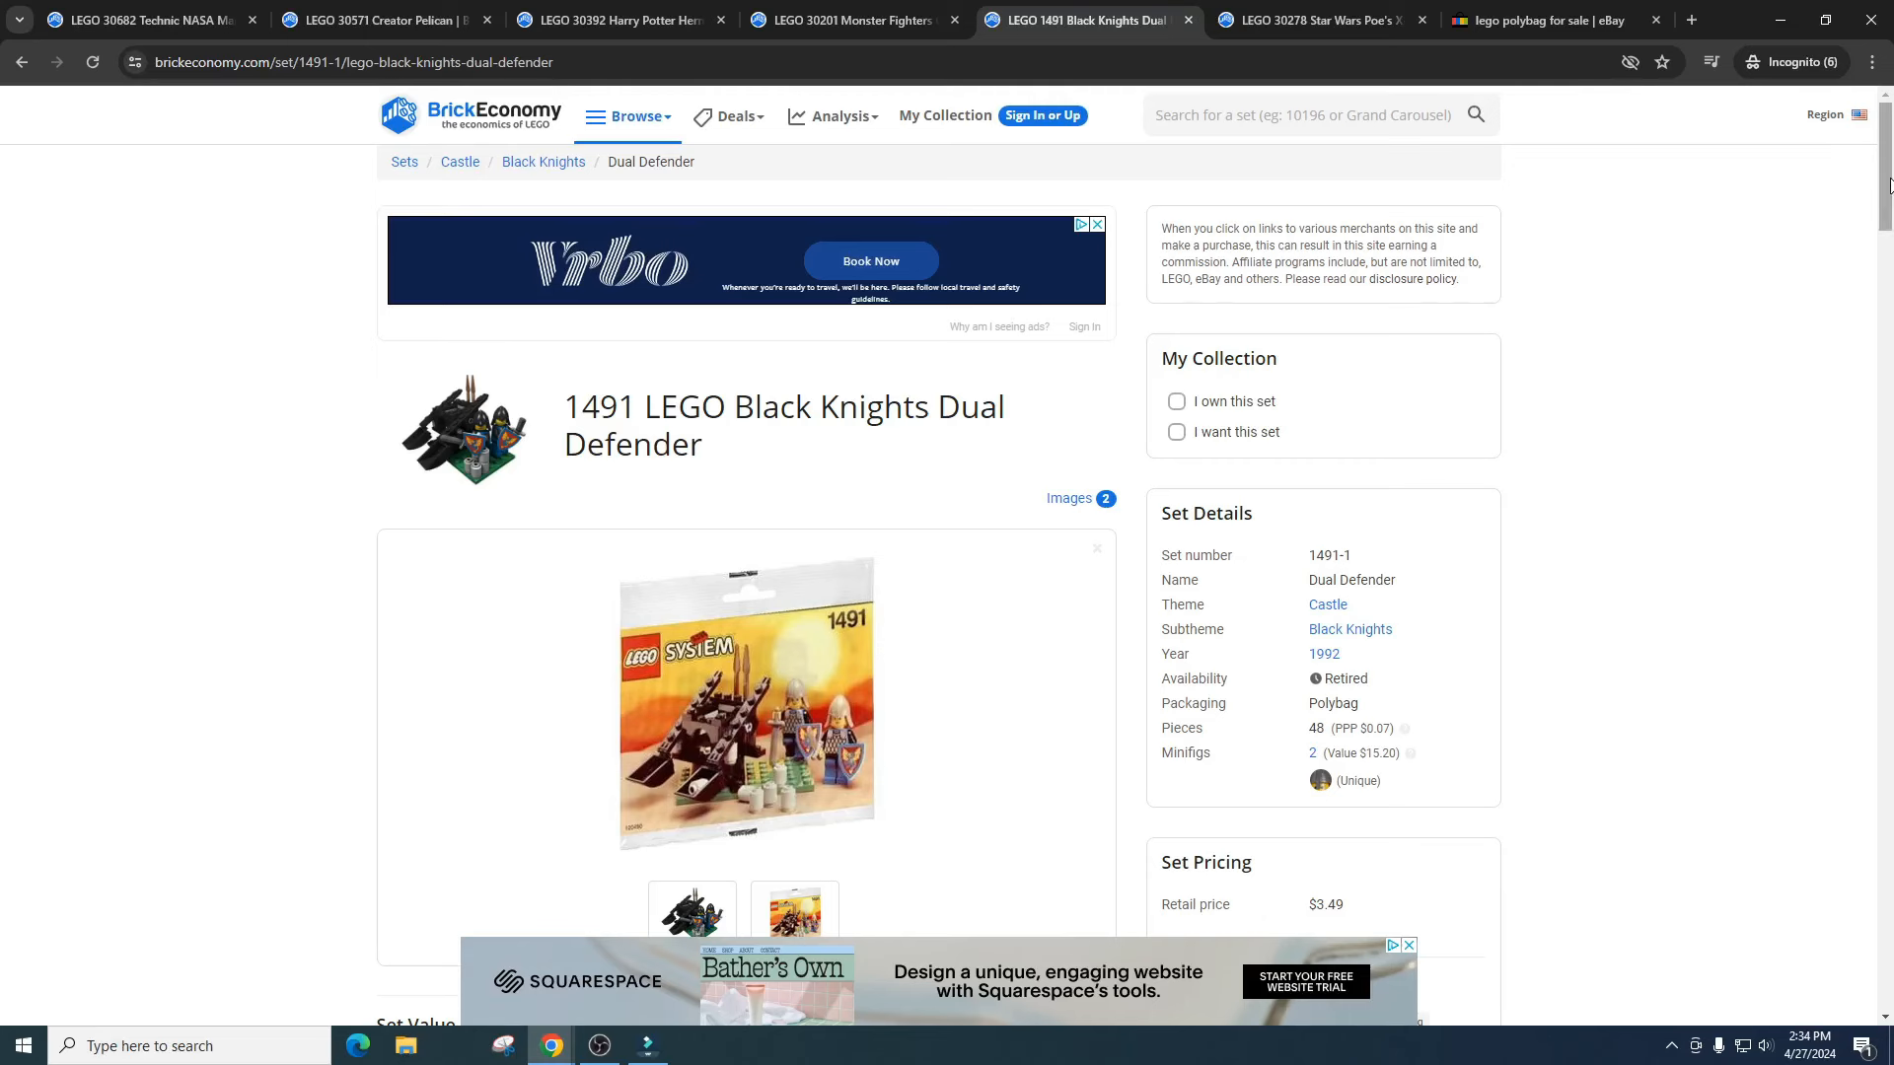
{"action": "scroll", "scroll_direction": "down", "scroll_amount": 3}
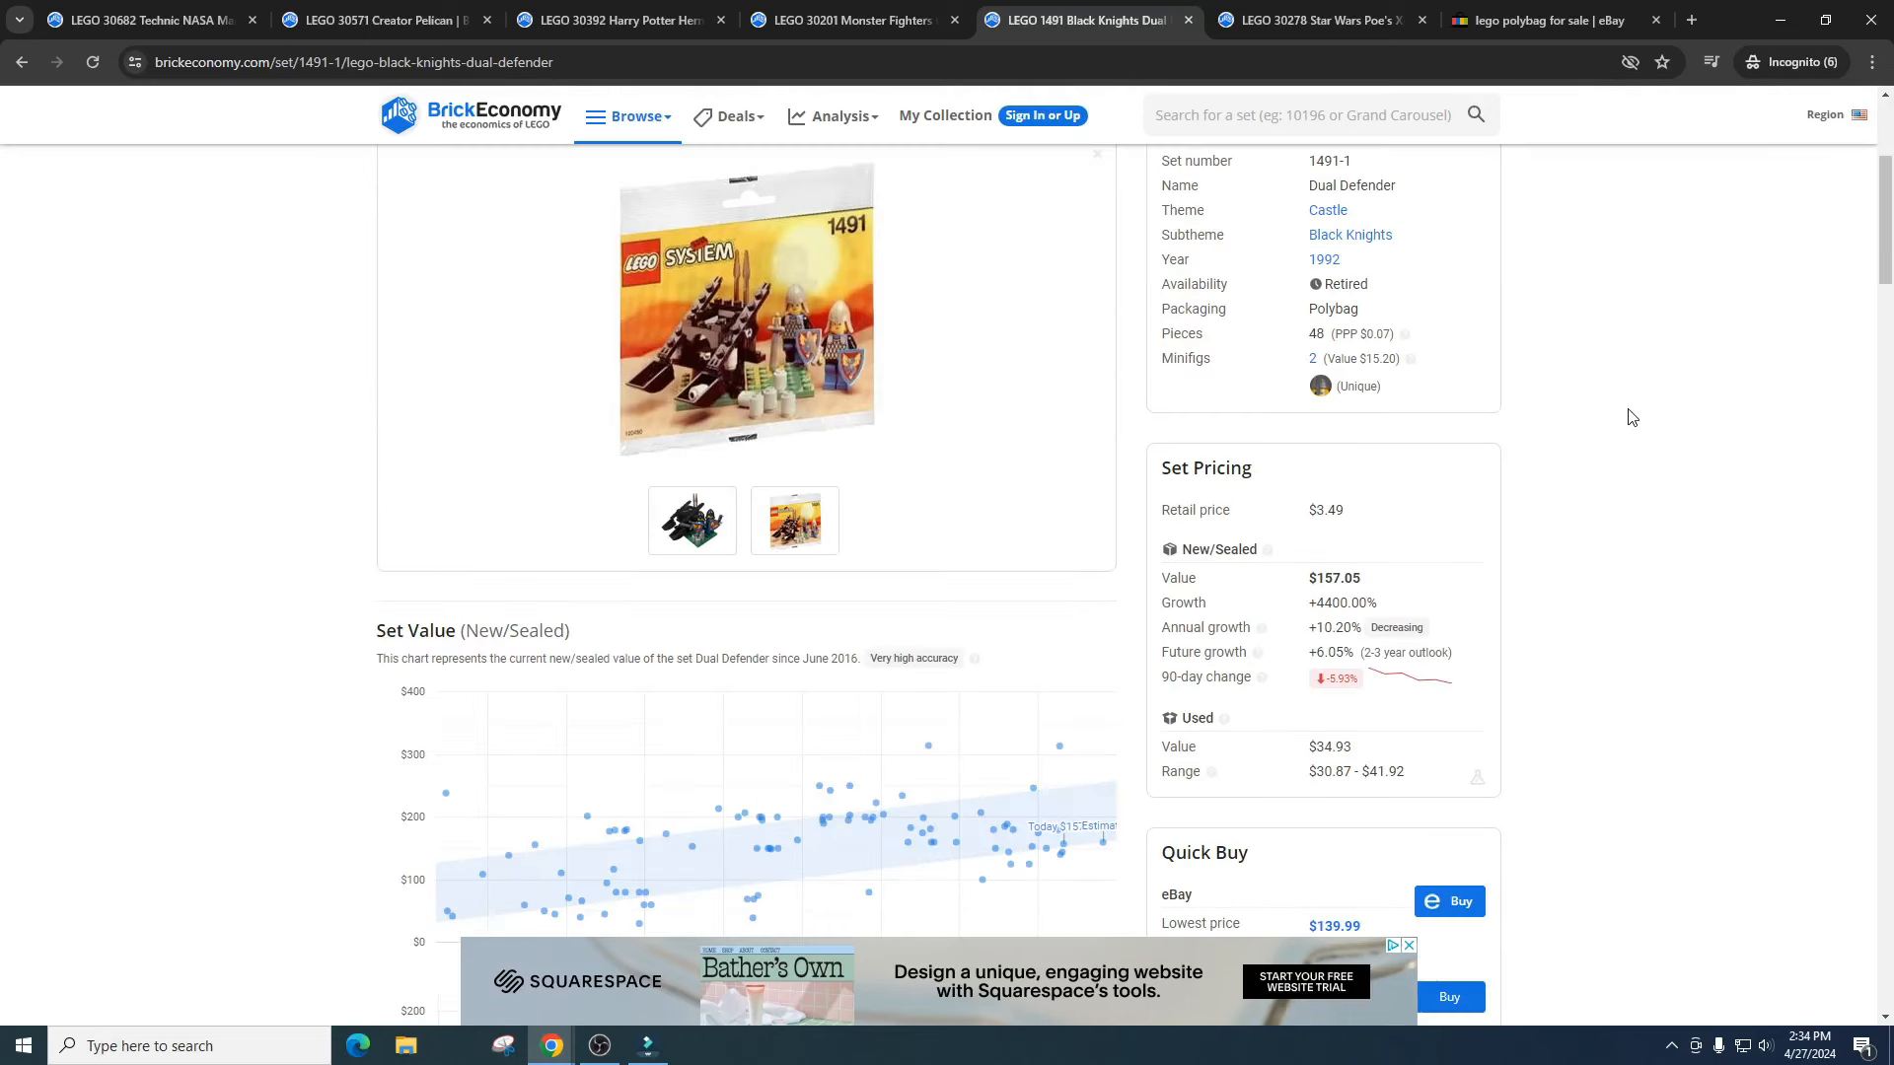
{"action": "double_click", "coordinate": [1324, 510]}
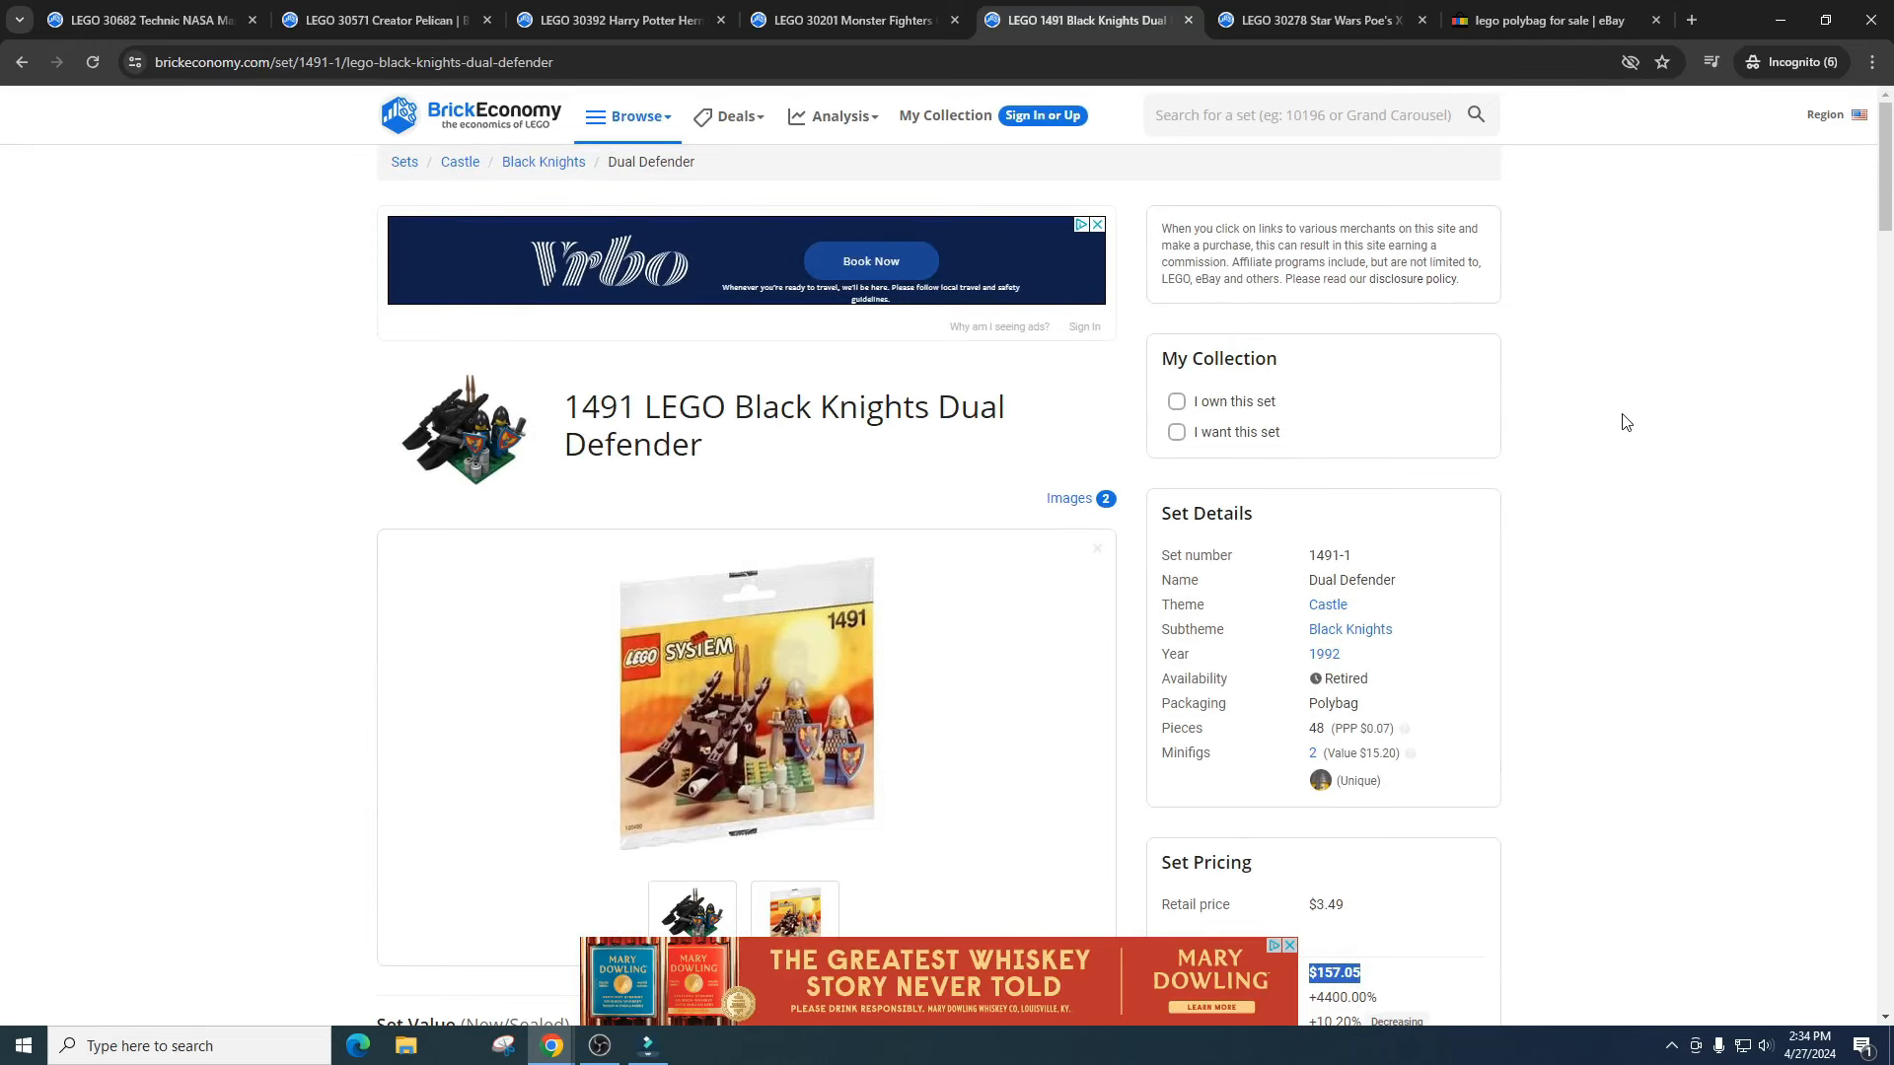
{"action": "scroll", "scroll_direction": "down", "scroll_amount": 3}
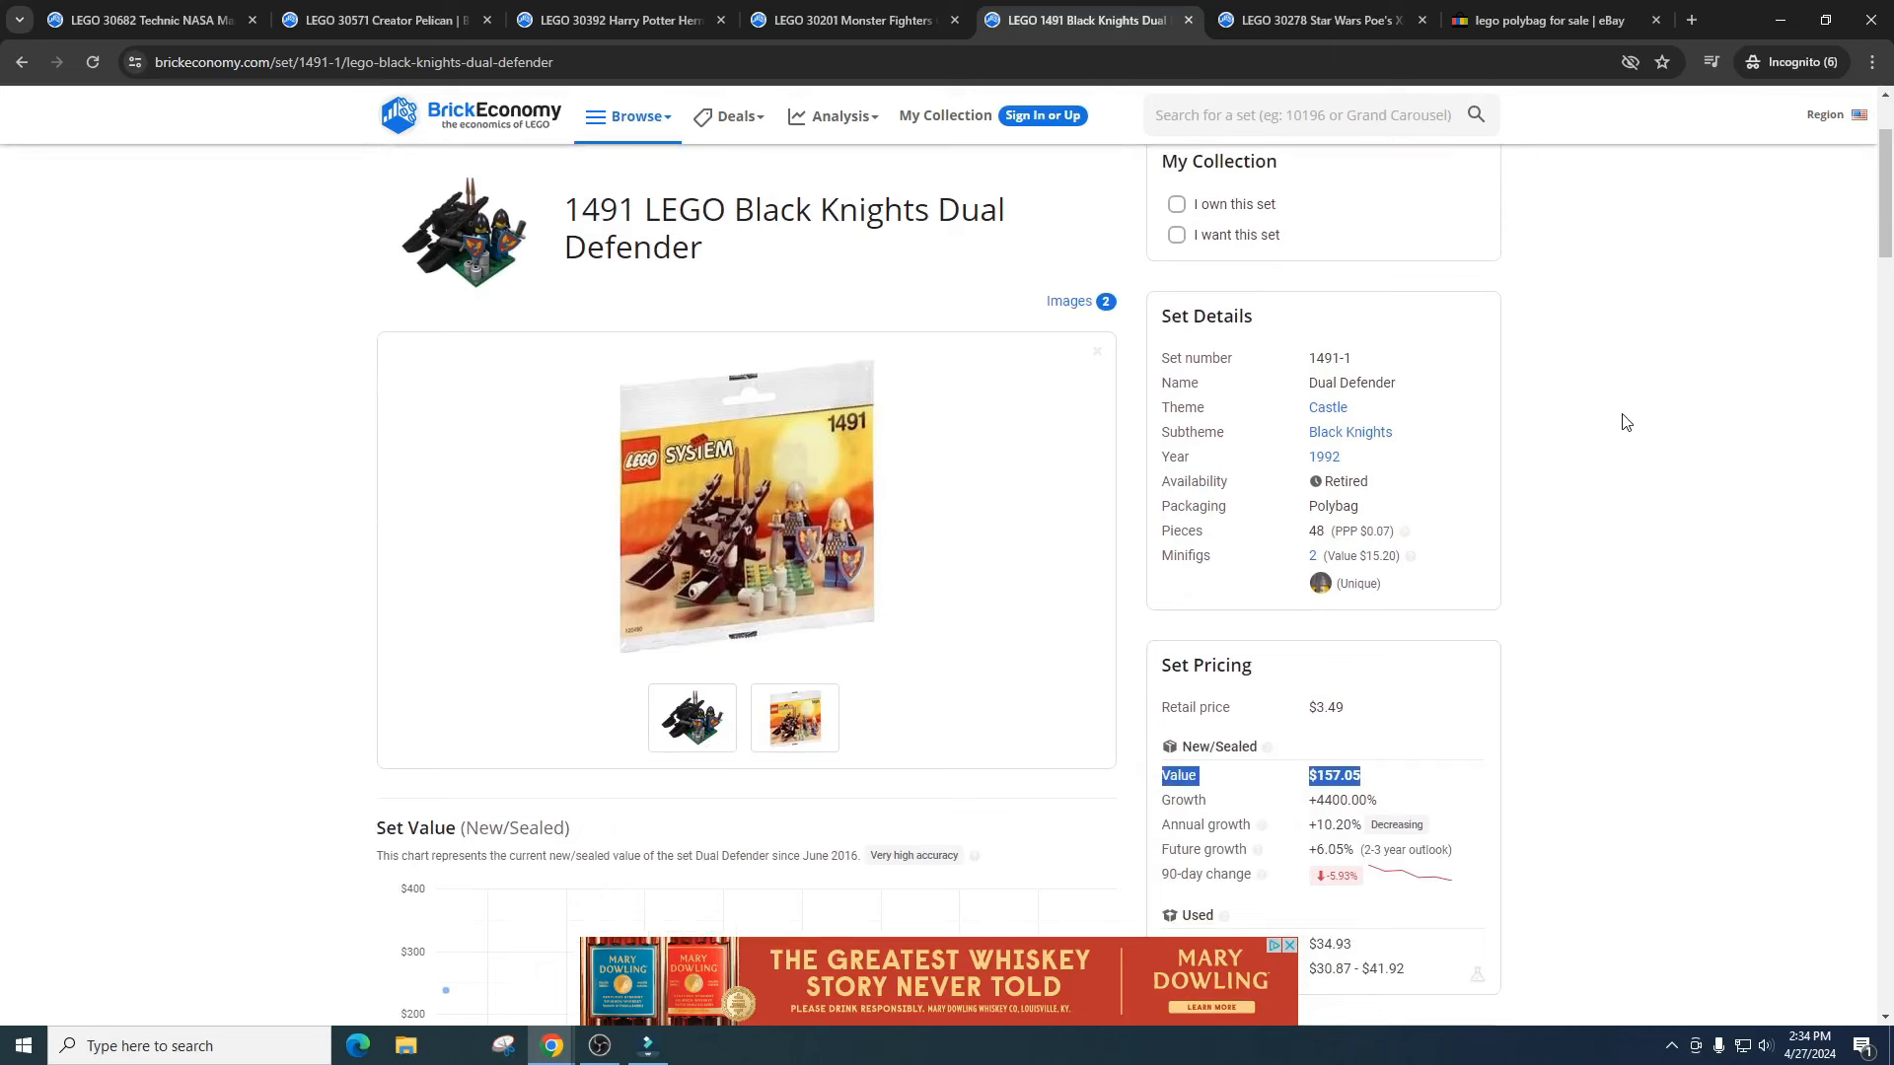
{"action": "mouse_move", "coordinate": [1630, 429]}
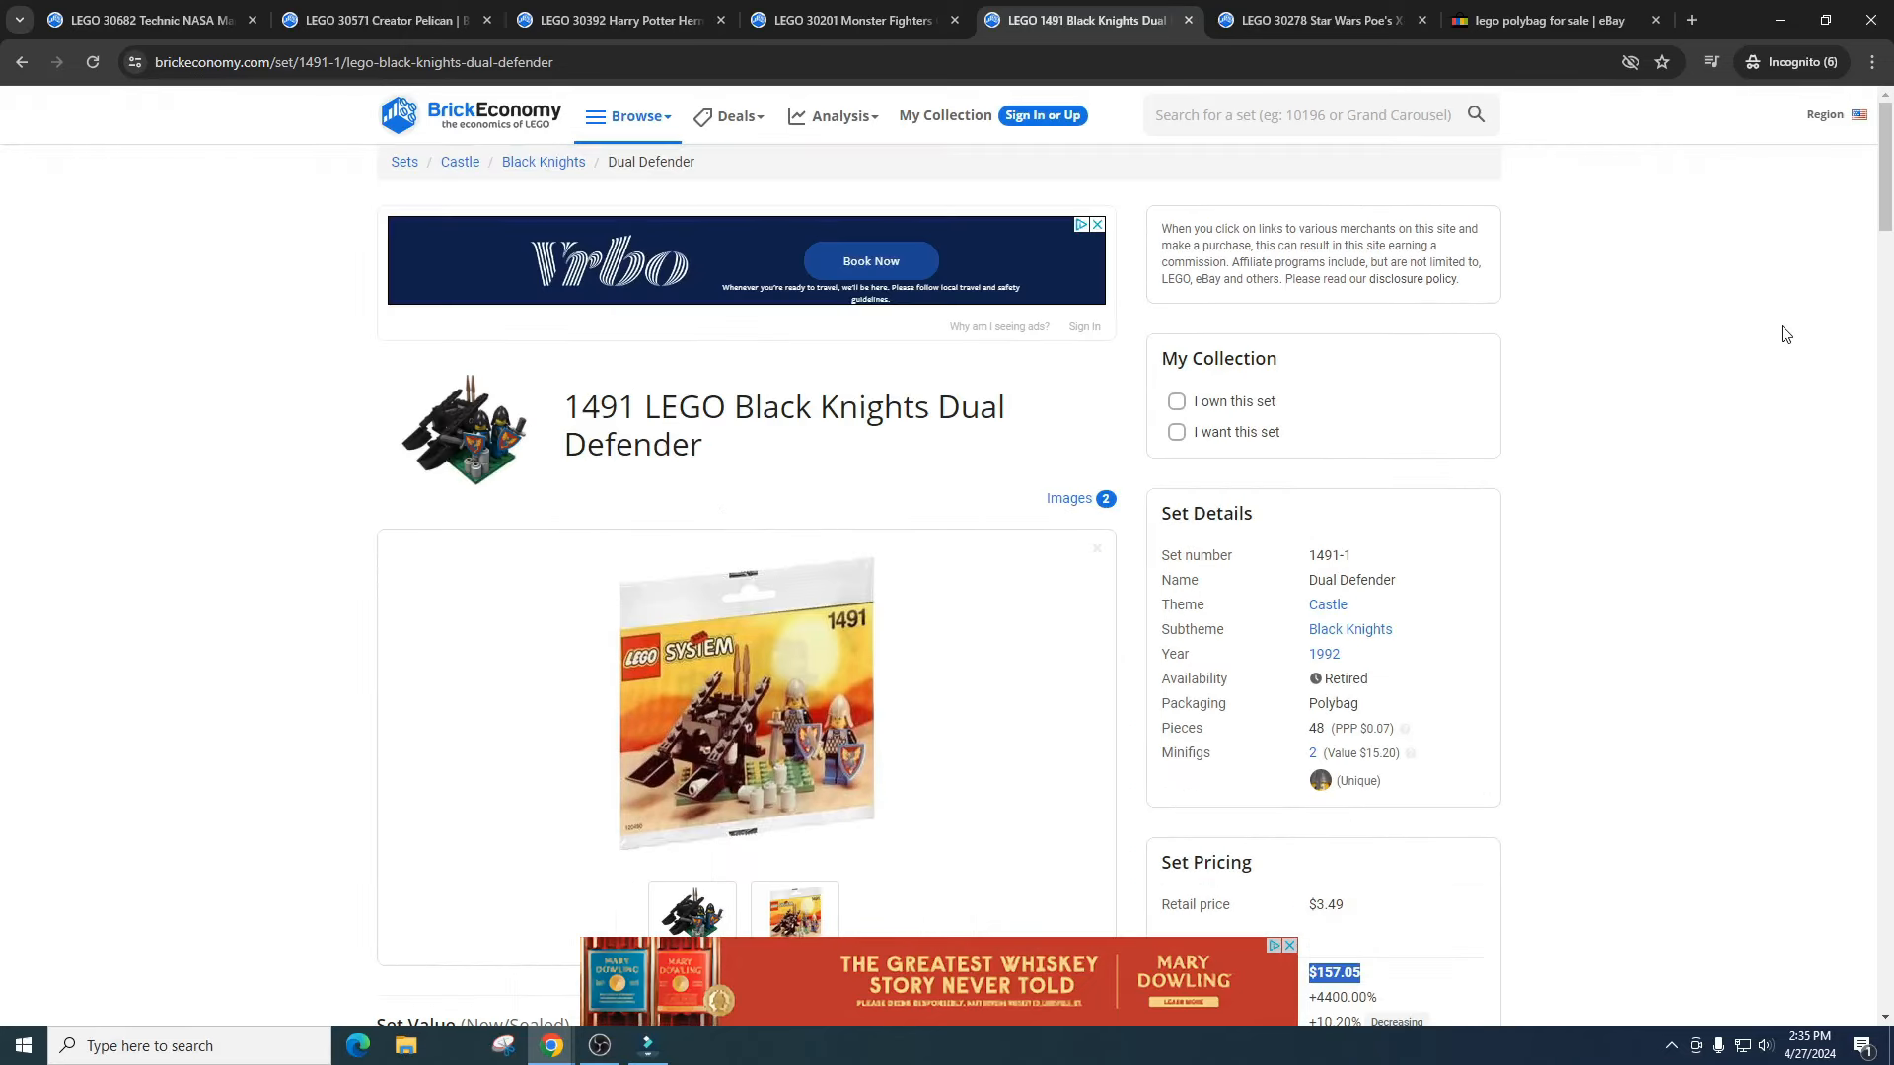
{"action": "mouse_move", "coordinate": [1523, 400]}
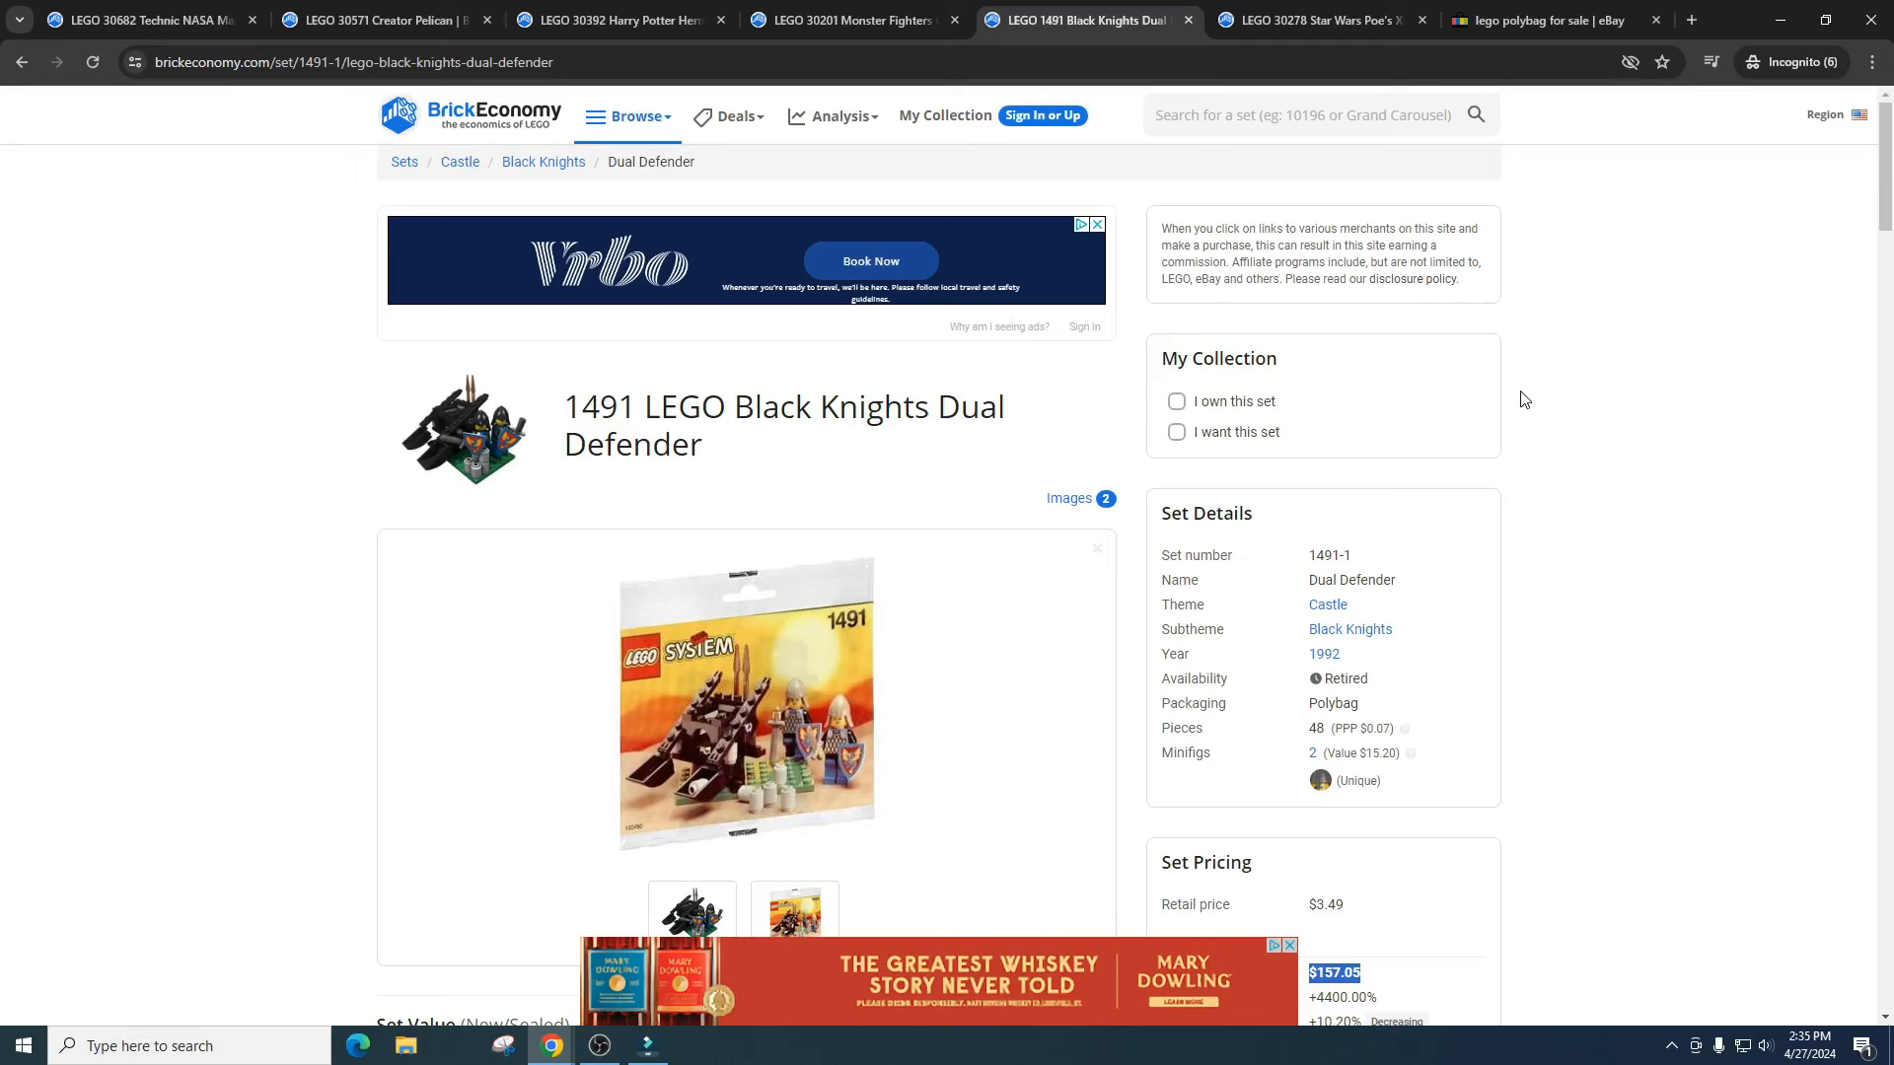
{"action": "mouse_move", "coordinate": [1315, 544]}
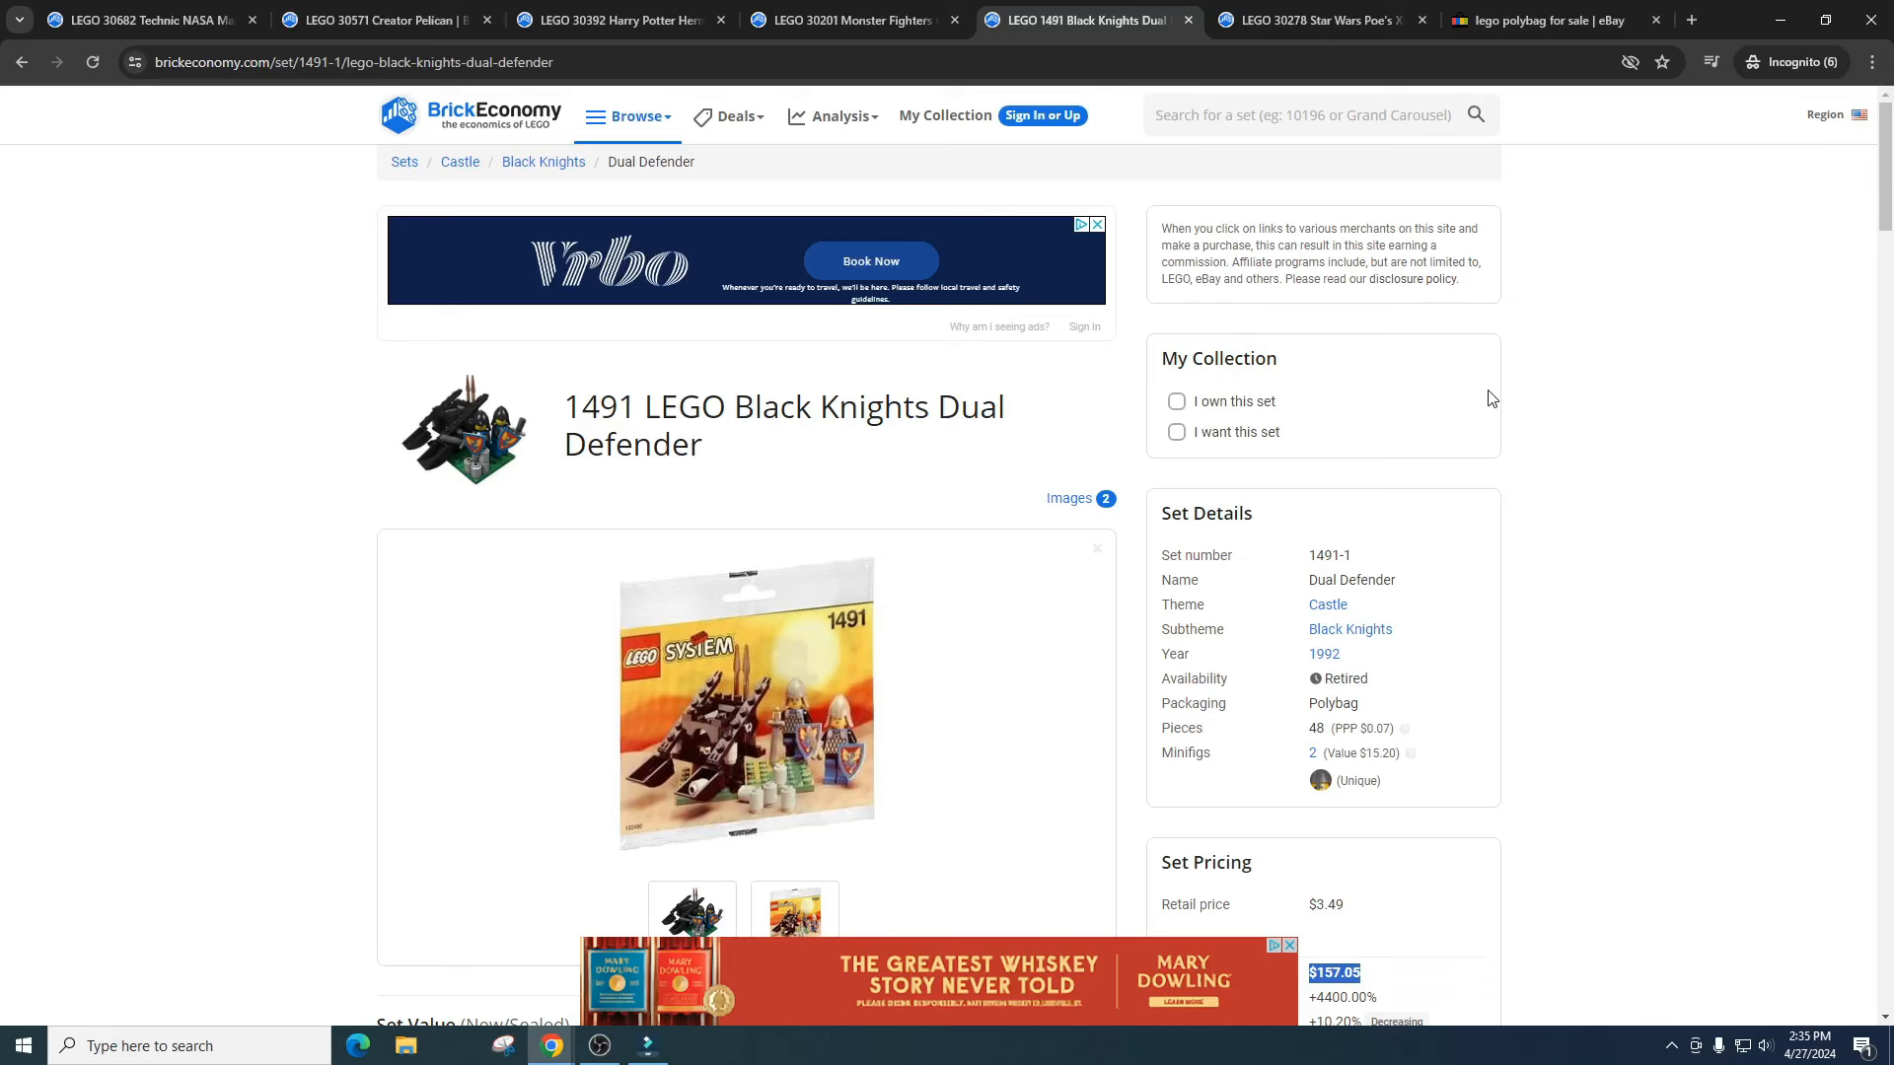
{"action": "mouse_move", "coordinate": [1540, 398]}
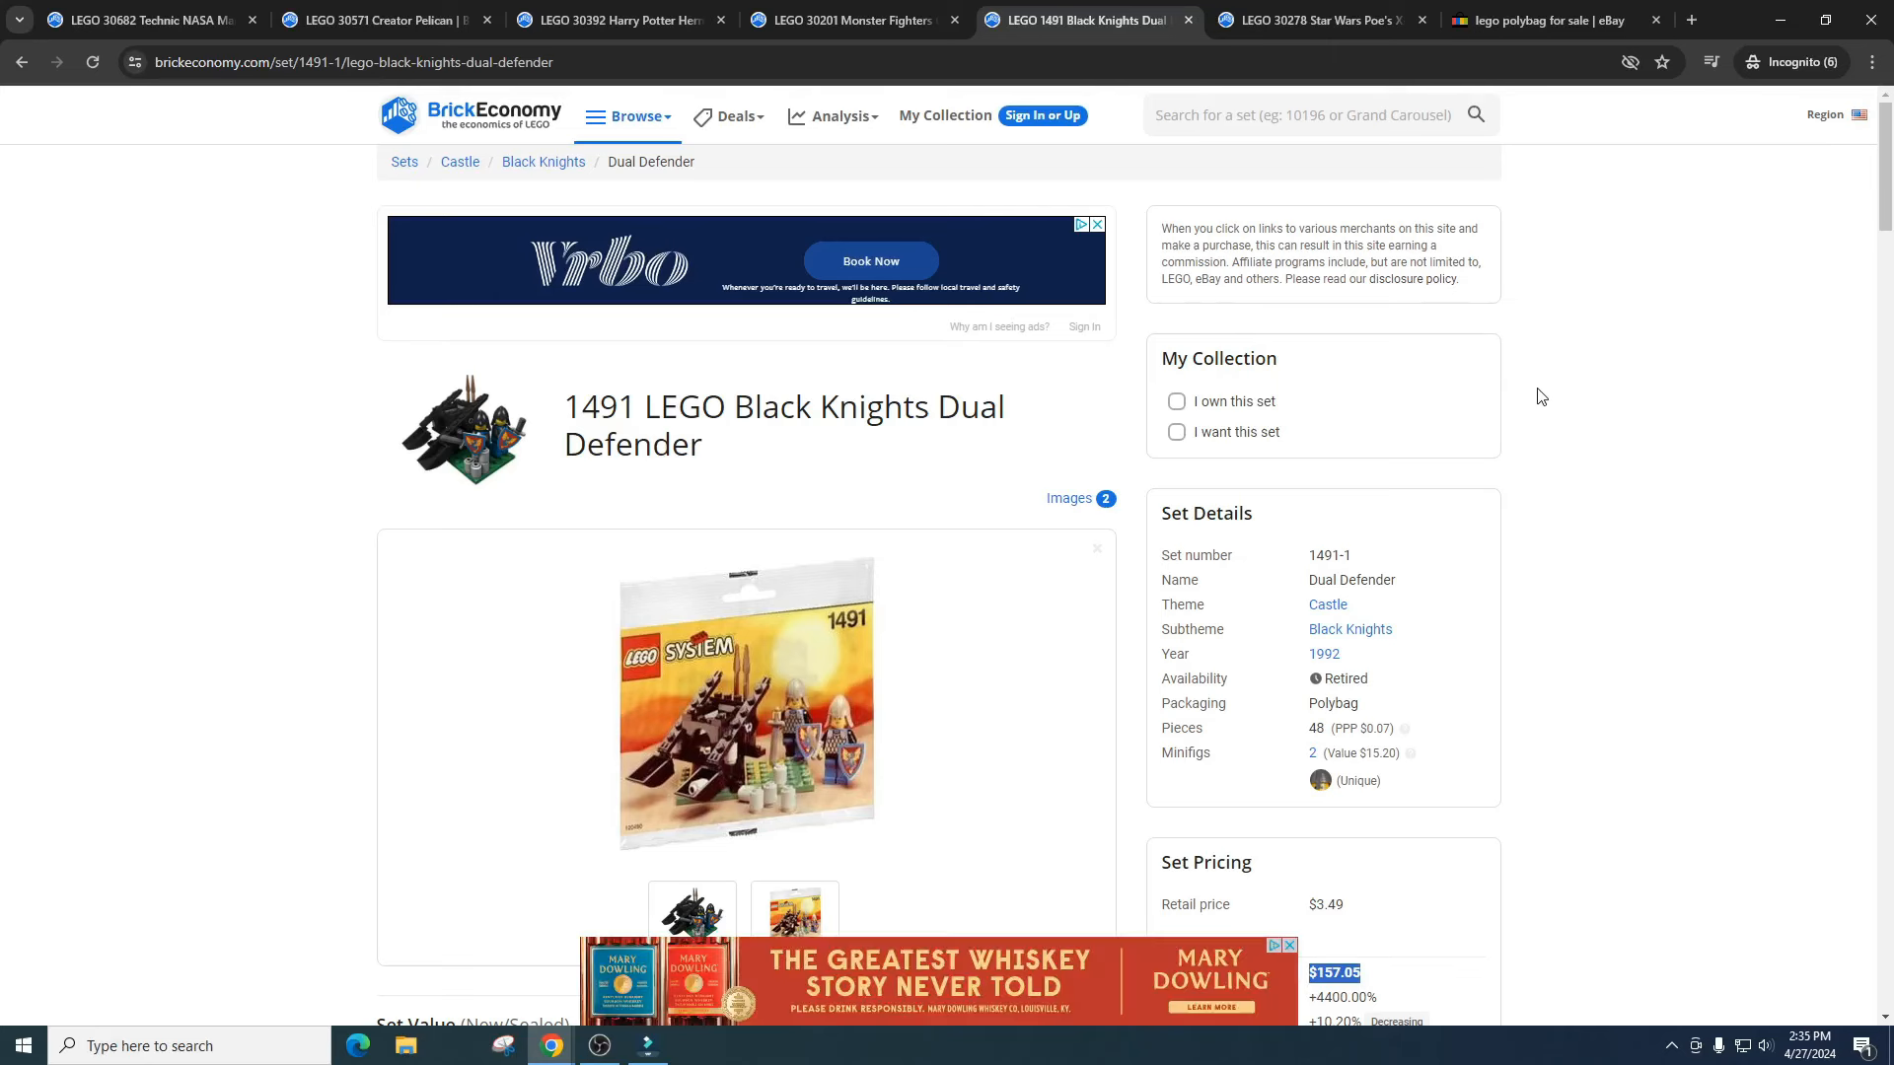
{"action": "mouse_move", "coordinate": [1555, 392]}
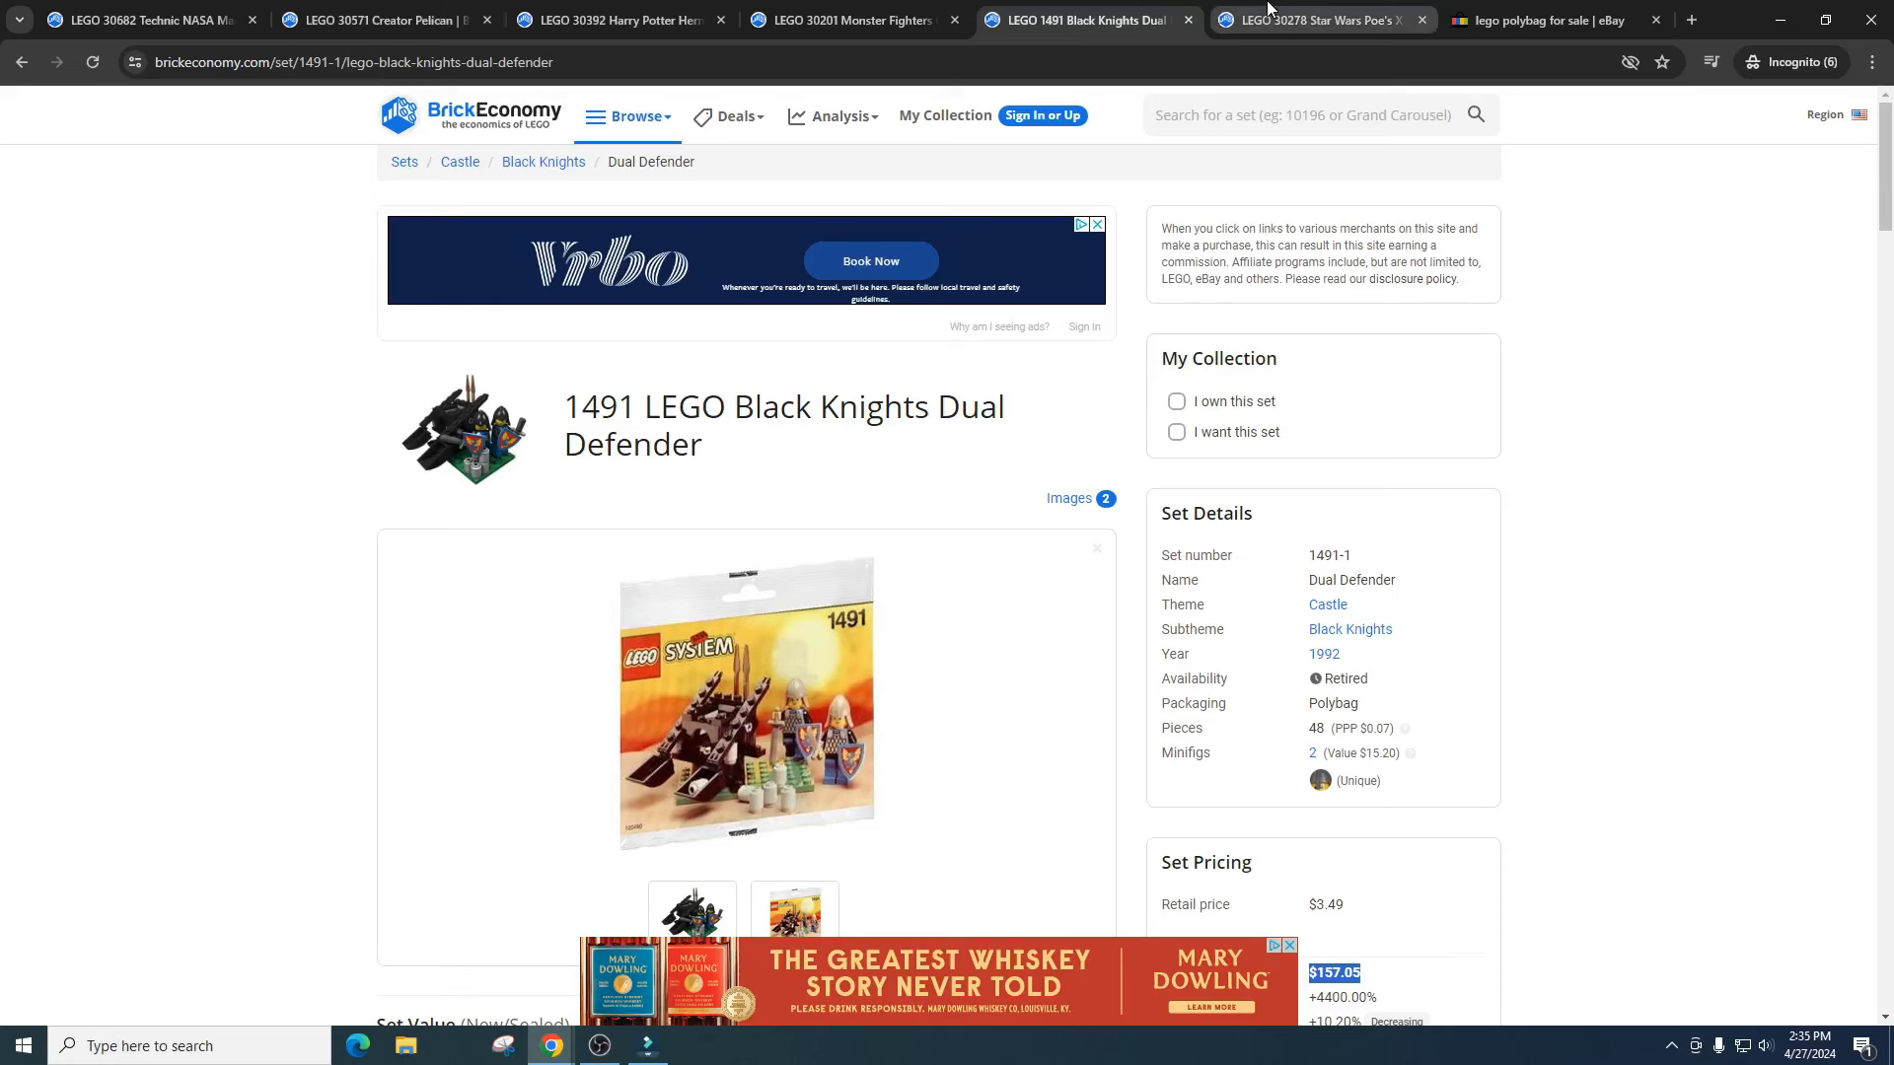
- View the 30278 Poe's X-wing photos, including the sealed polybag and main model
{"action": "left_click", "coordinate": [1316, 20]}
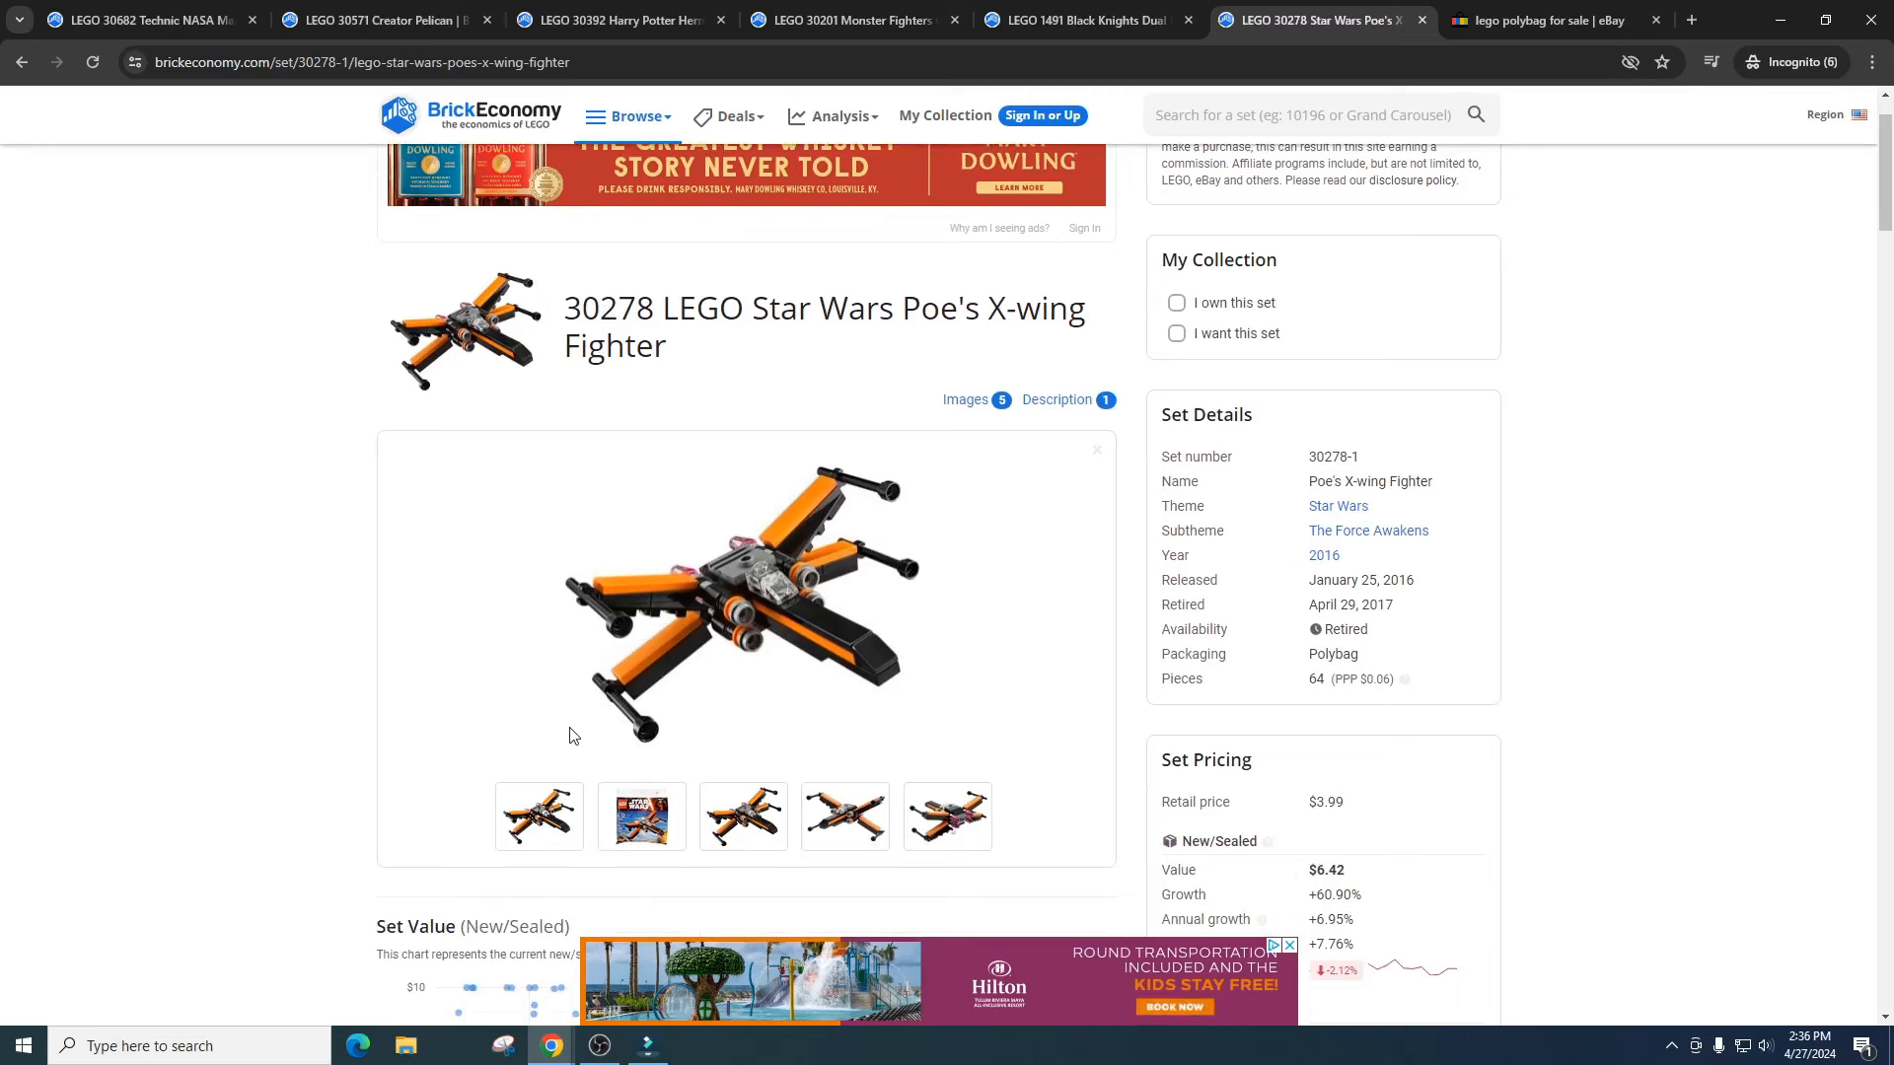
{"action": "left_click", "coordinate": [947, 817]}
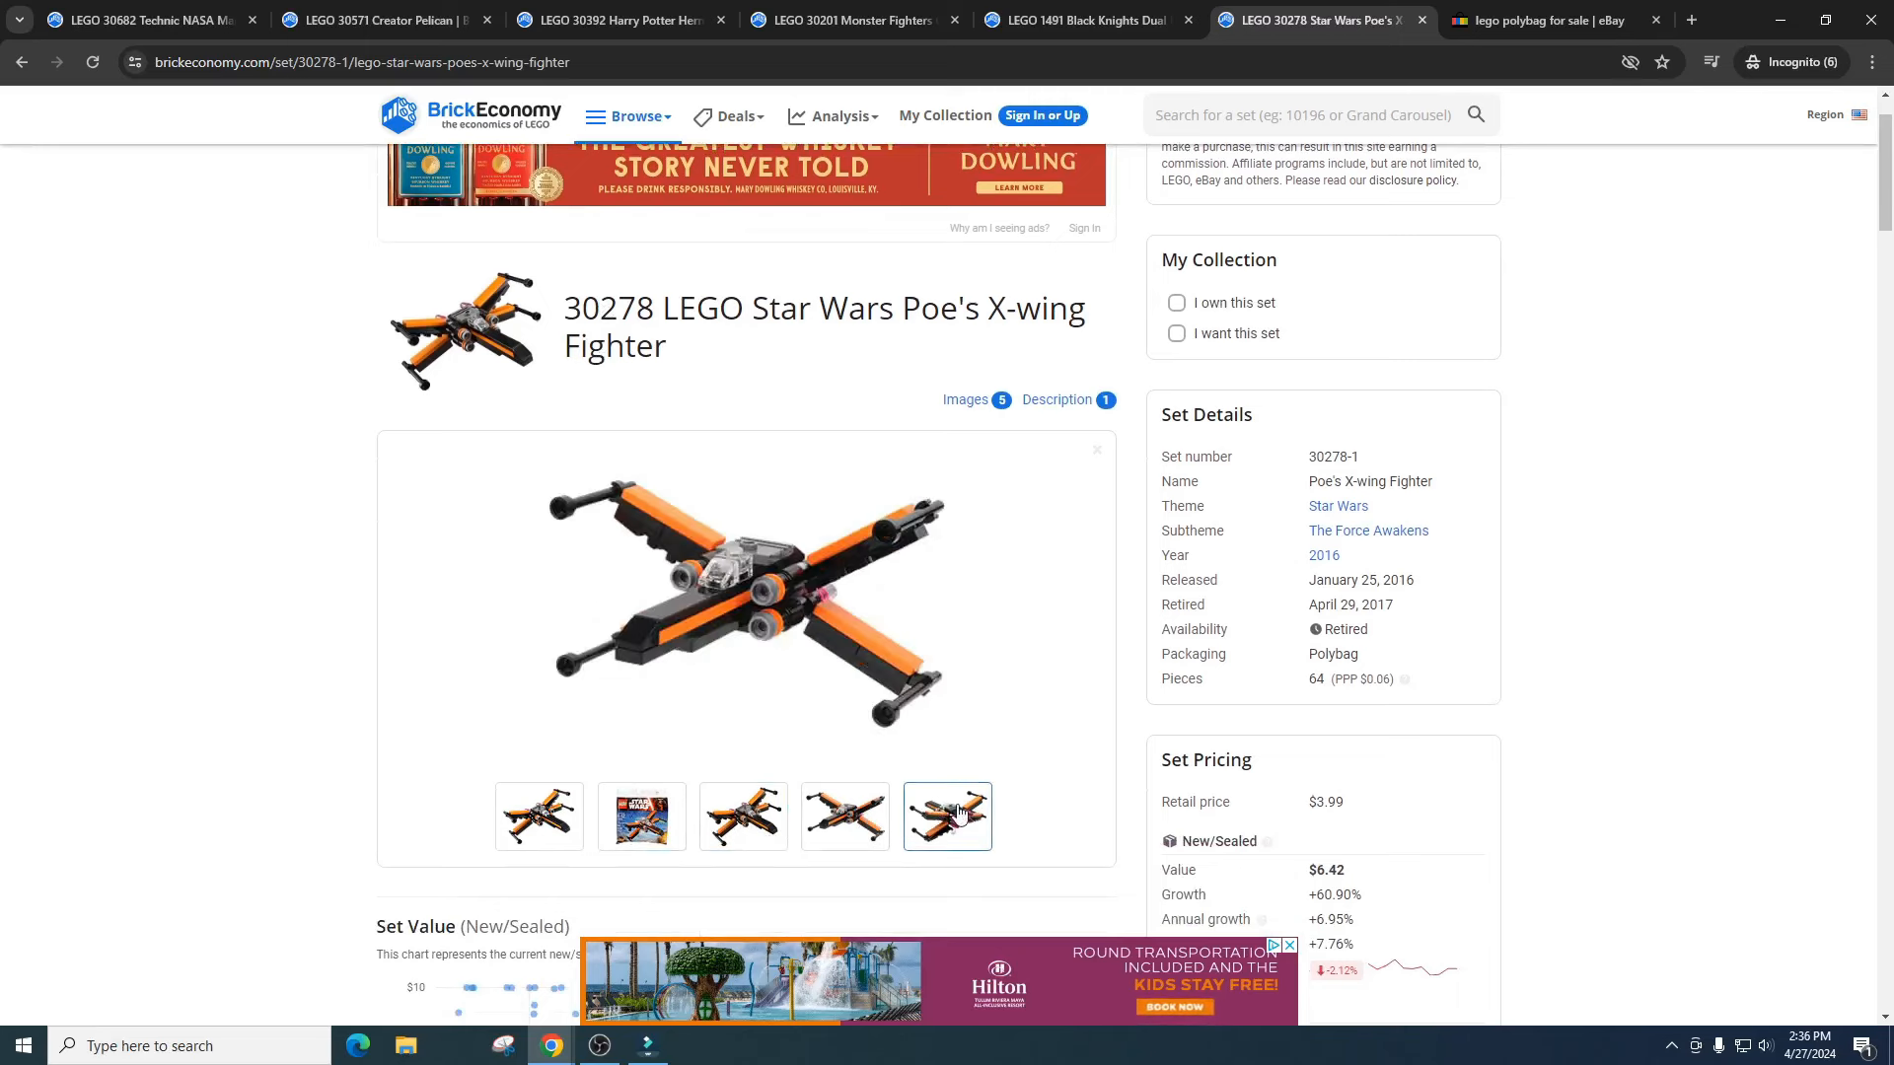
{"action": "left_click", "coordinate": [641, 816]}
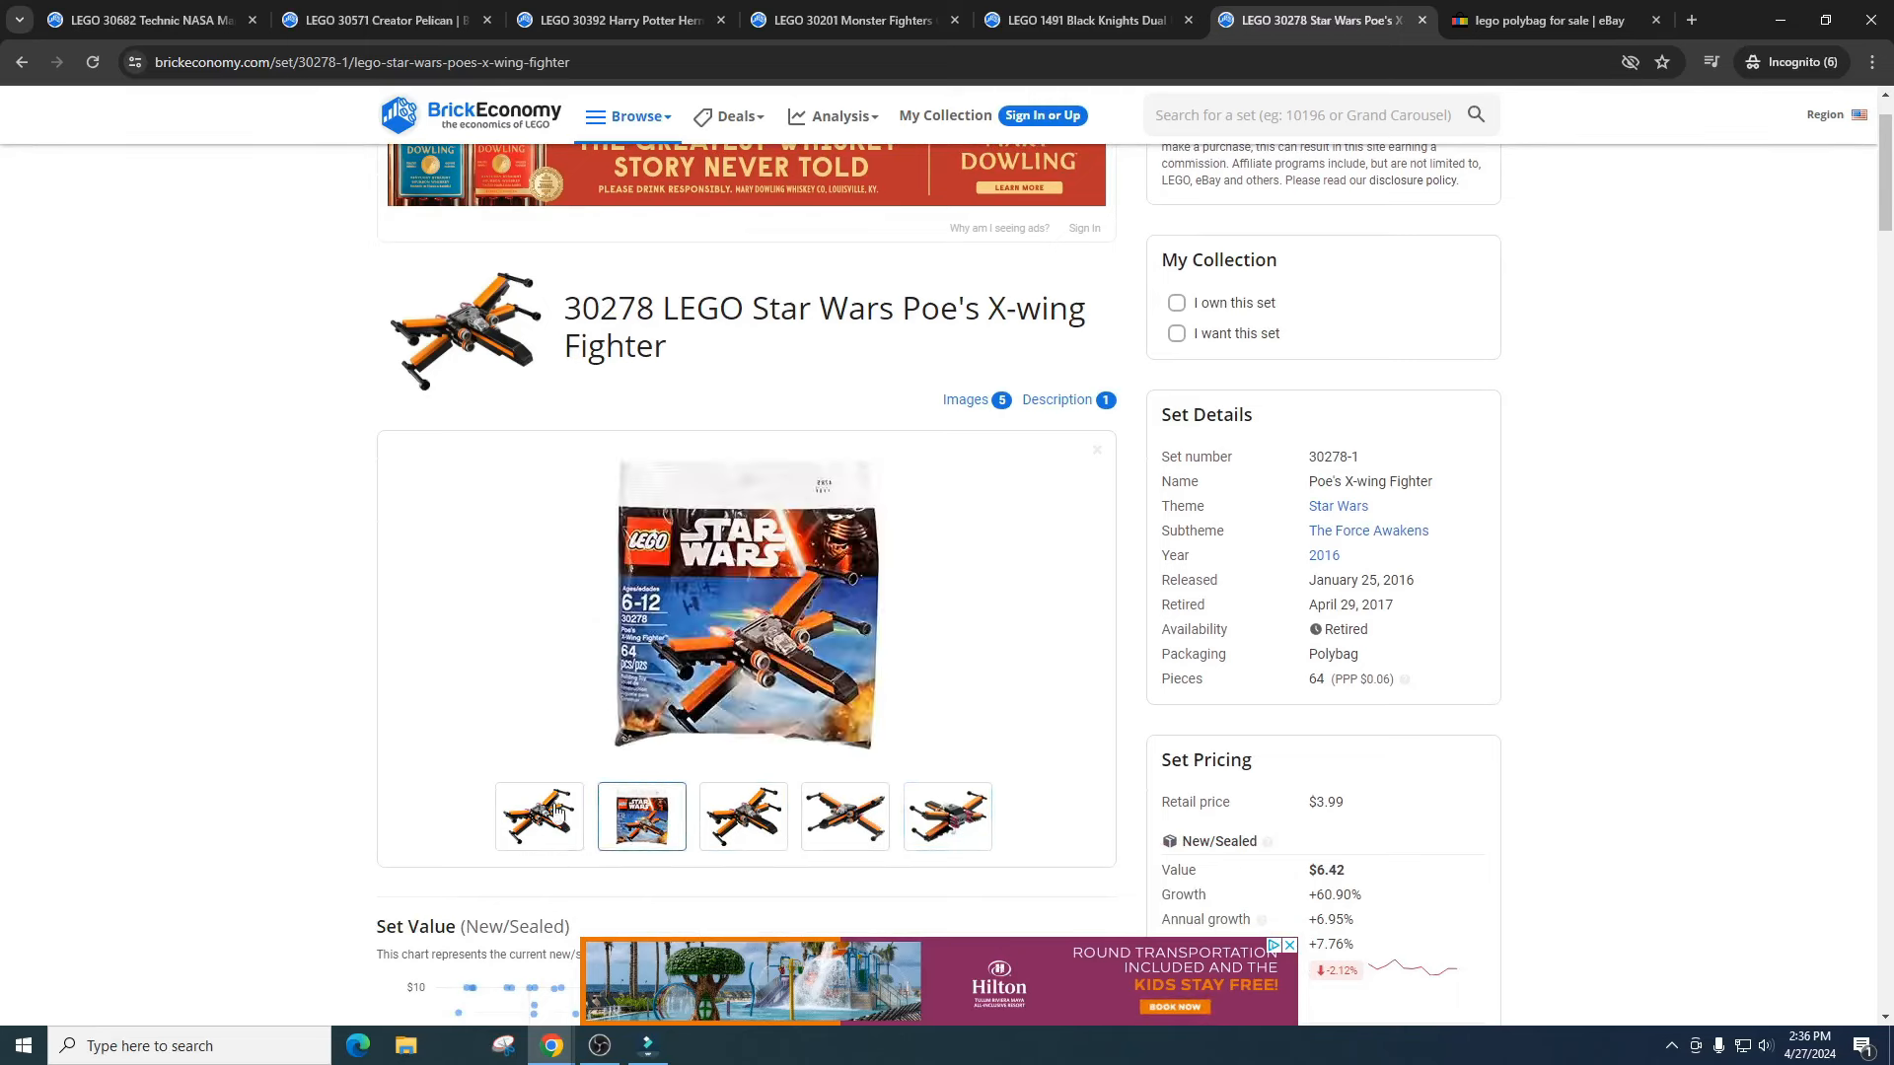
{"action": "left_click", "coordinate": [538, 816]}
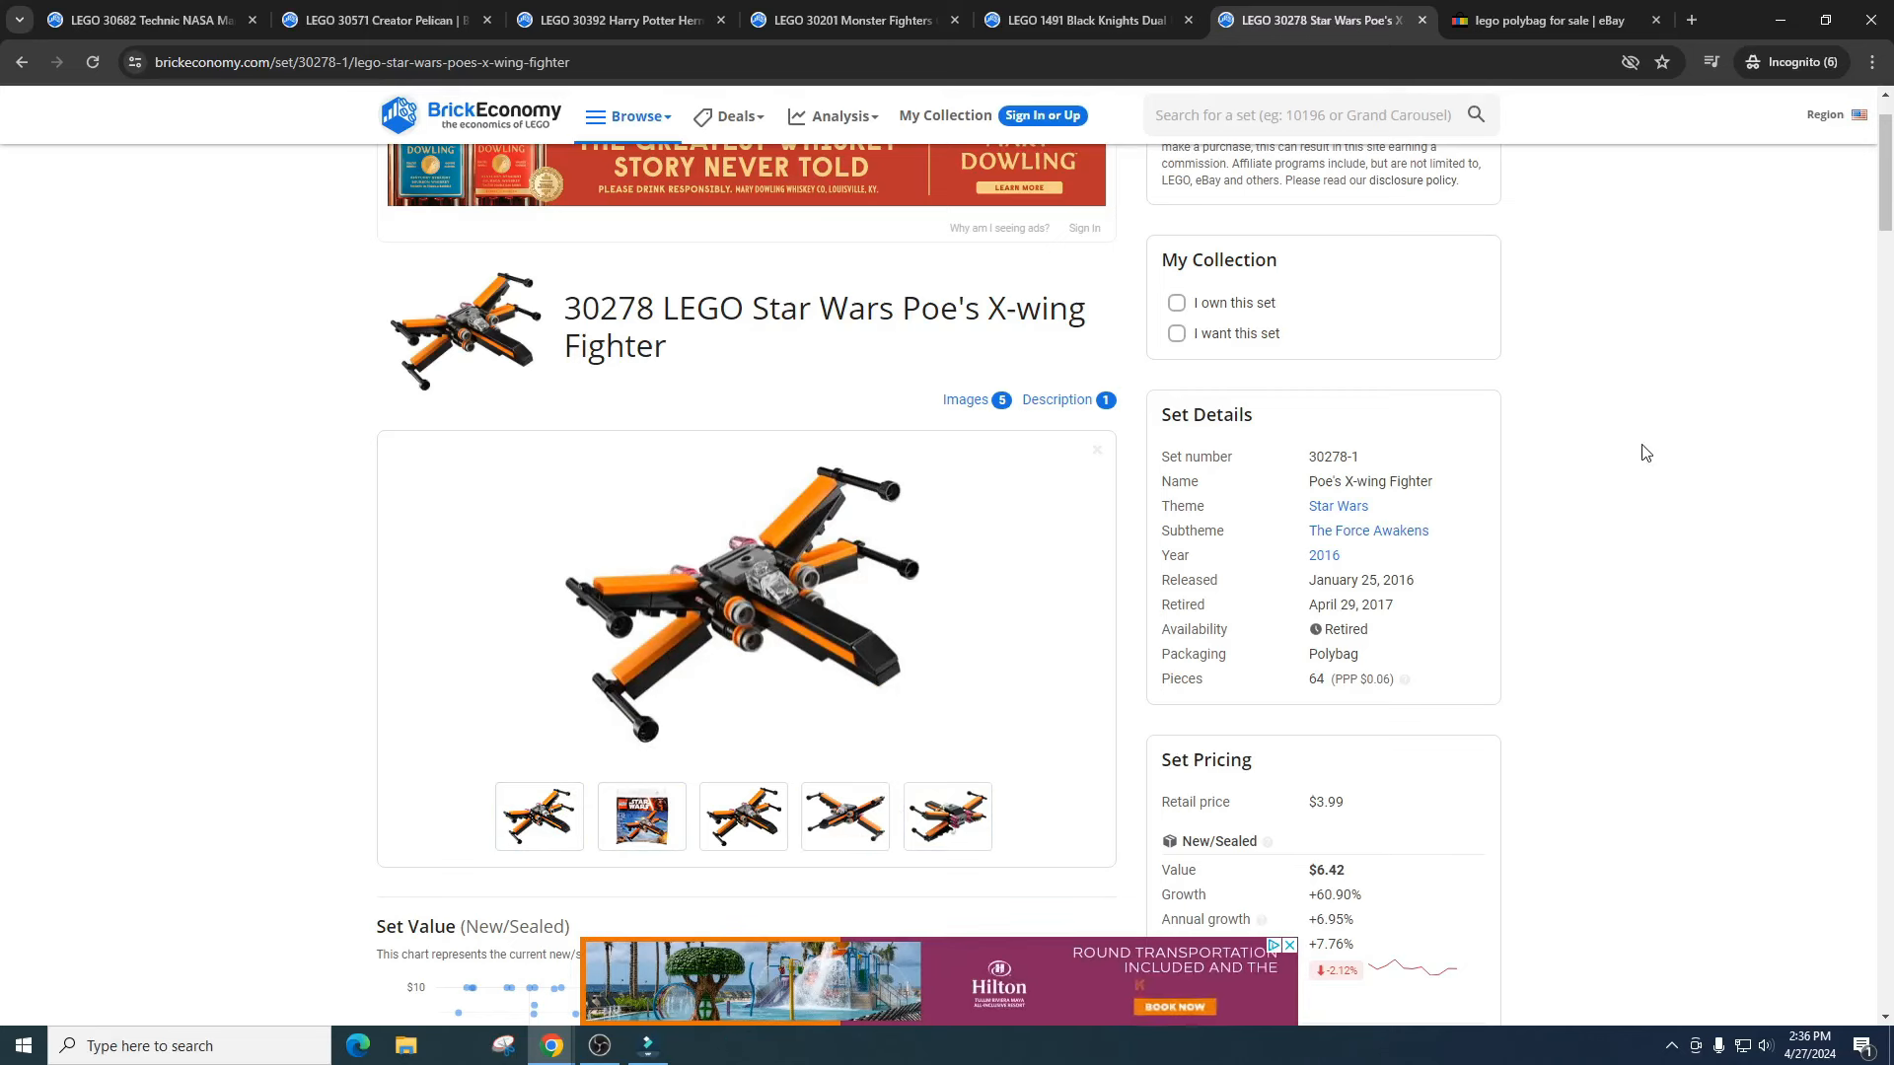
{"action": "mouse_move", "coordinate": [1707, 468]}
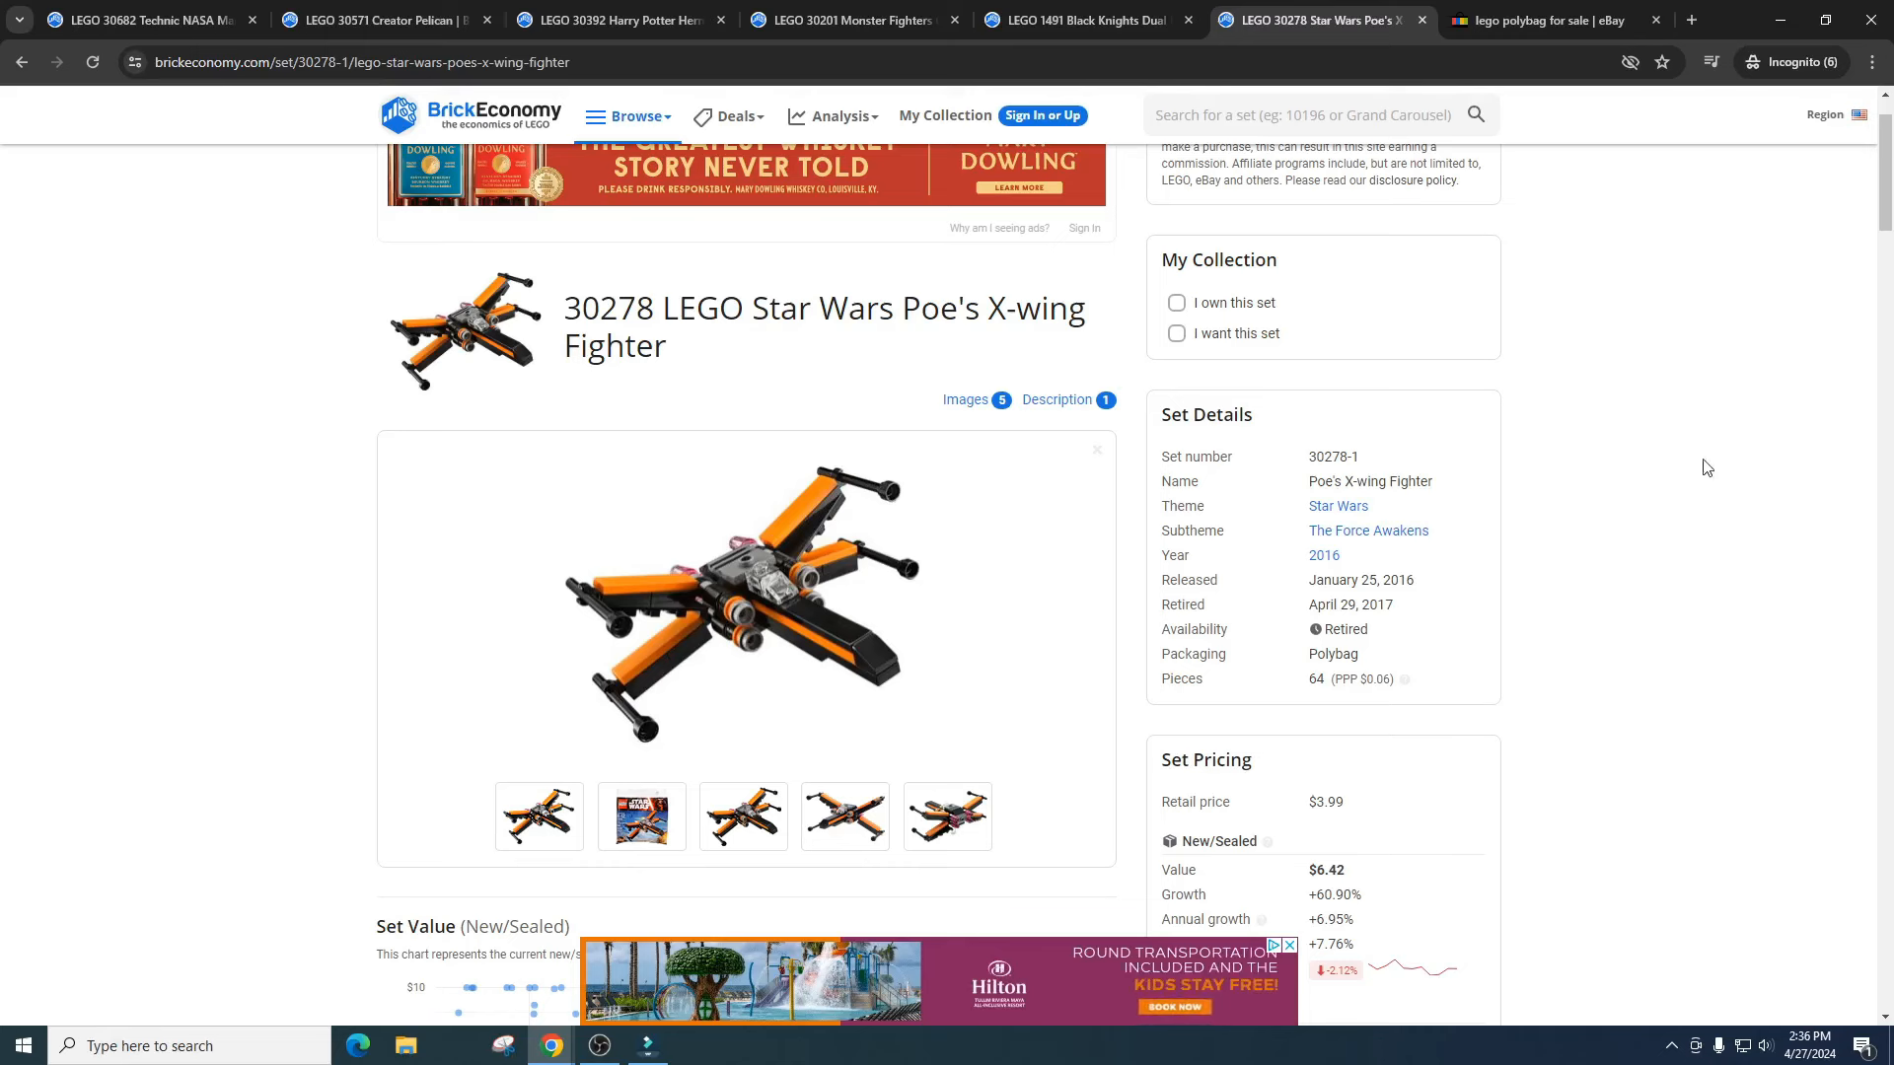
- Highlight the $6.42 new/sealed value and look over the pricing and for-sale sections
{"action": "scroll", "scroll_direction": "down", "scroll_amount": 3}
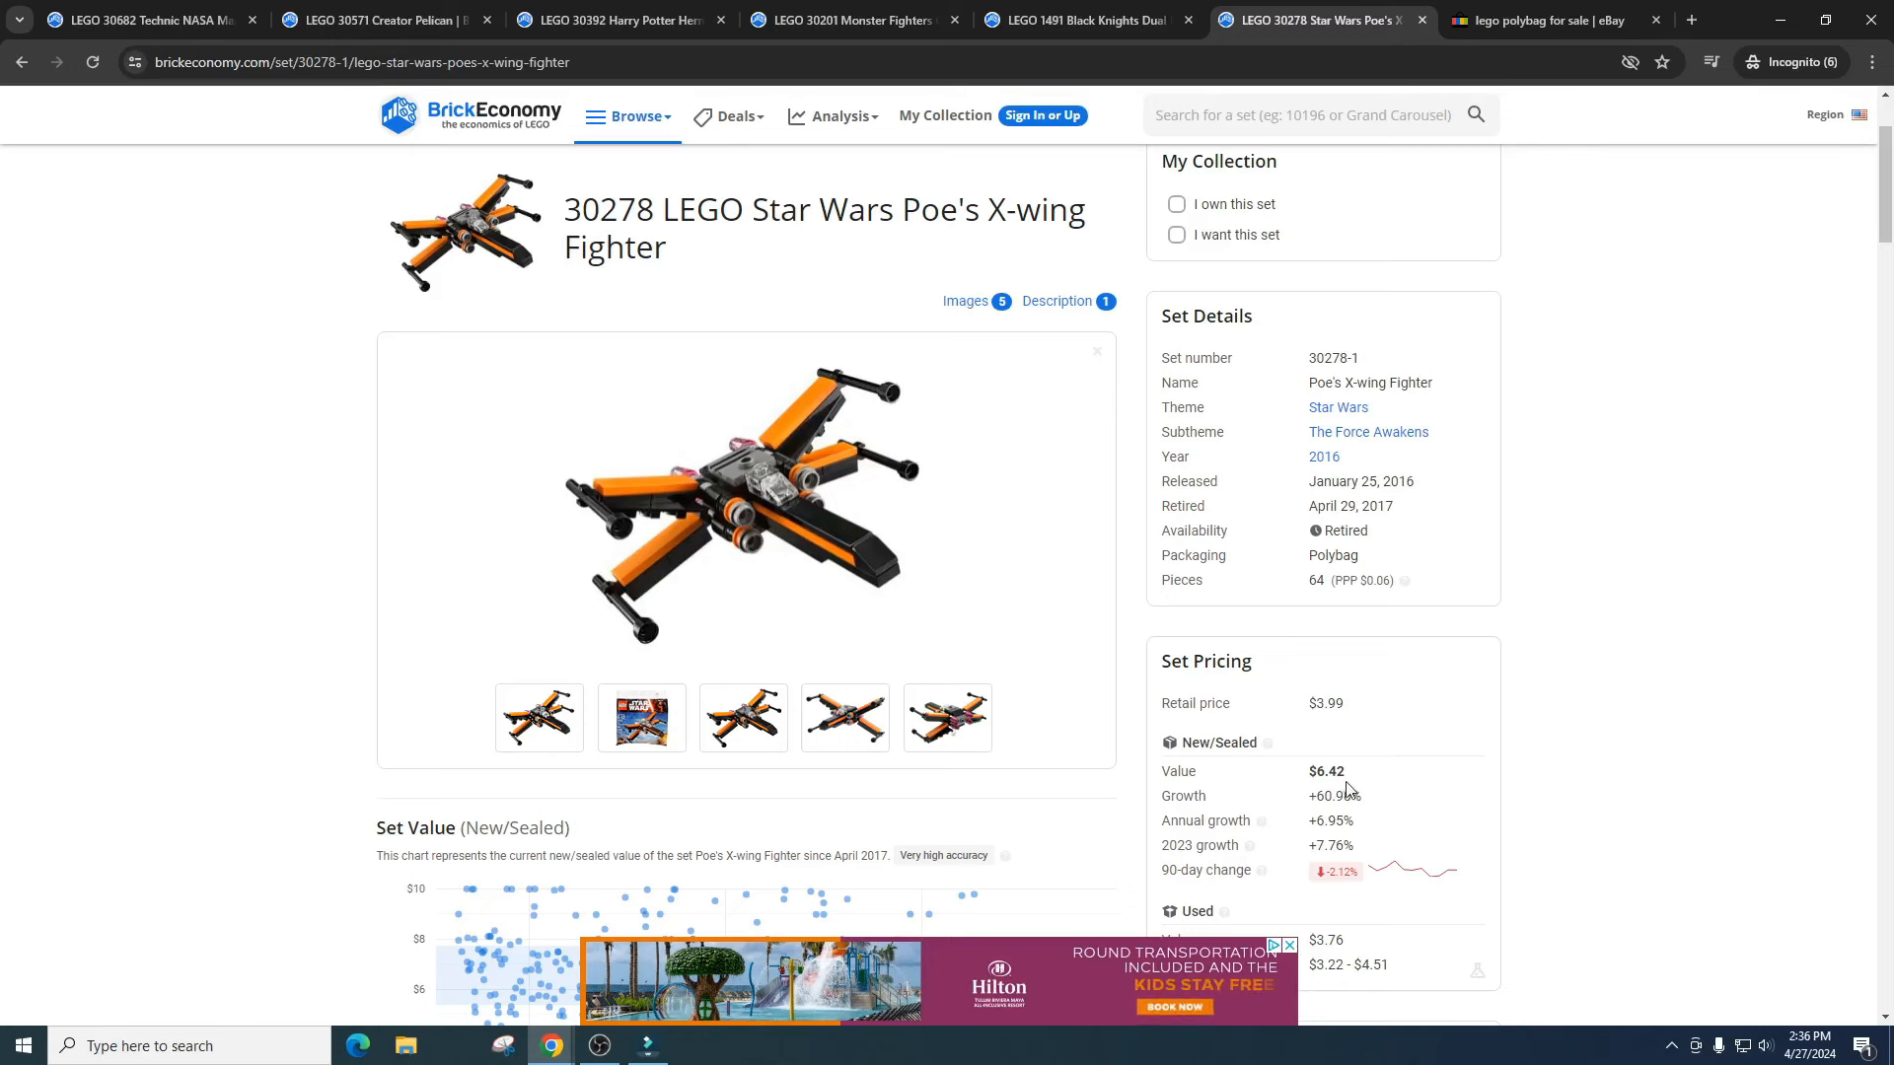
{"action": "double_click", "coordinate": [1179, 770]}
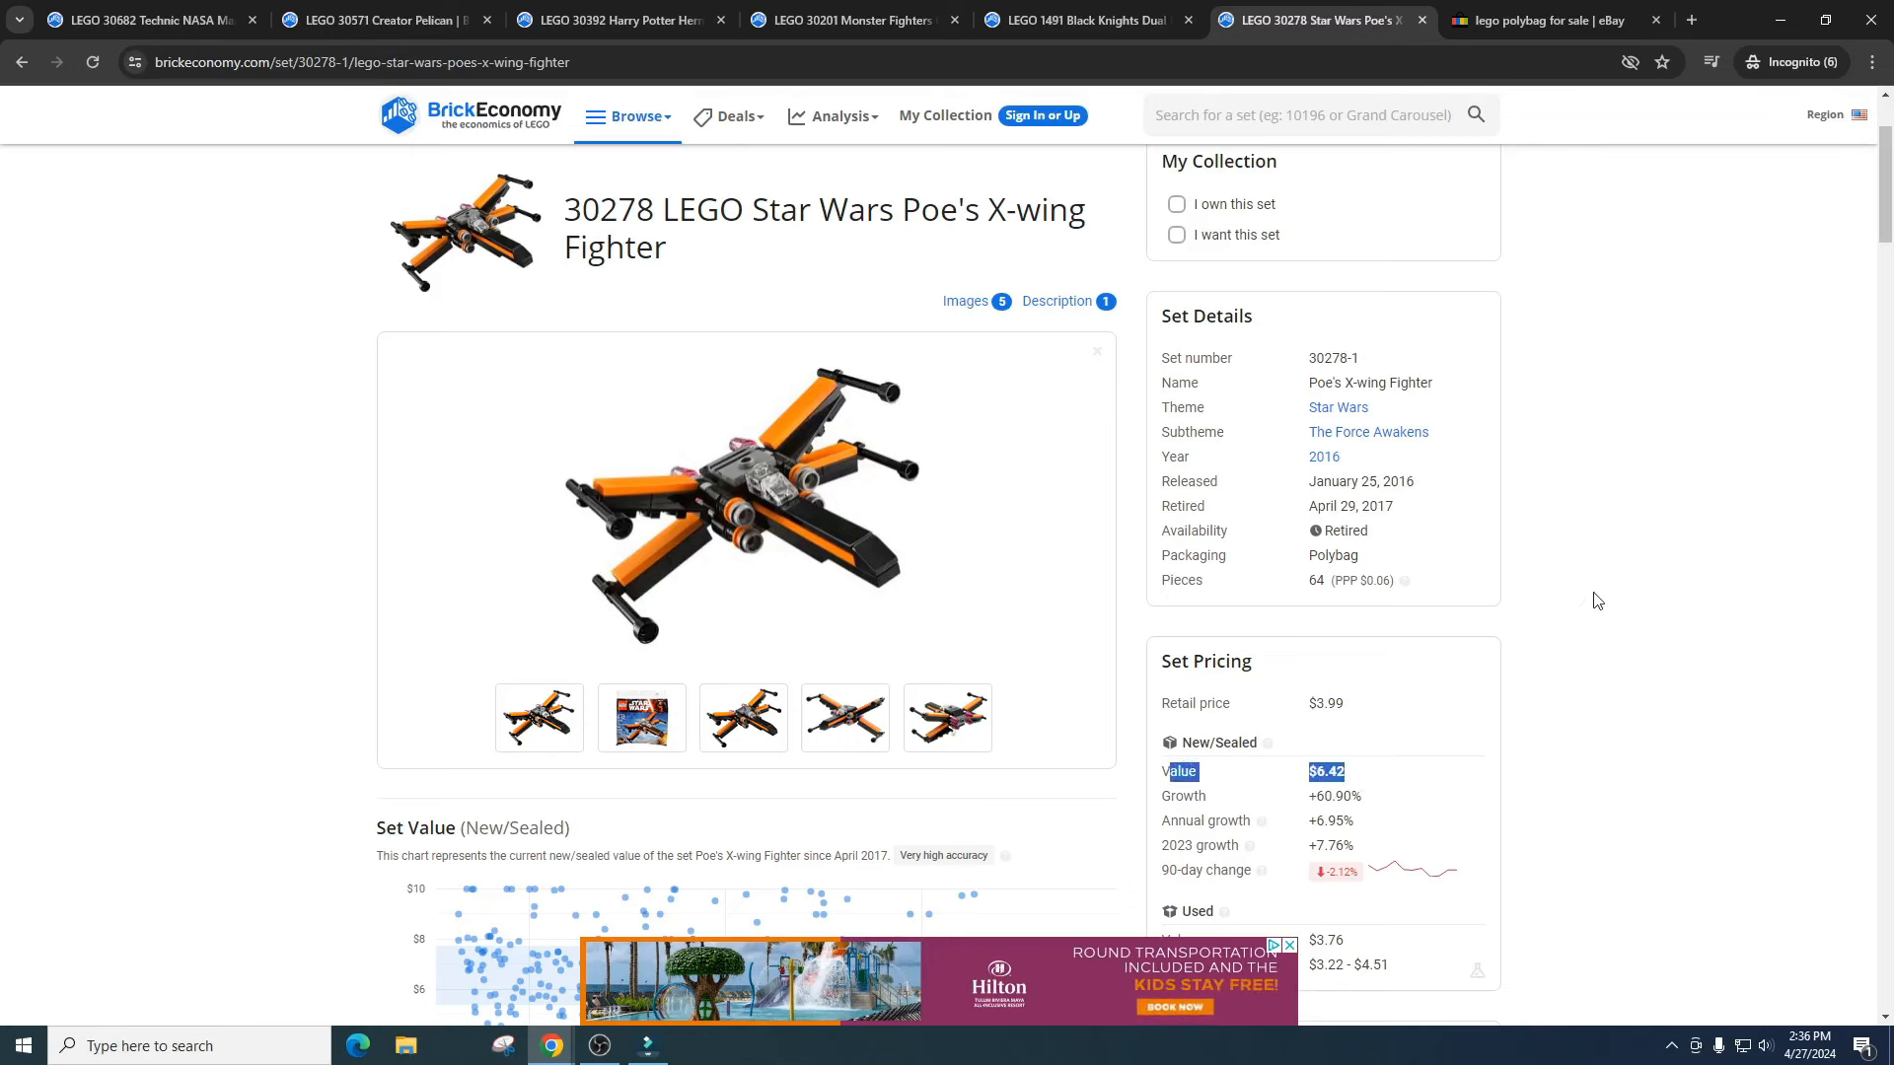
{"action": "scroll", "scroll_direction": "down", "scroll_amount": 3}
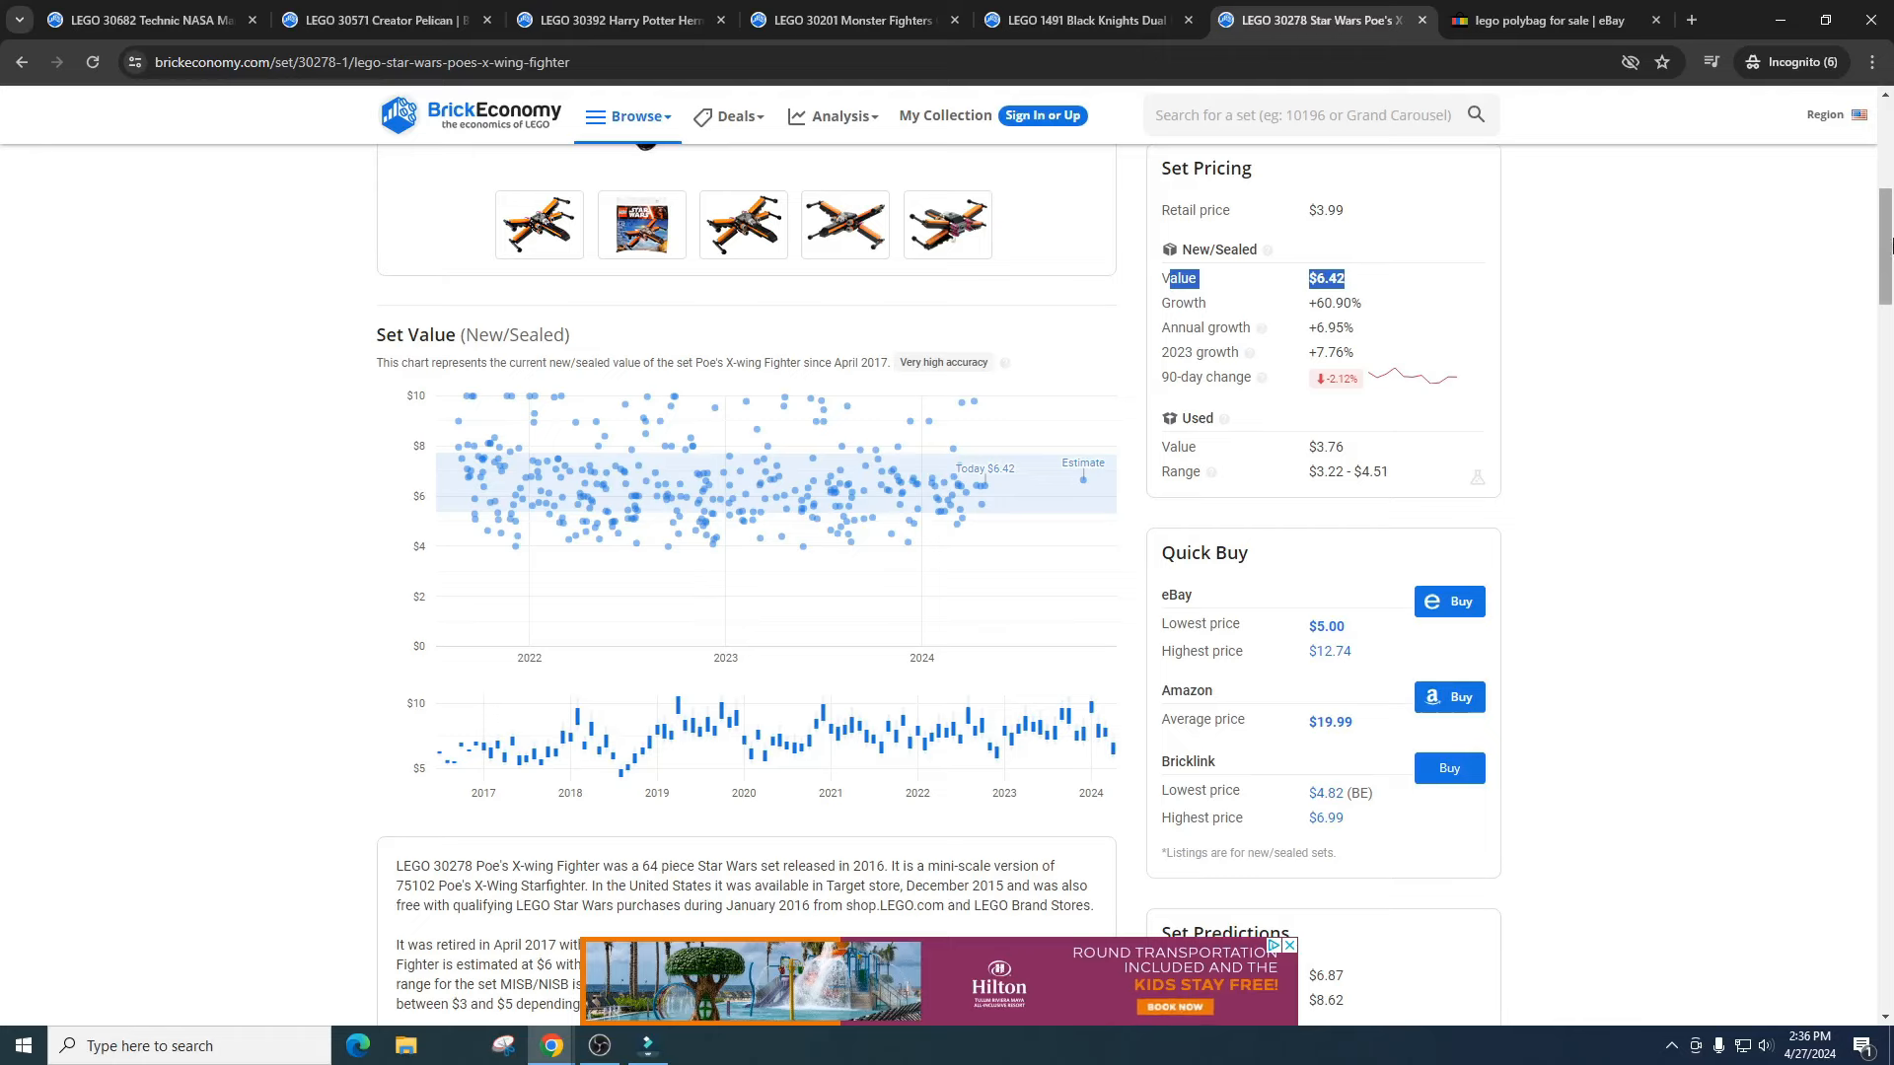
{"action": "scroll", "scroll_direction": "down", "scroll_amount": 3}
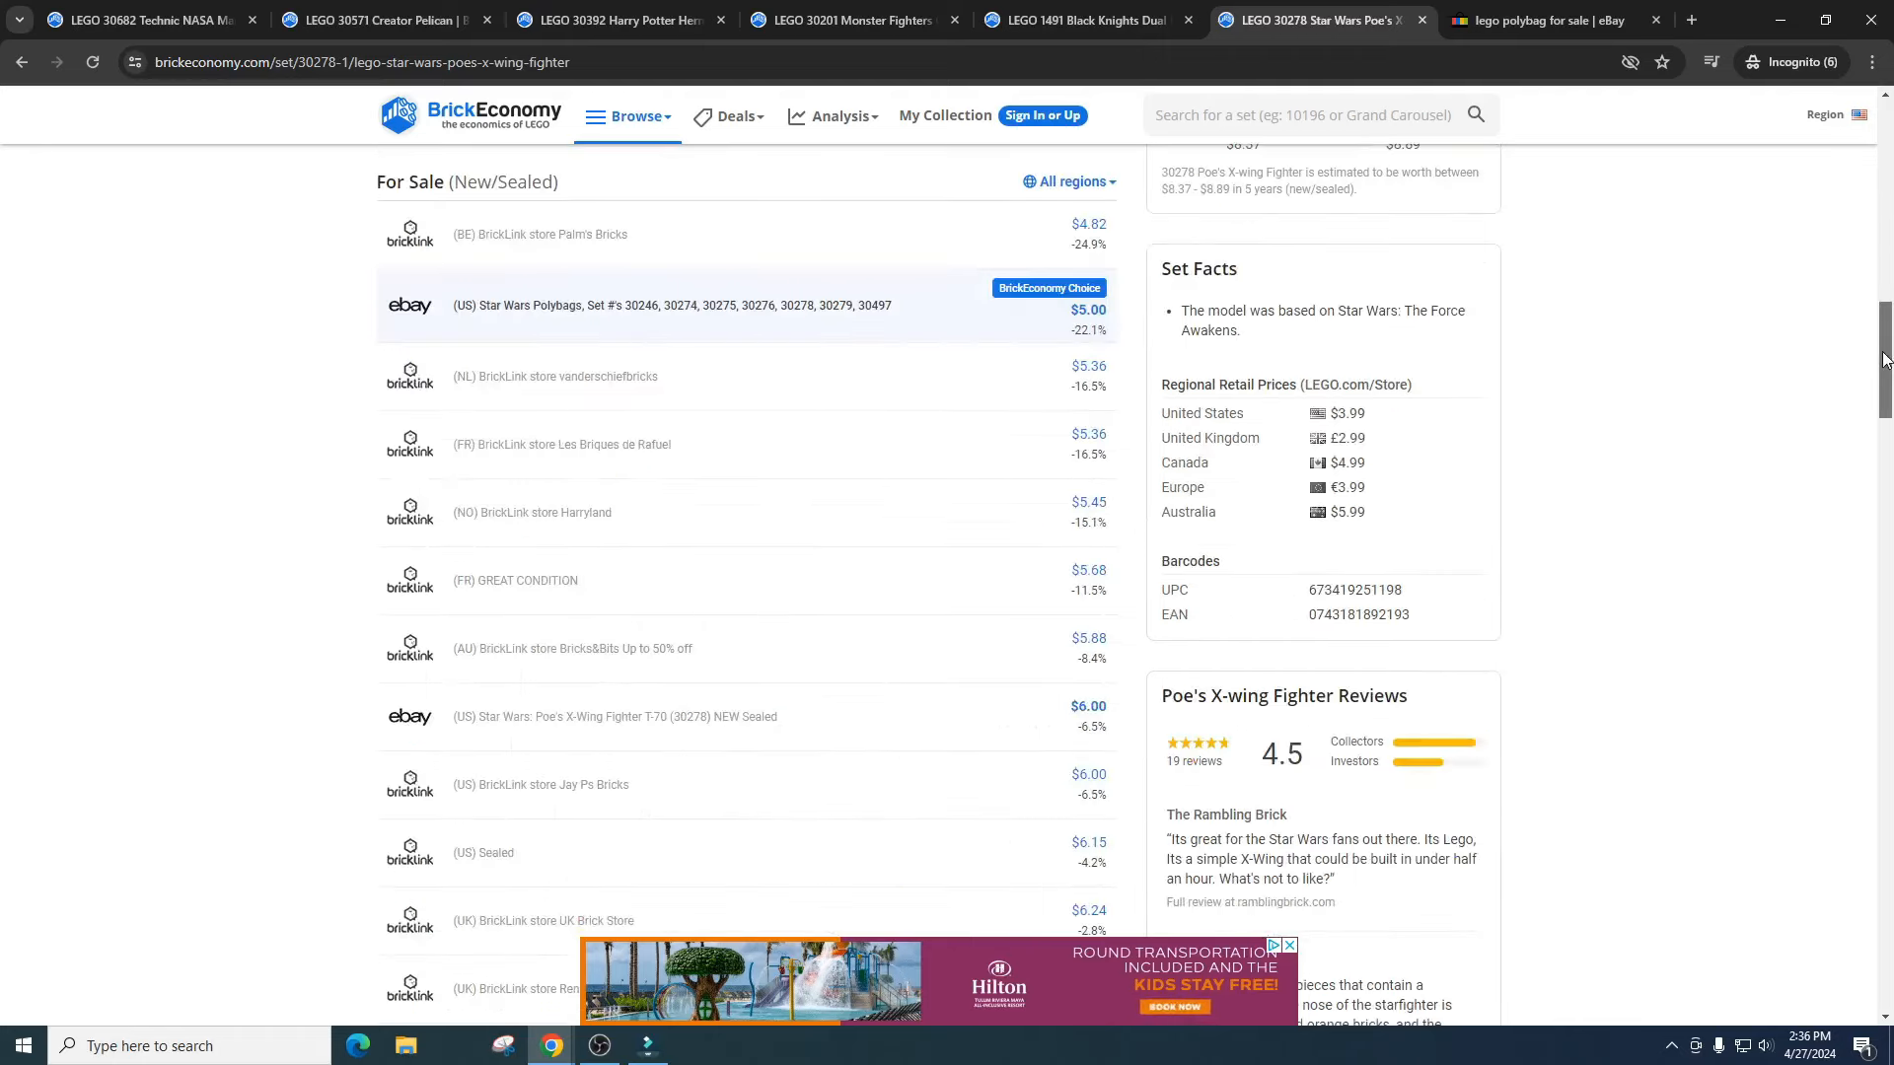
{"action": "scroll", "scroll_direction": "up", "scroll_amount": 3}
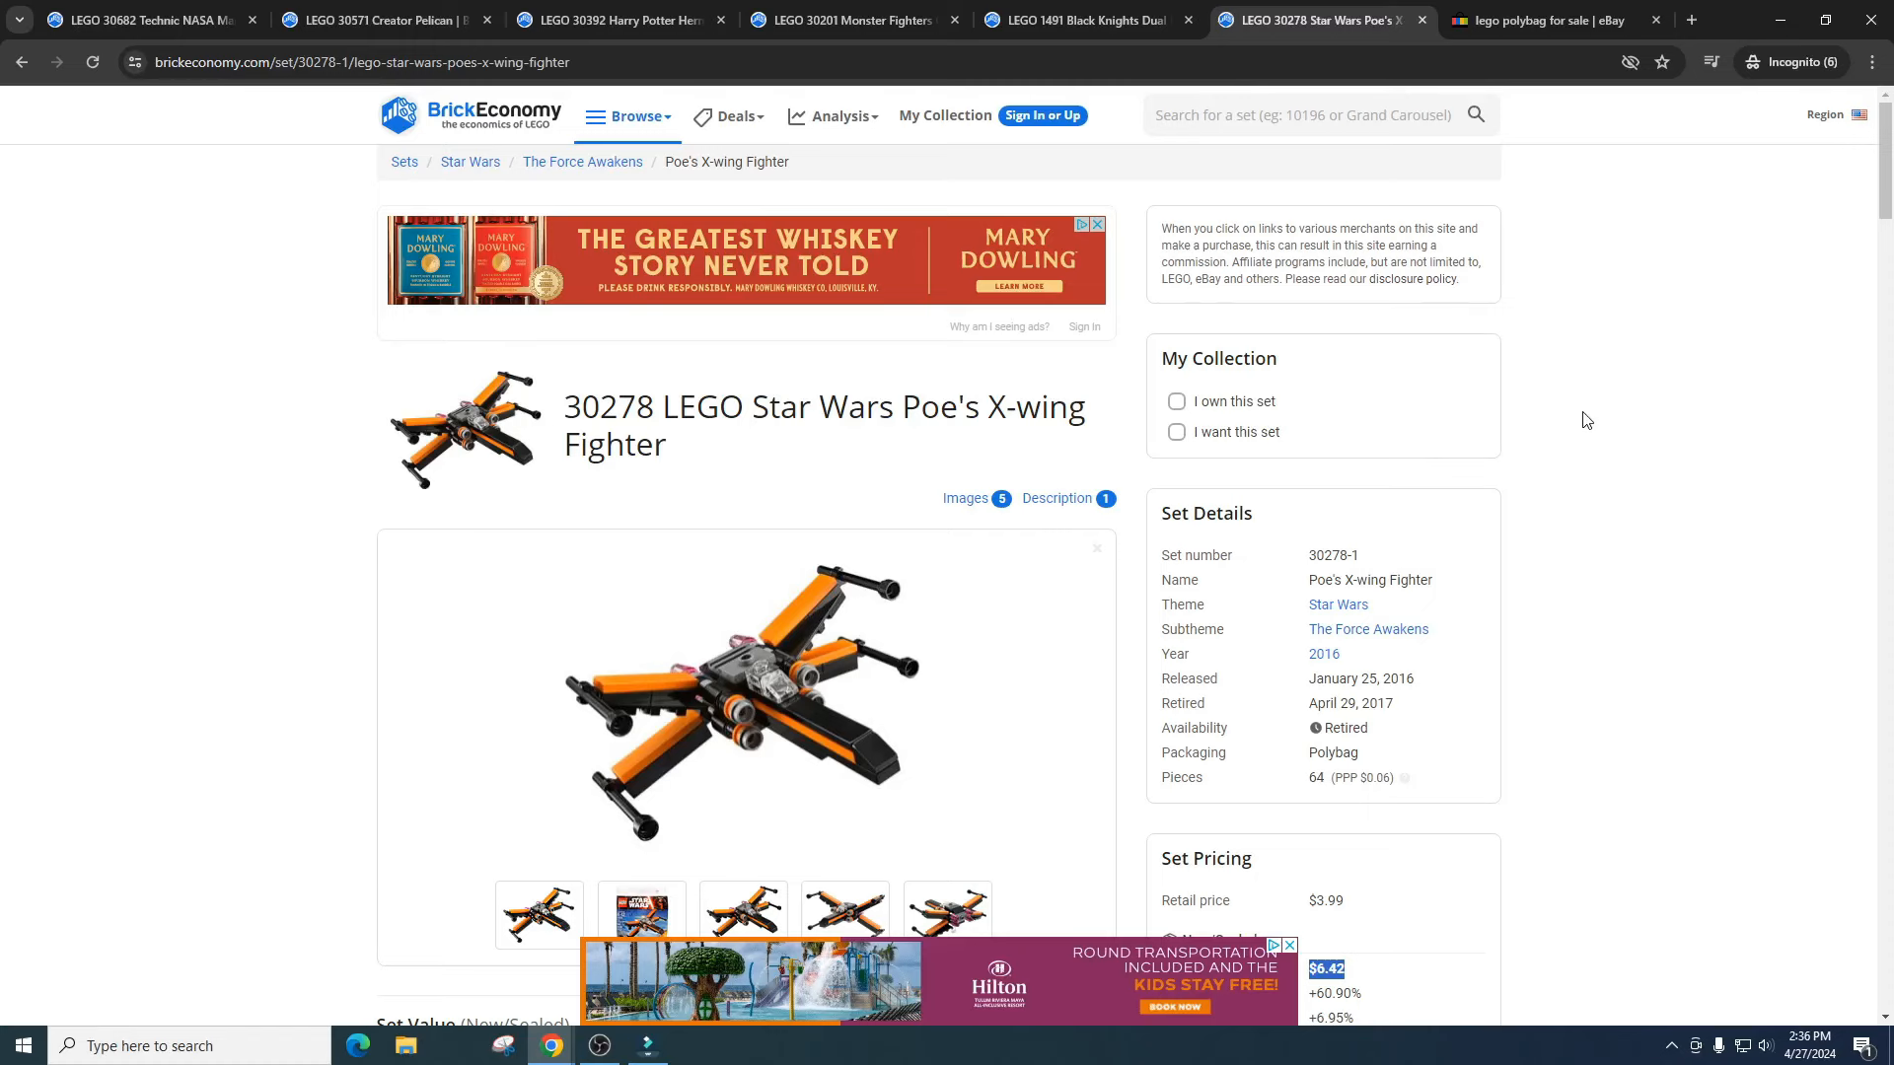
{"action": "scroll", "scroll_direction": "down", "scroll_amount": 3}
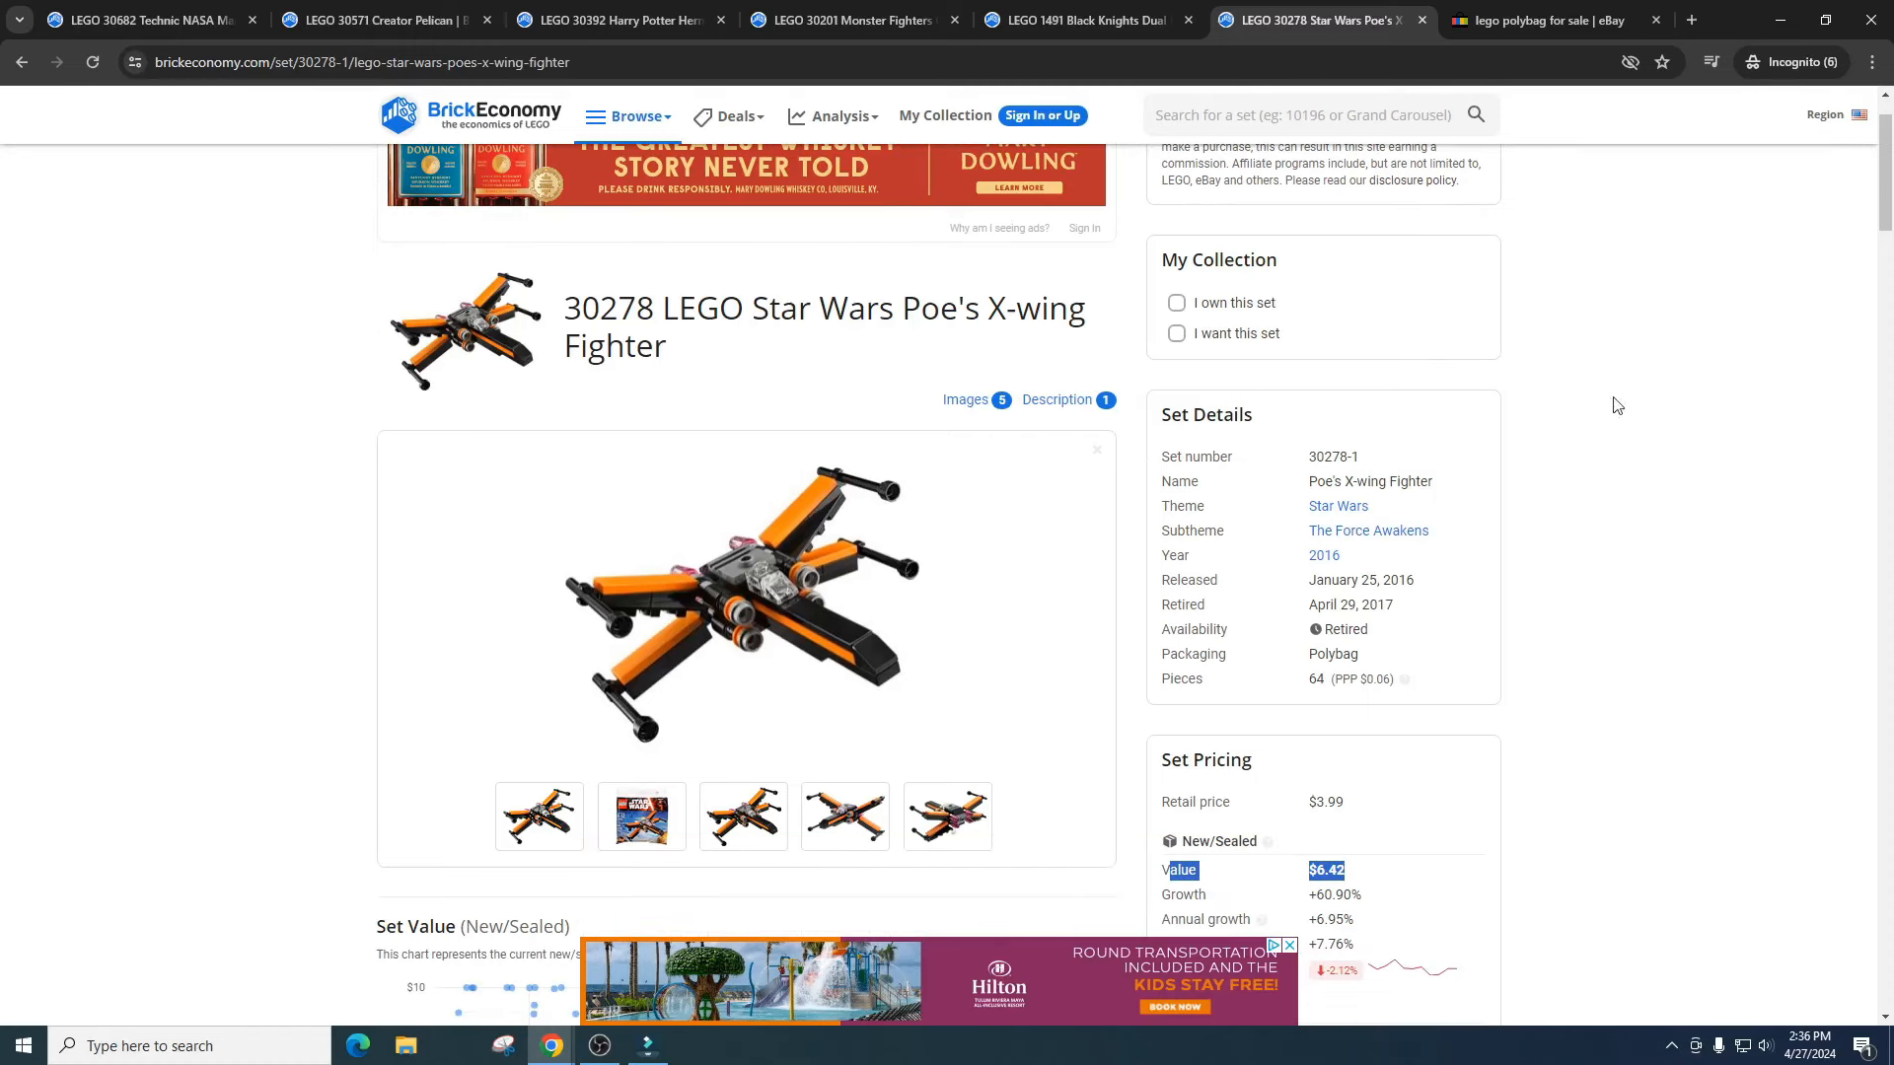
{"action": "scroll", "scroll_direction": "down", "scroll_amount": 3}
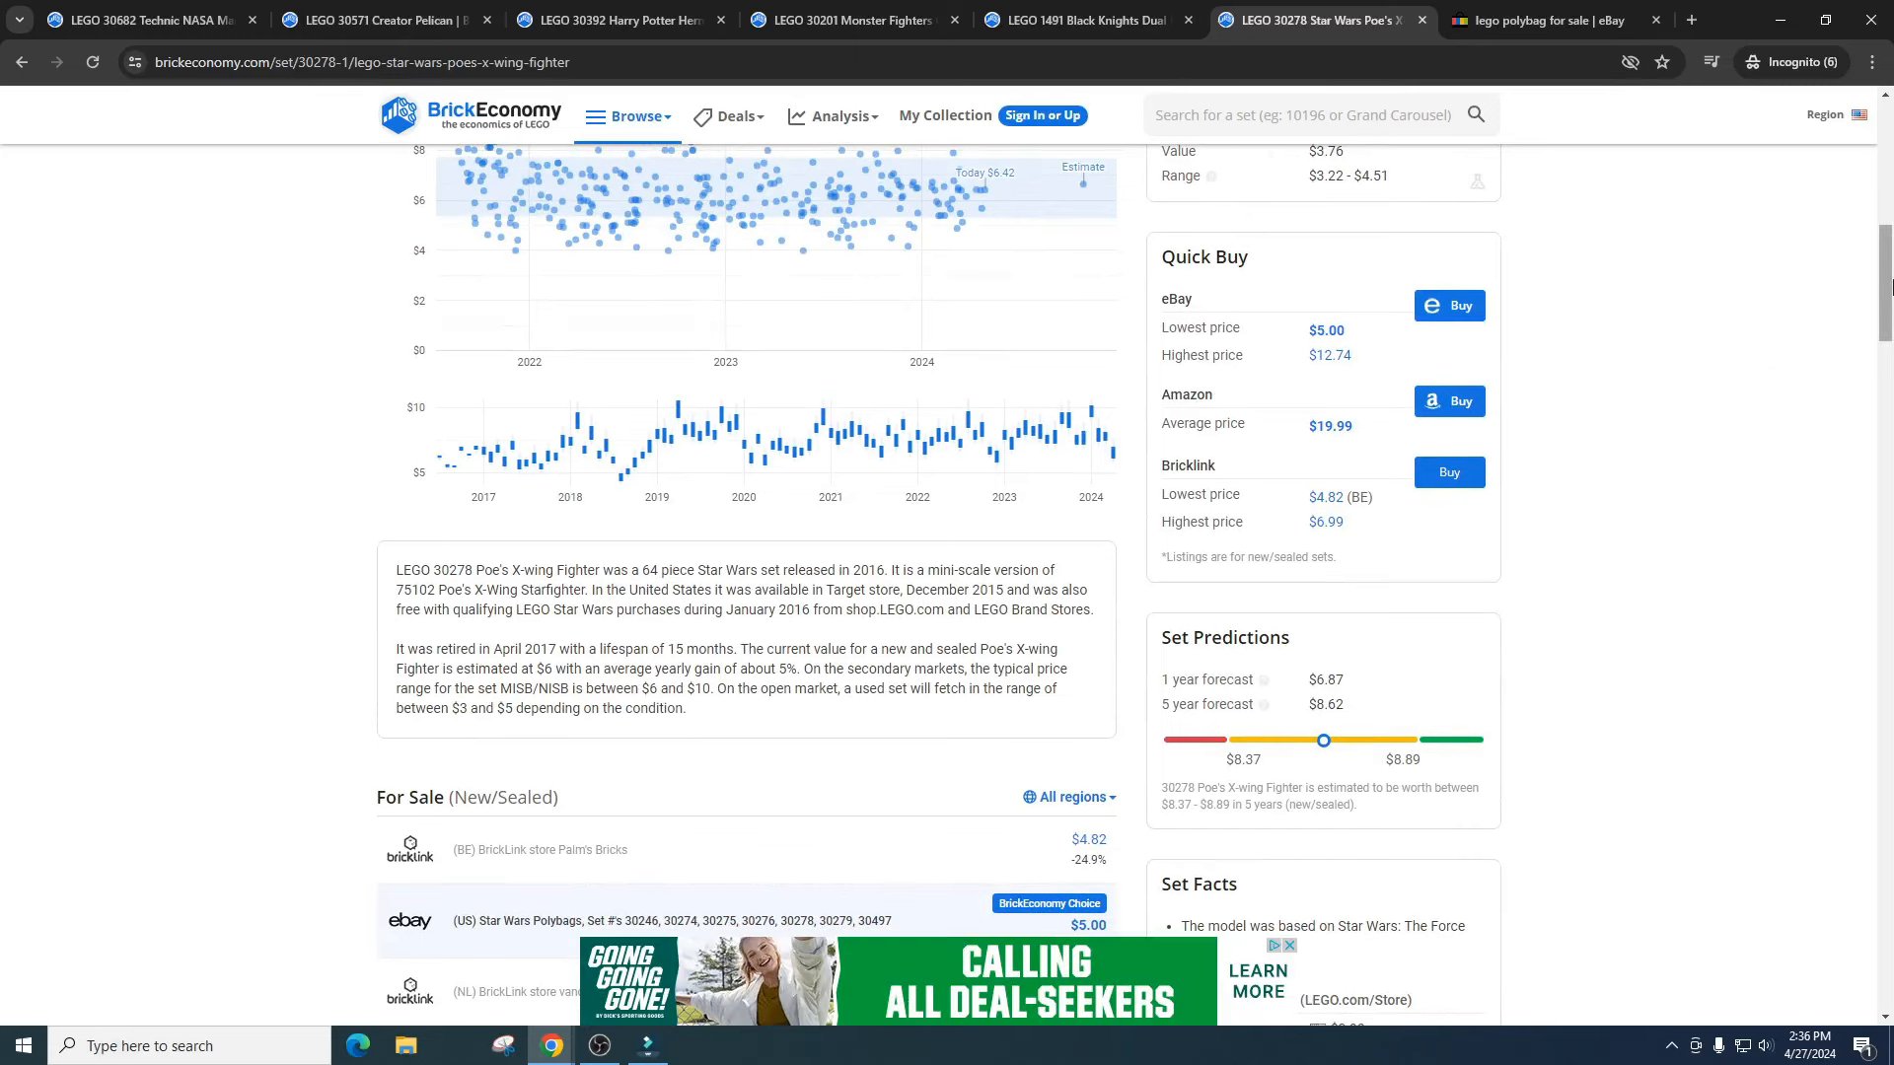
{"action": "scroll", "scroll_direction": "up", "scroll_amount": 3}
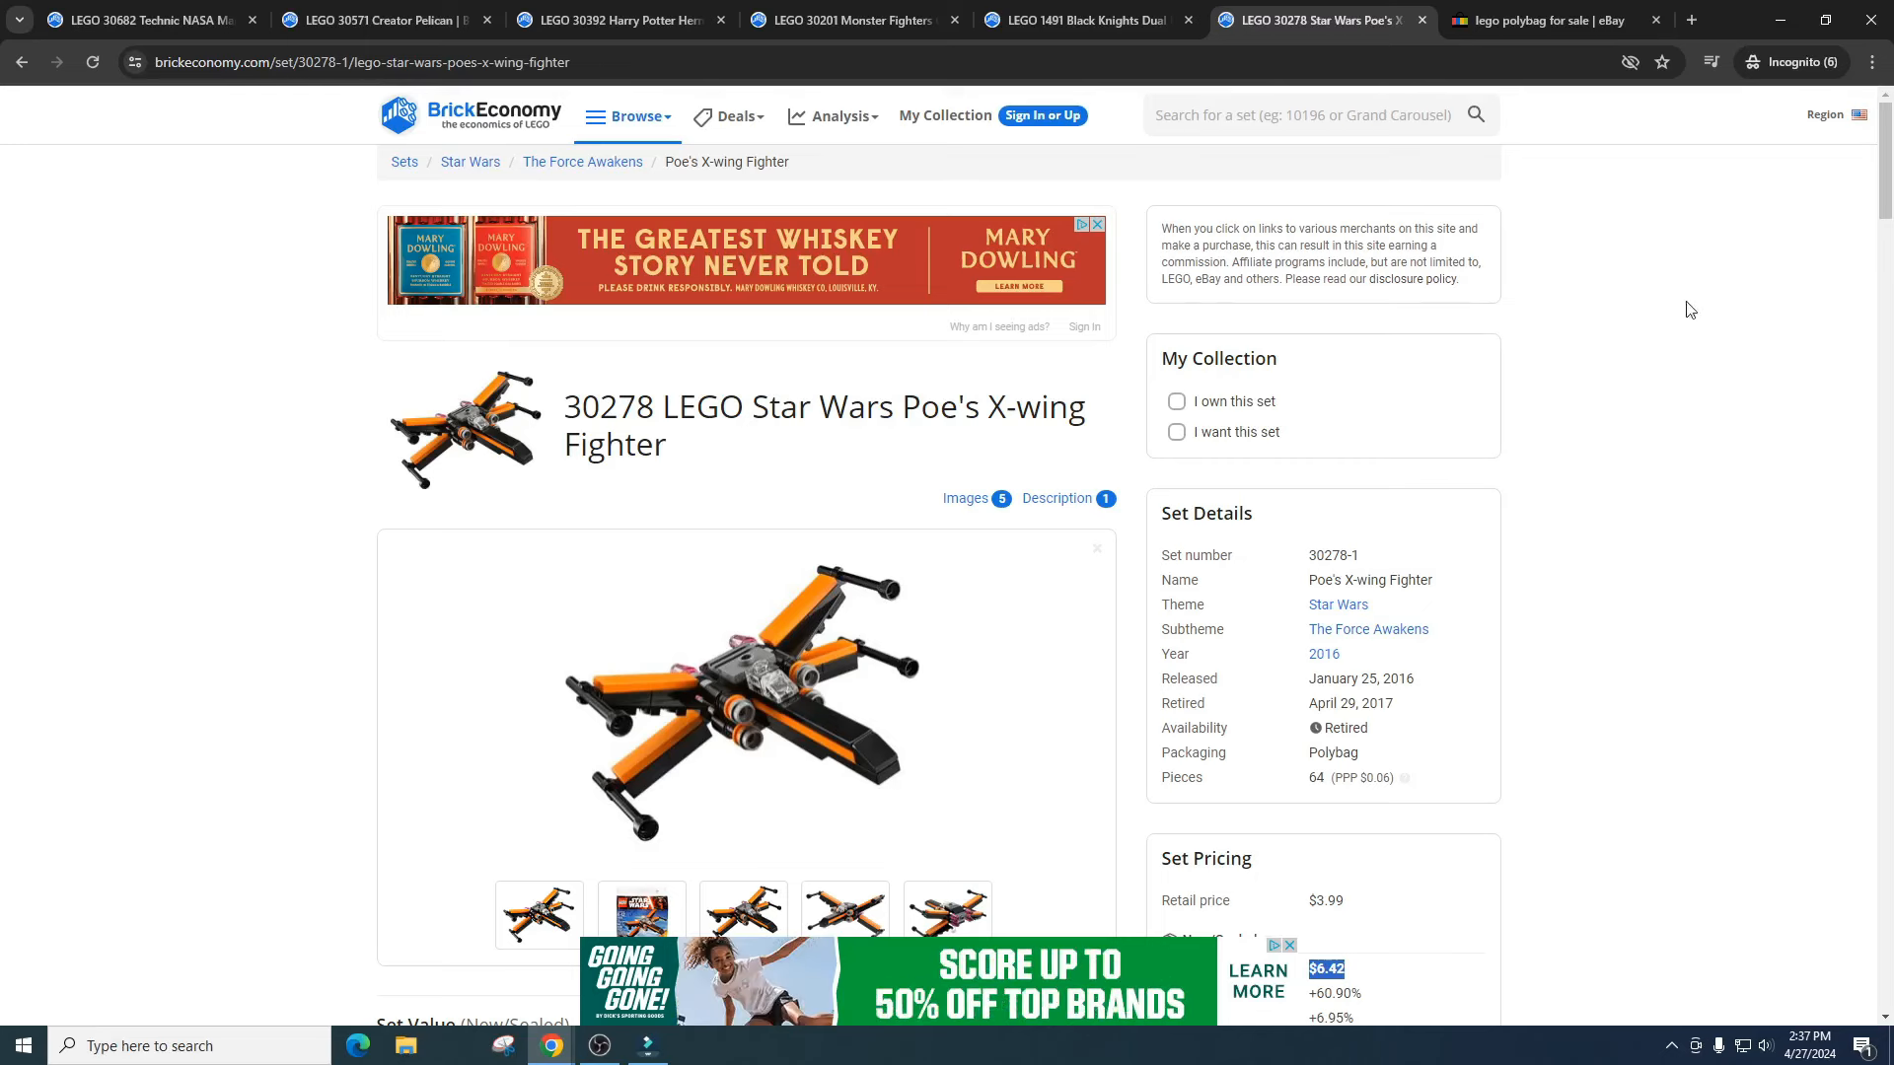
{"action": "mouse_move", "coordinate": [1613, 408]}
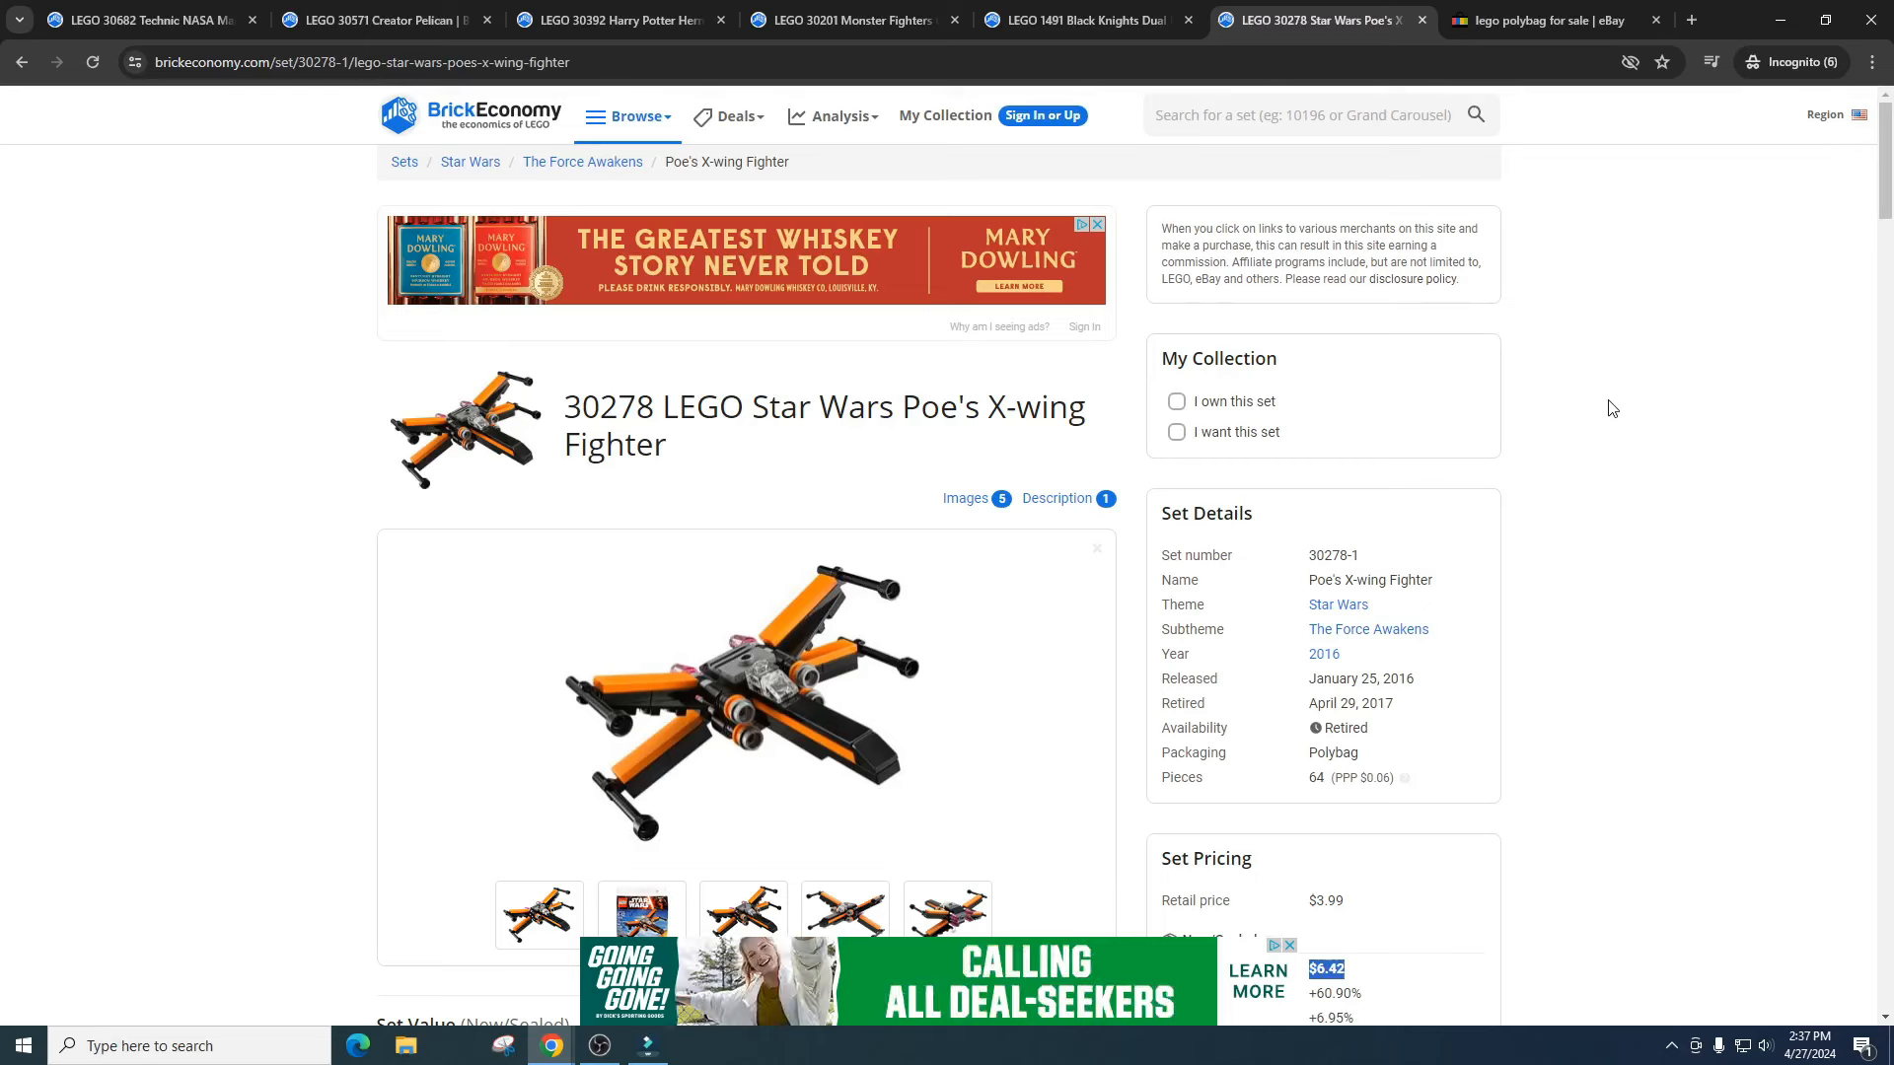
{"action": "mouse_move", "coordinate": [1583, 406]}
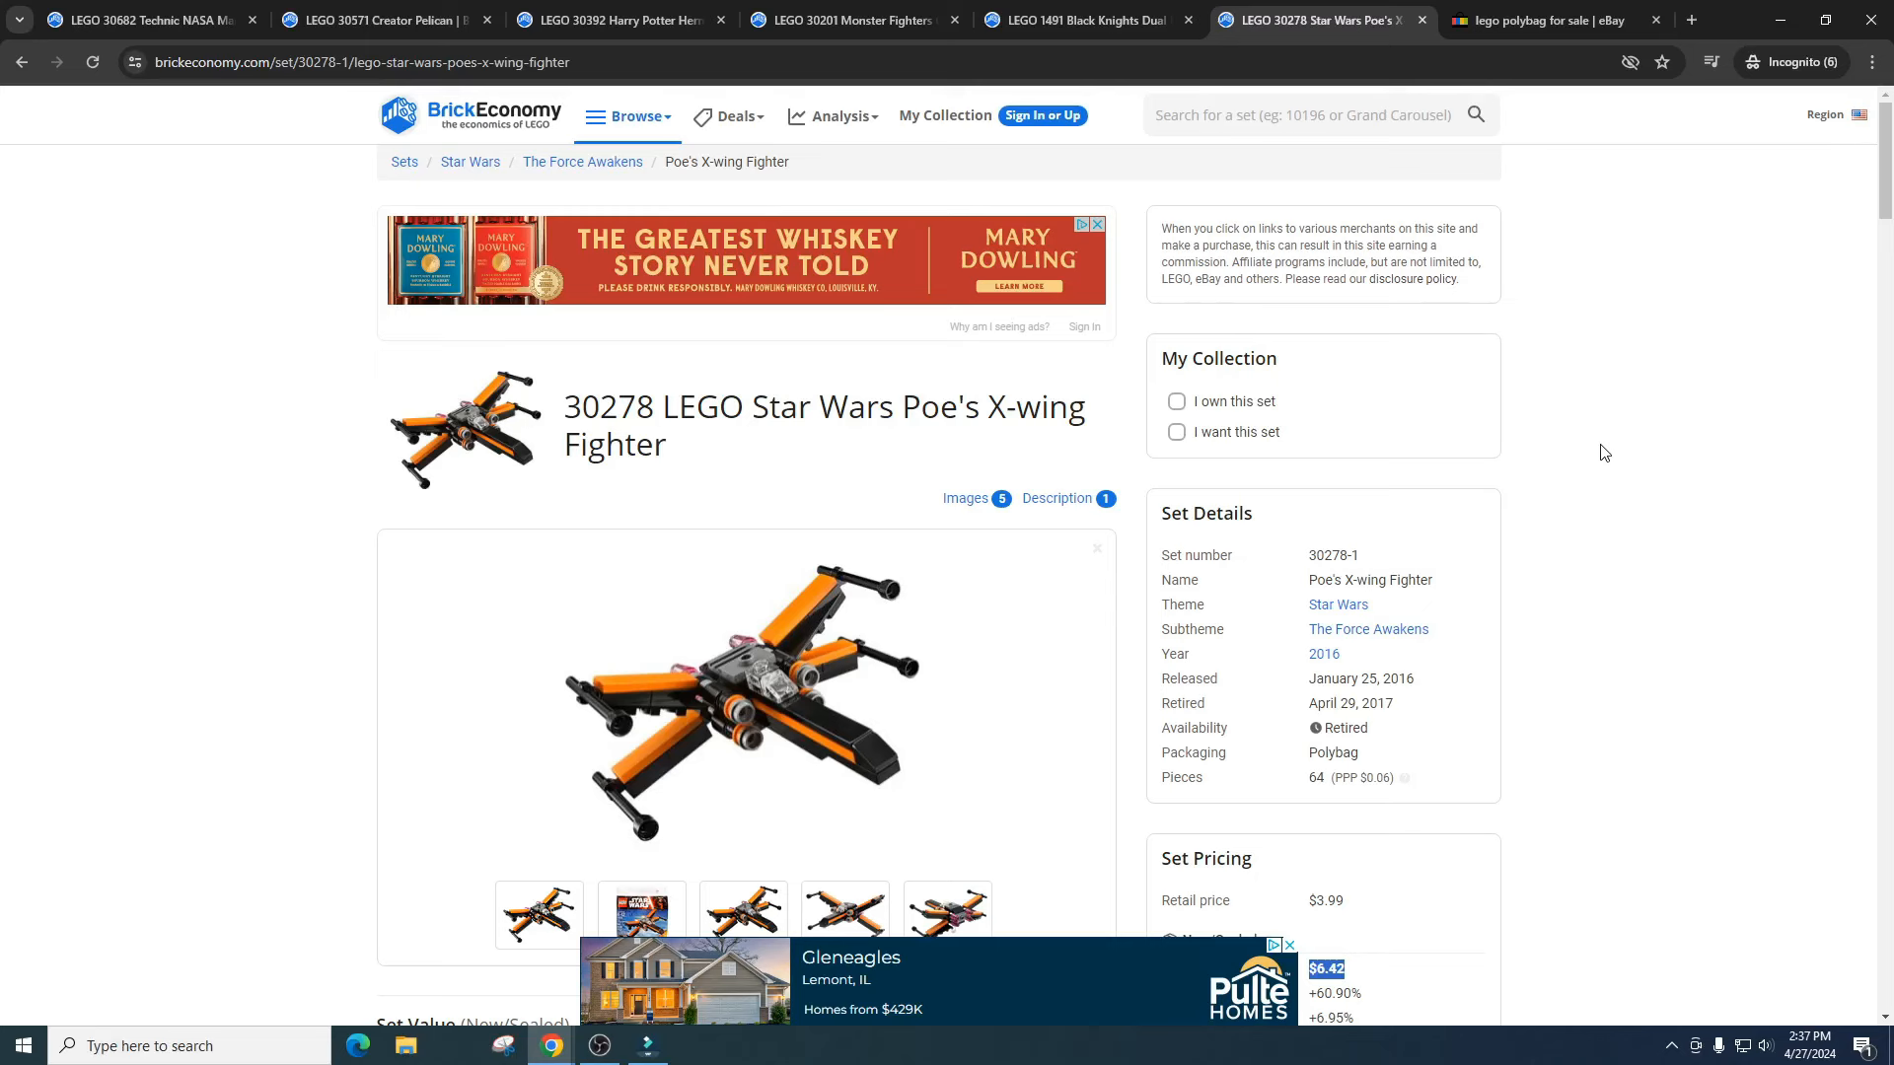
{"action": "mouse_move", "coordinate": [1652, 368]}
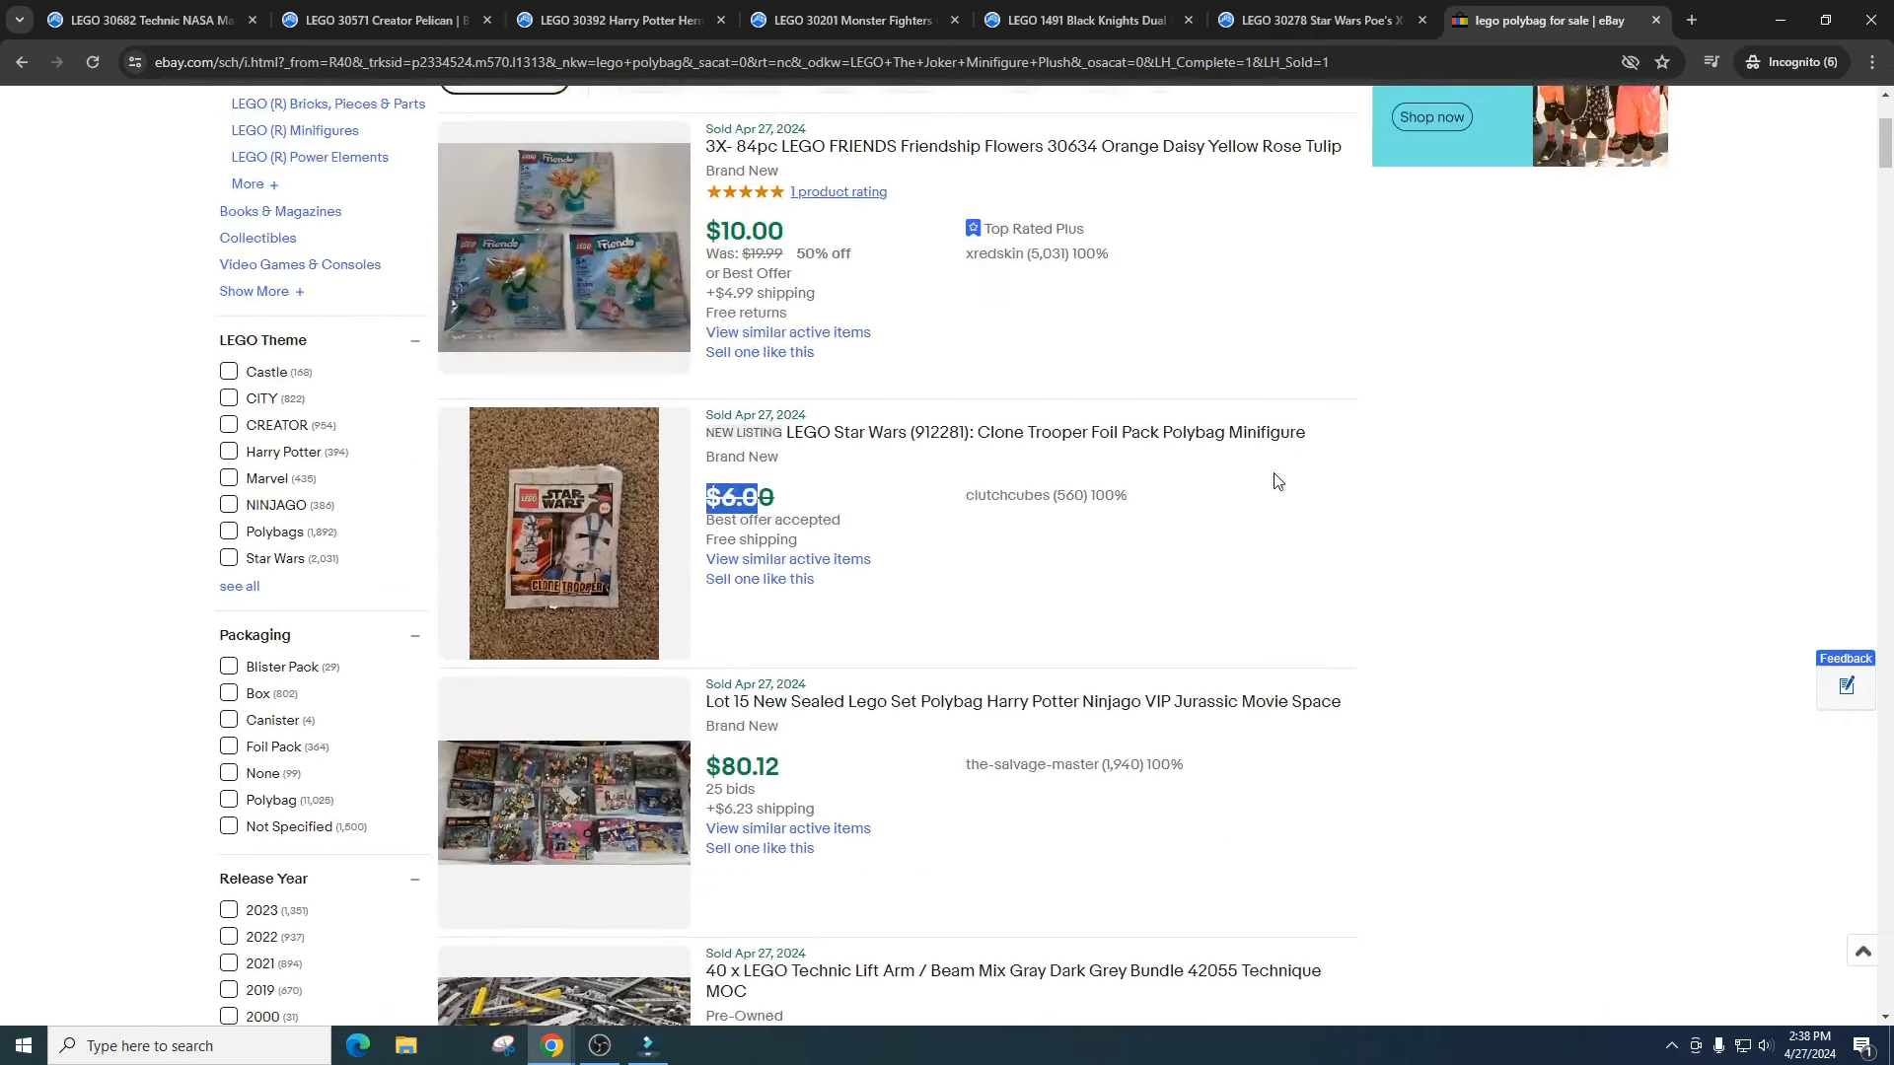
- Scroll through the sold LEGO polybag listings, reviewing their sale prices
{"action": "scroll", "scroll_direction": "down", "scroll_amount": 3}
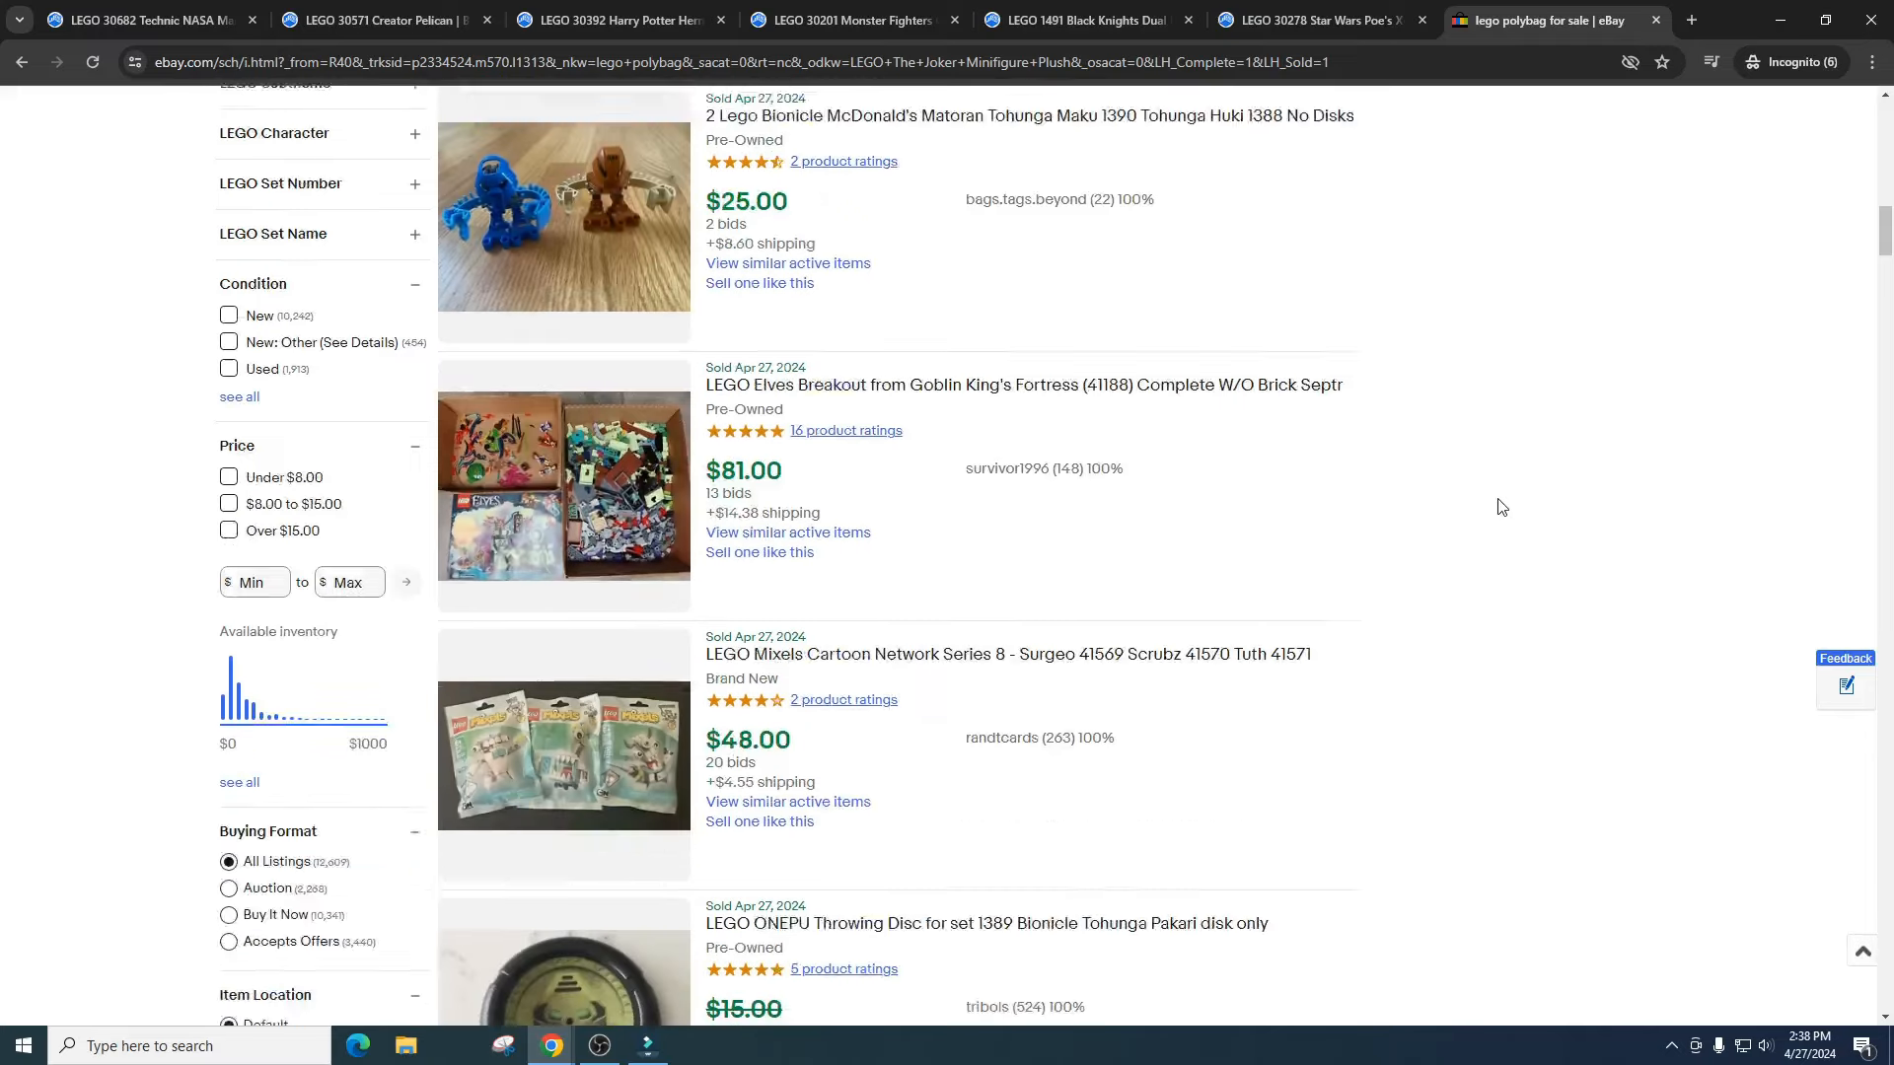
{"action": "scroll", "scroll_direction": "down", "scroll_amount": 3}
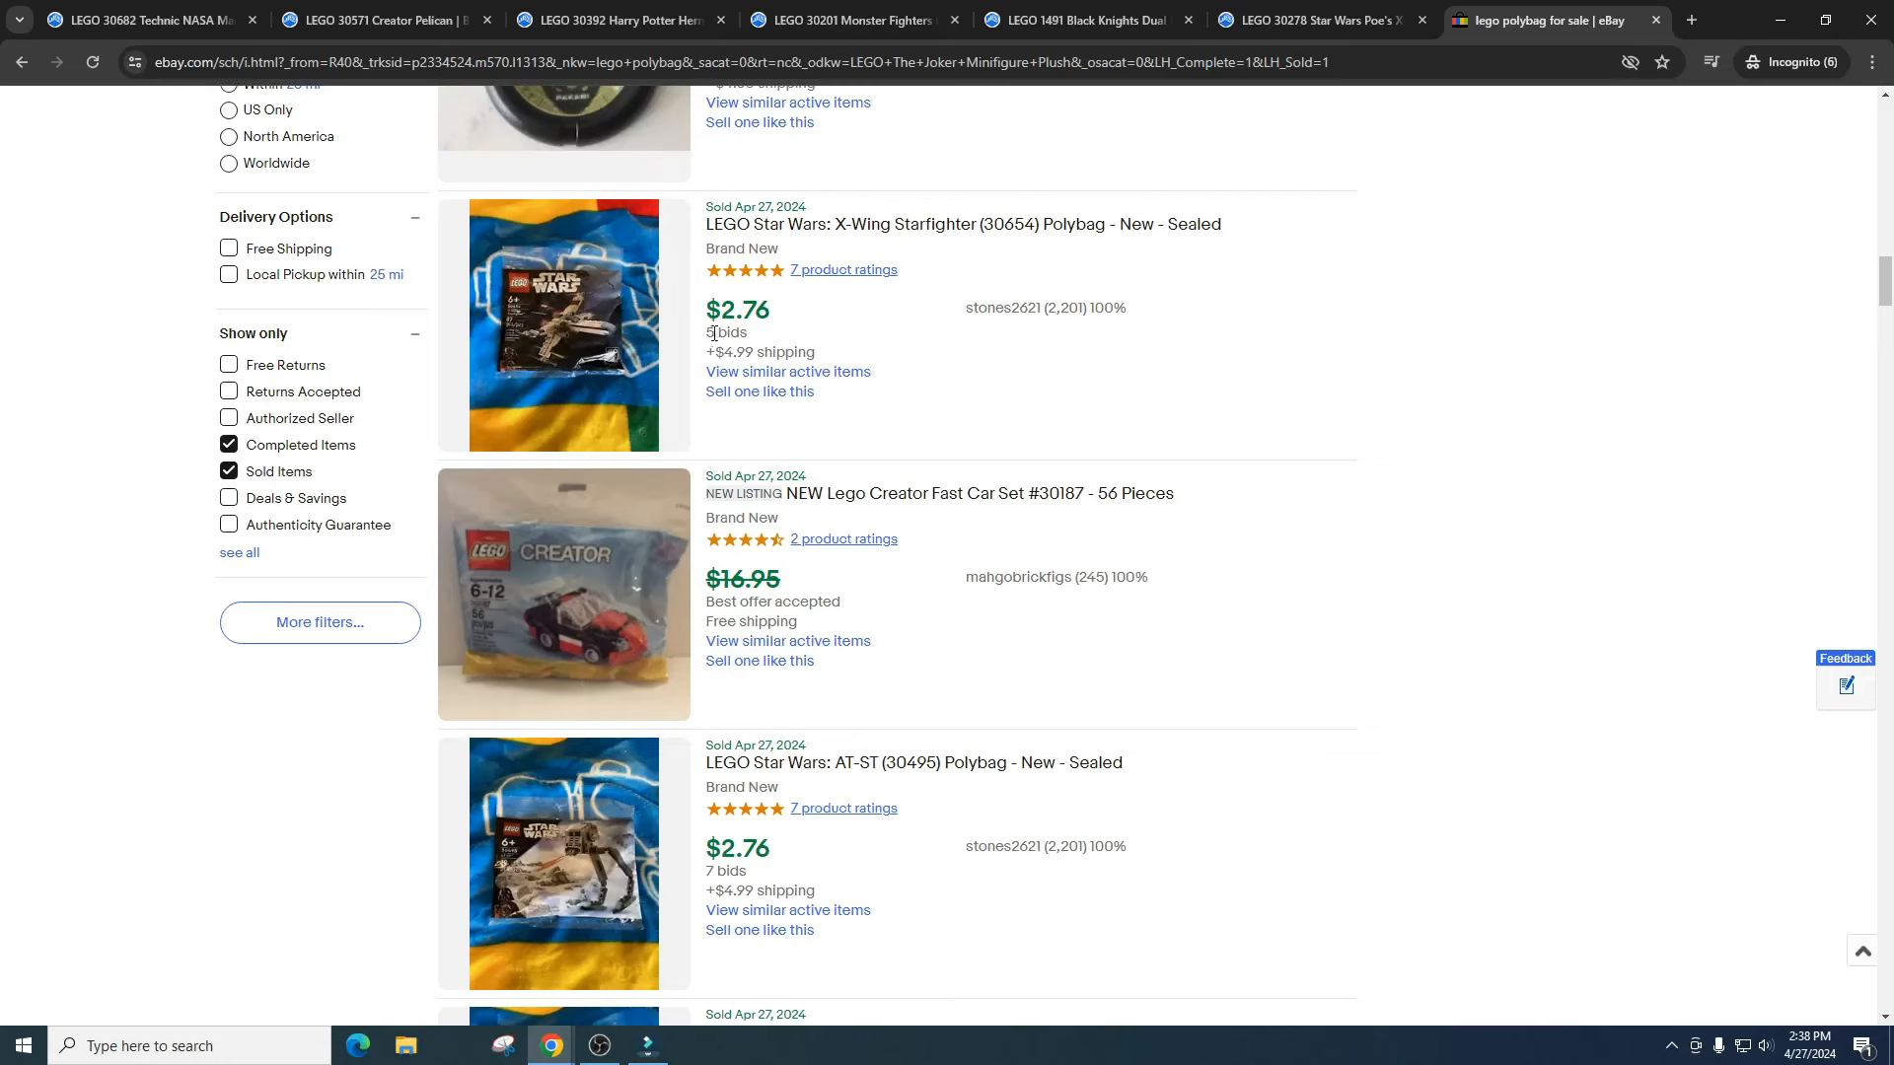
{"action": "scroll", "scroll_direction": "down", "scroll_amount": 3}
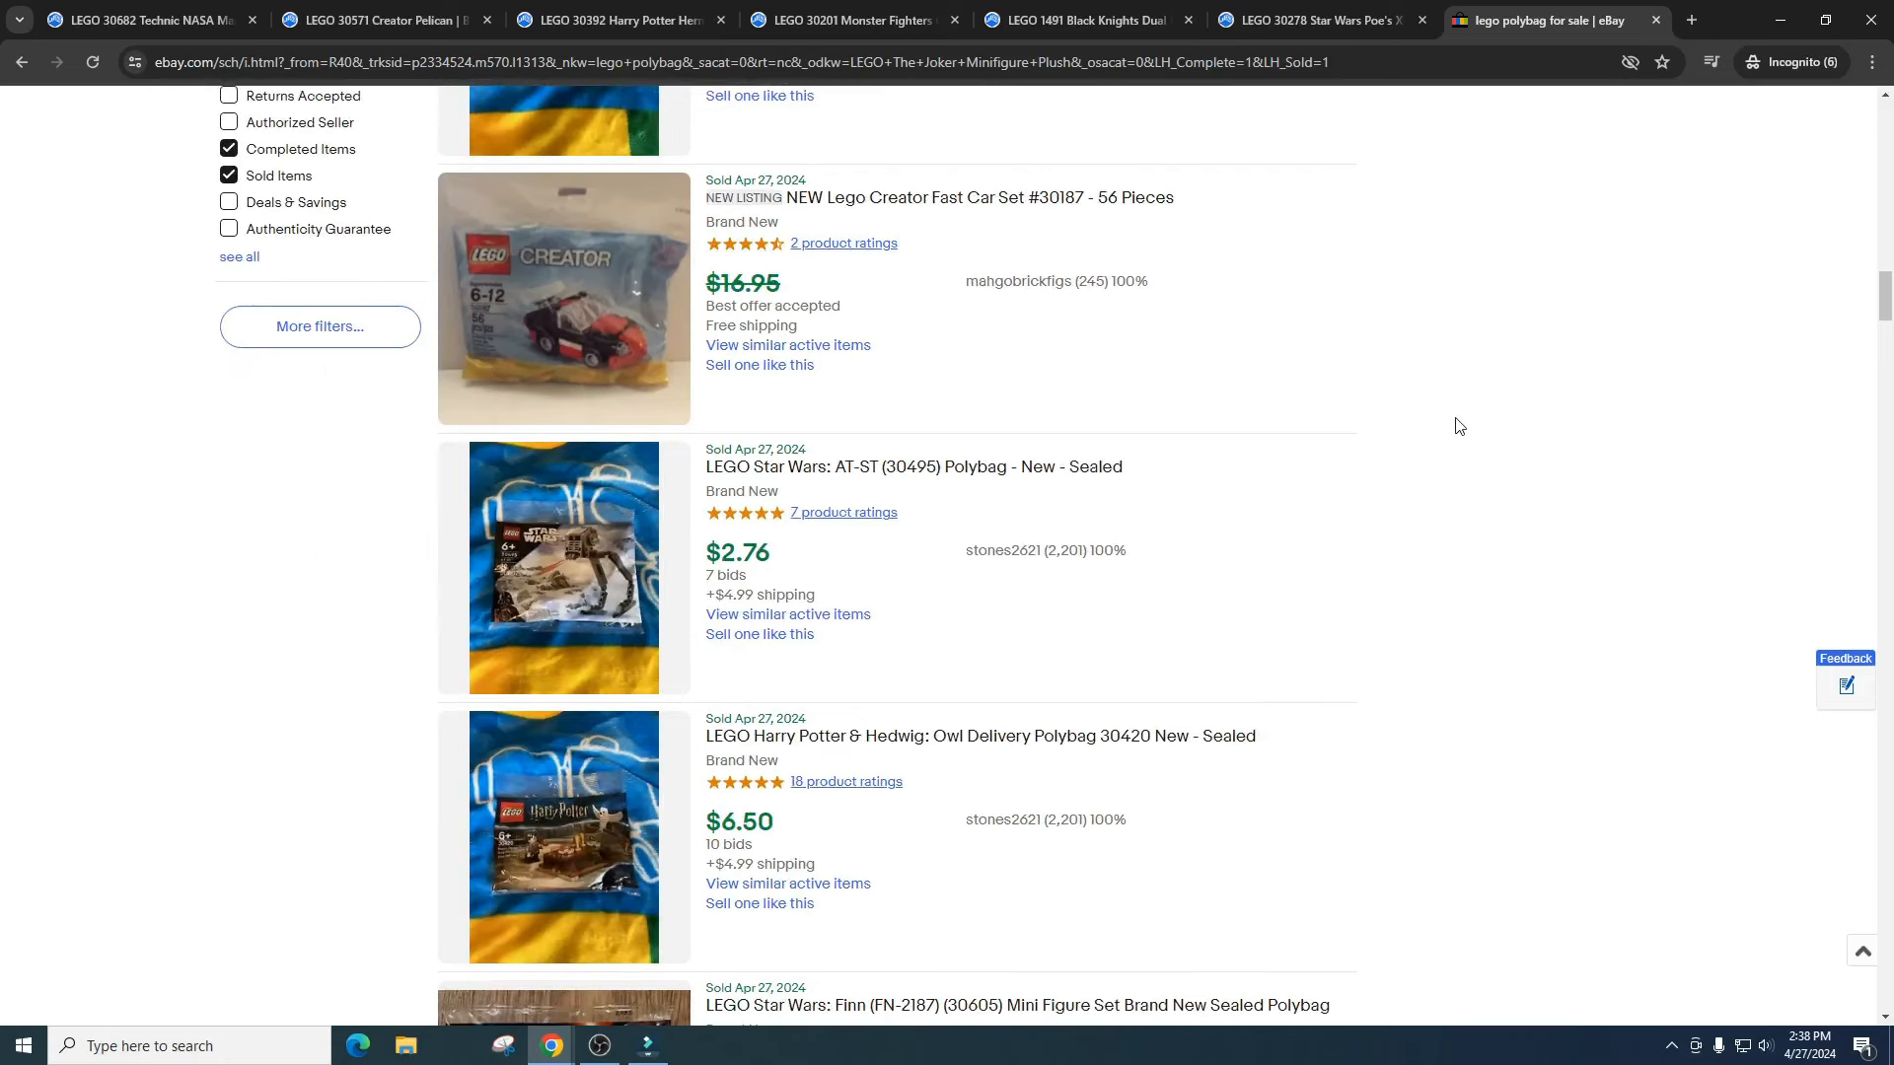
{"action": "scroll", "scroll_direction": "down", "scroll_amount": 3}
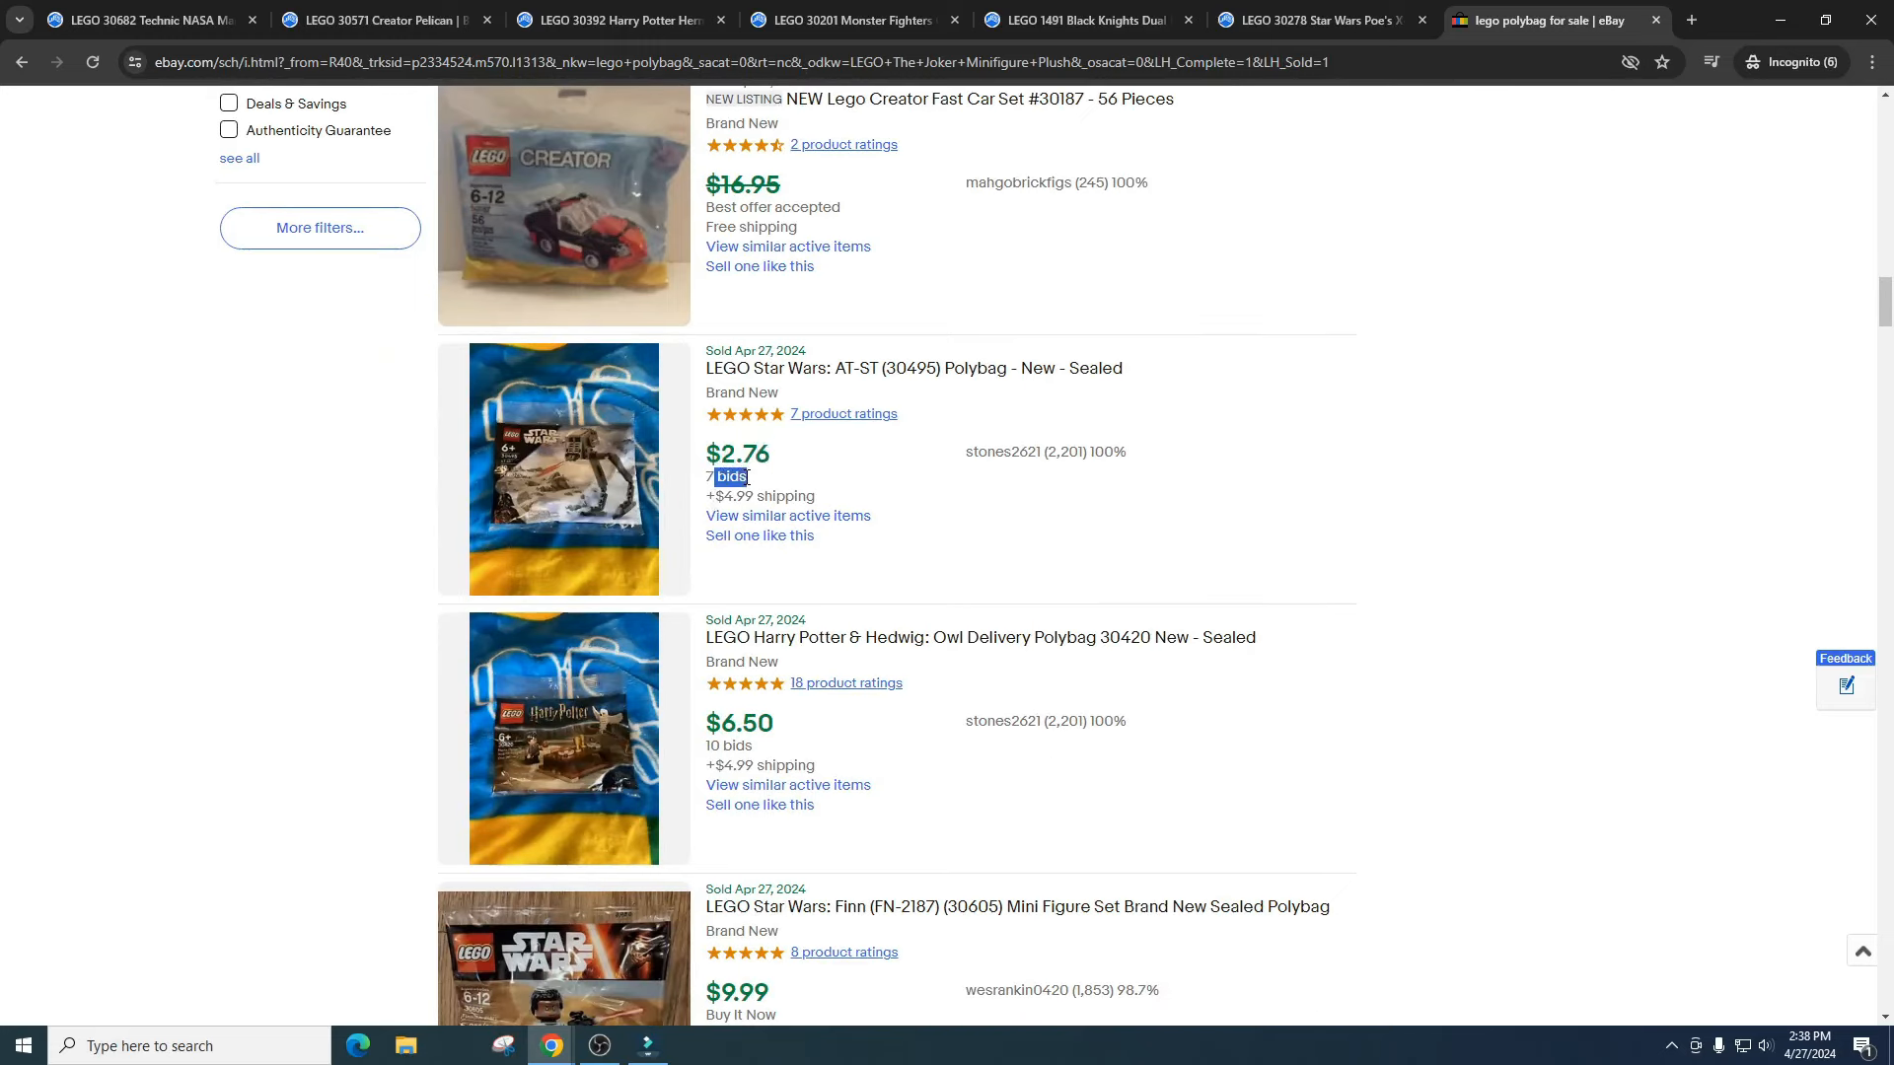
{"action": "scroll", "scroll_direction": "down", "scroll_amount": 3}
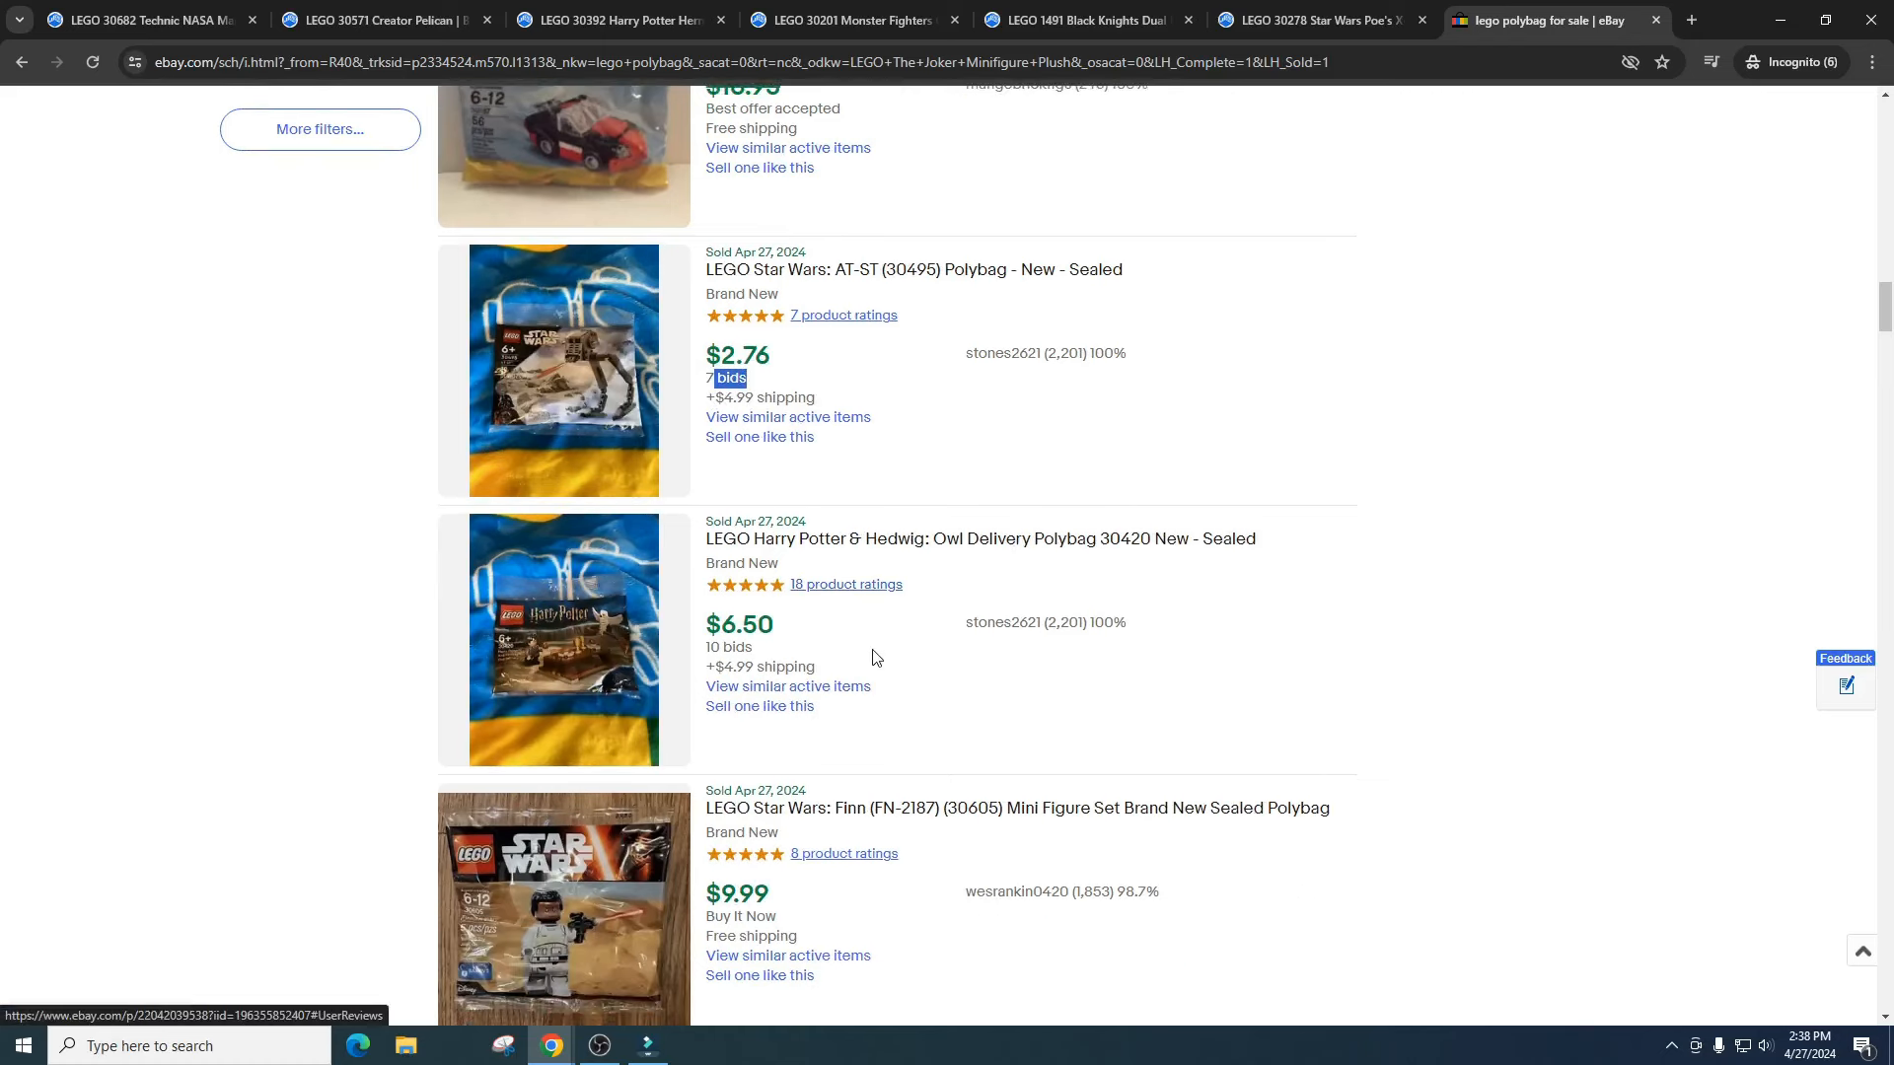
{"action": "mouse_move", "coordinate": [829, 641]}
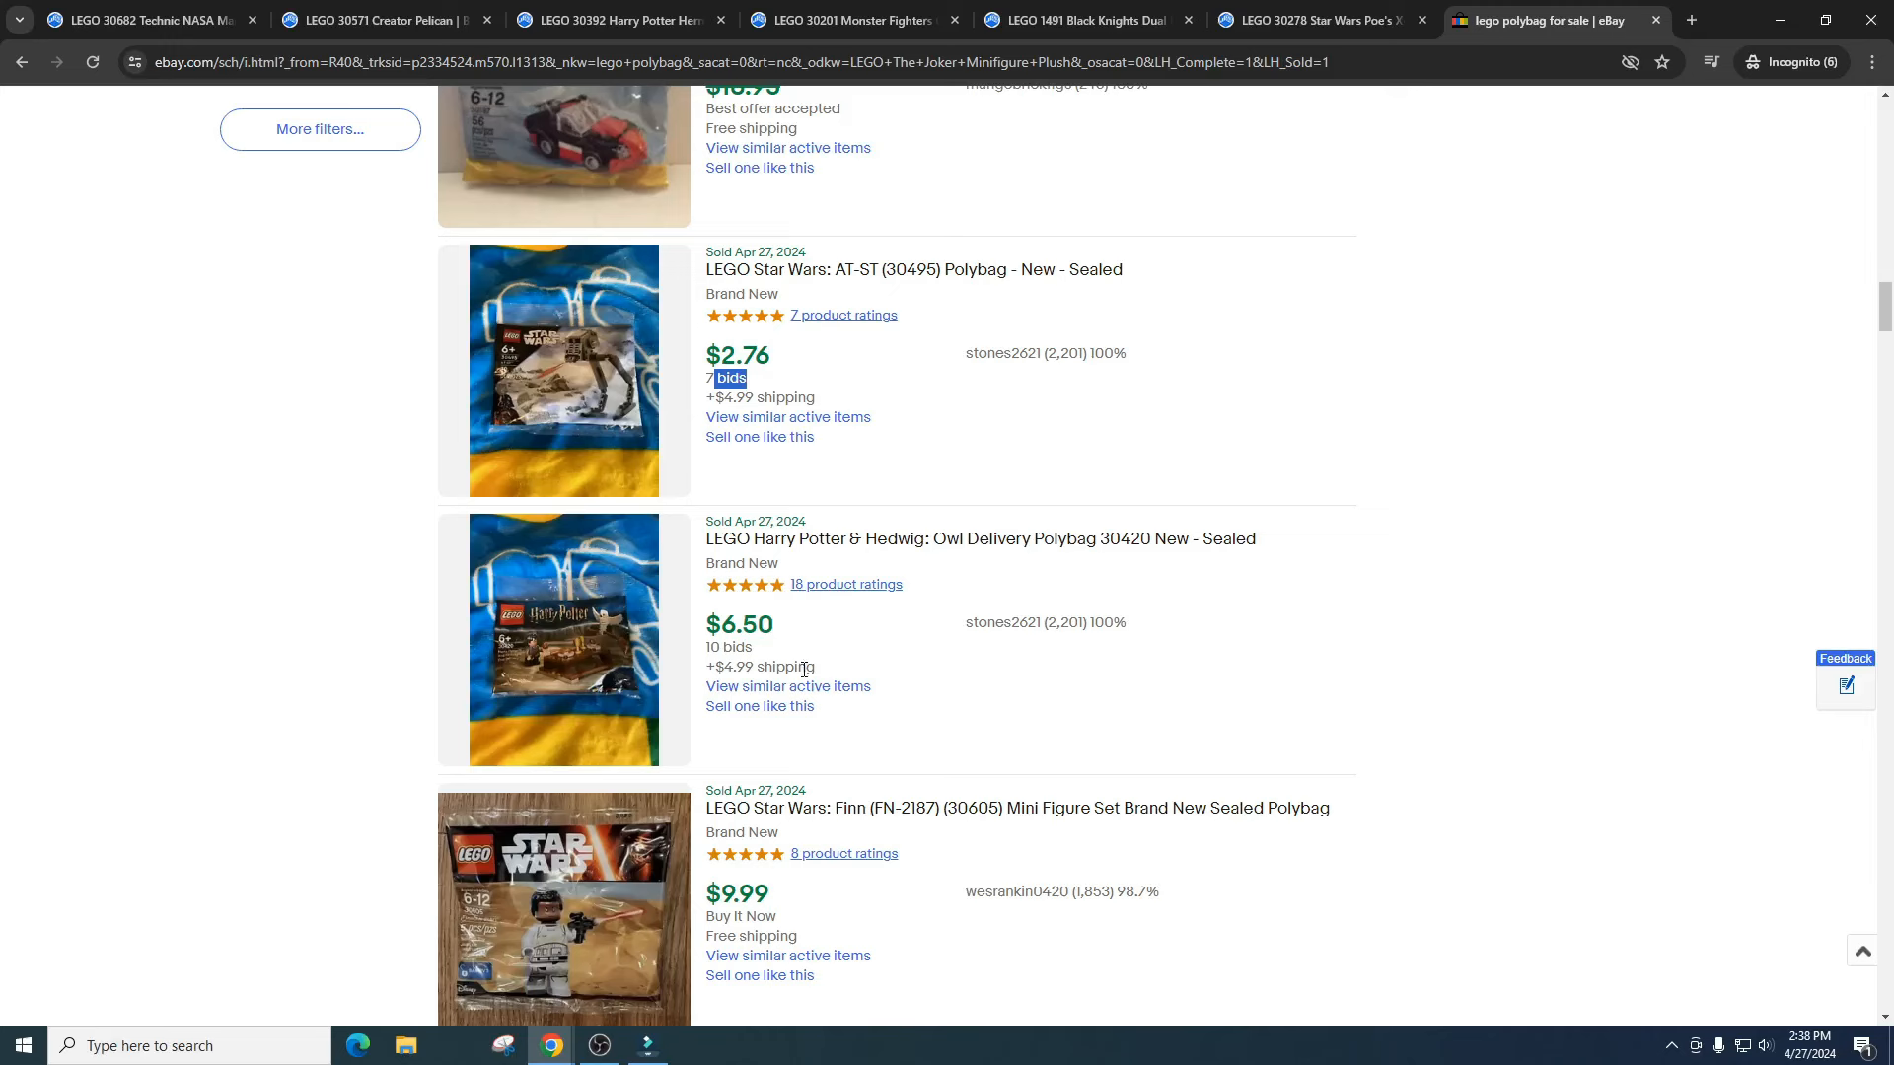
{"action": "scroll", "scroll_direction": "down", "scroll_amount": 3}
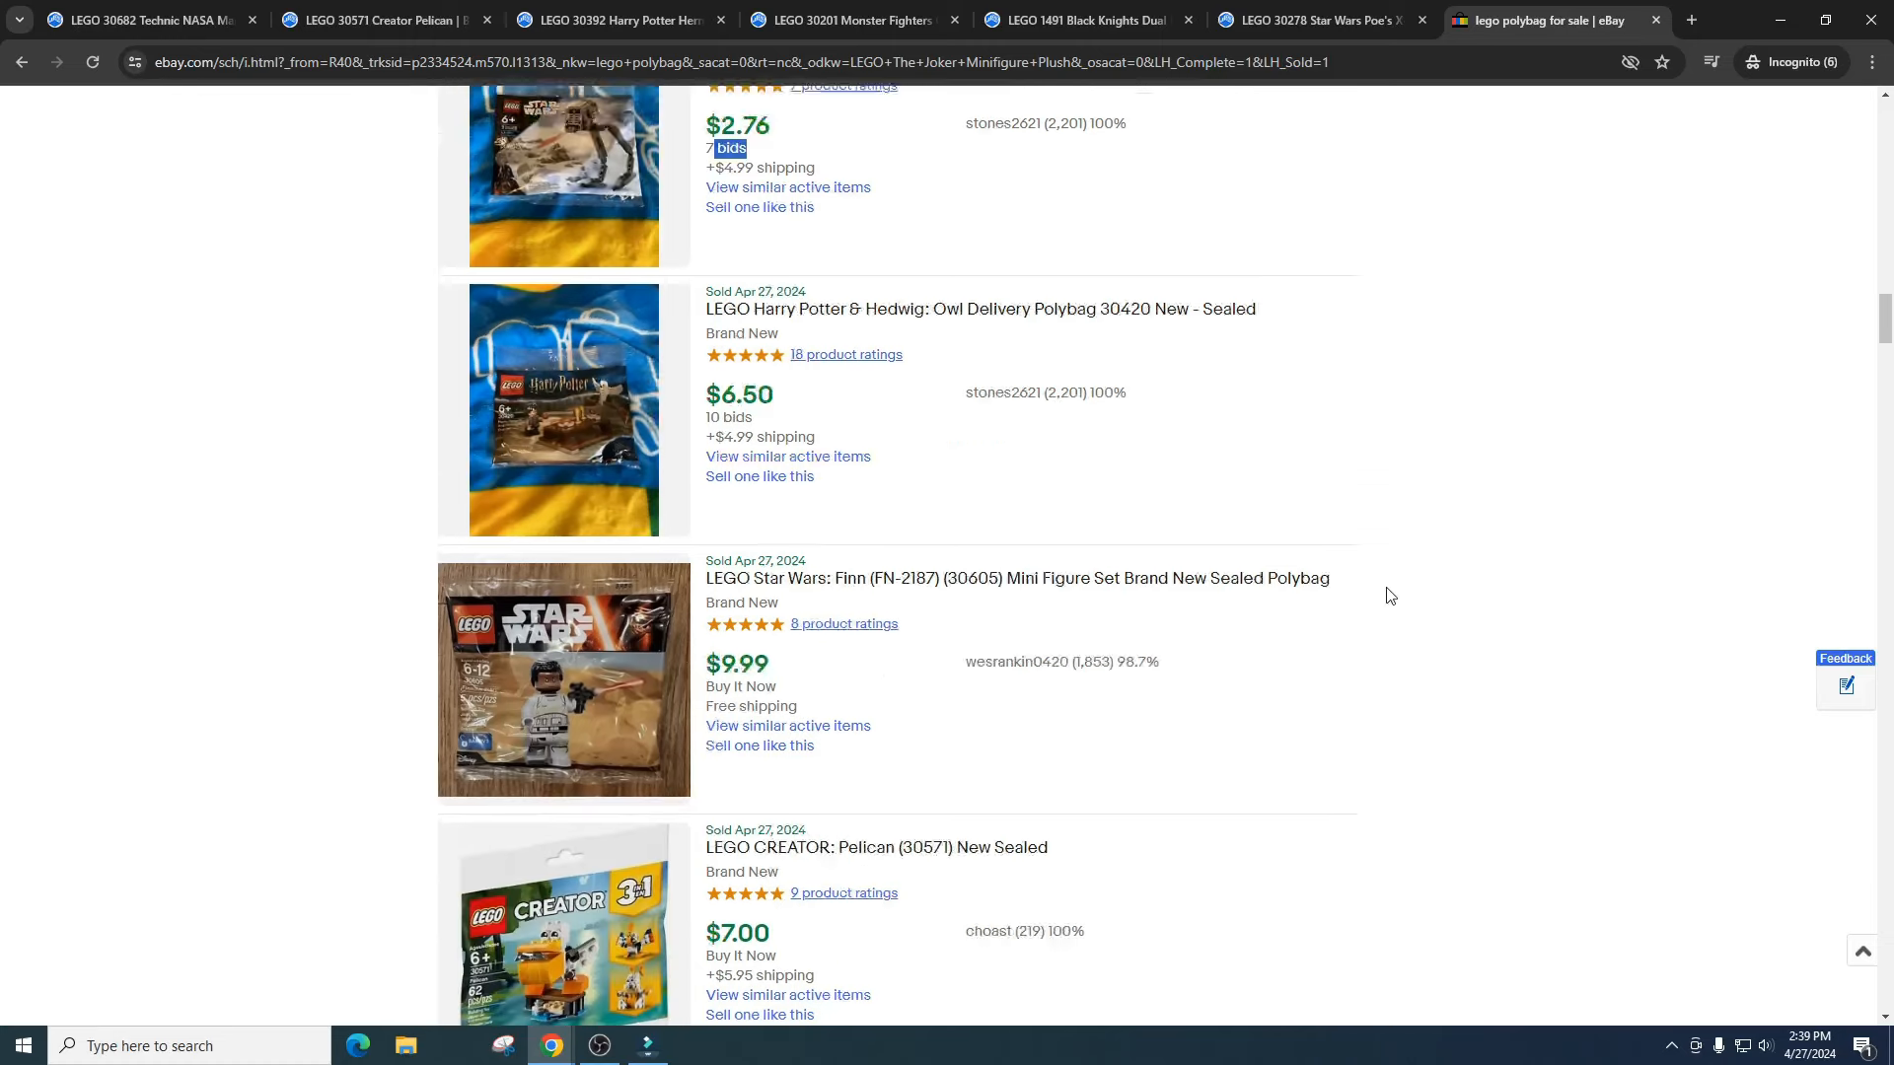
{"action": "scroll", "scroll_direction": "down", "scroll_amount": 3}
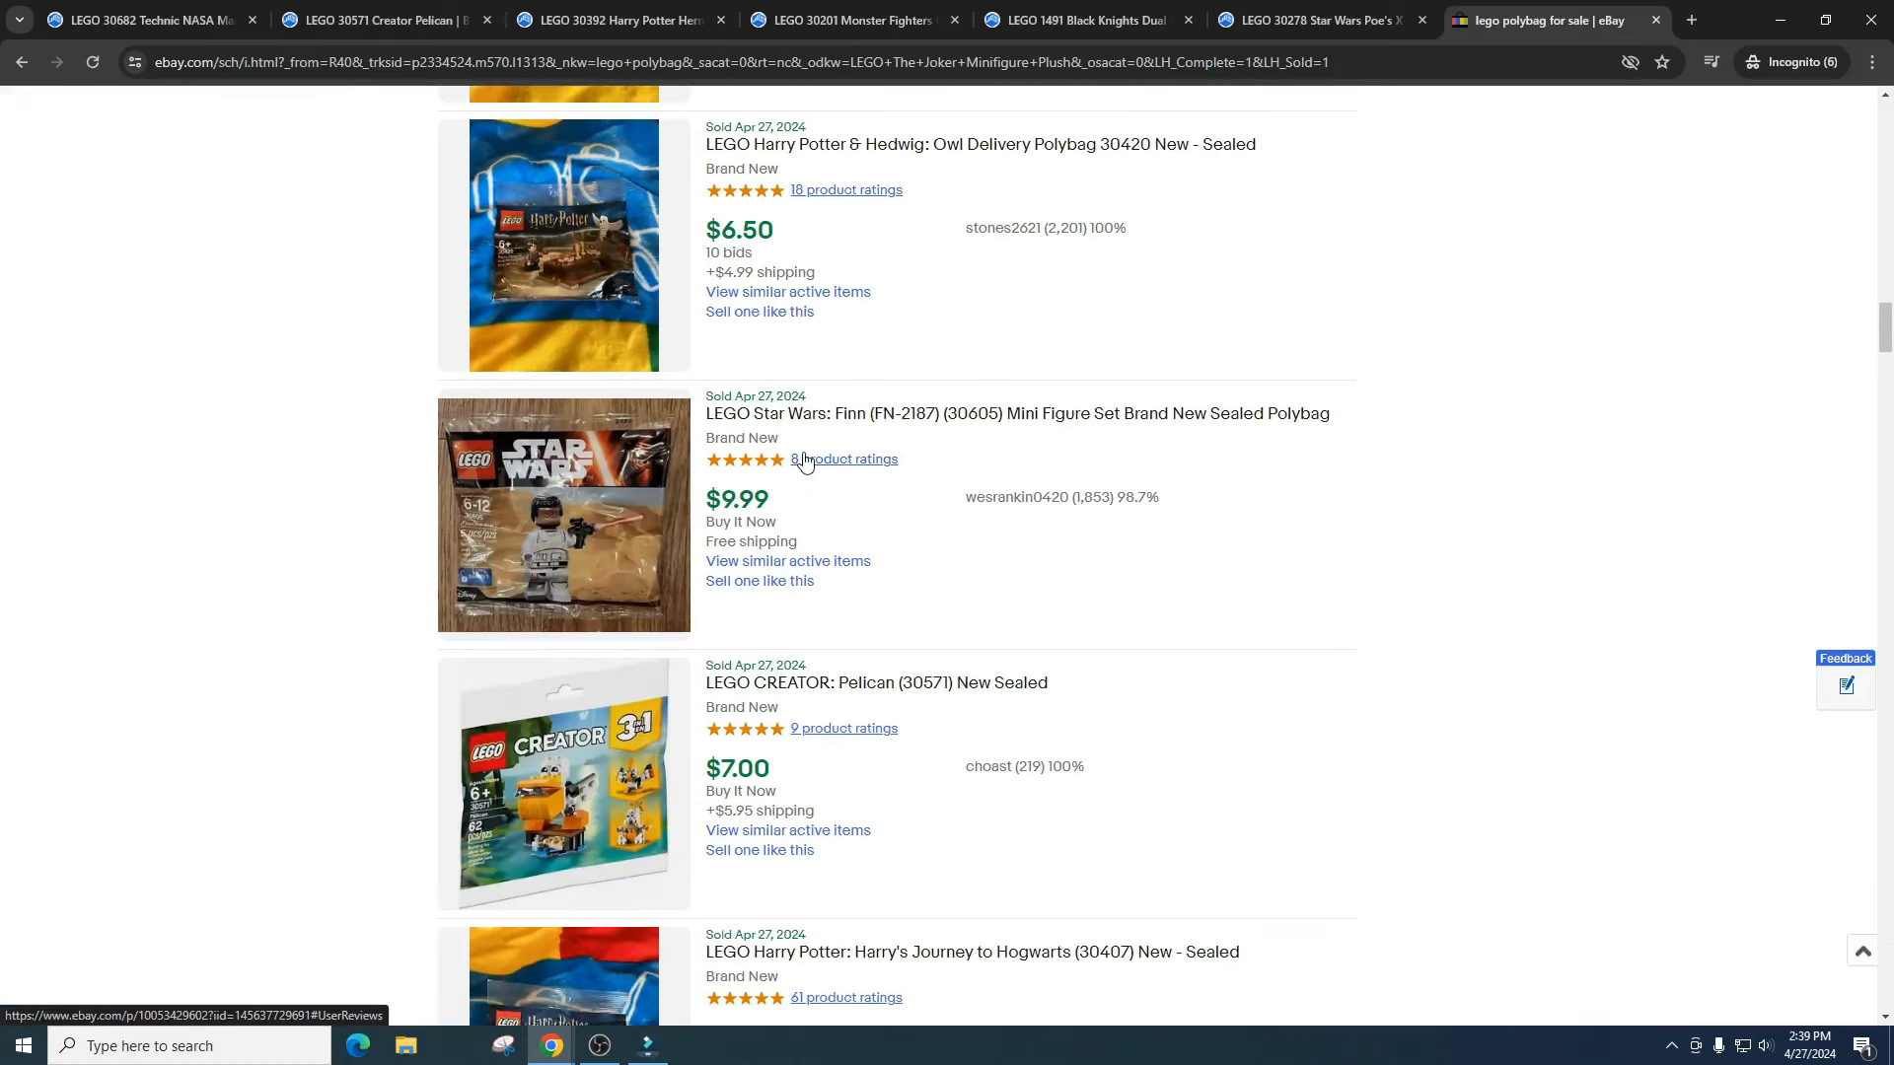
{"action": "mouse_move", "coordinate": [1253, 513]}
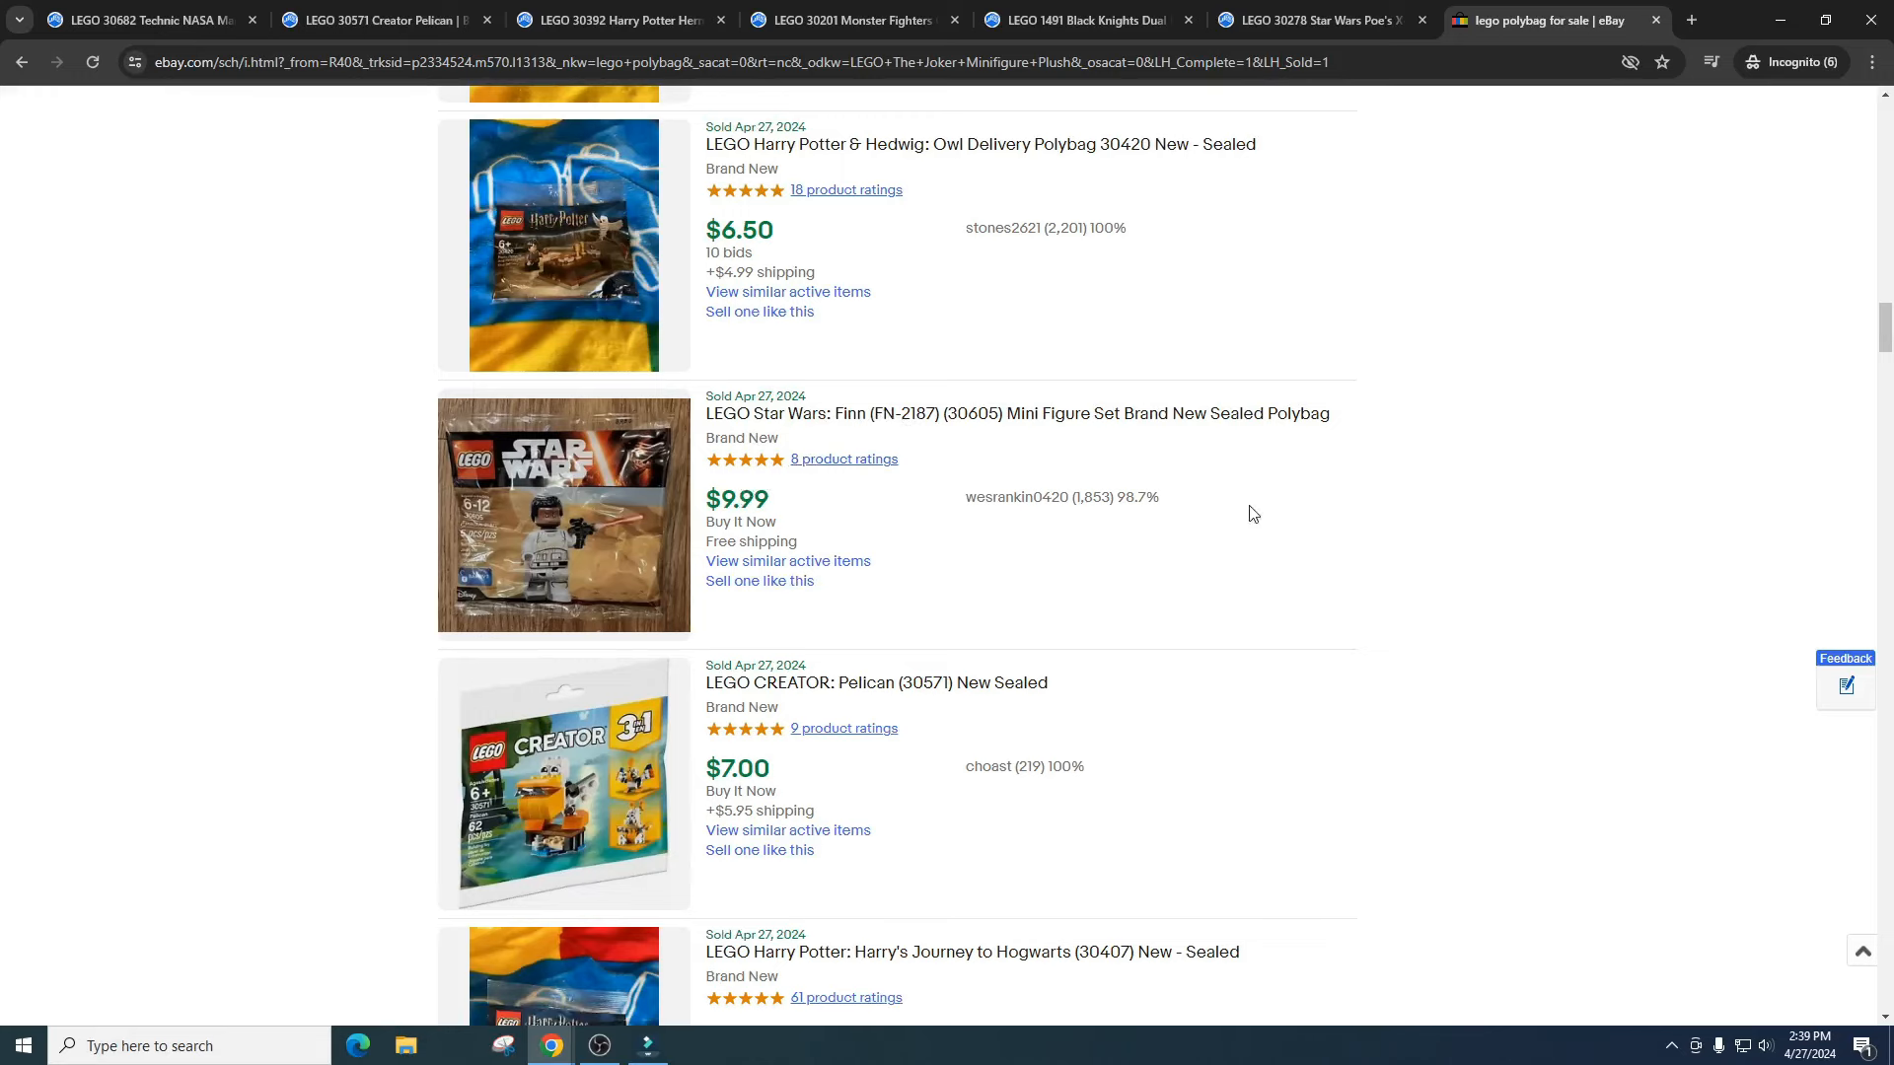
{"action": "scroll", "scroll_direction": "down", "scroll_amount": 3}
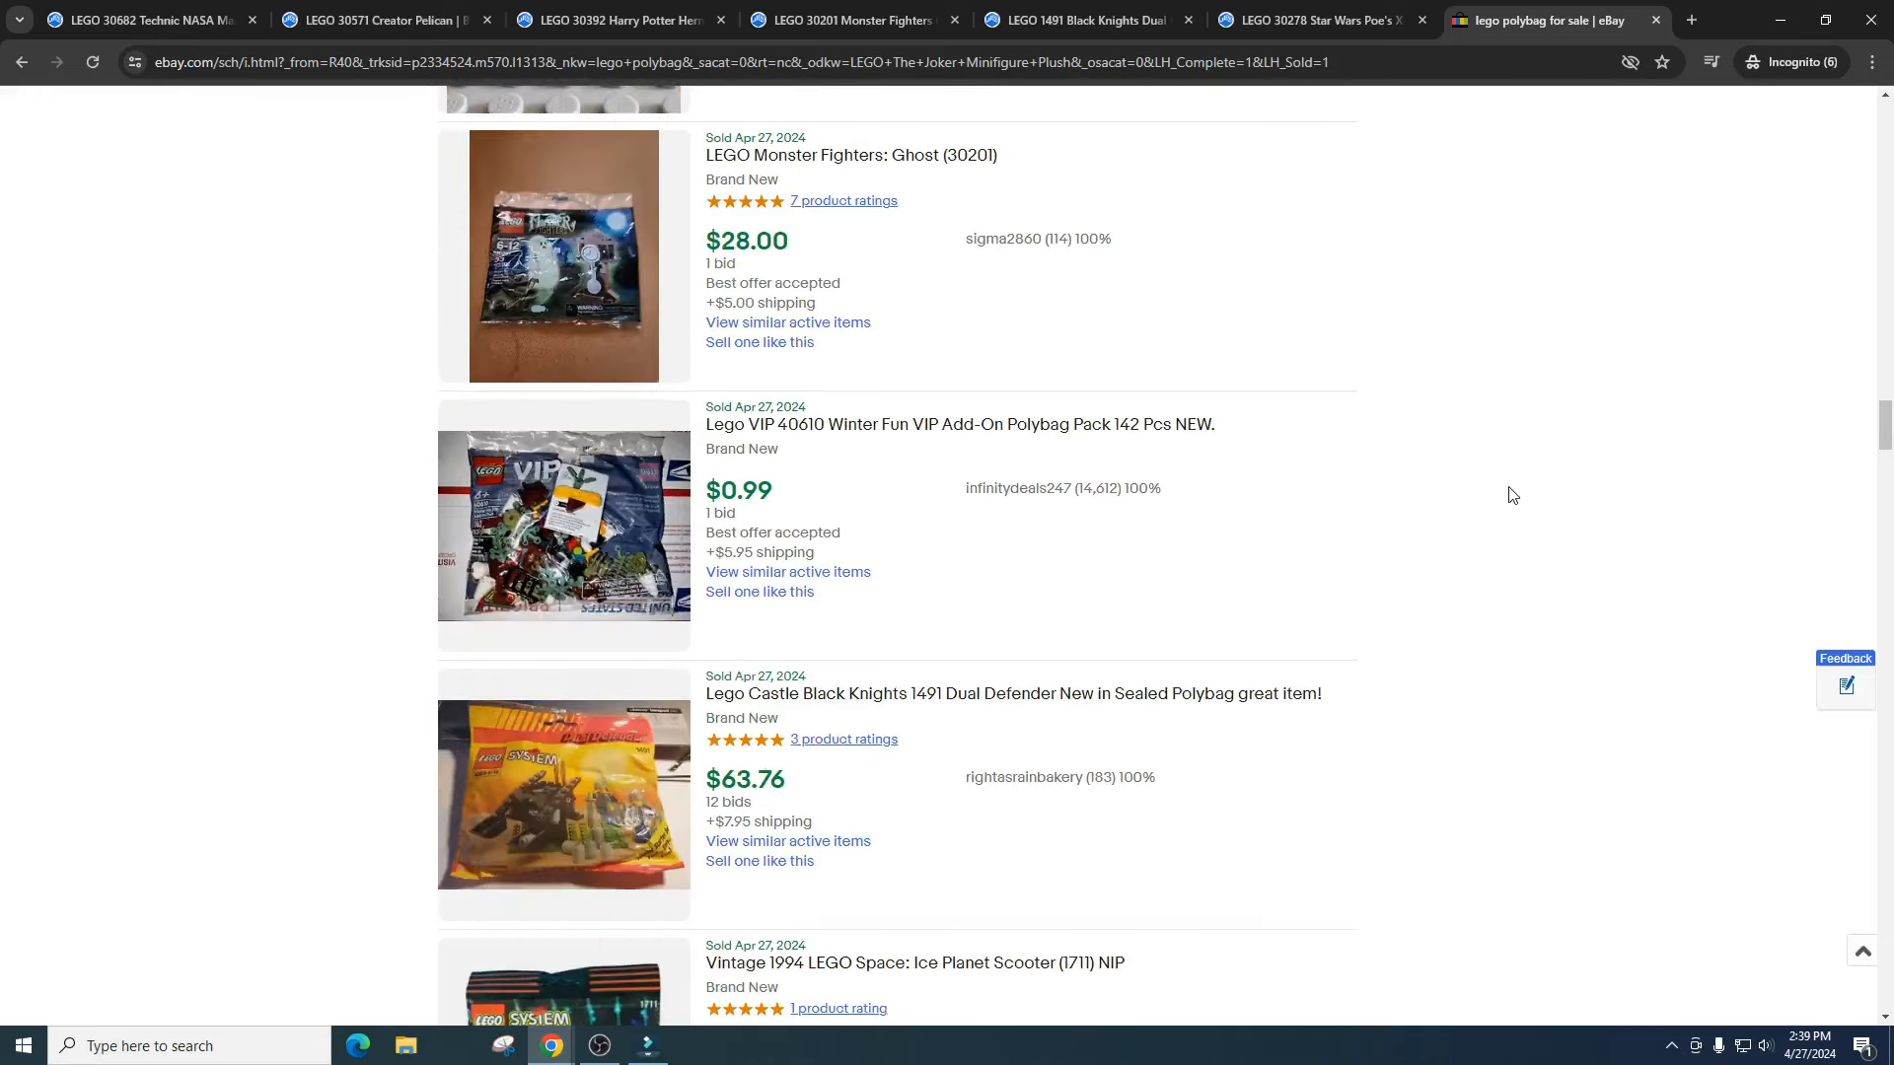
{"action": "scroll", "scroll_direction": "down", "scroll_amount": 3}
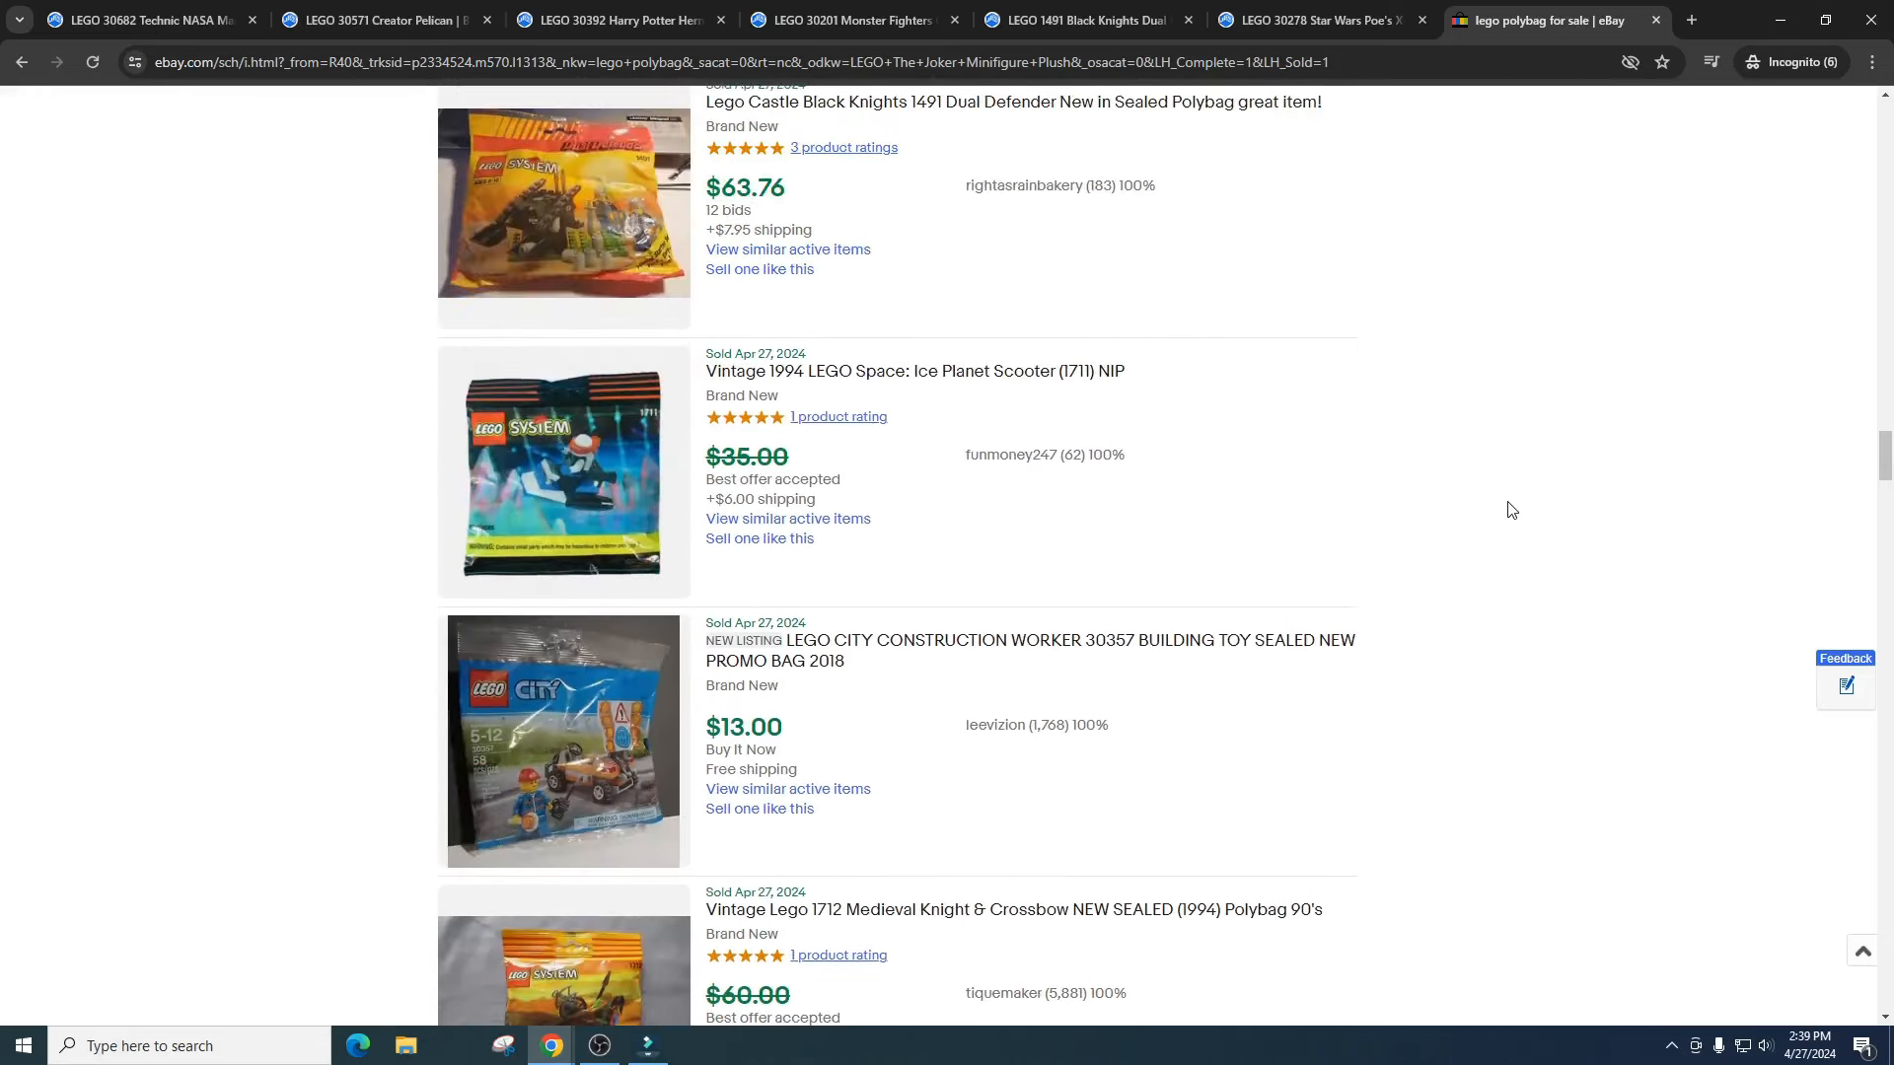
{"action": "scroll", "scroll_direction": "down", "scroll_amount": 3}
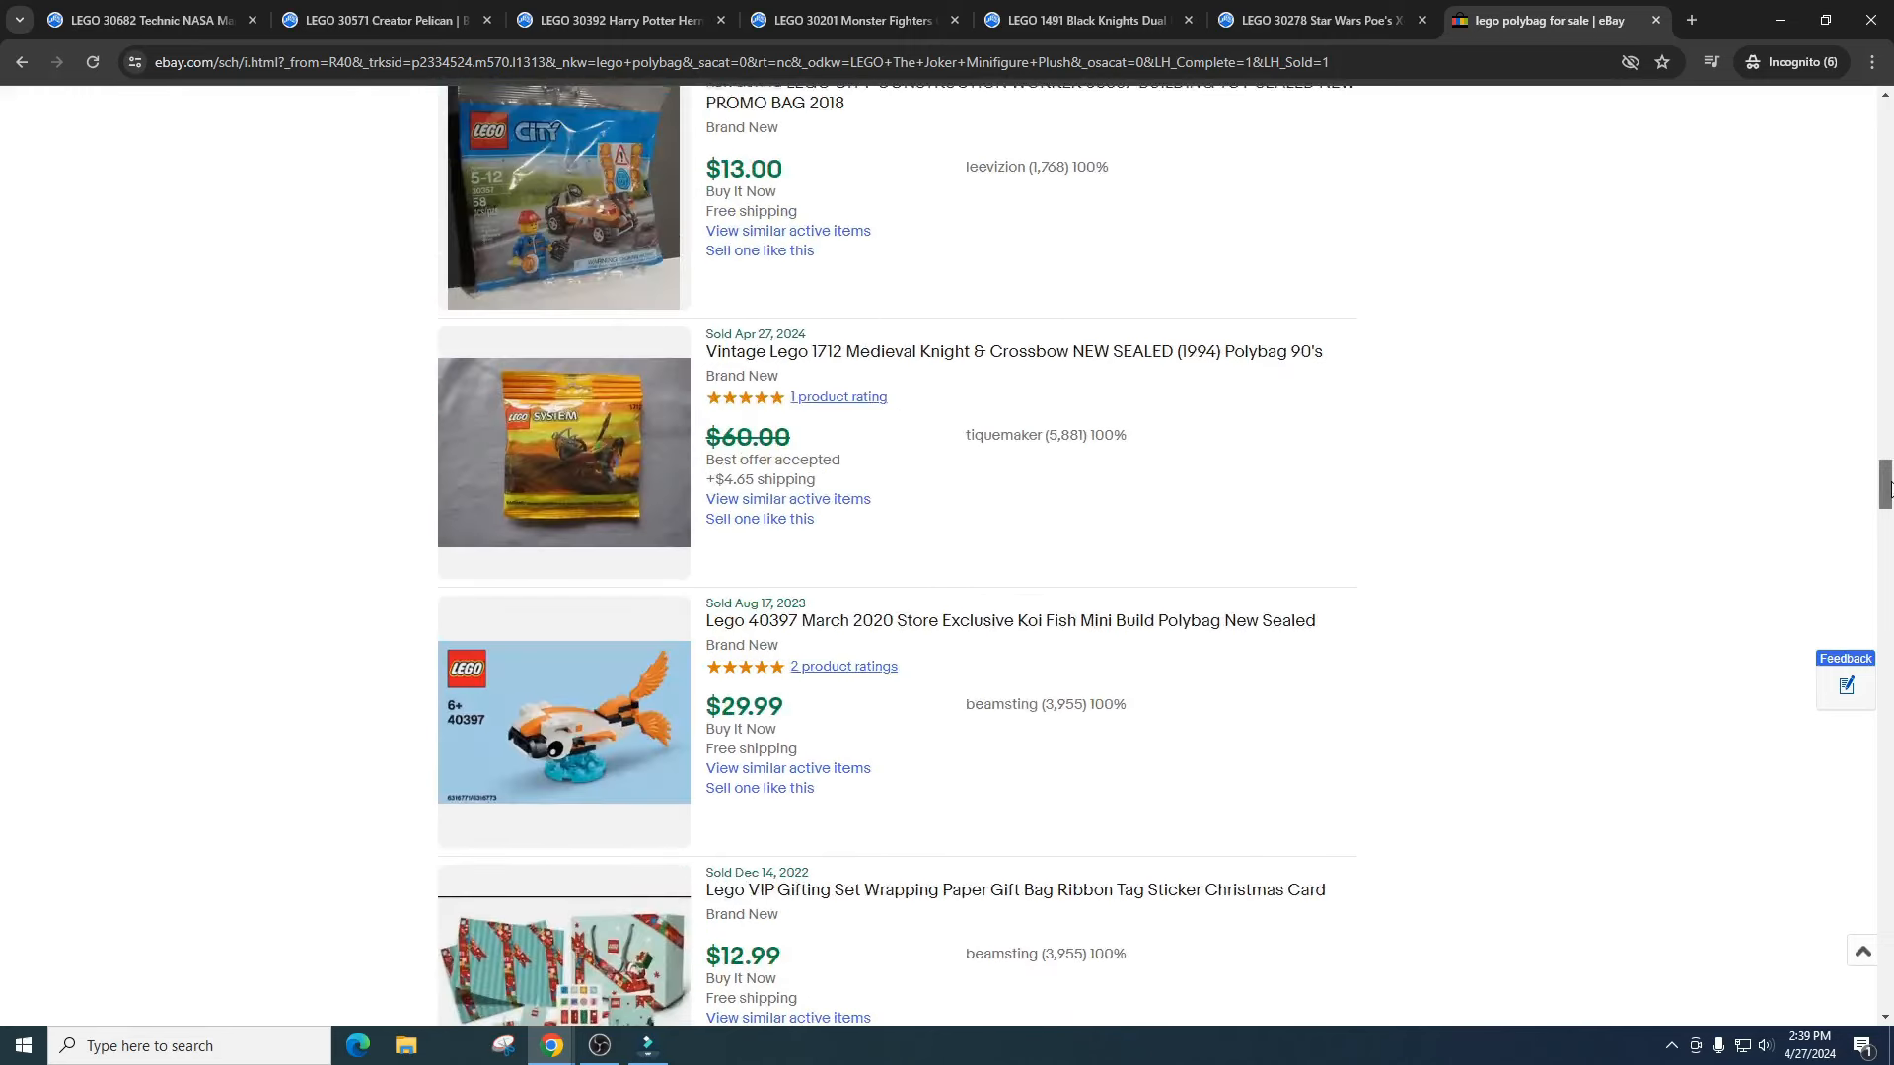
{"action": "scroll", "scroll_direction": "down", "scroll_amount": 3}
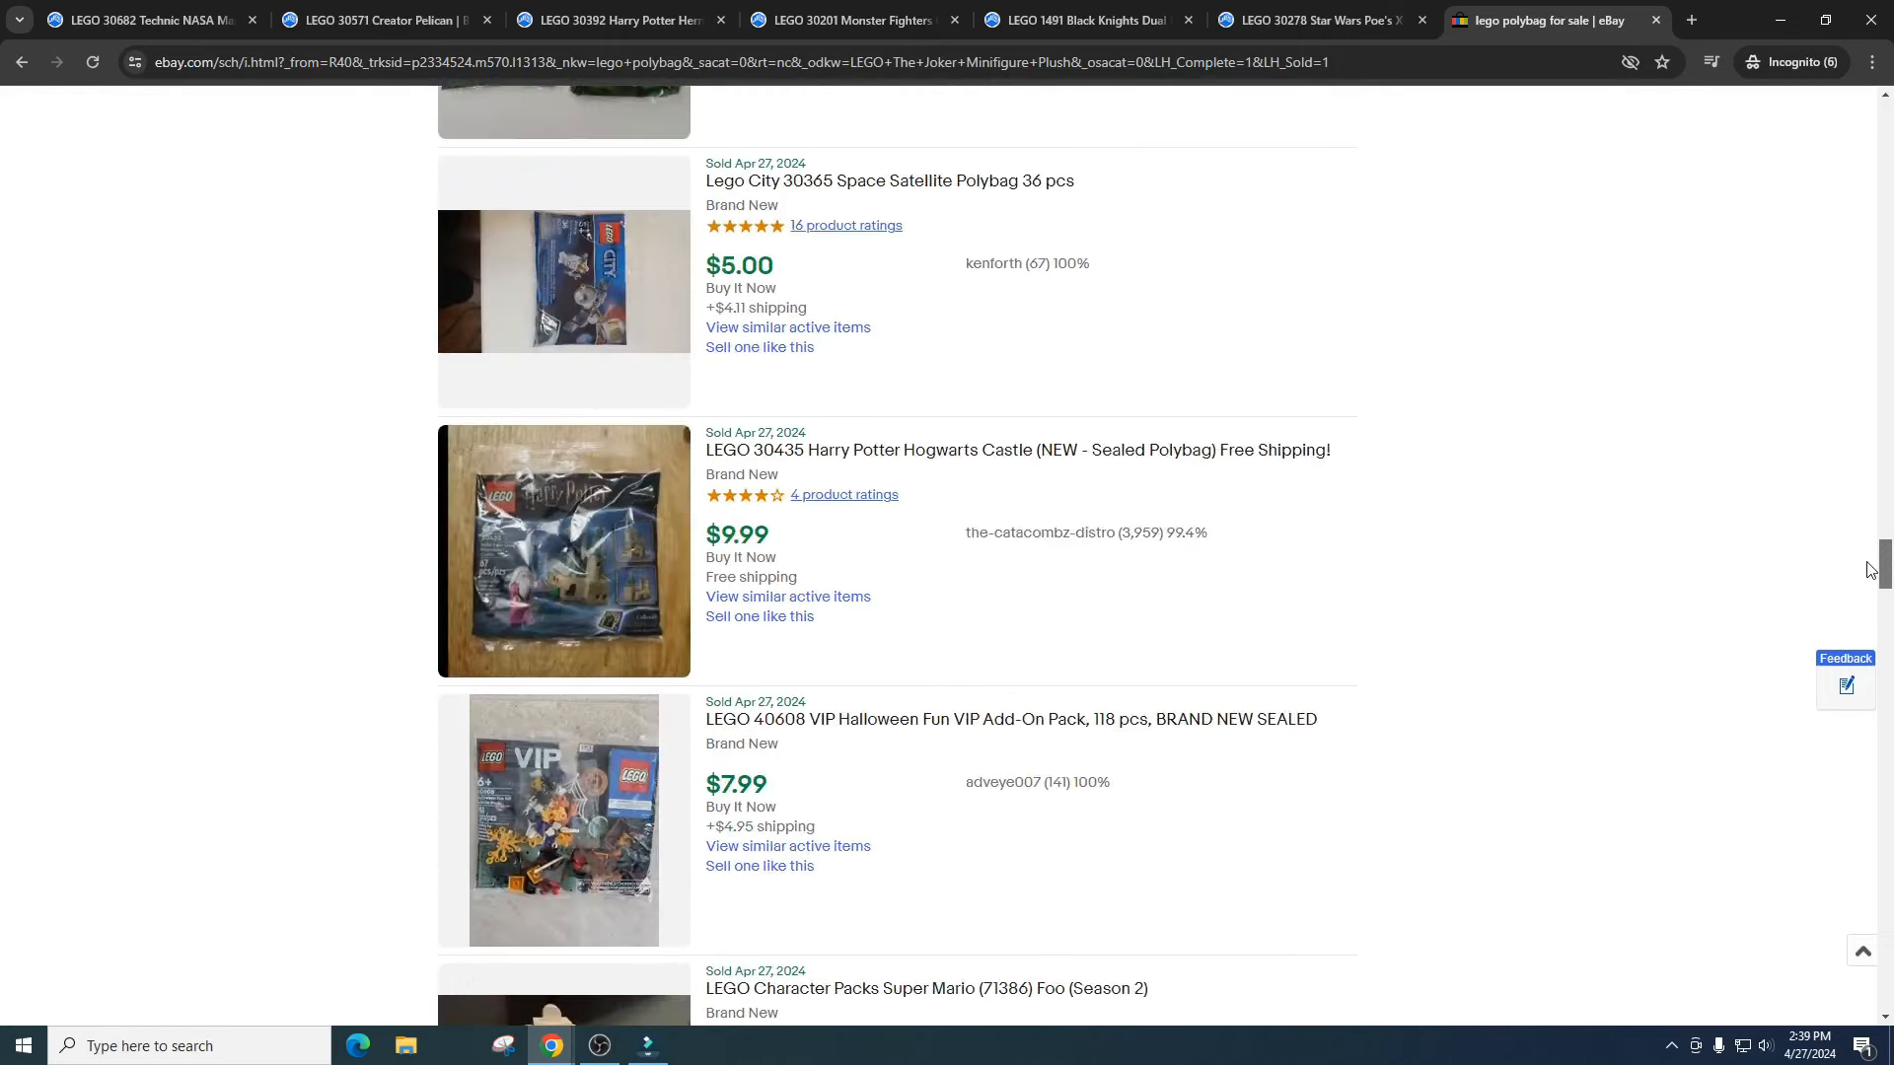
{"action": "scroll", "scroll_direction": "down", "scroll_amount": 3}
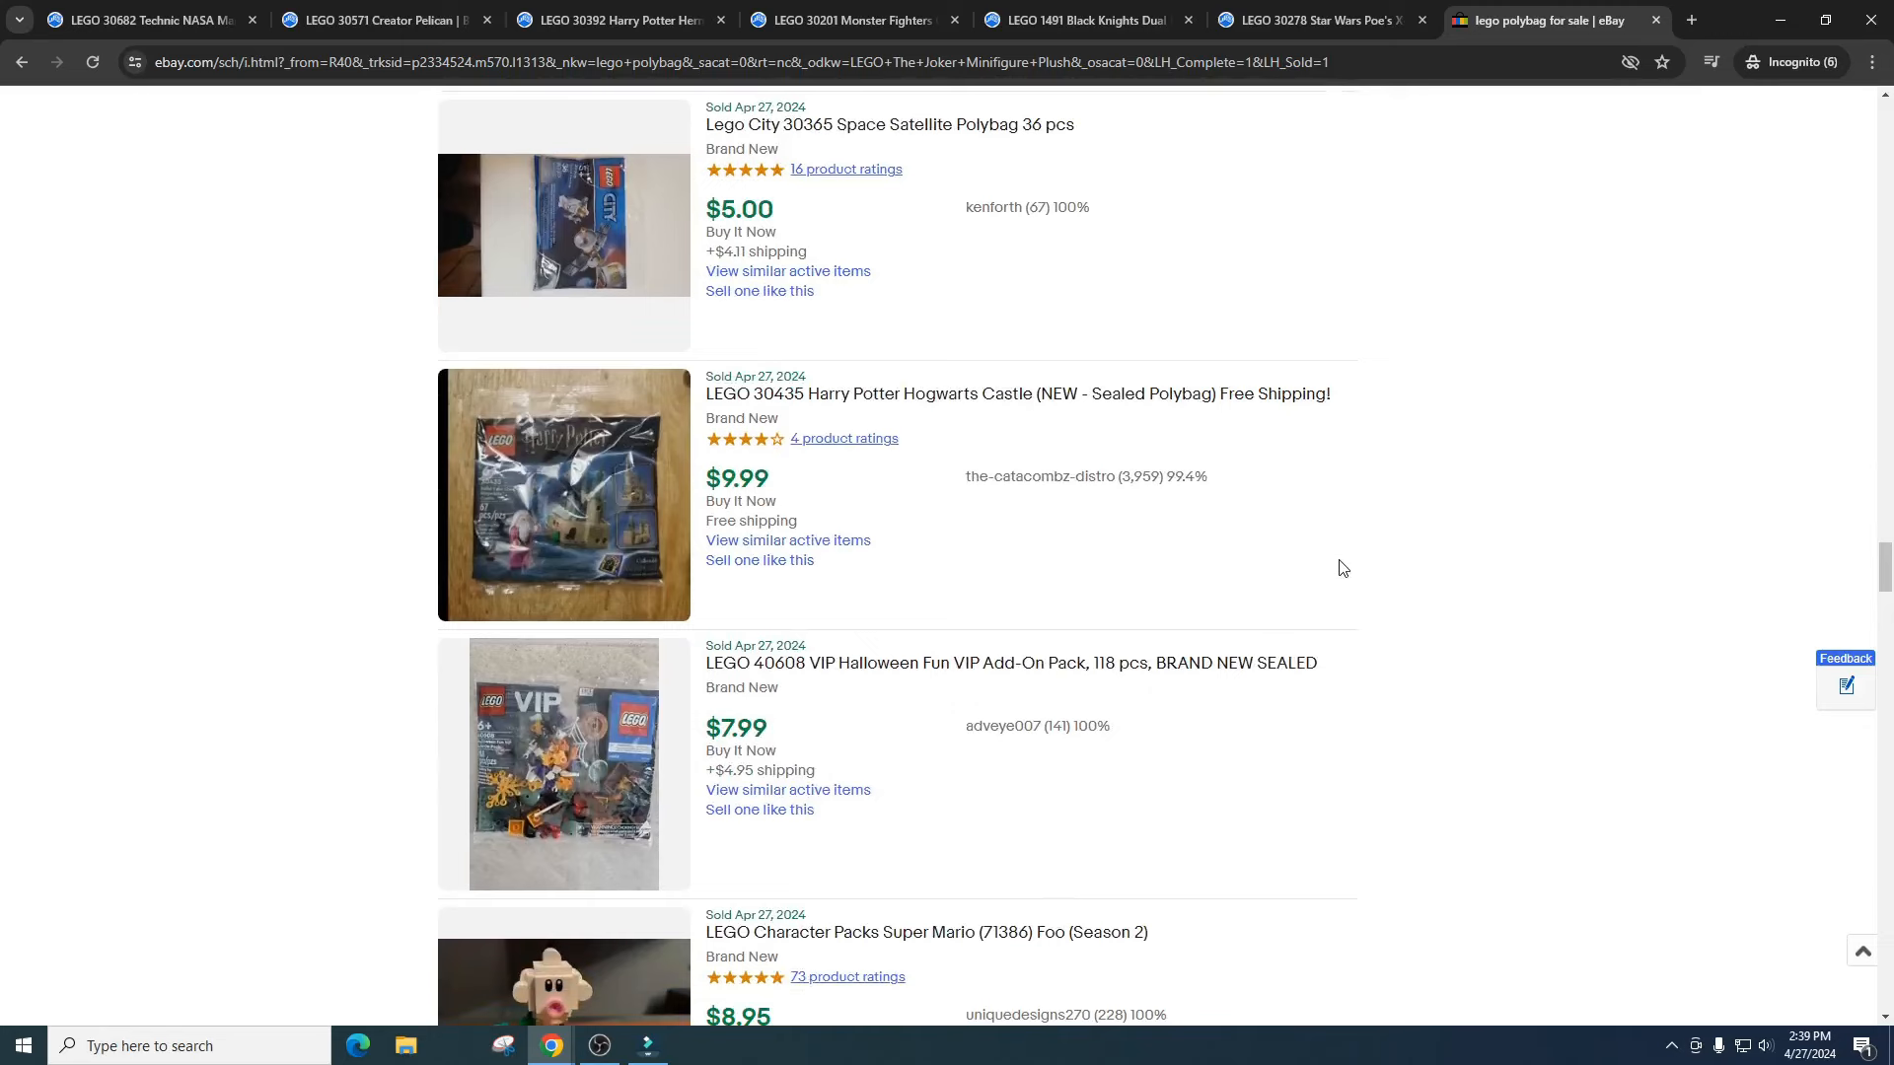
{"action": "scroll", "scroll_direction": "down", "scroll_amount": 3}
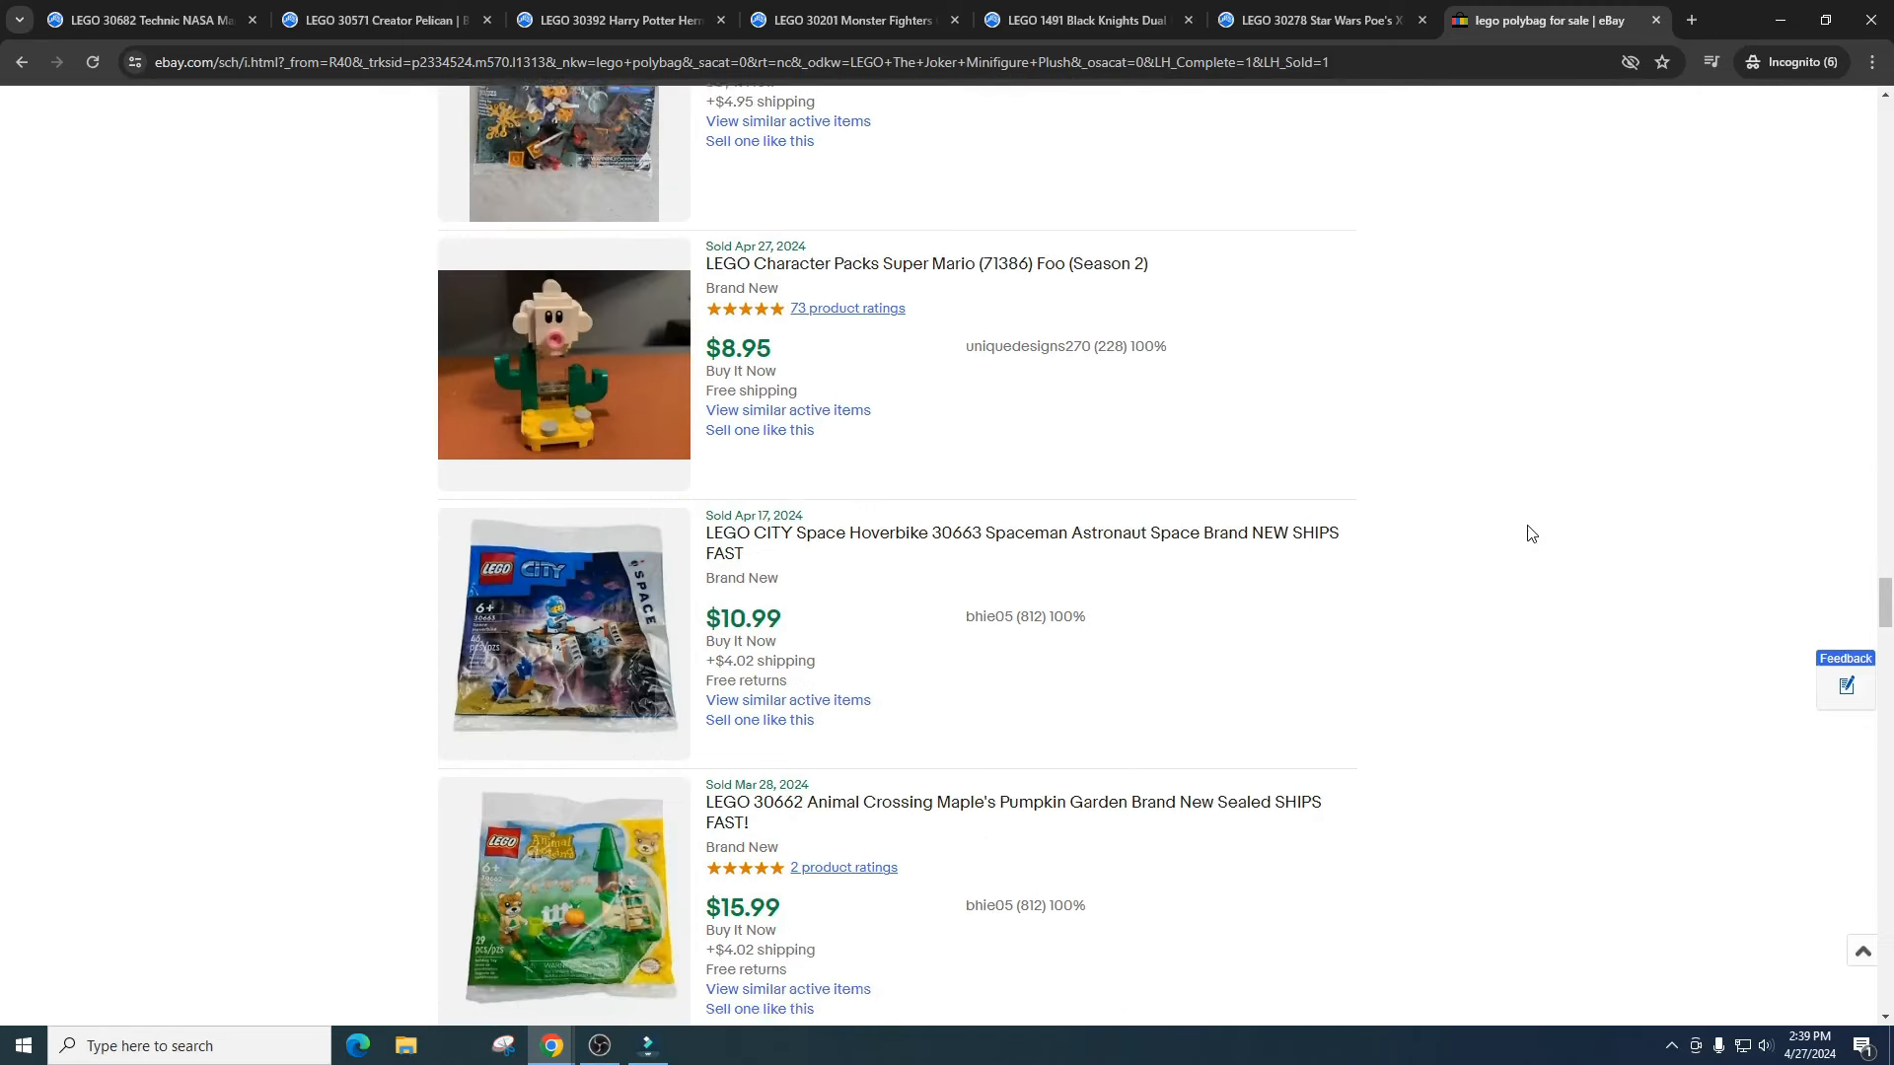
{"action": "scroll", "scroll_direction": "down", "scroll_amount": 3}
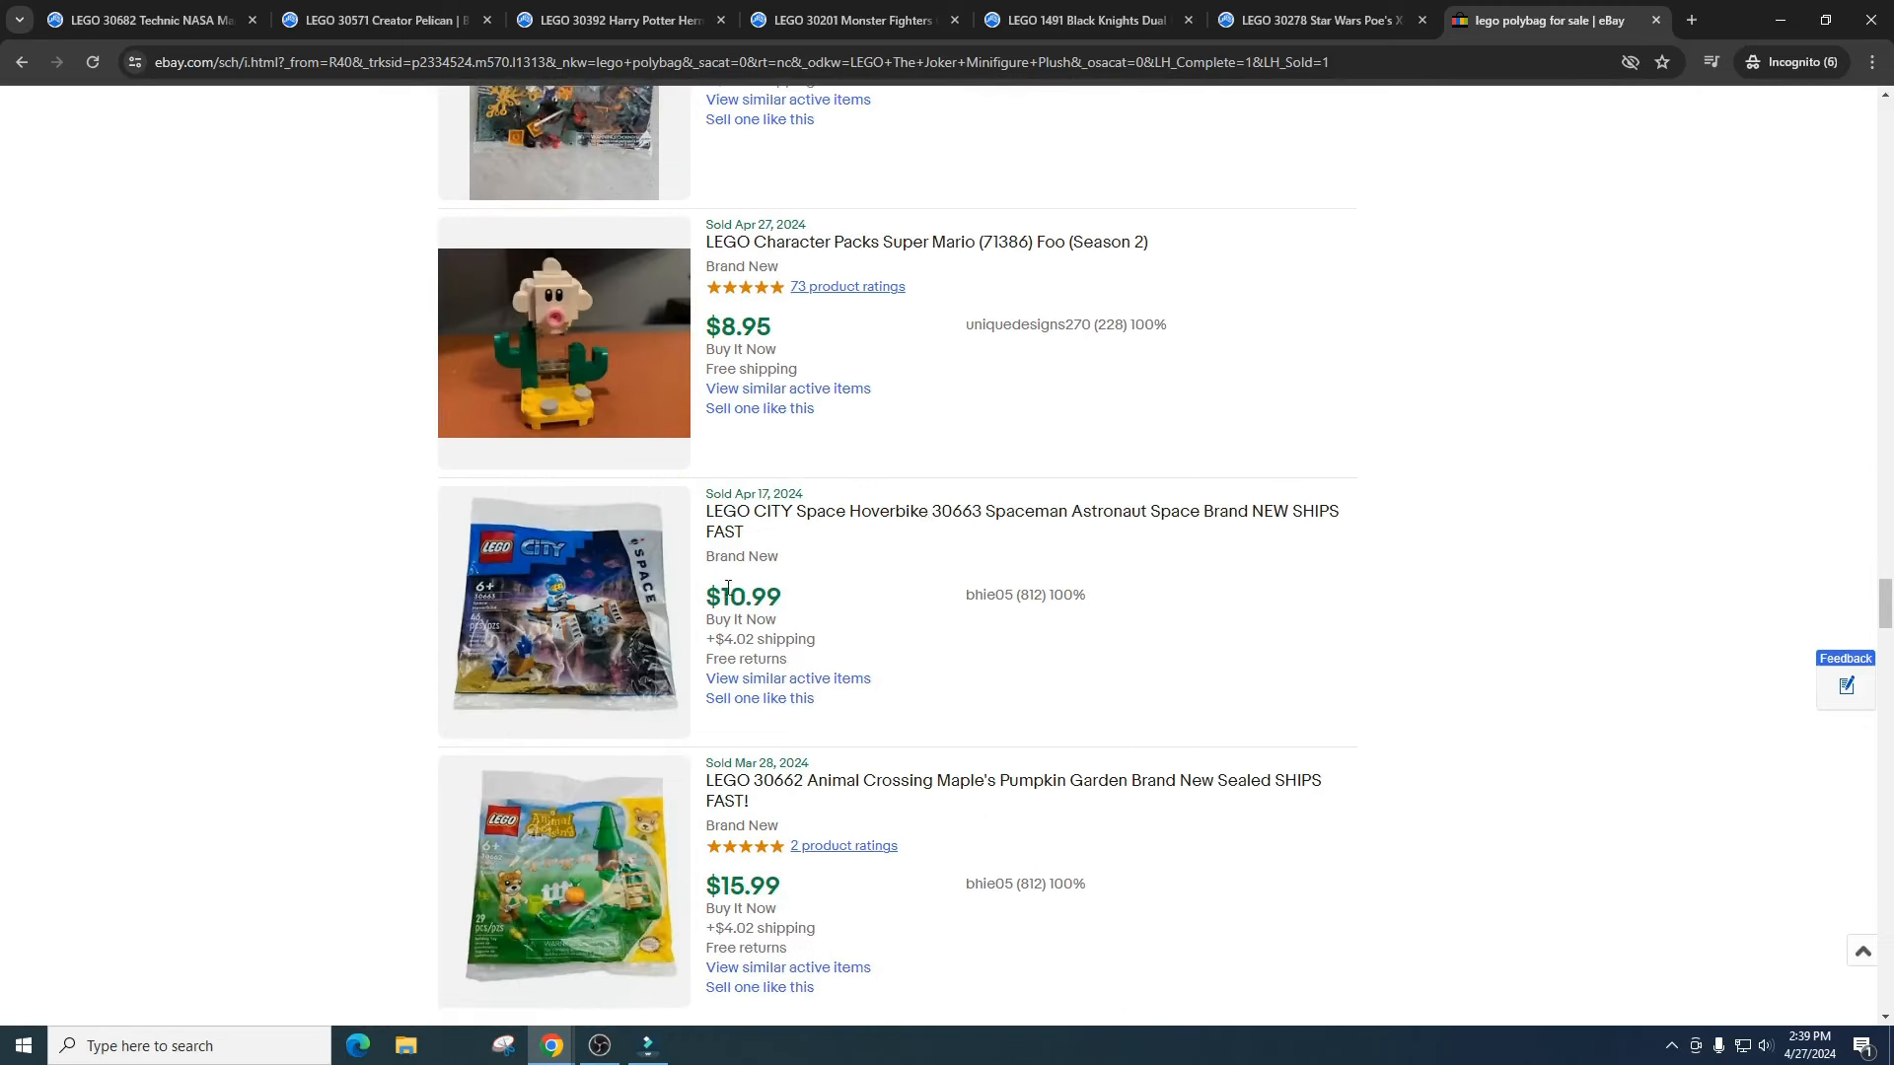
{"action": "mouse_move", "coordinate": [850, 667]}
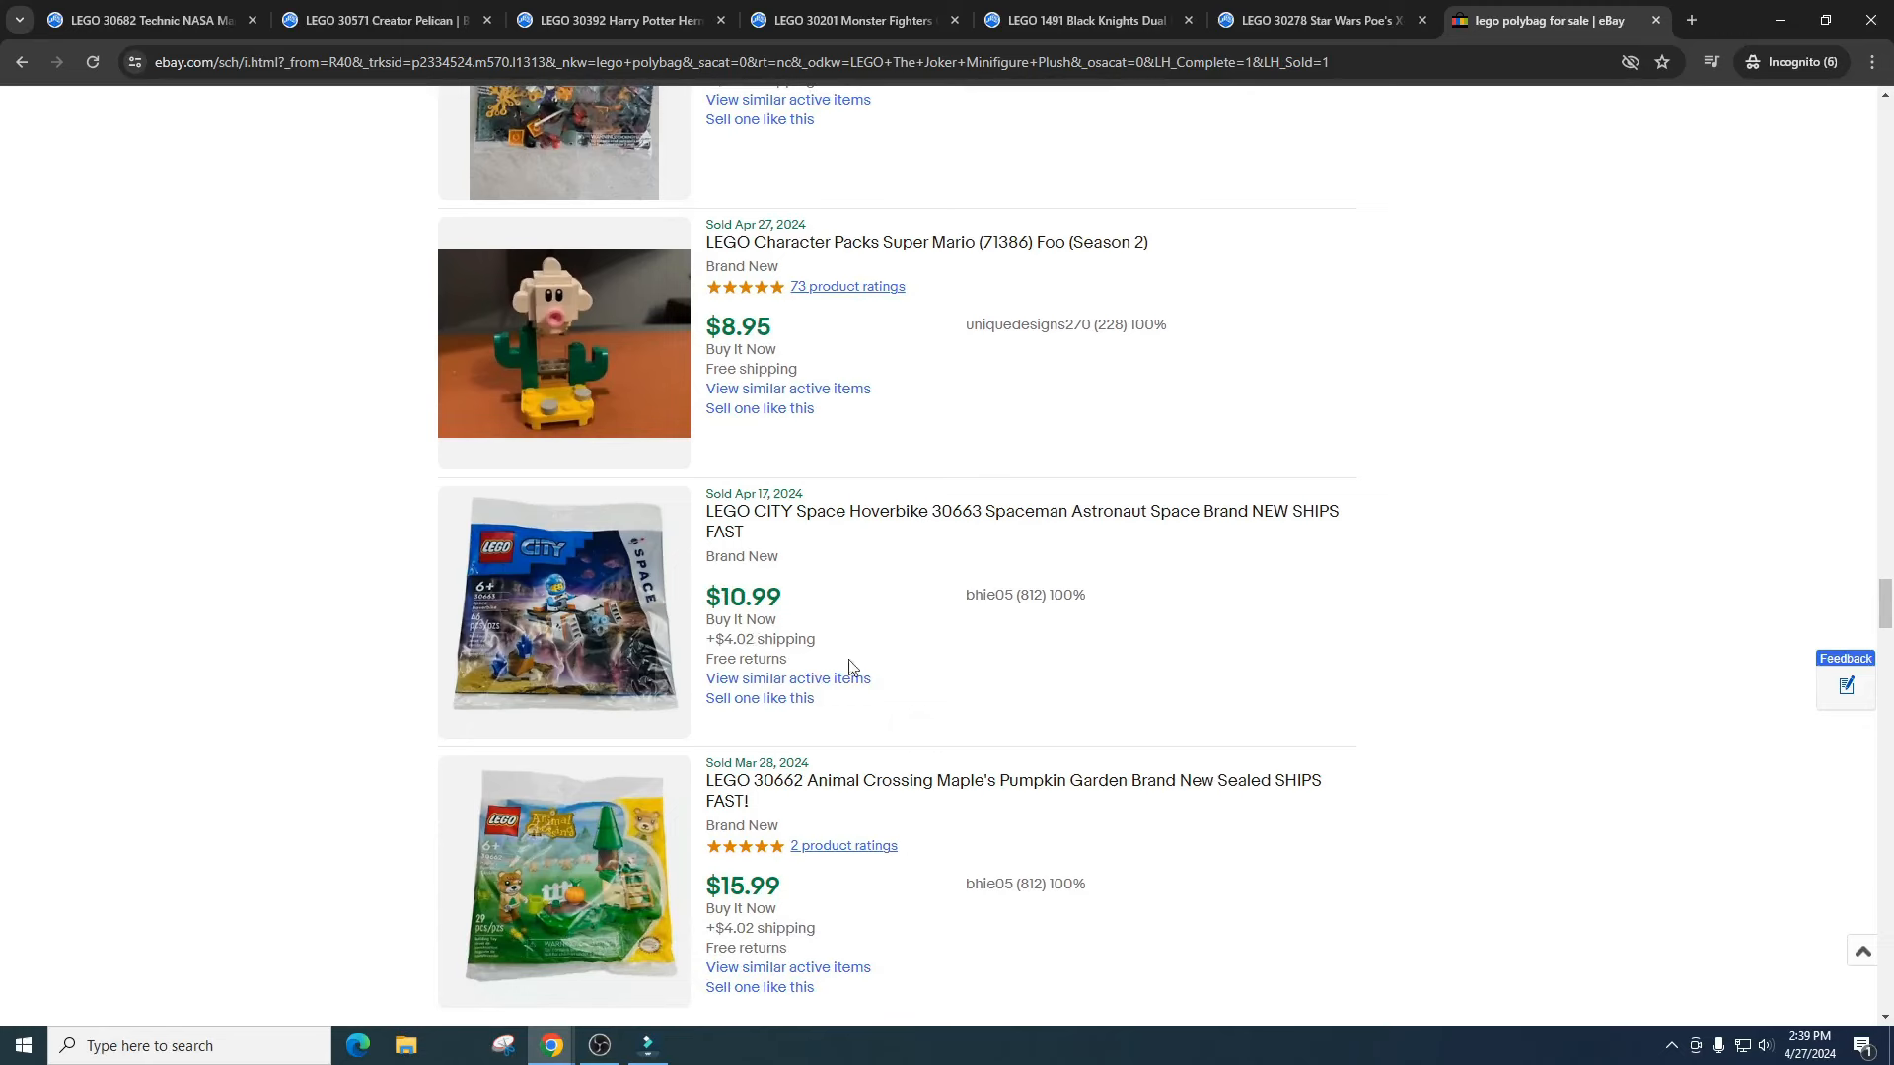
{"action": "scroll", "scroll_direction": "up", "scroll_amount": 3}
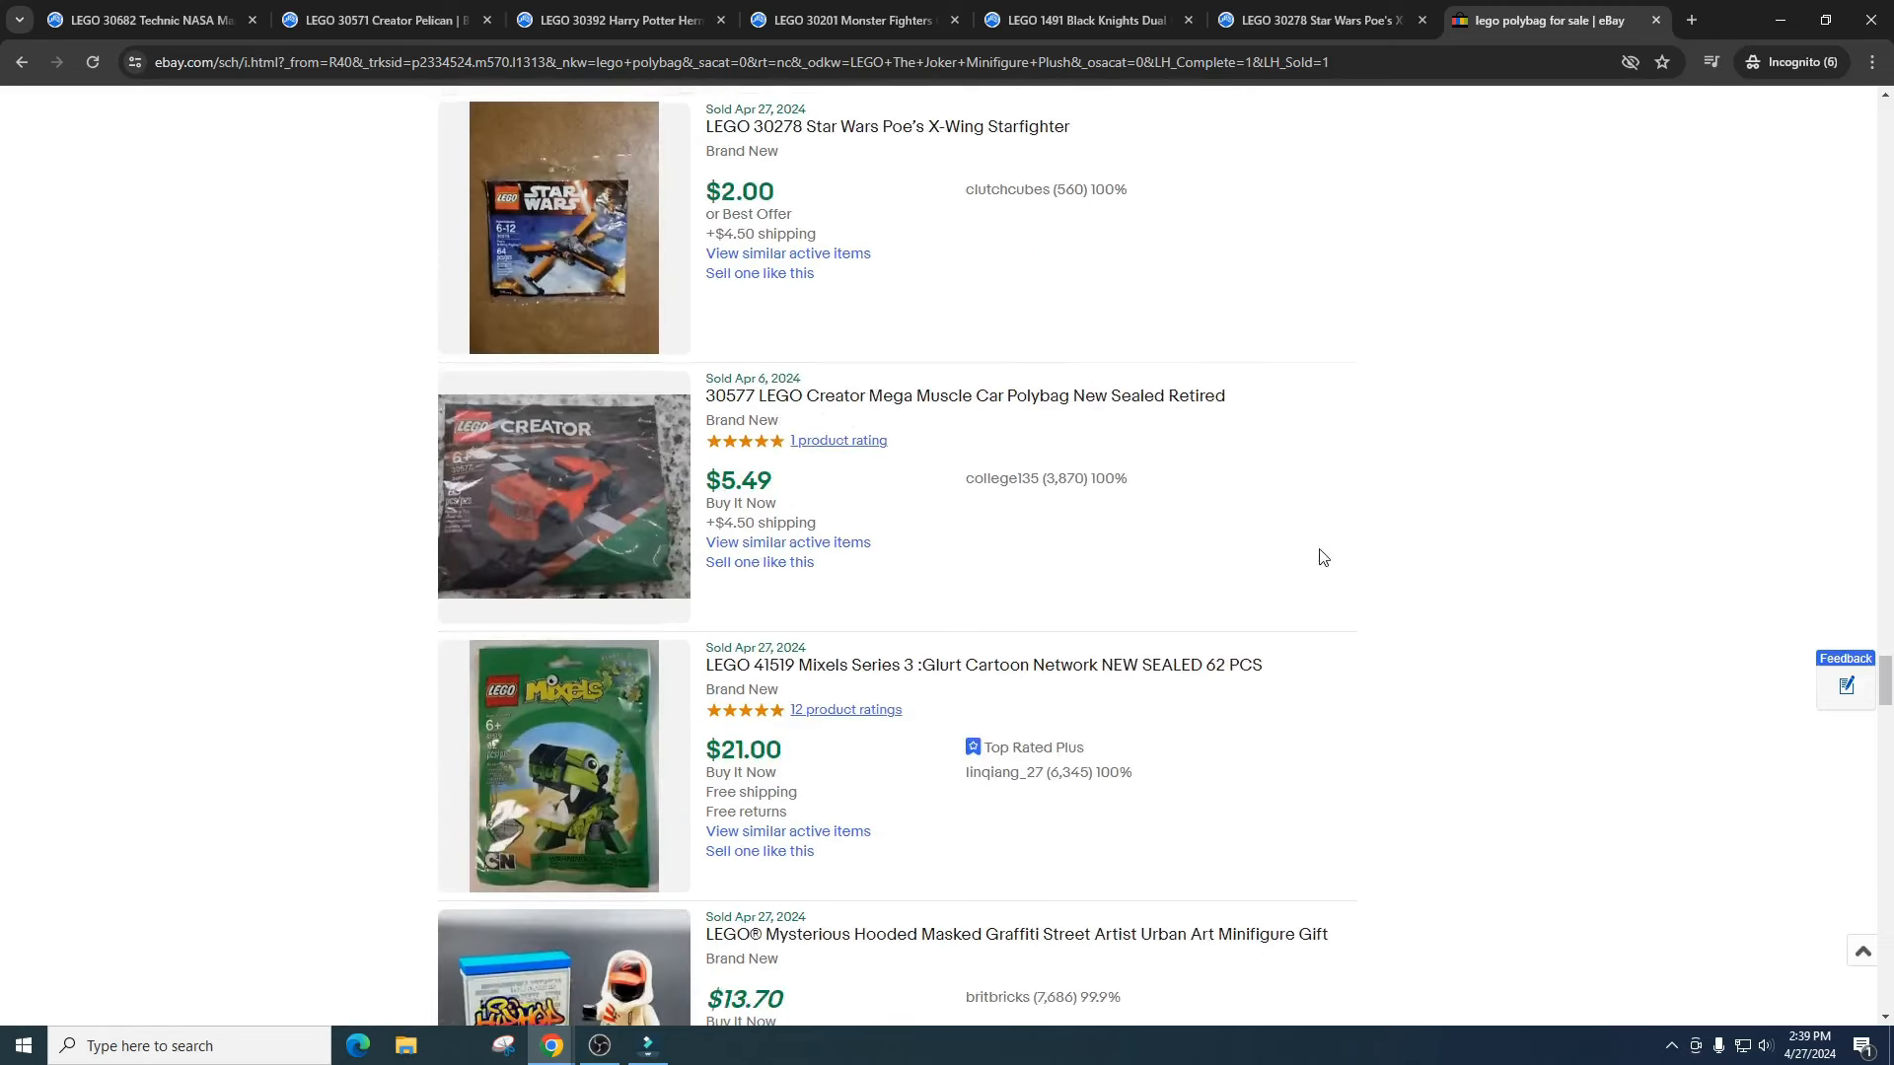
{"action": "mouse_move", "coordinate": [889, 402]}
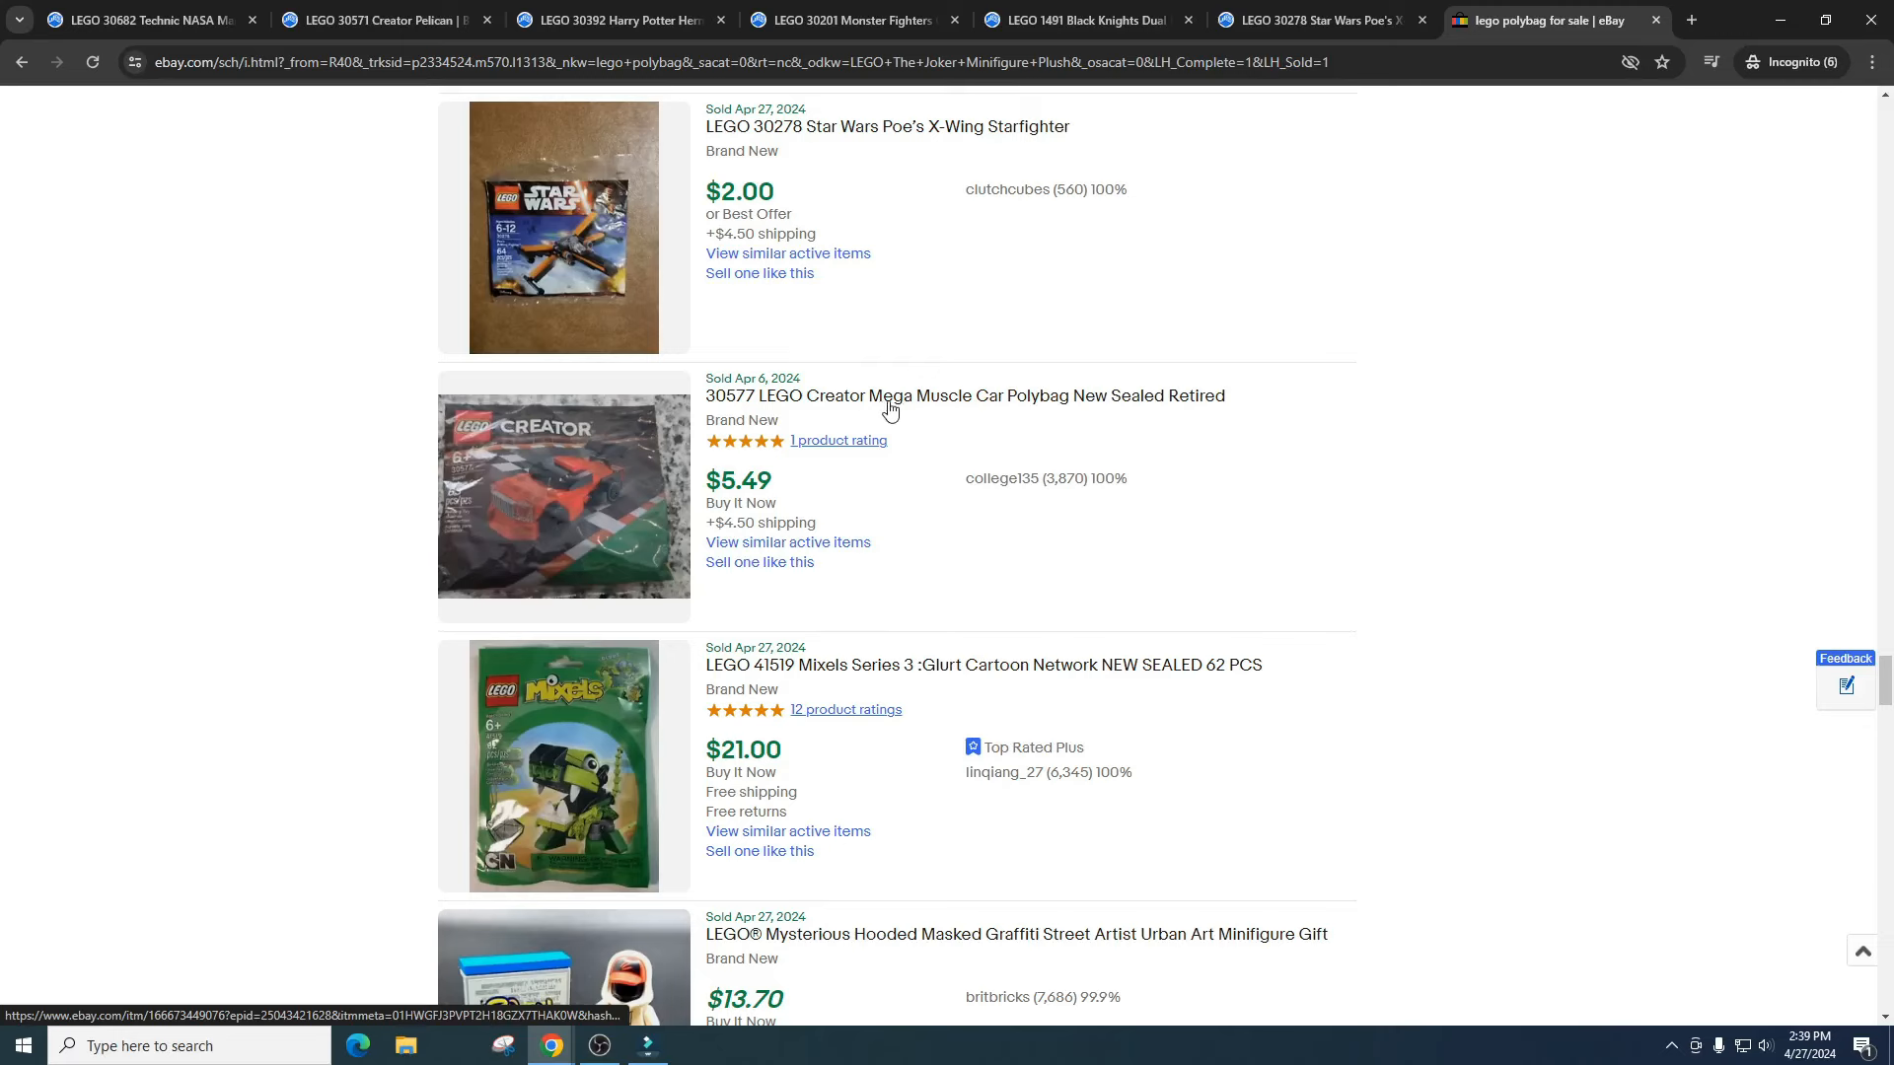
{"action": "mouse_move", "coordinate": [1093, 457]}
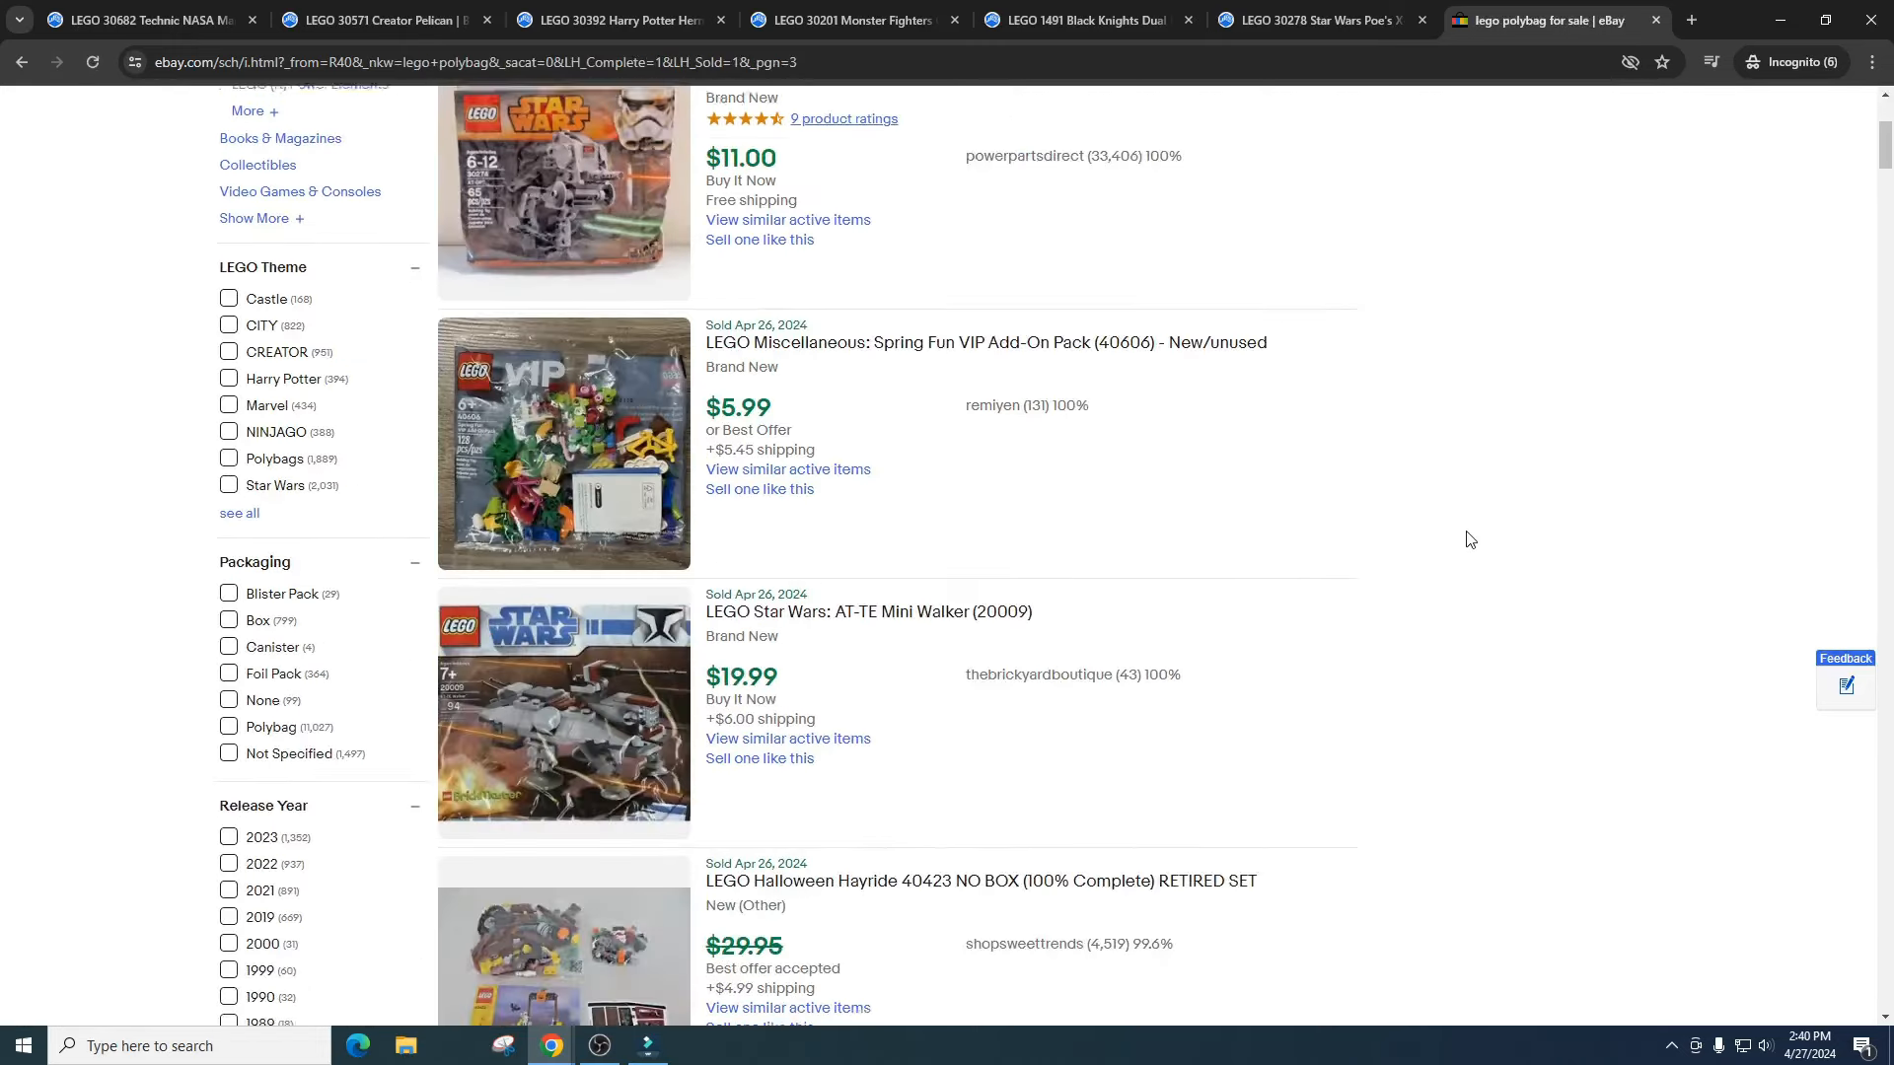
- Mark the German Shepherd polybag's $9.00 price and keep reviewing page 3 sold prices
{"action": "scroll", "scroll_direction": "down", "scroll_amount": 3}
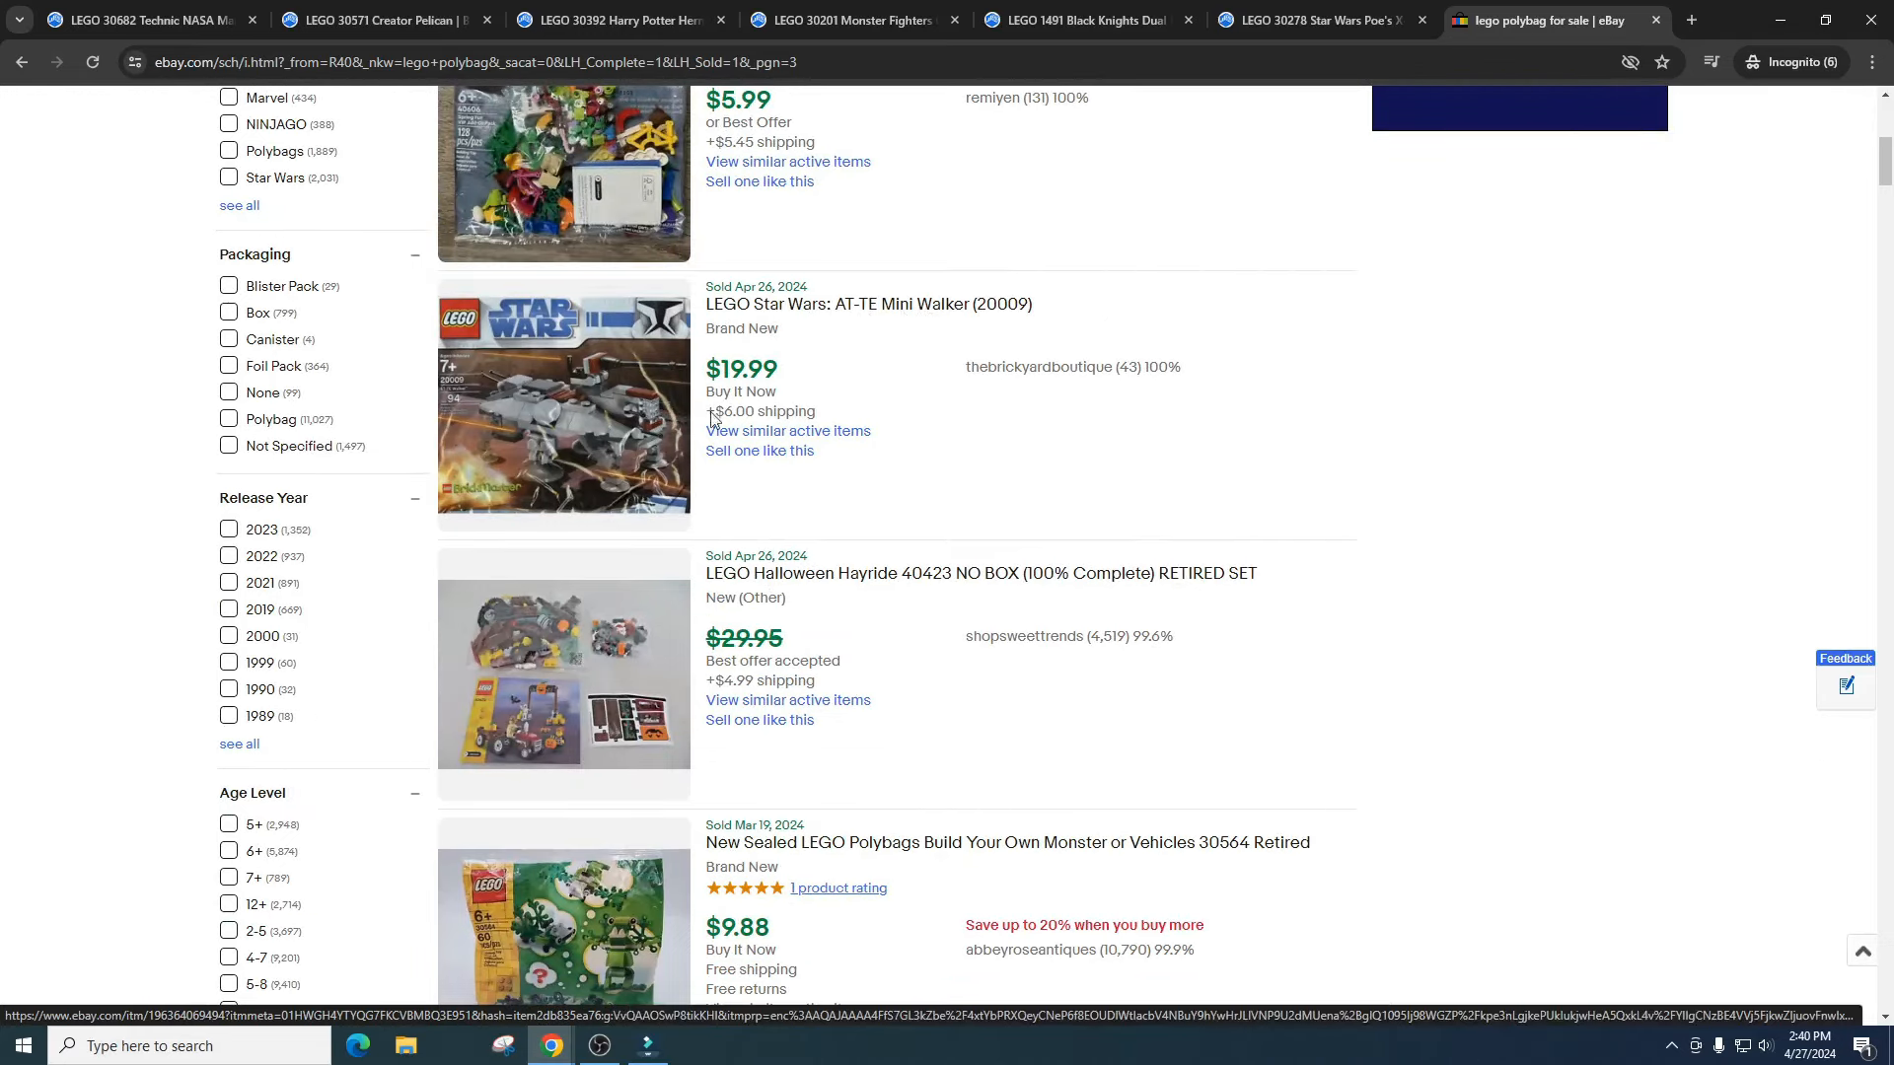
{"action": "scroll", "scroll_direction": "down", "scroll_amount": 3}
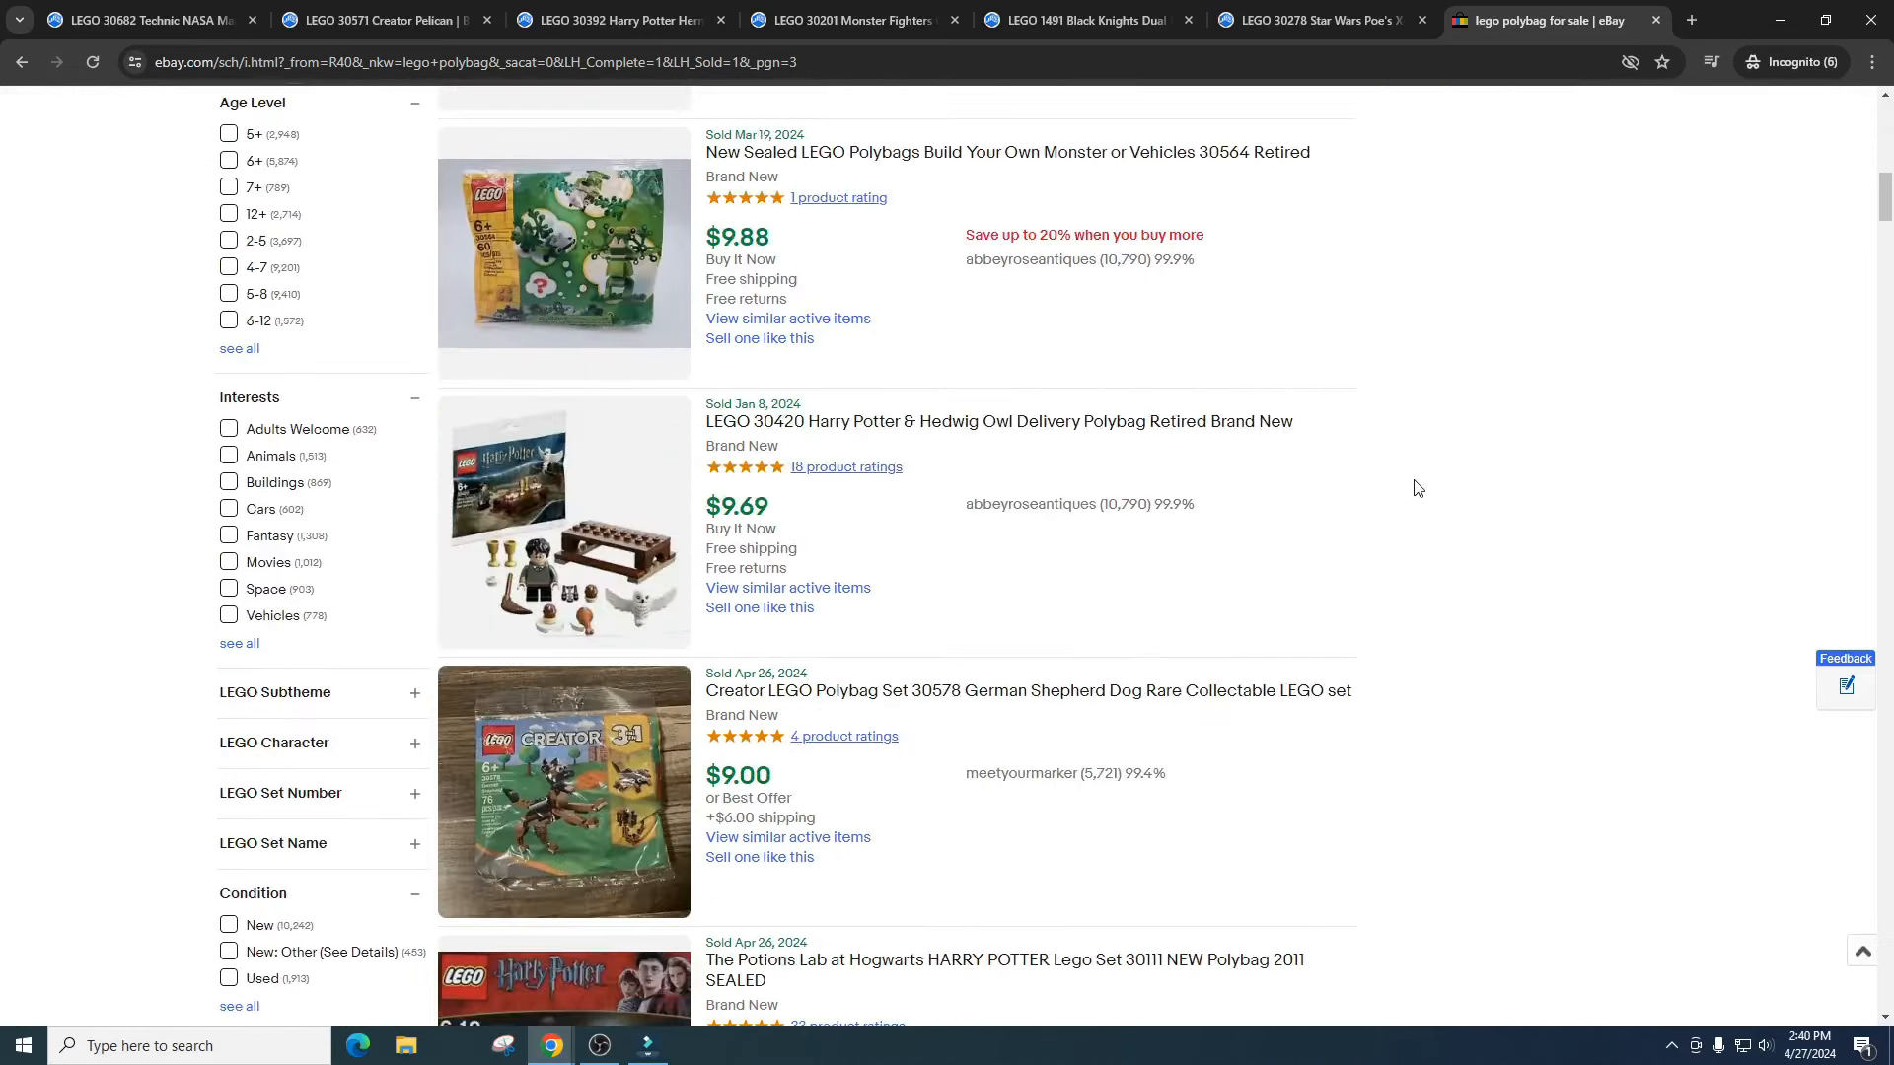
{"action": "scroll", "scroll_direction": "down", "scroll_amount": 3}
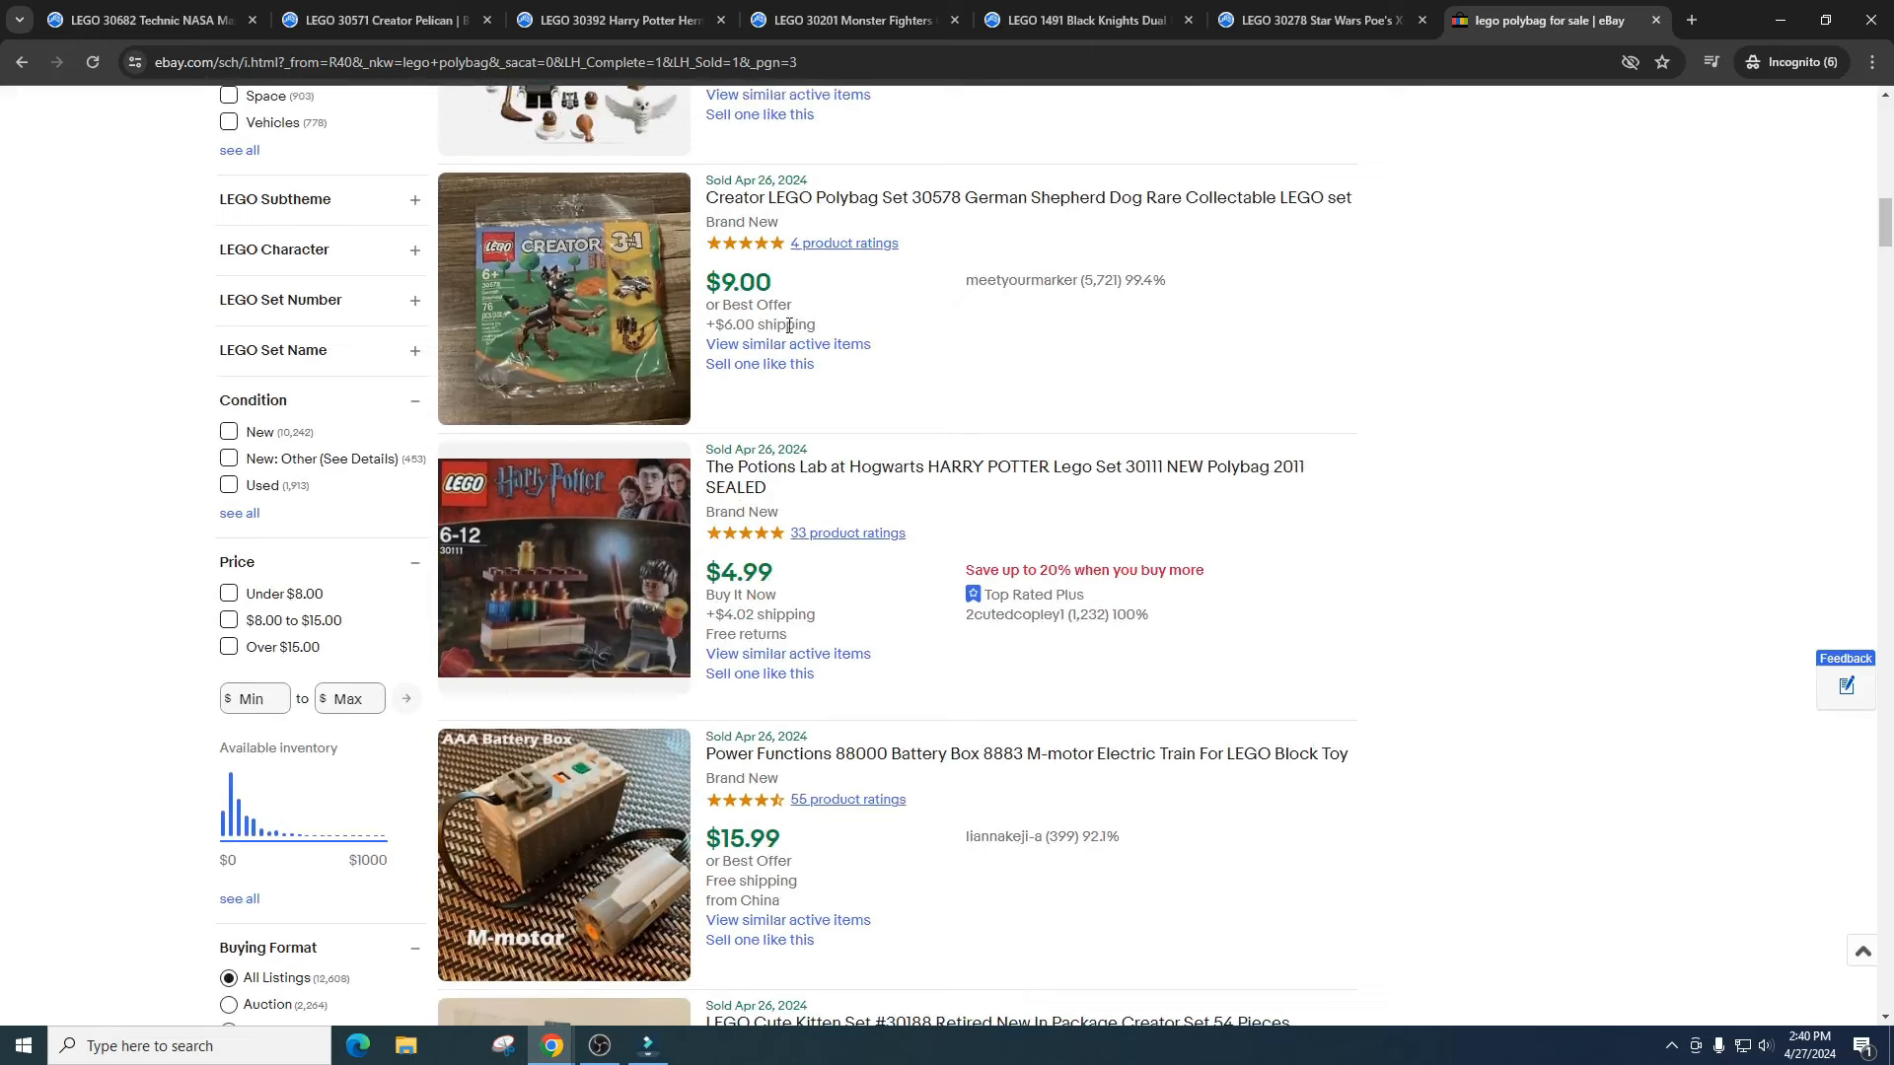
{"action": "double_click", "coordinate": [739, 281]}
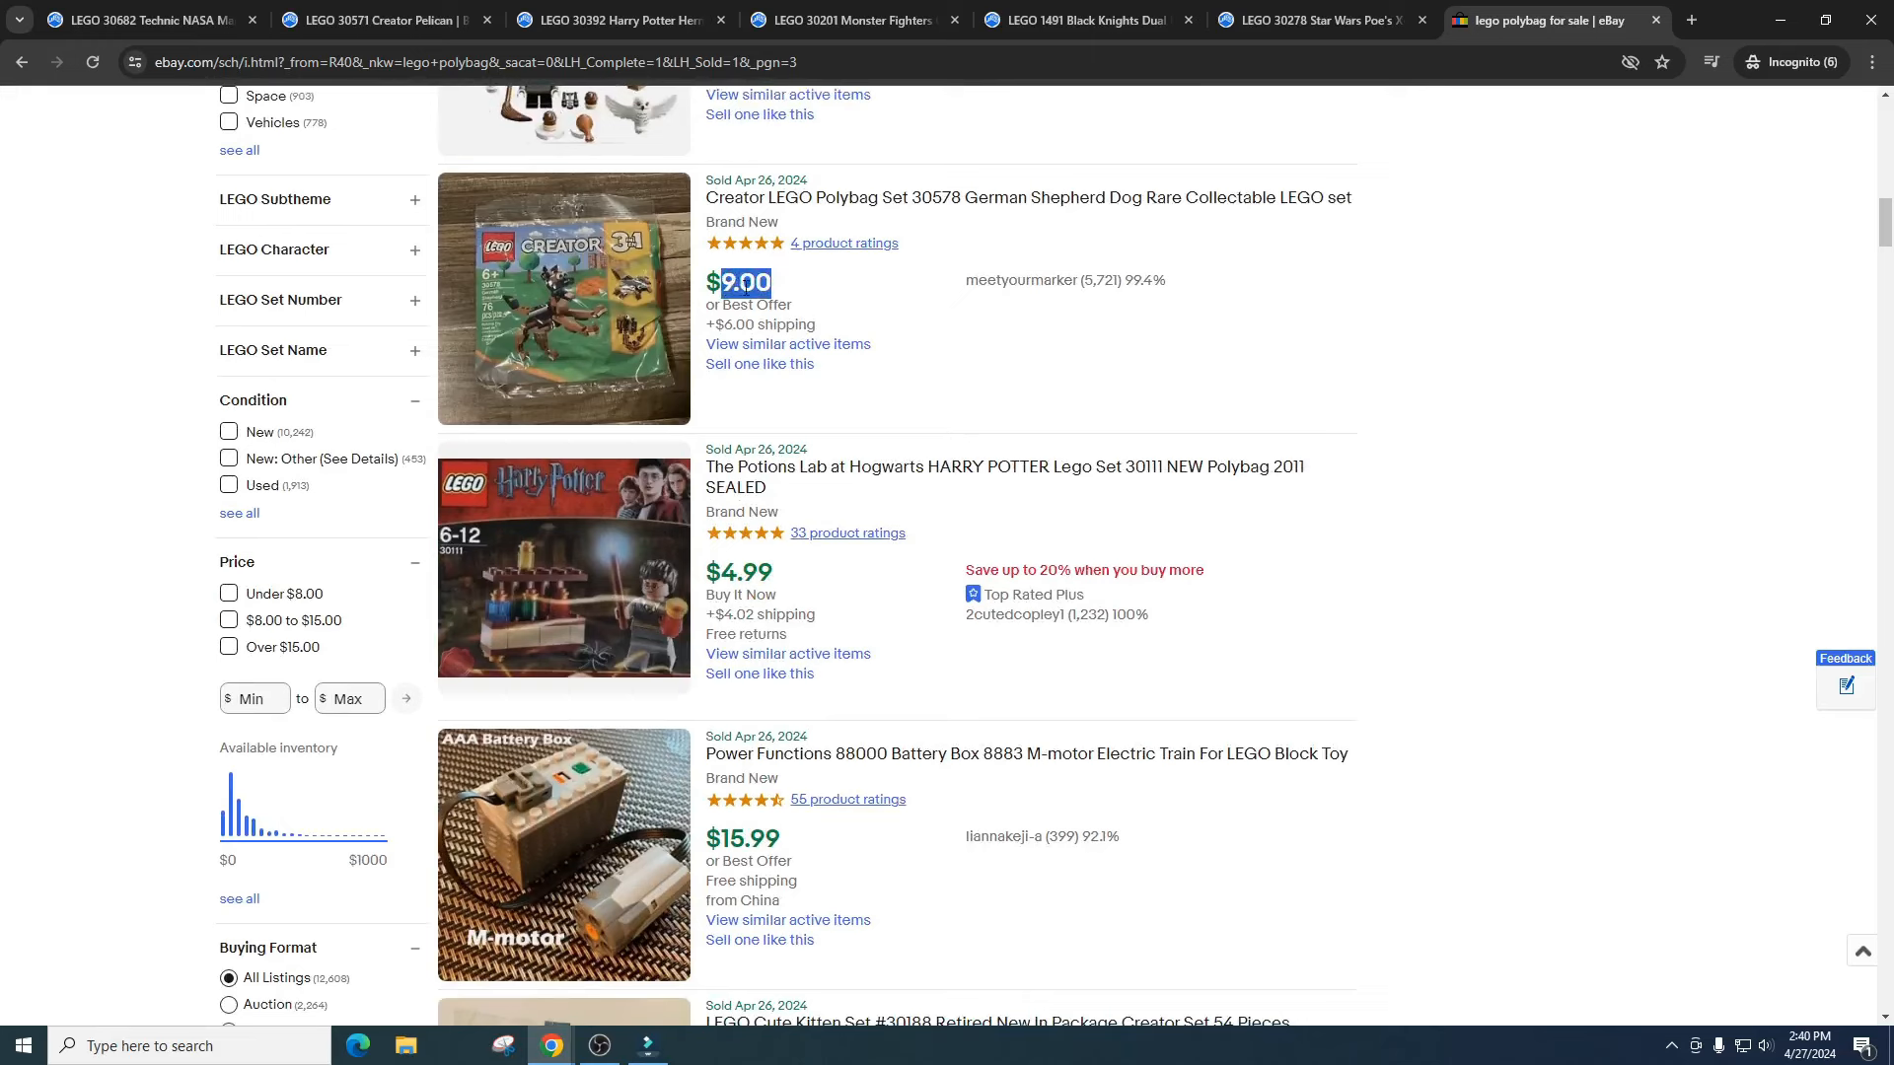
{"action": "scroll", "scroll_direction": "down", "scroll_amount": 3}
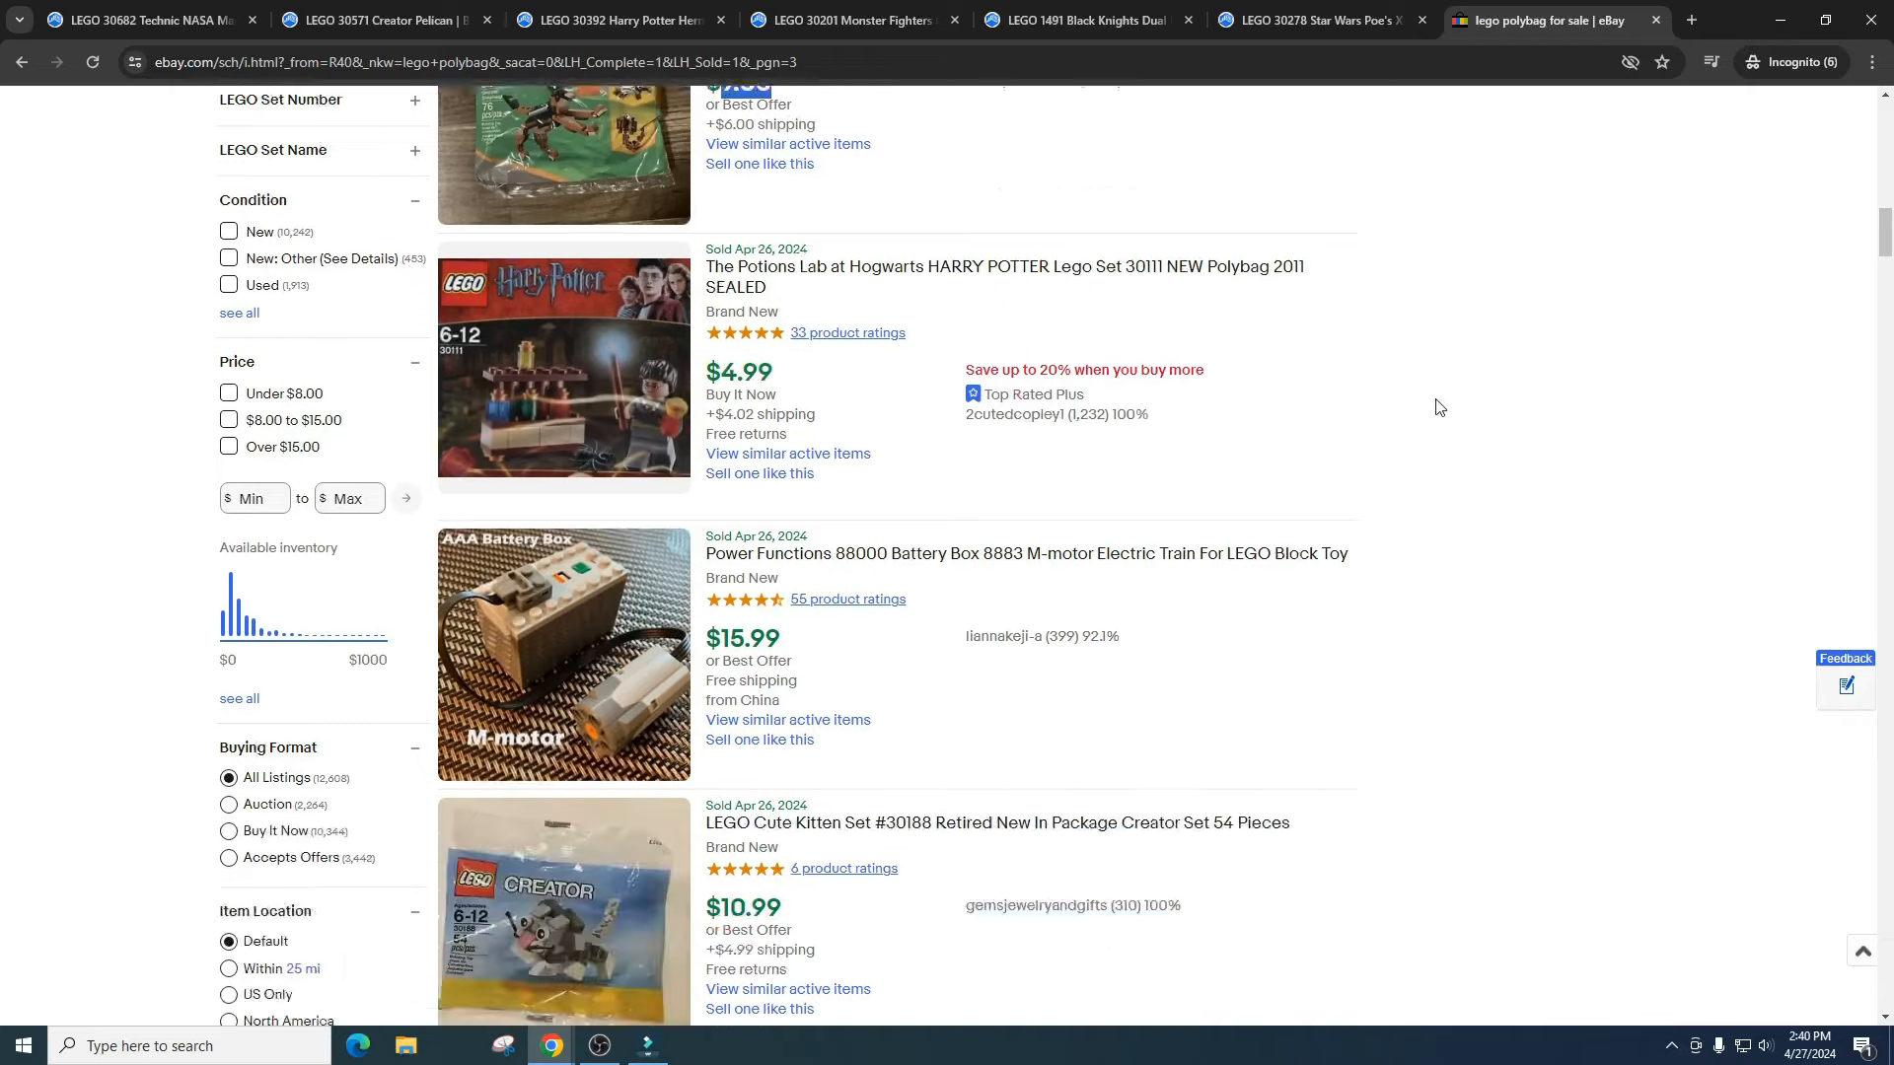
{"action": "scroll", "scroll_direction": "down", "scroll_amount": 3}
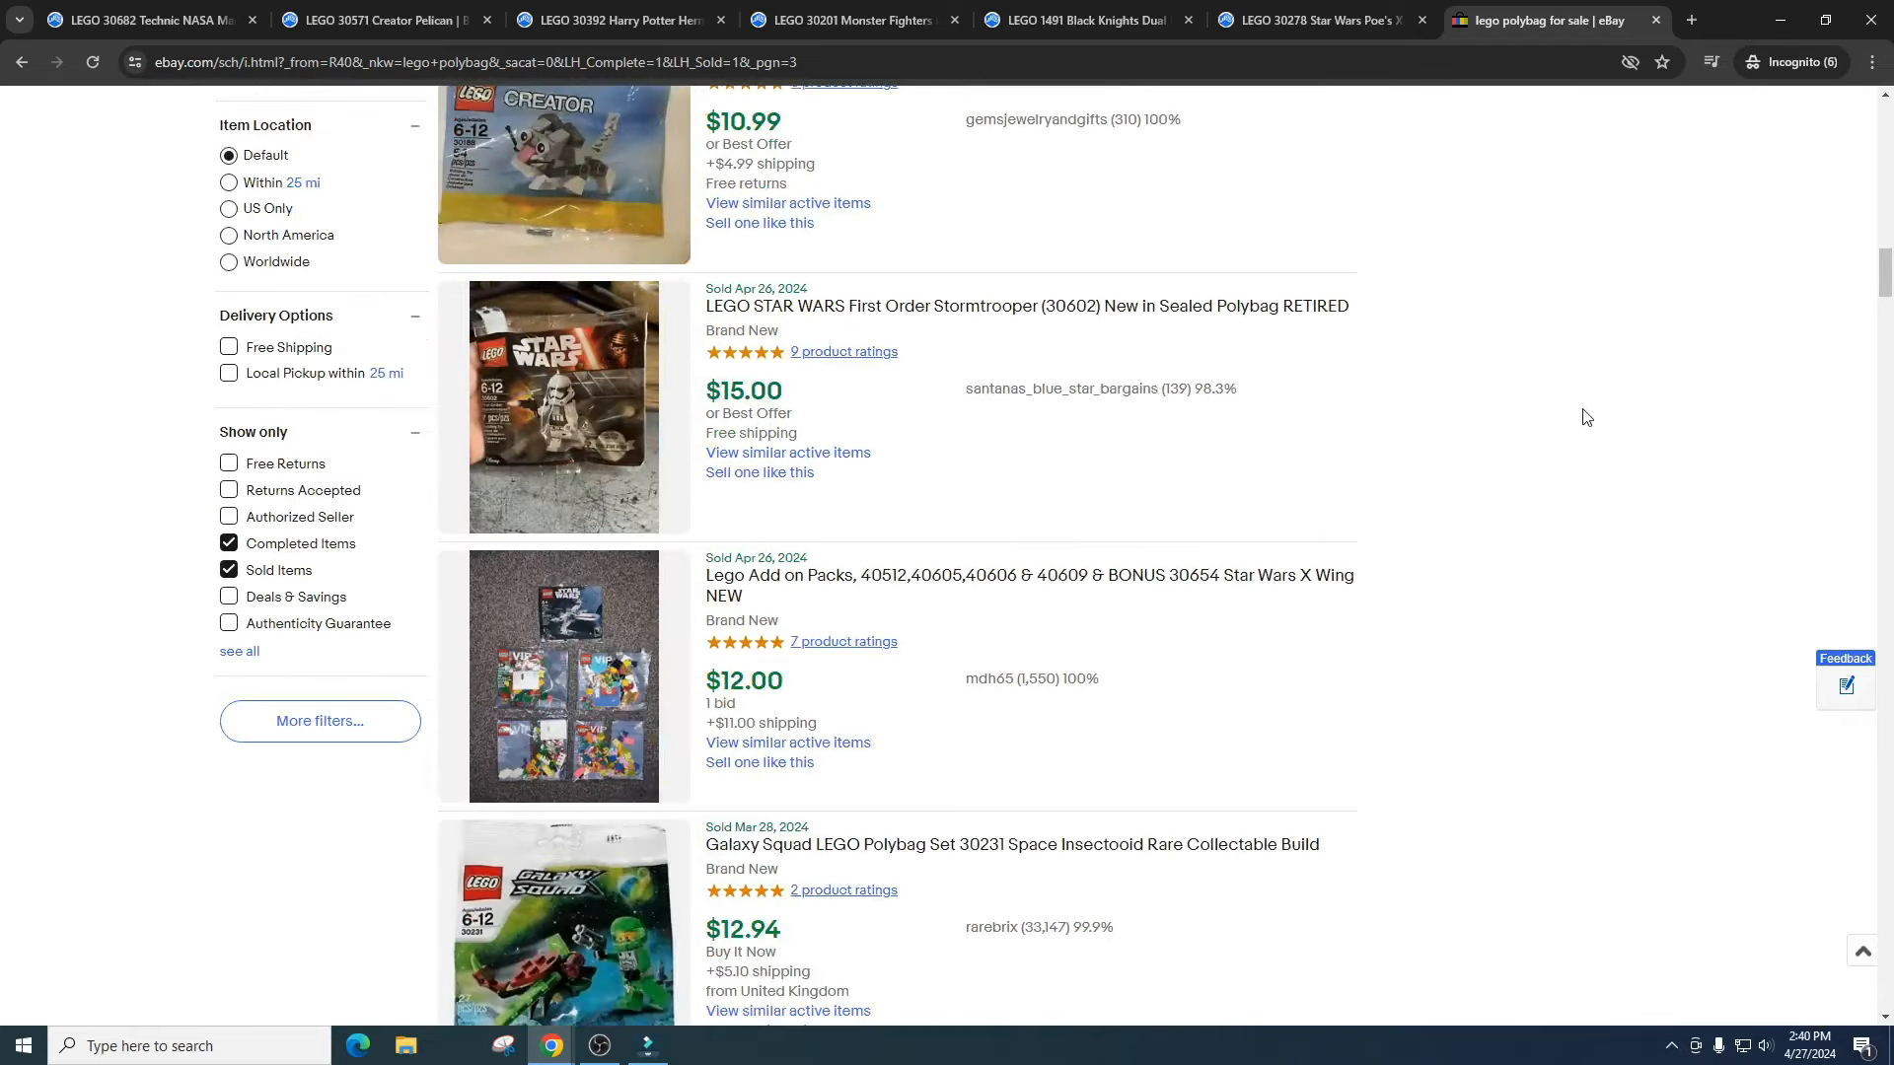
{"action": "mouse_move", "coordinate": [1180, 375]}
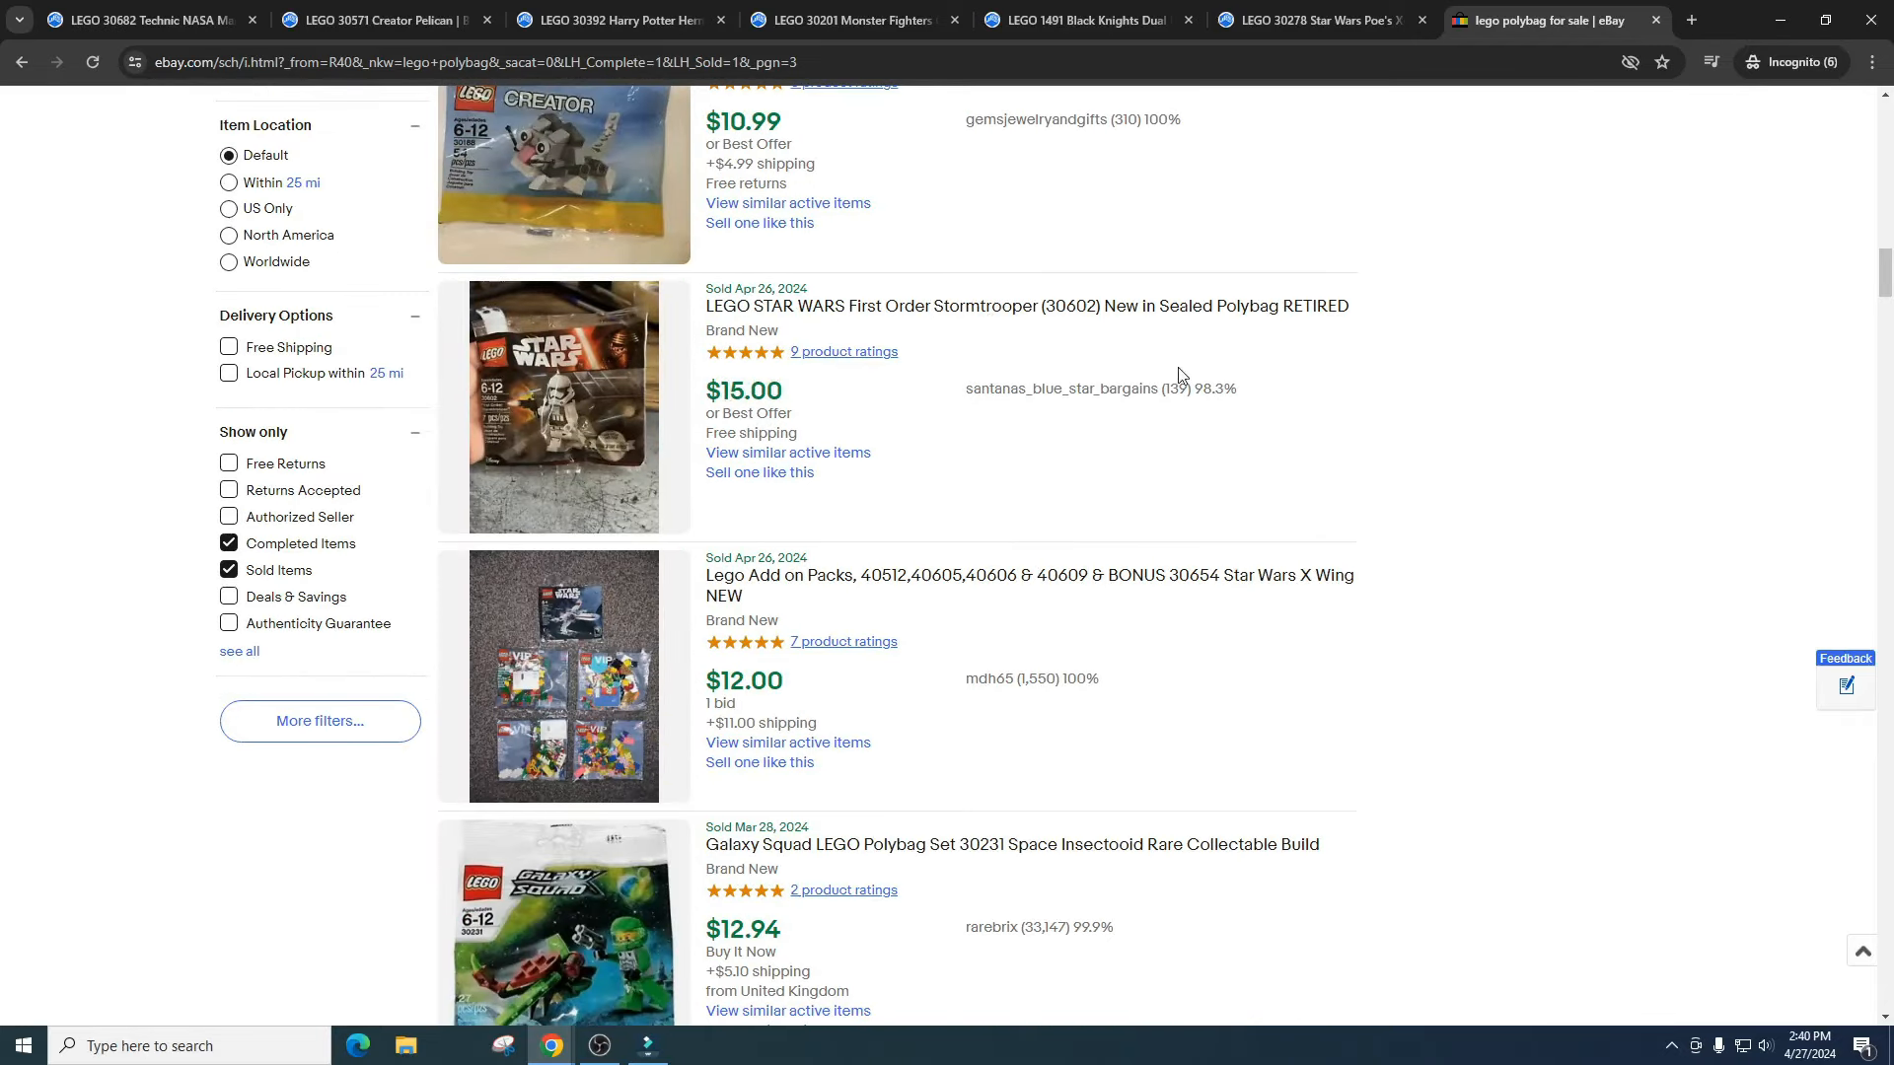
{"action": "scroll", "scroll_direction": "down", "scroll_amount": 3}
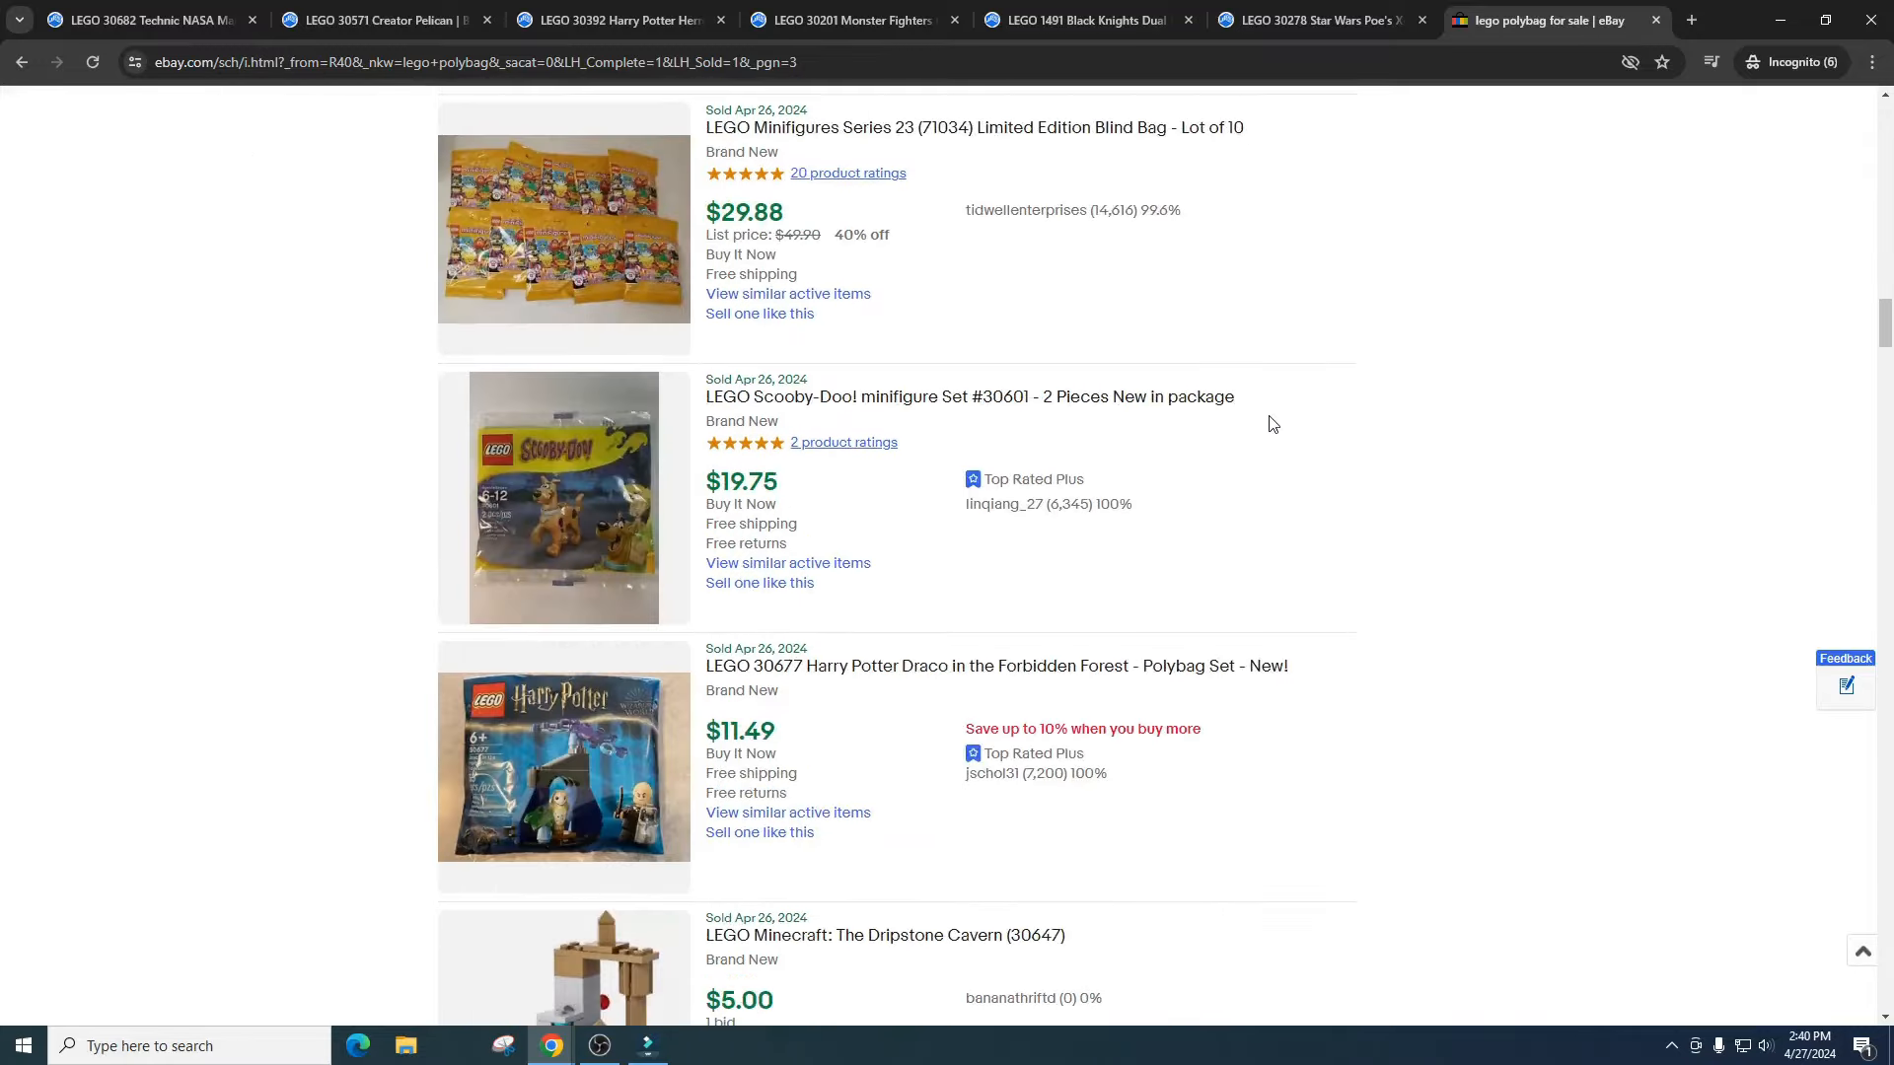
{"action": "scroll", "scroll_direction": "down", "scroll_amount": 3}
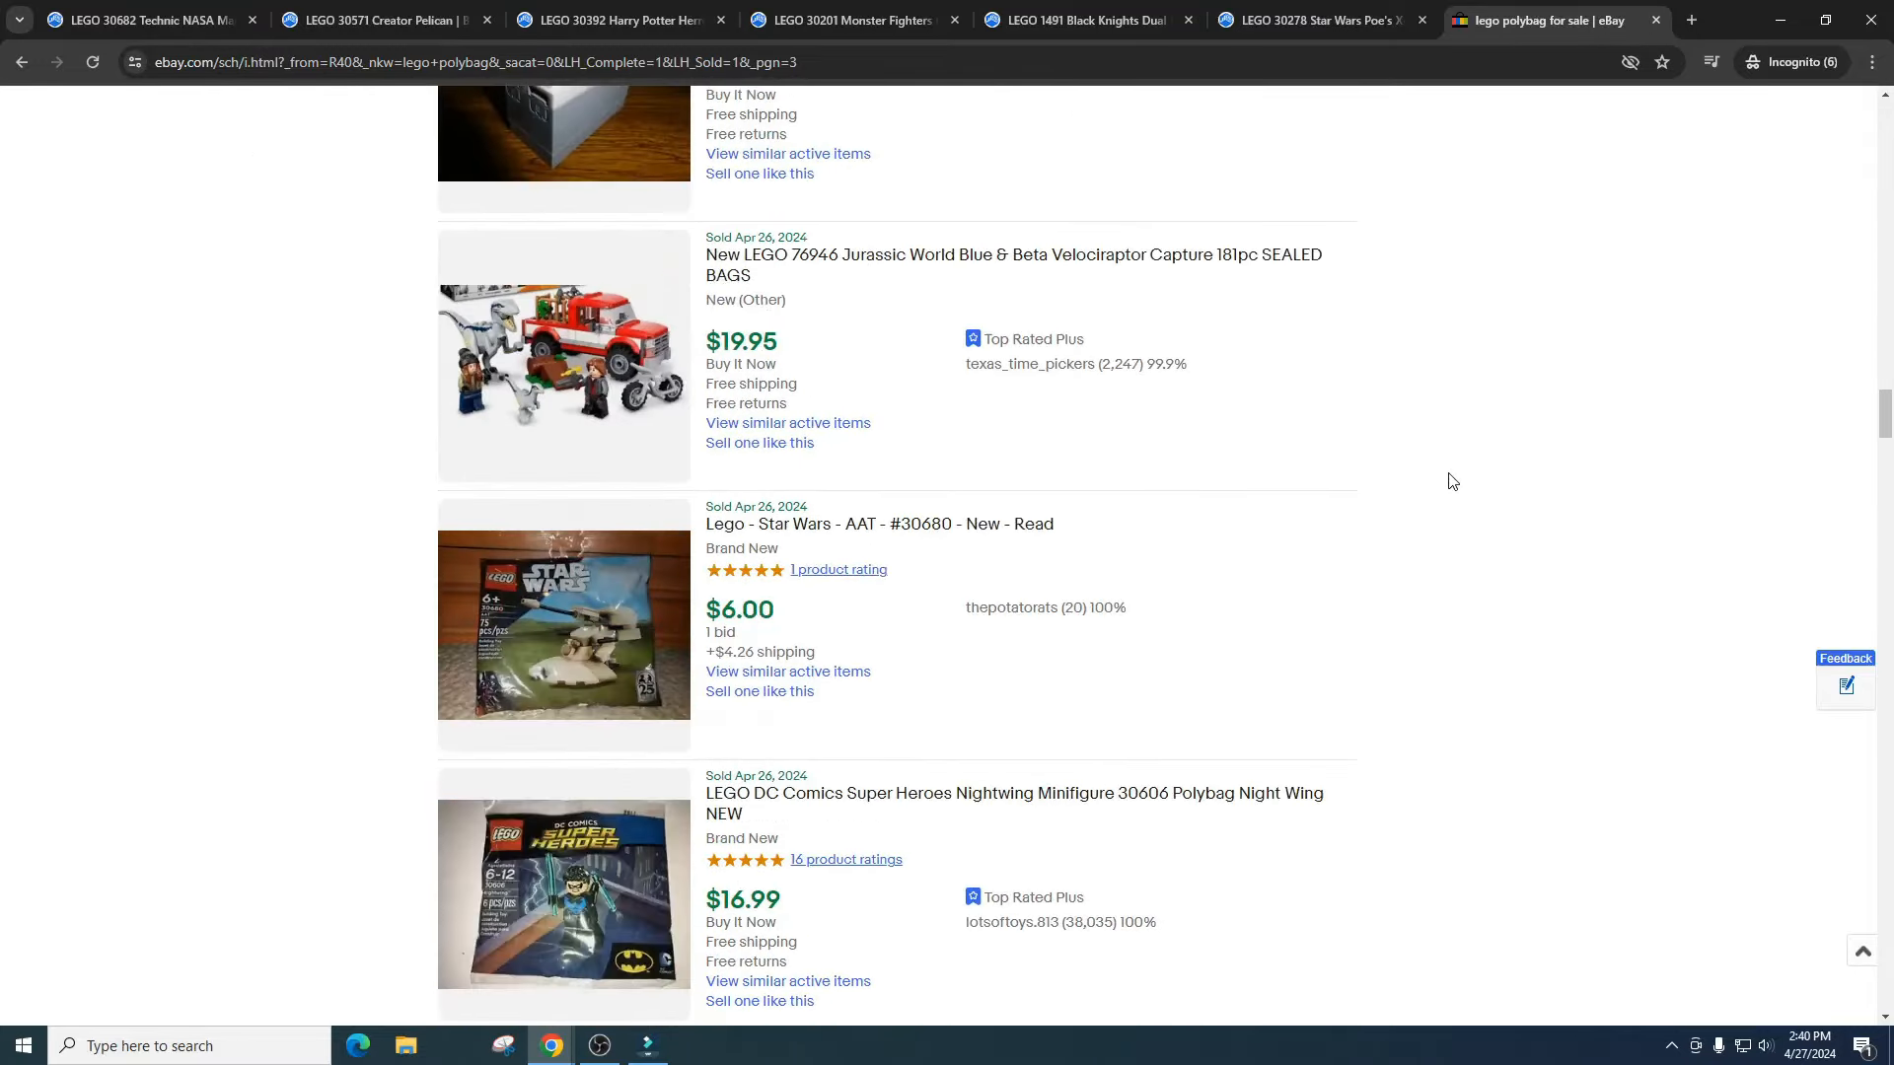
{"action": "scroll", "scroll_direction": "down", "scroll_amount": 3}
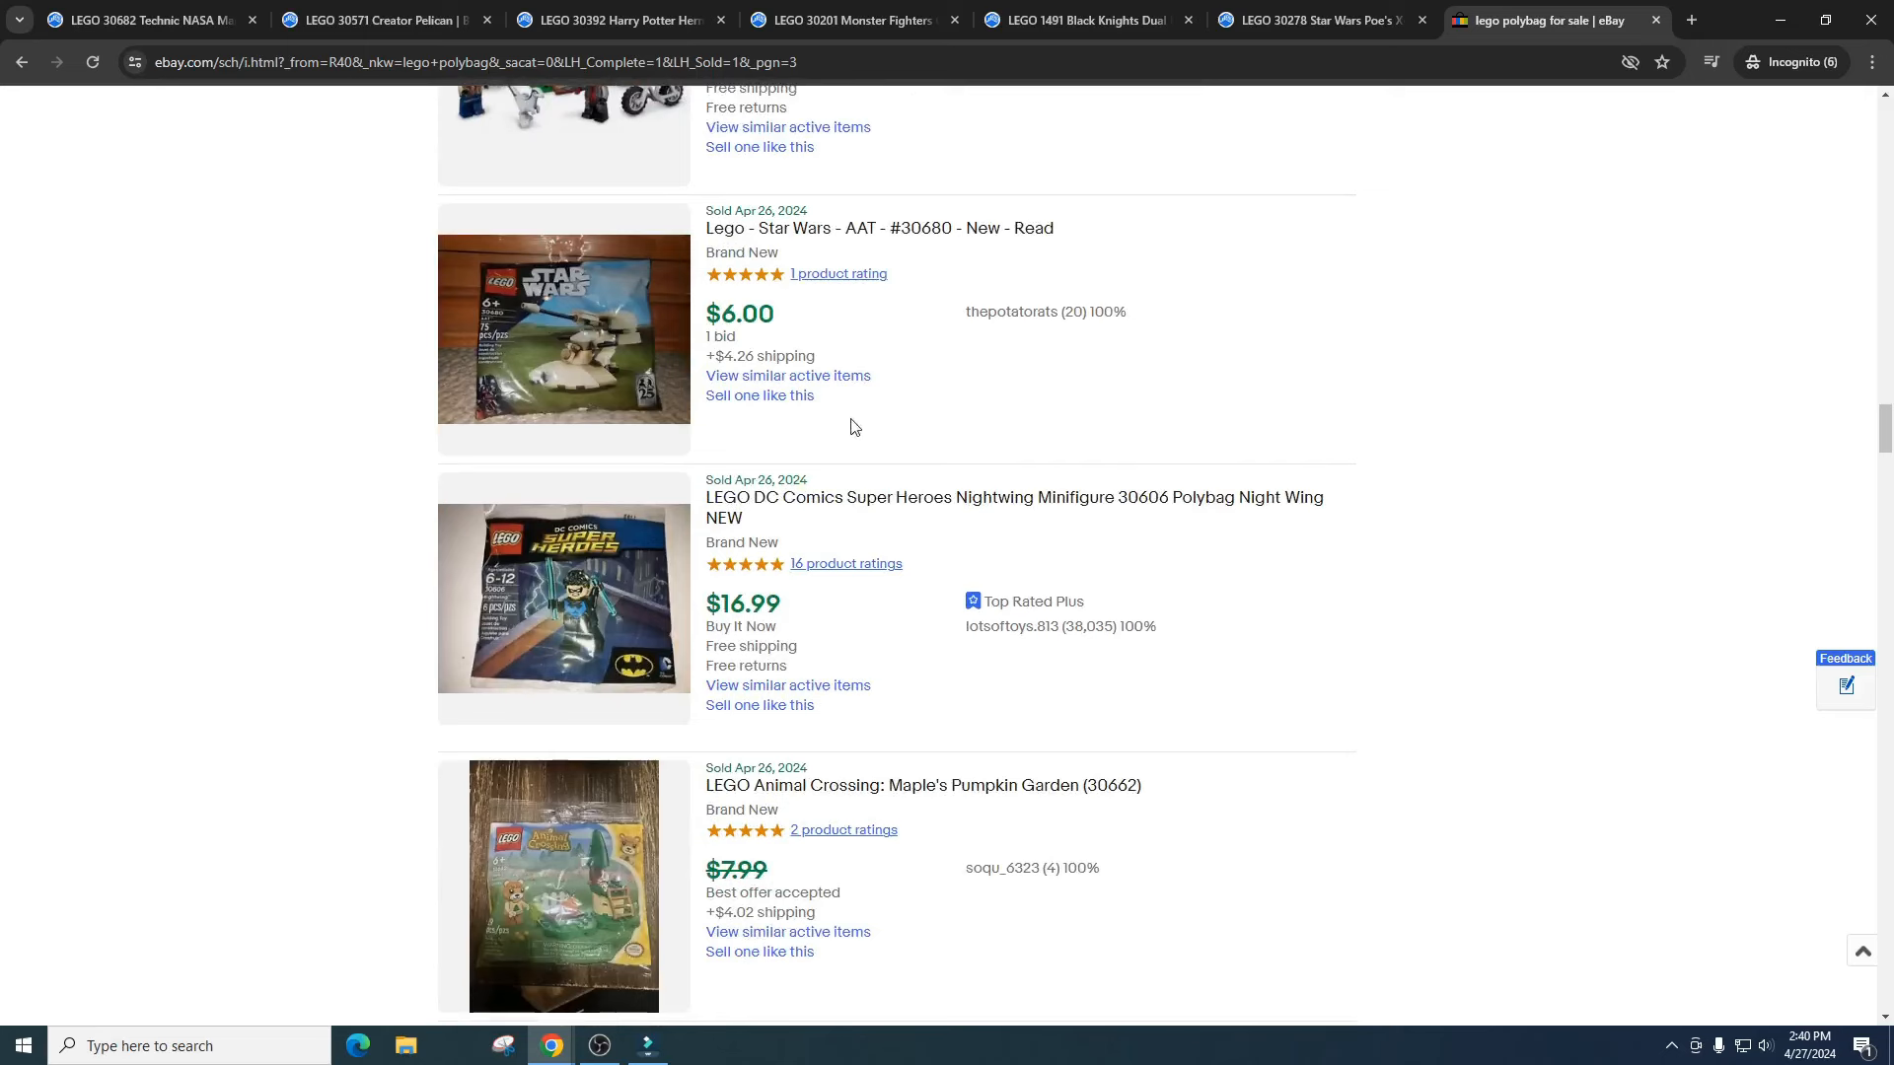
{"action": "mouse_move", "coordinate": [763, 324]}
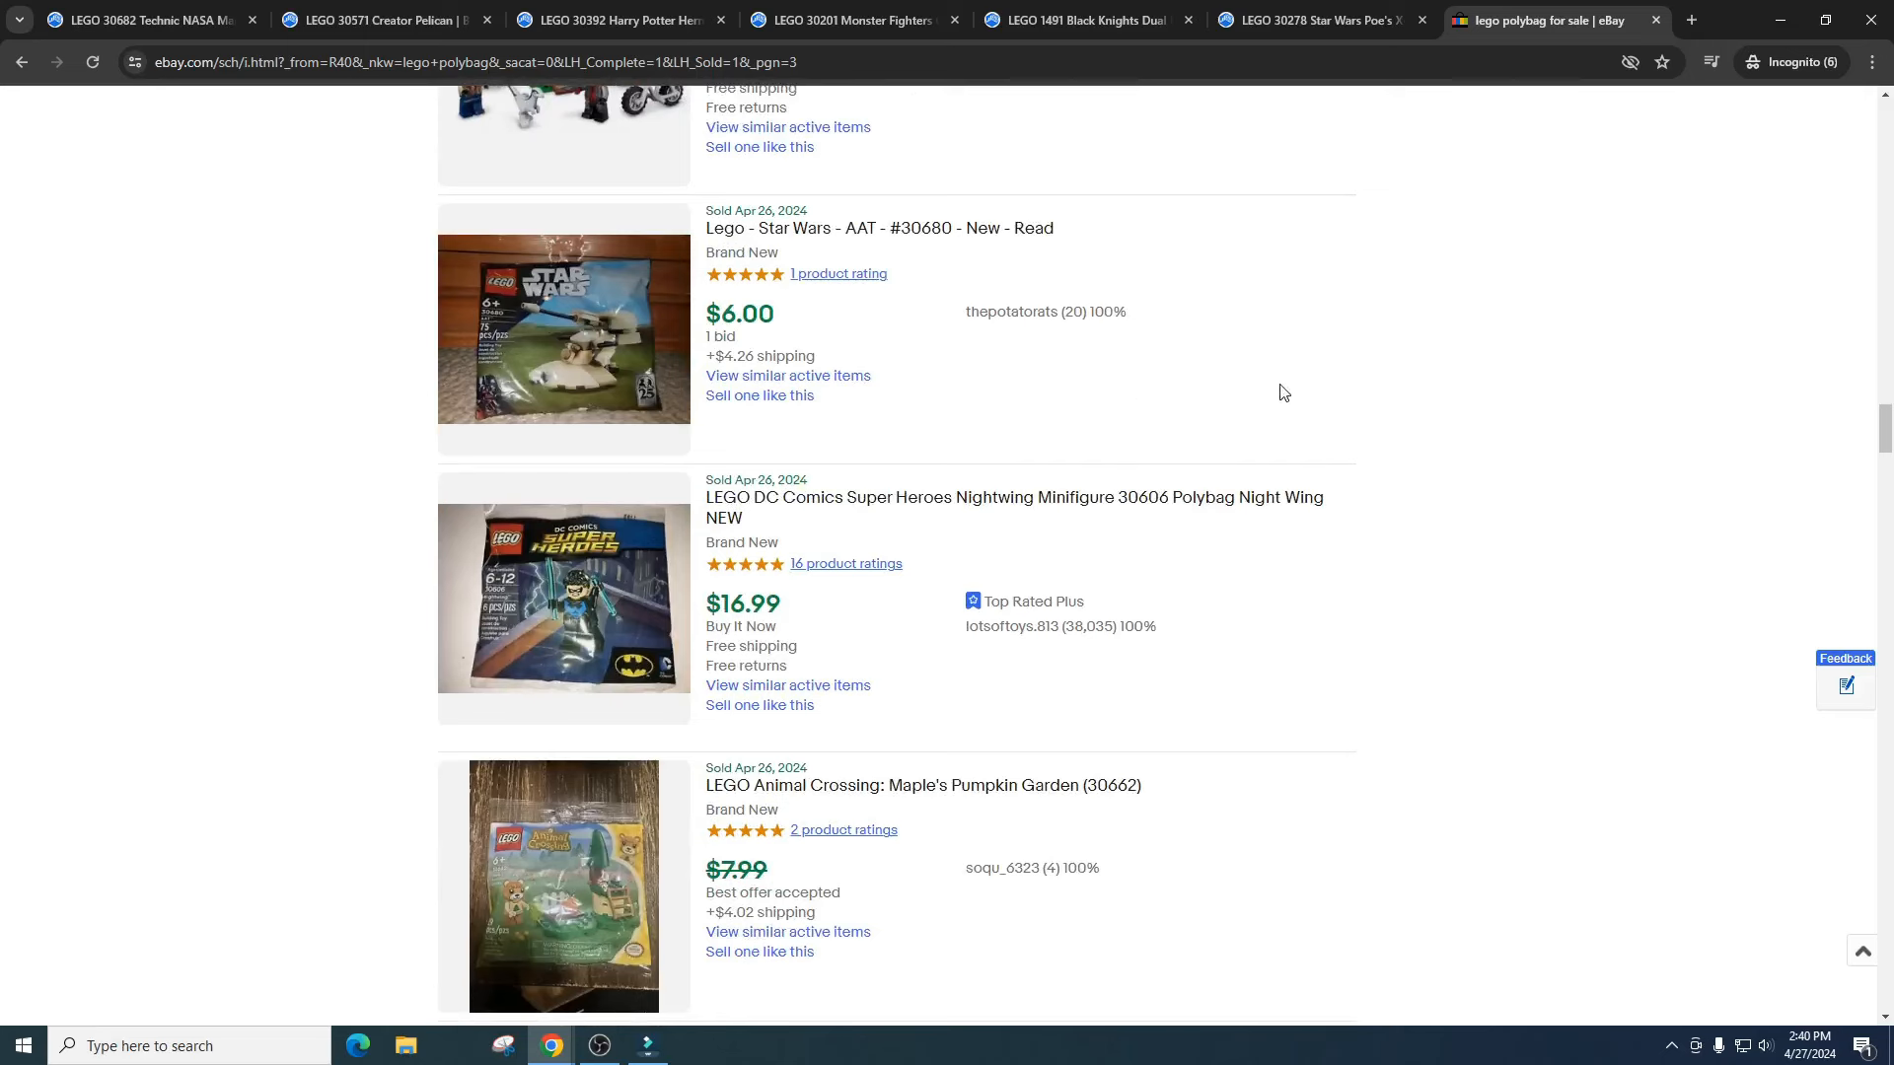
{"action": "scroll", "scroll_direction": "down", "scroll_amount": 3}
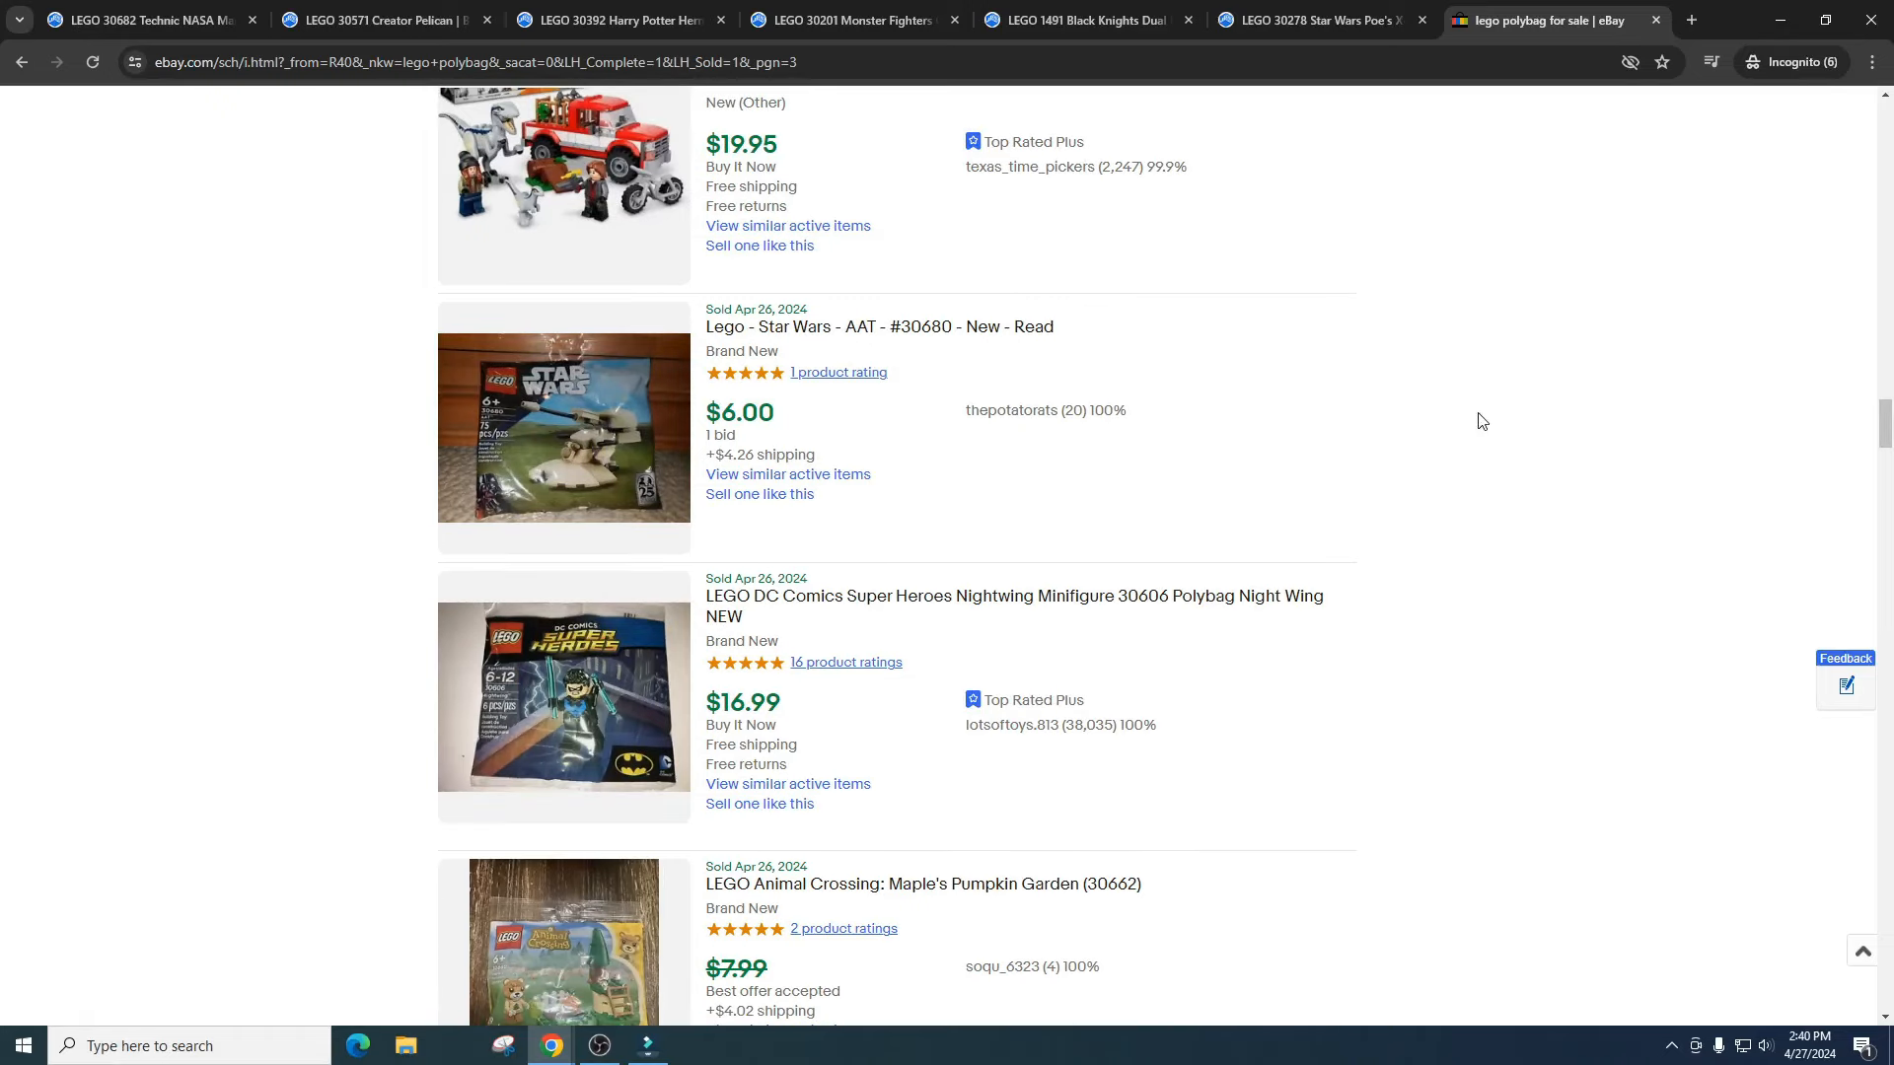
{"action": "scroll", "scroll_direction": "down", "scroll_amount": 3}
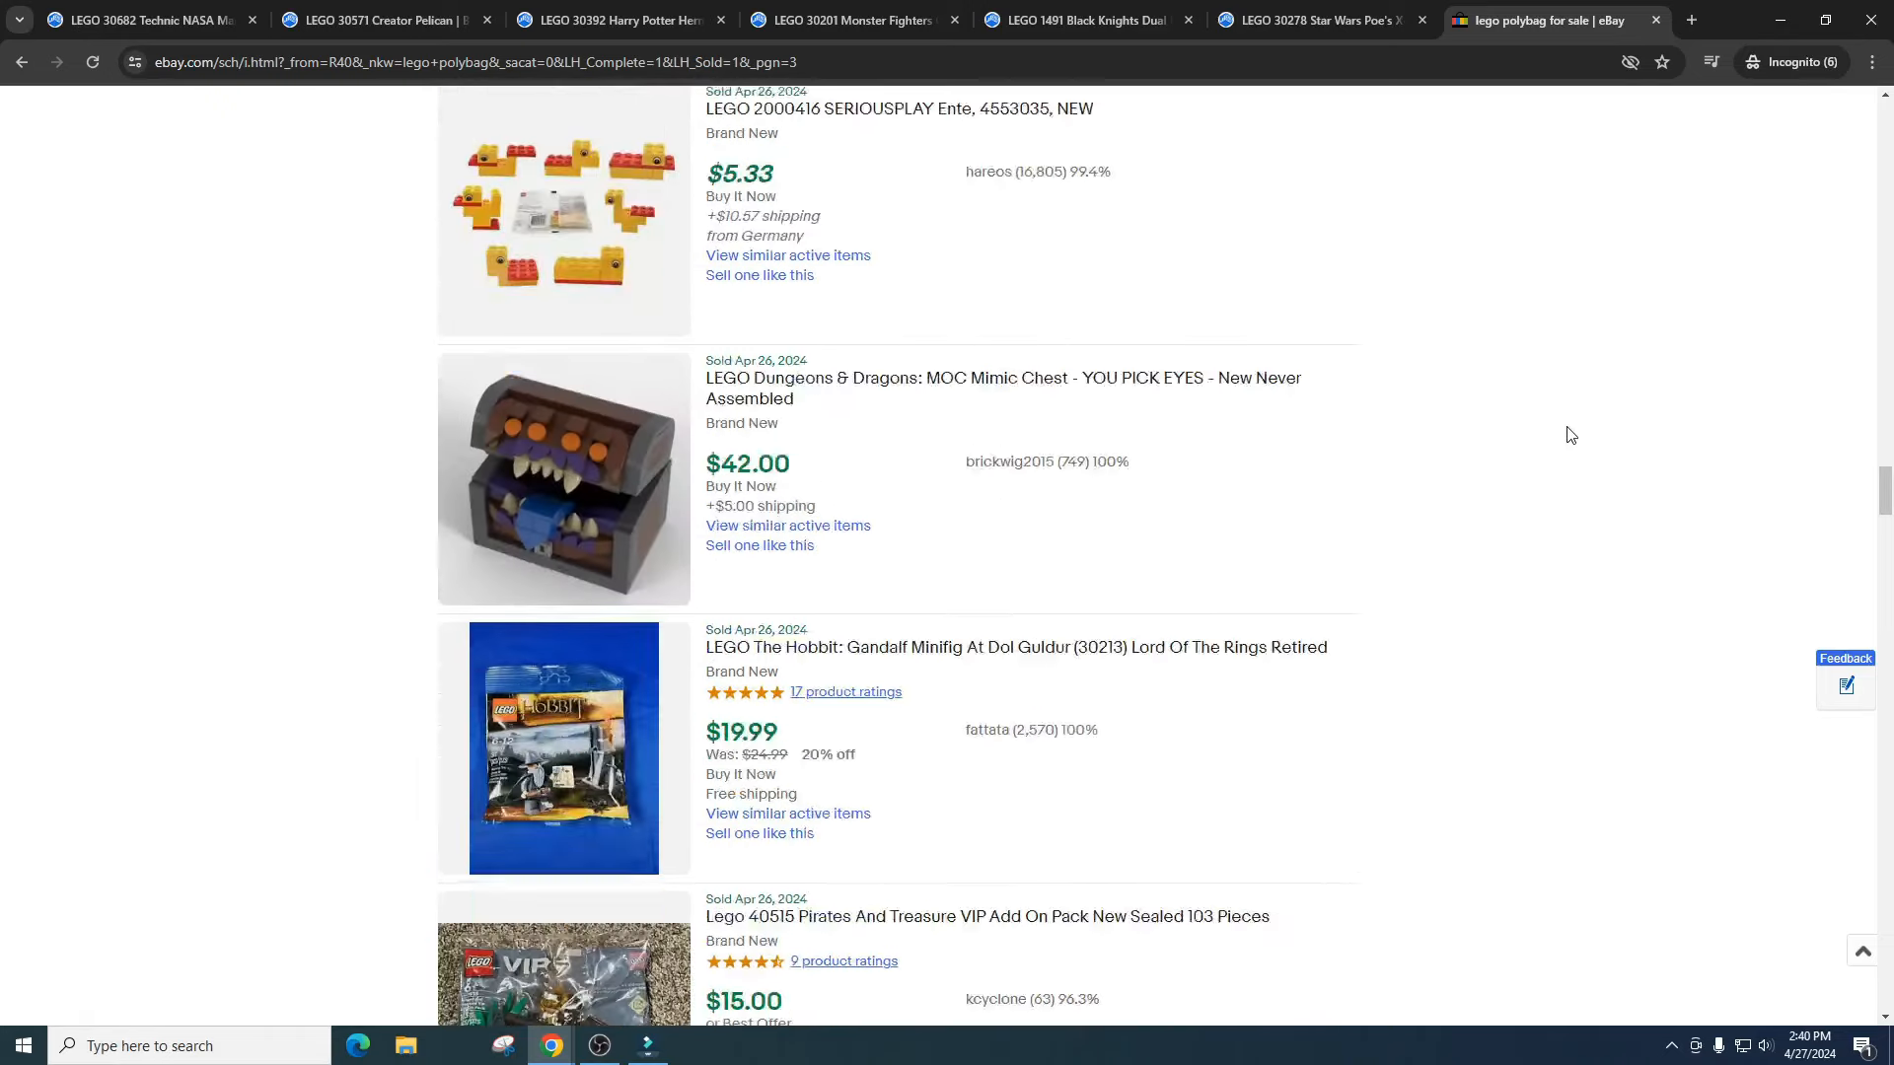
{"action": "scroll", "scroll_direction": "down", "scroll_amount": 3}
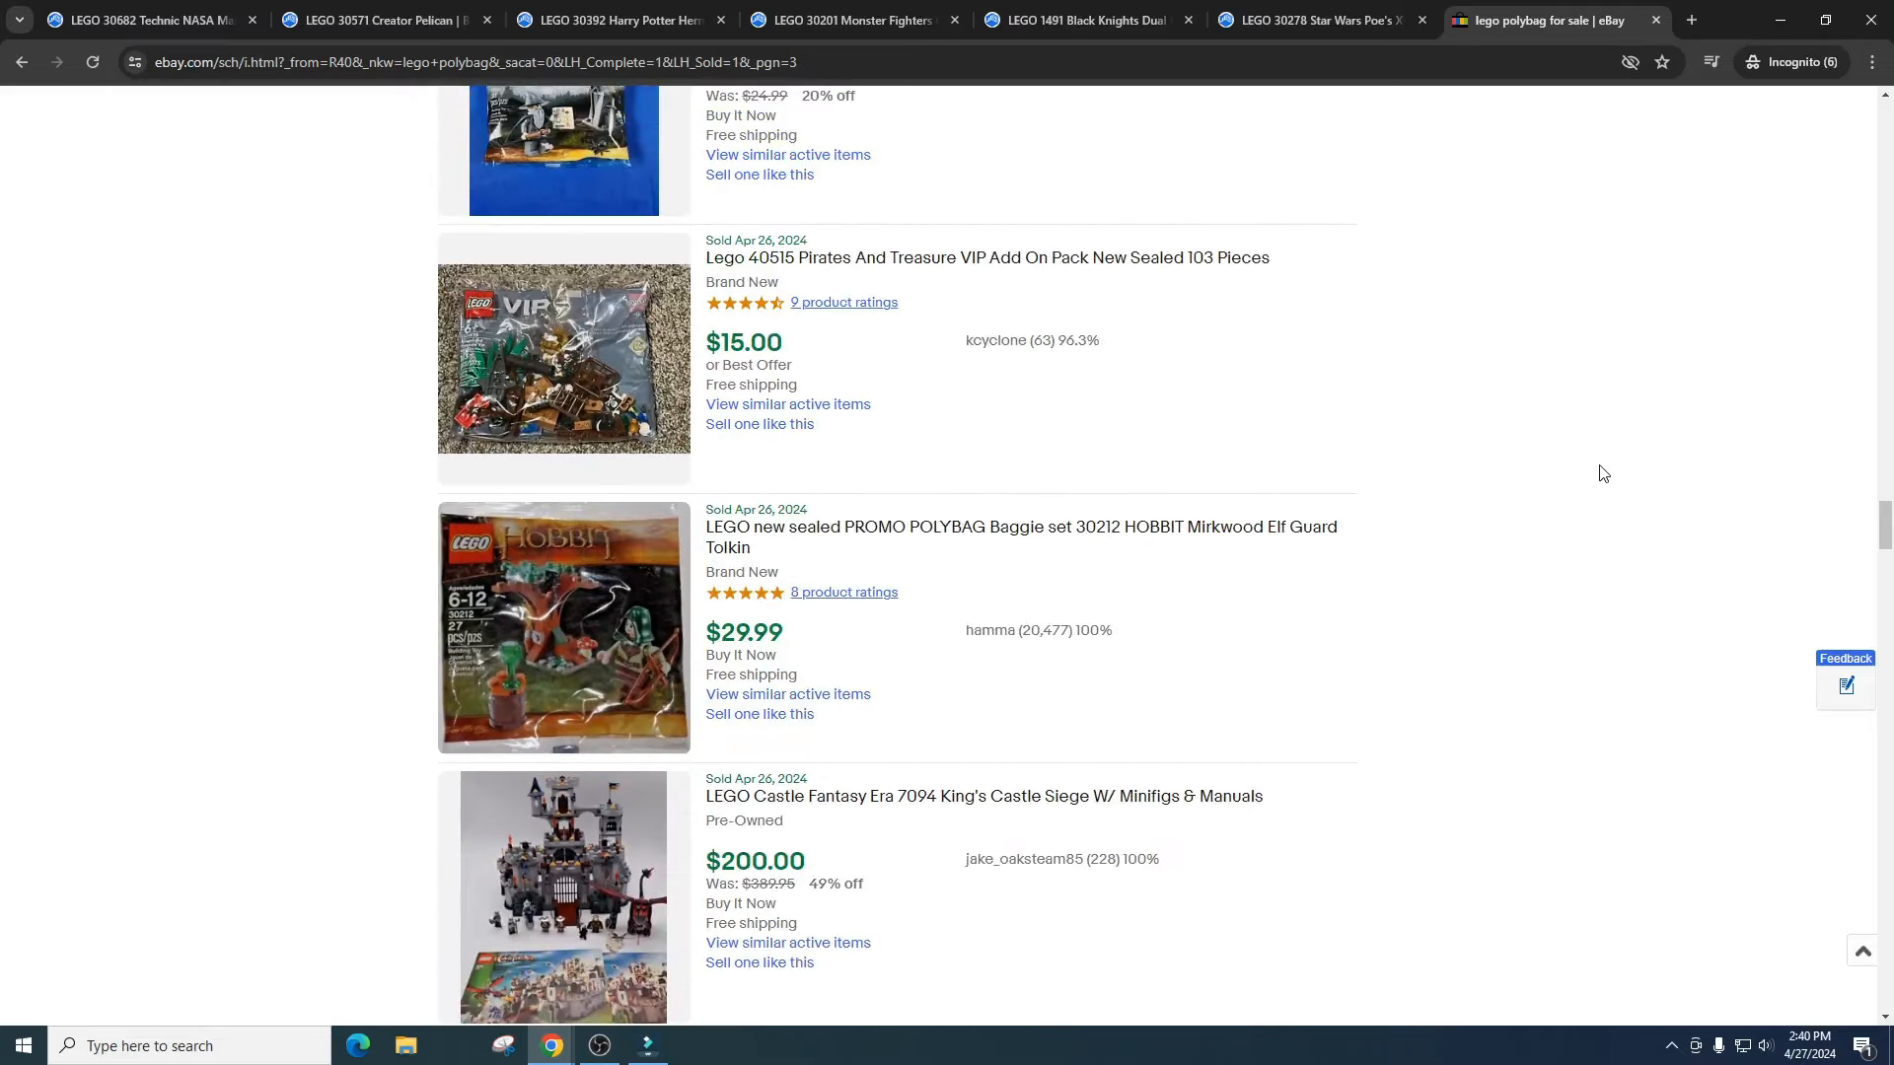
{"action": "mouse_move", "coordinate": [1513, 417]}
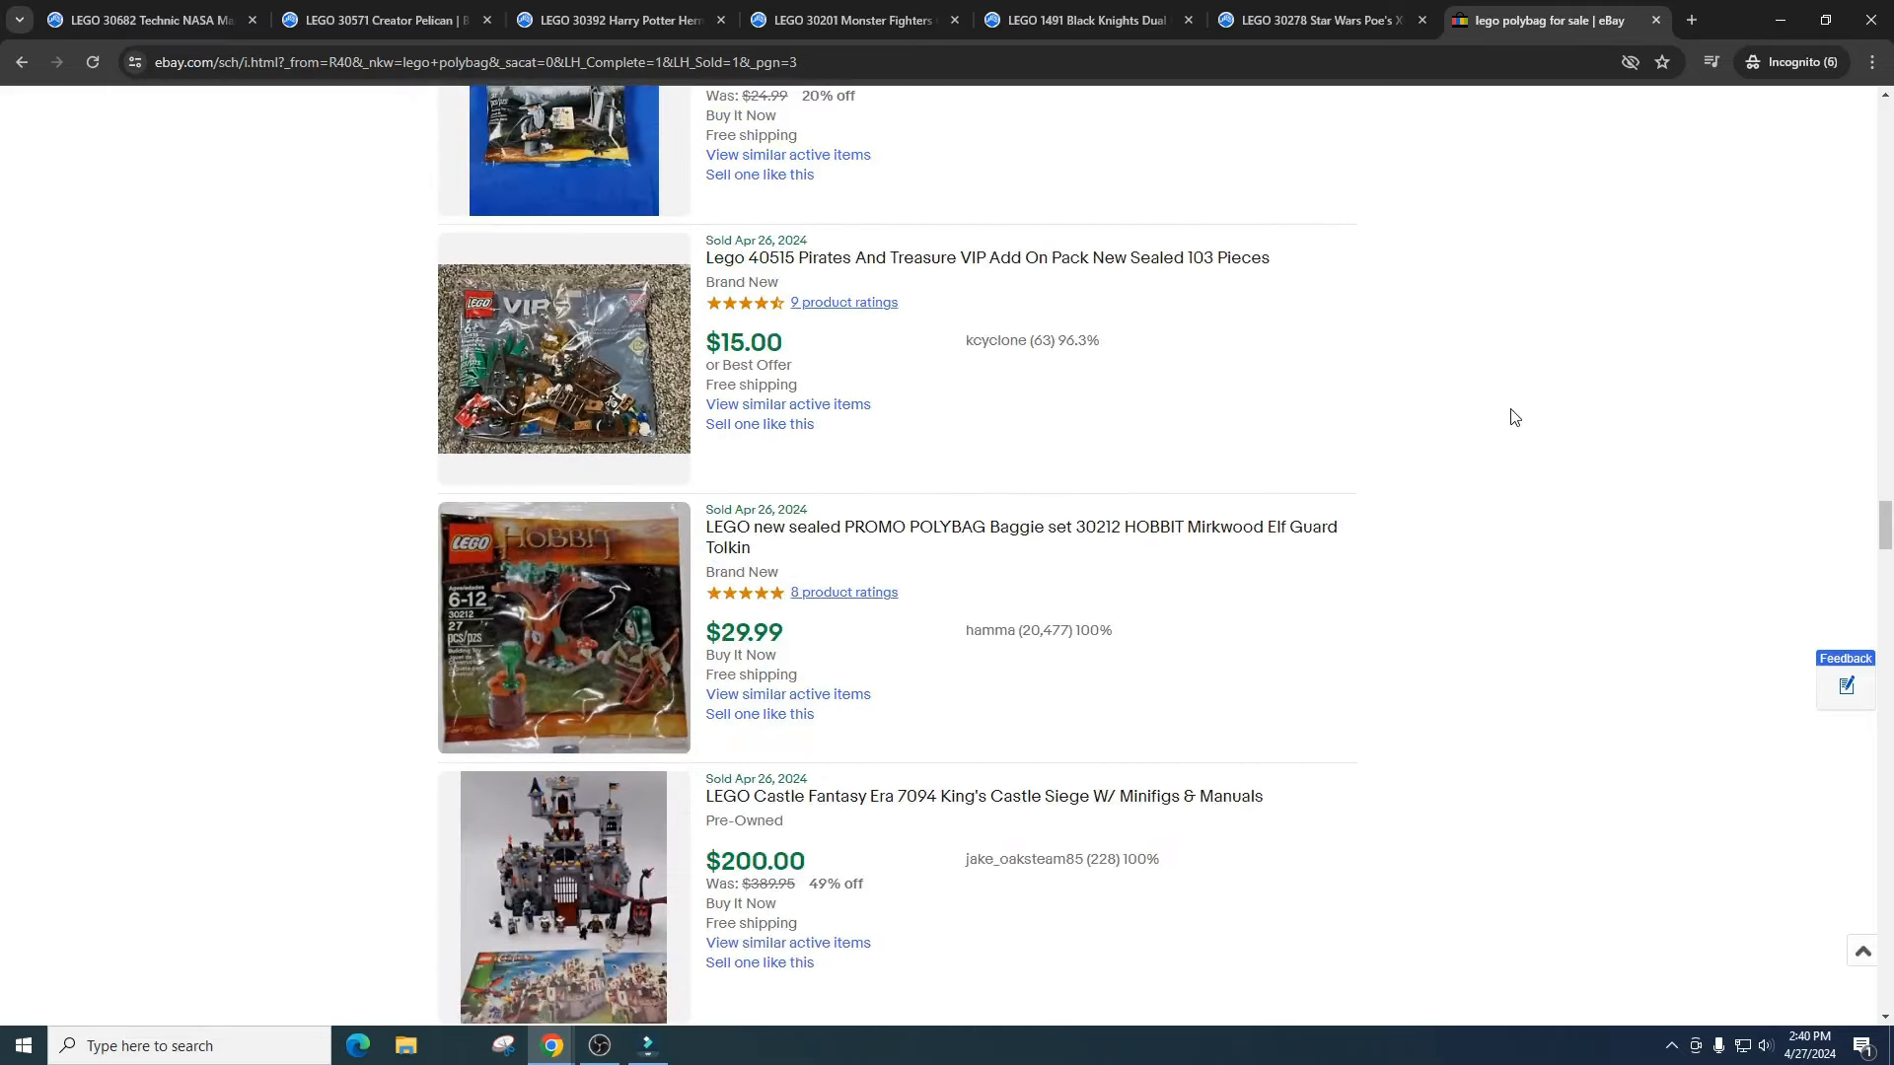
{"action": "mouse_move", "coordinate": [897, 543]}
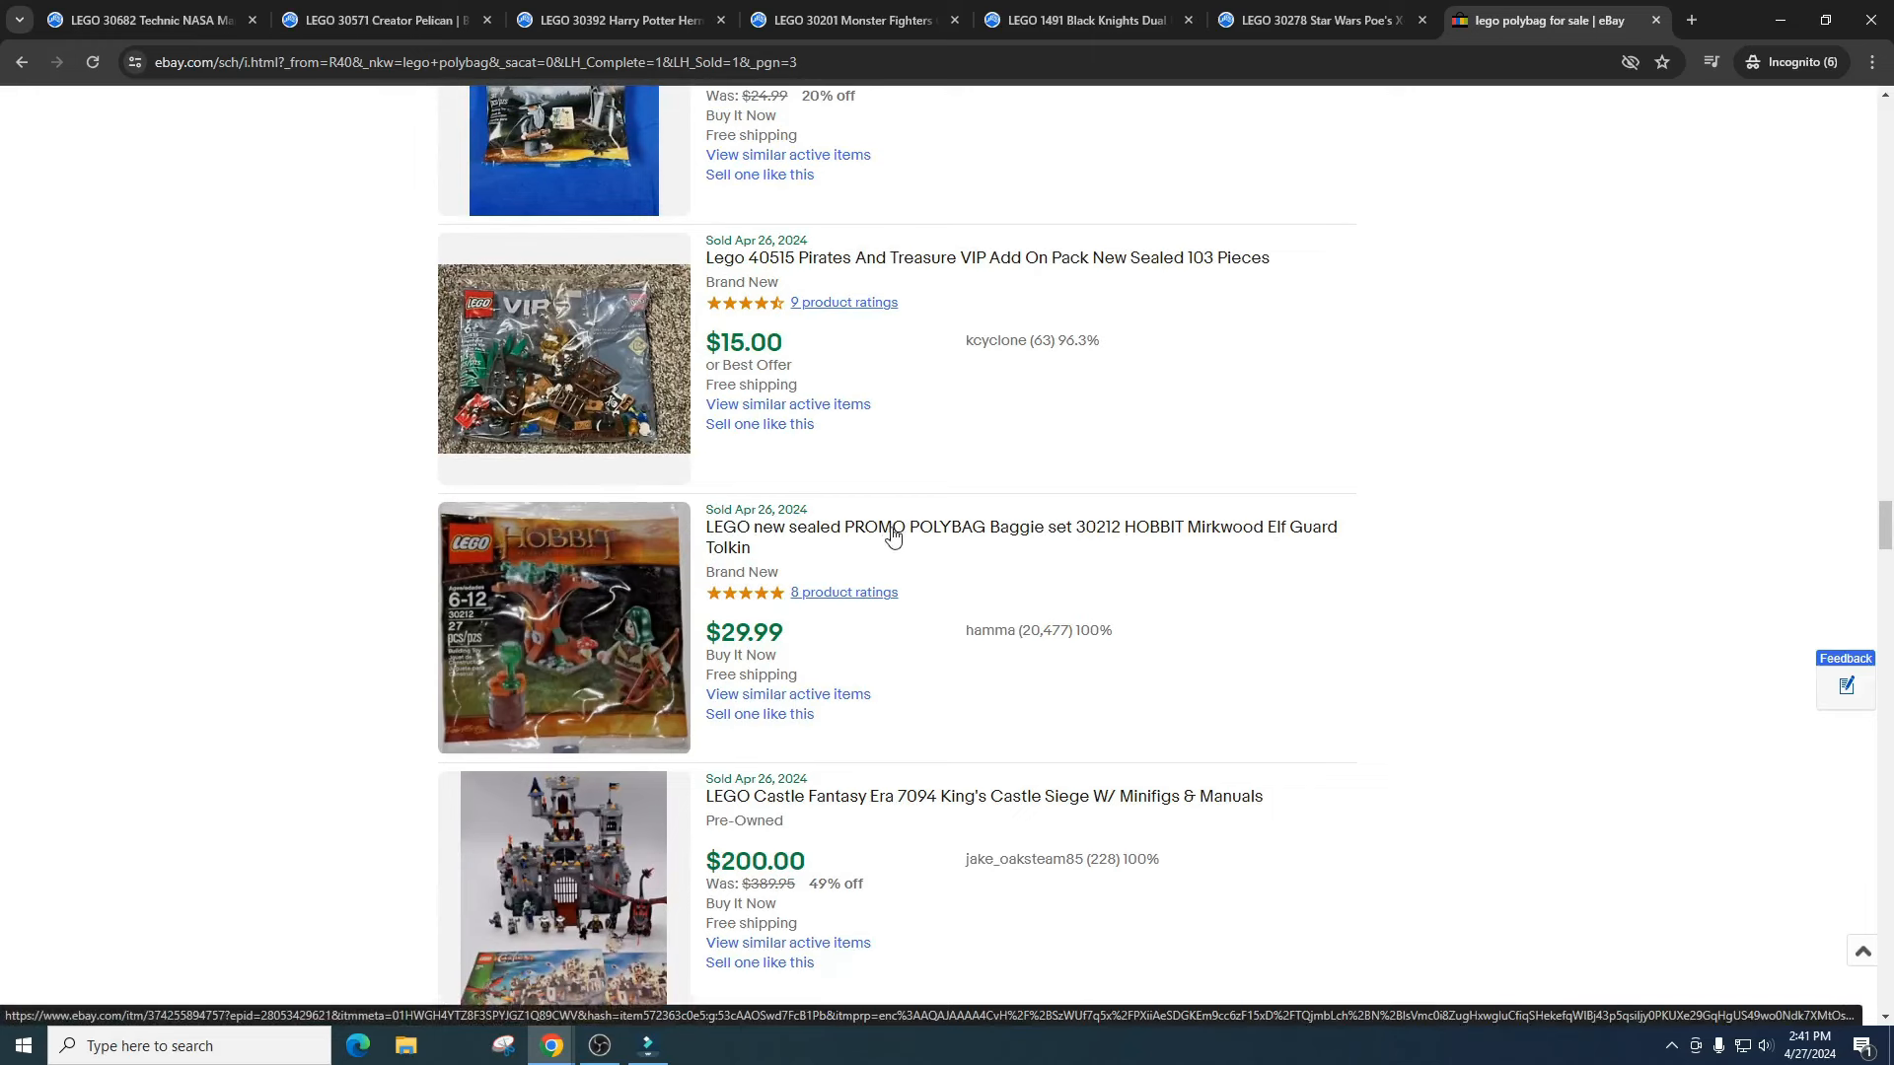
{"action": "mouse_move", "coordinate": [863, 534]}
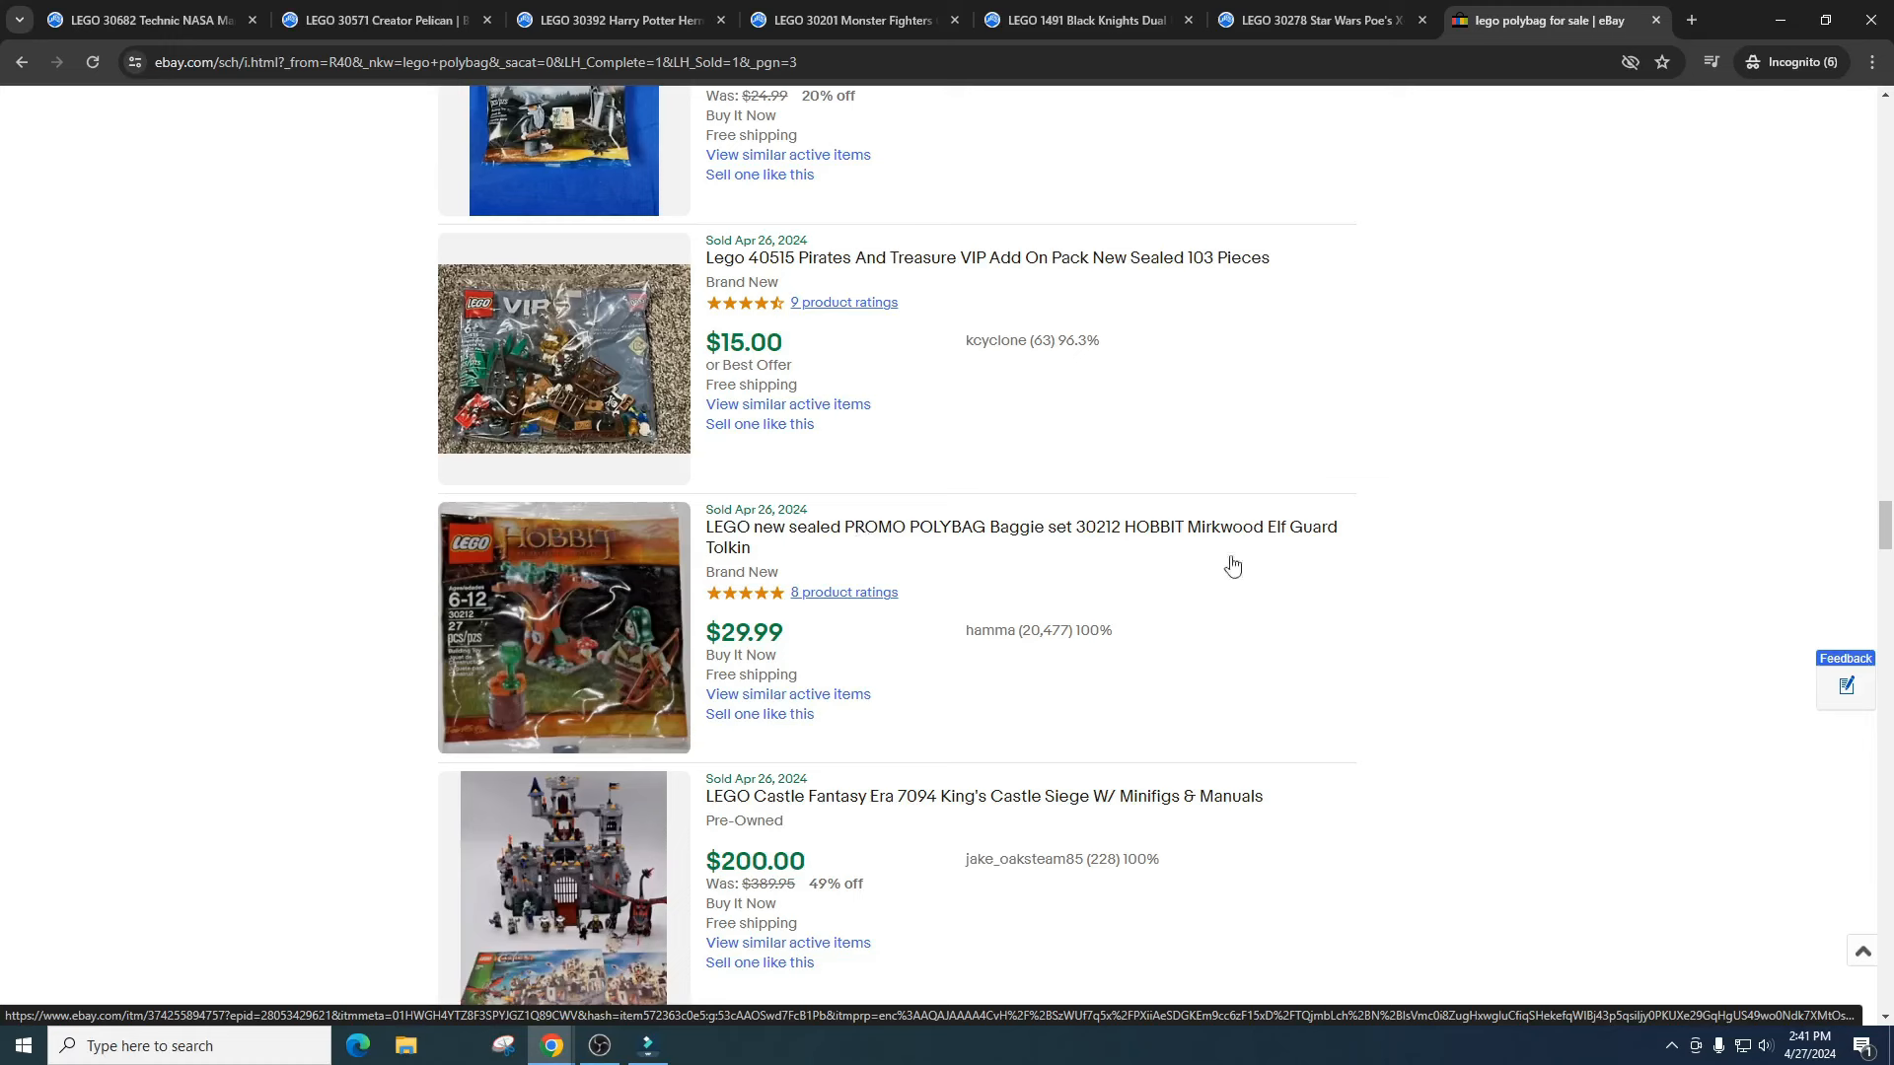
{"action": "mouse_move", "coordinate": [1395, 603]}
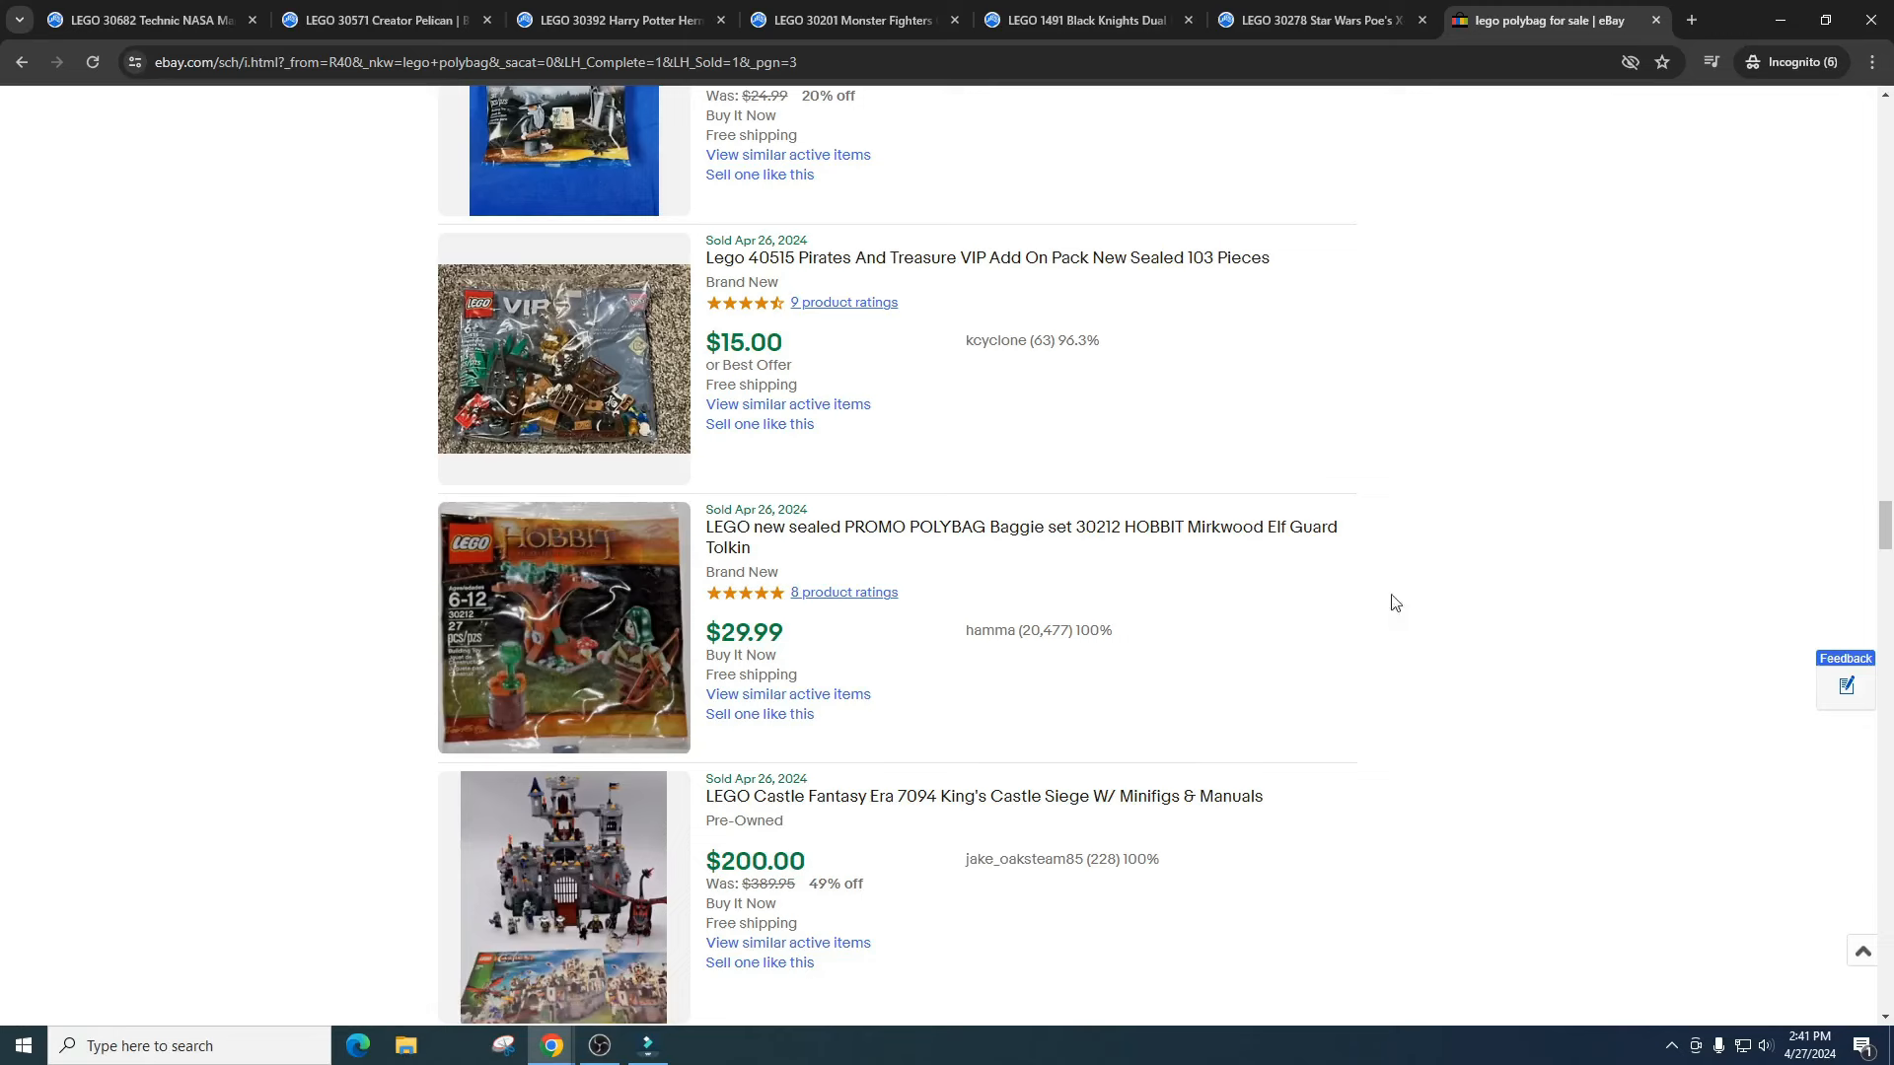
- Finish reviewing page 3 listings, then bring up page 4, led by a $13.70 lawn mower minifigure
{"action": "scroll", "scroll_direction": "down", "scroll_amount": 3}
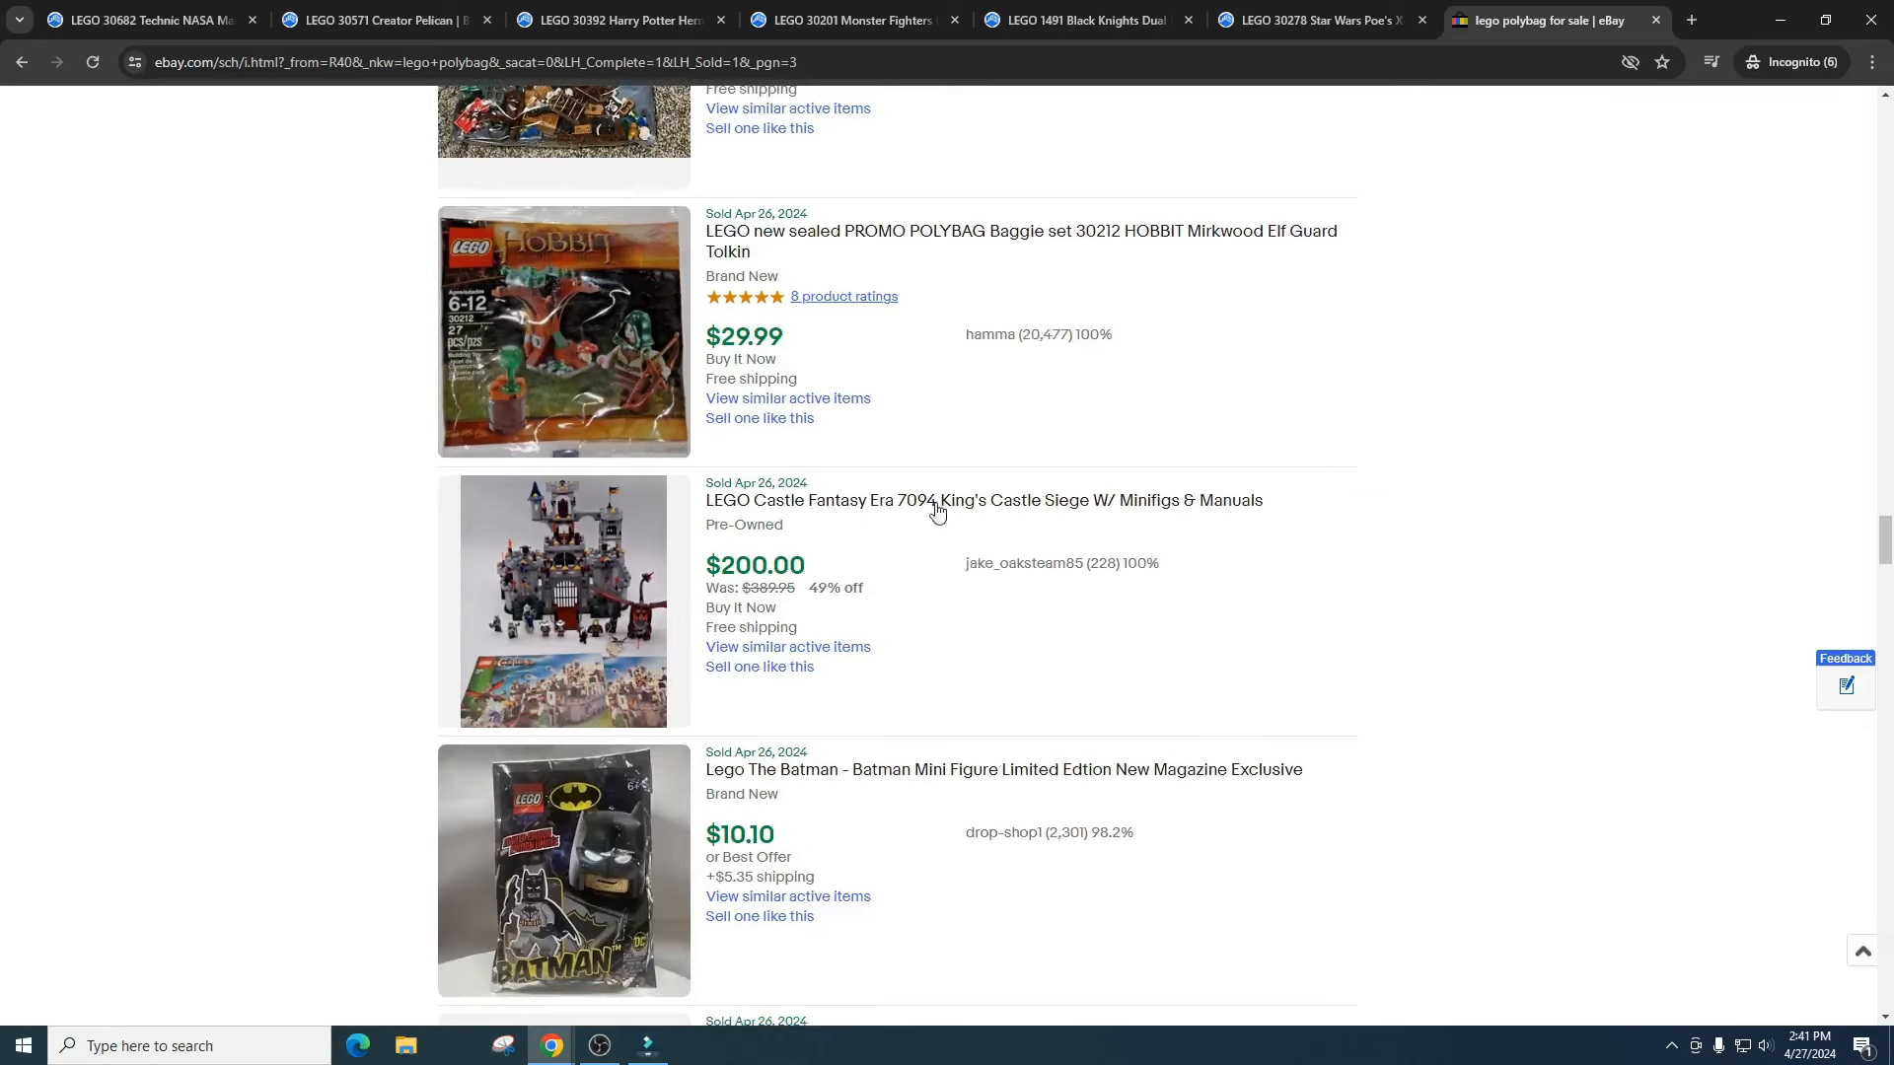
{"action": "scroll", "scroll_direction": "down", "scroll_amount": 3}
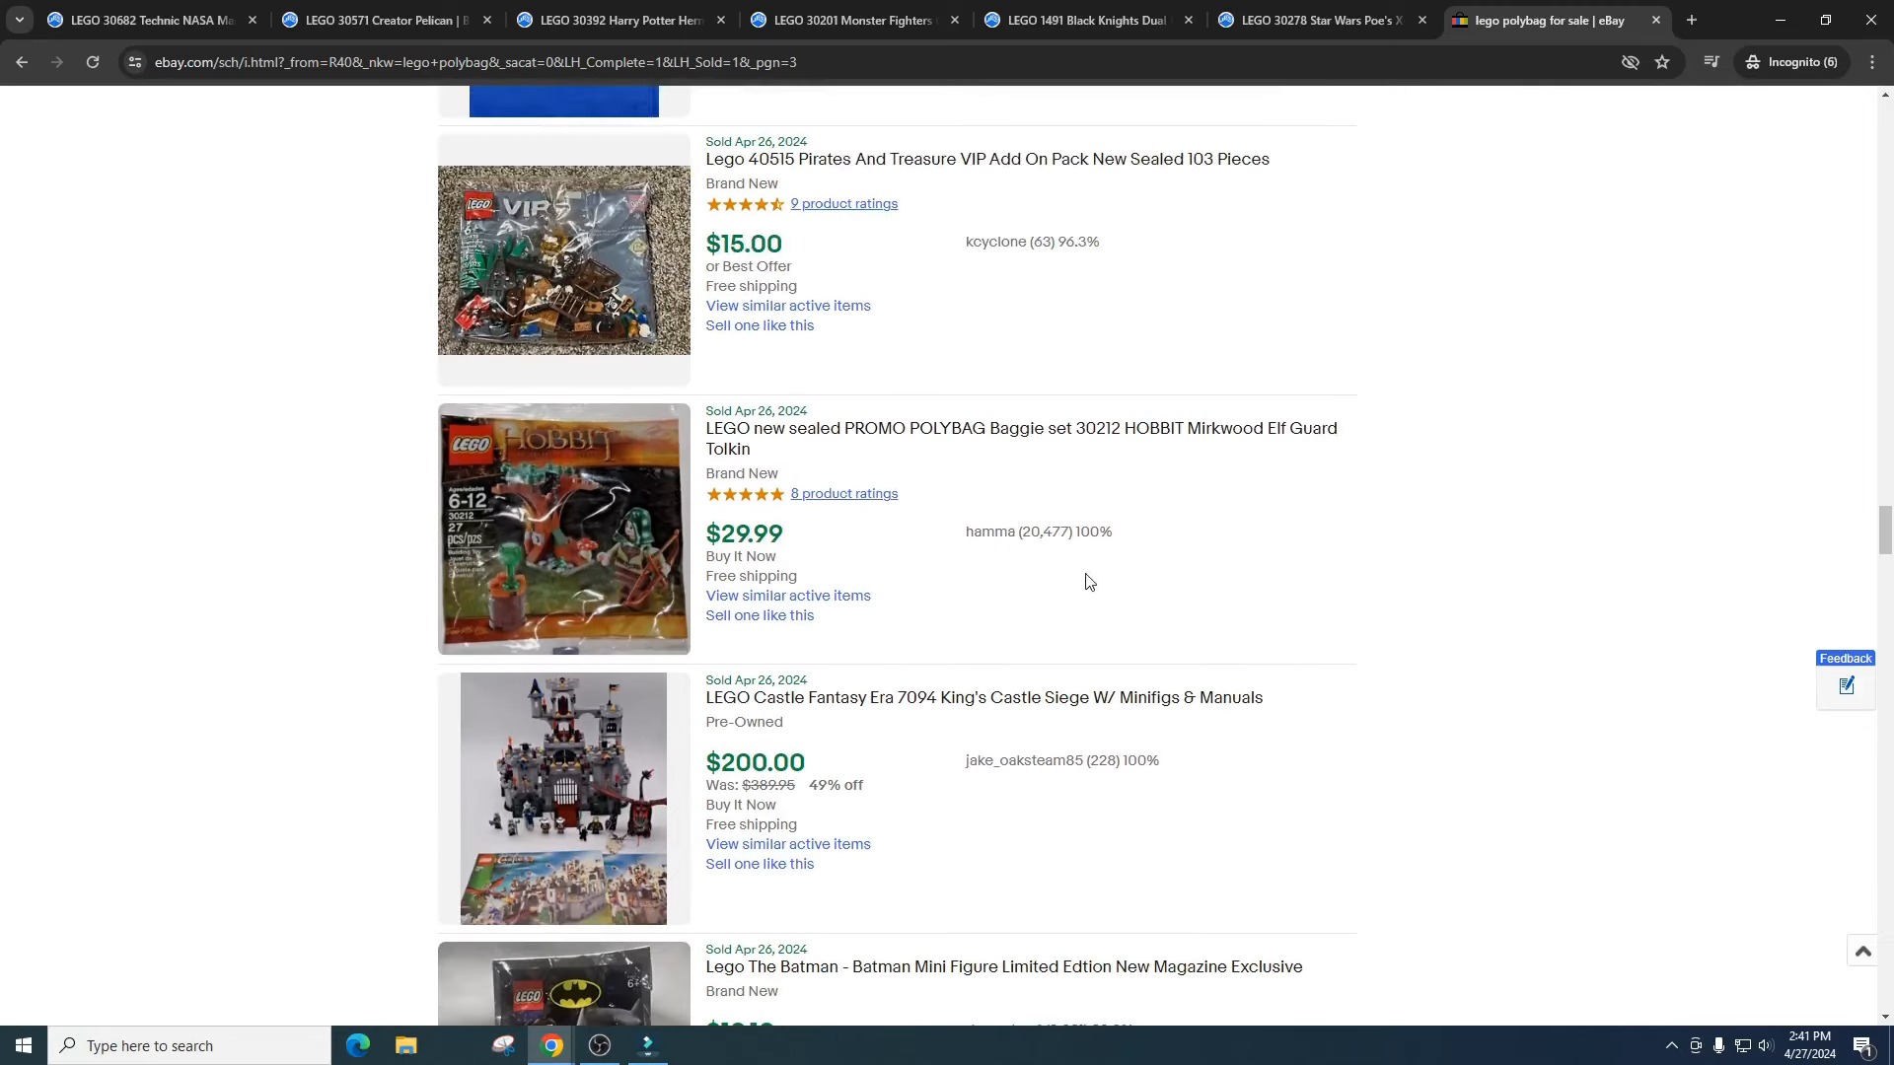
{"action": "mouse_move", "coordinate": [1226, 446]}
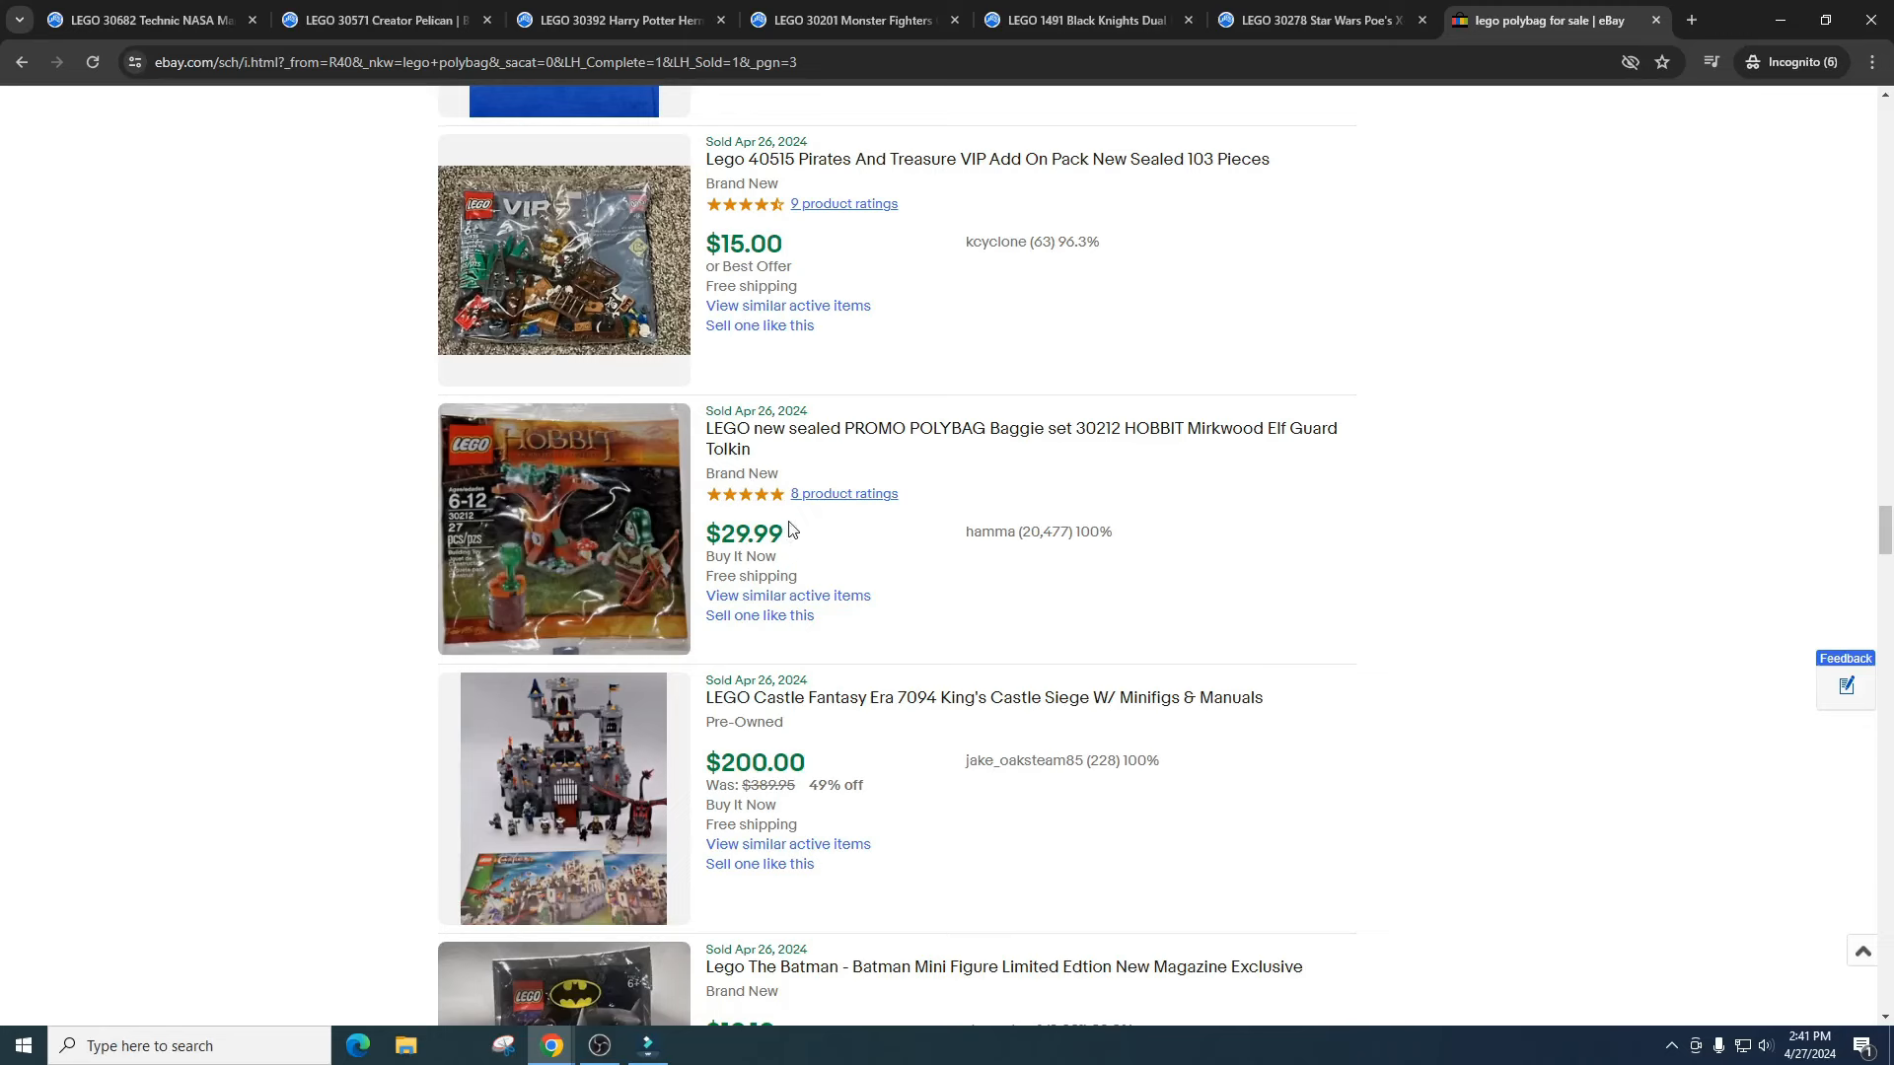
{"action": "scroll", "scroll_direction": "down", "scroll_amount": 3}
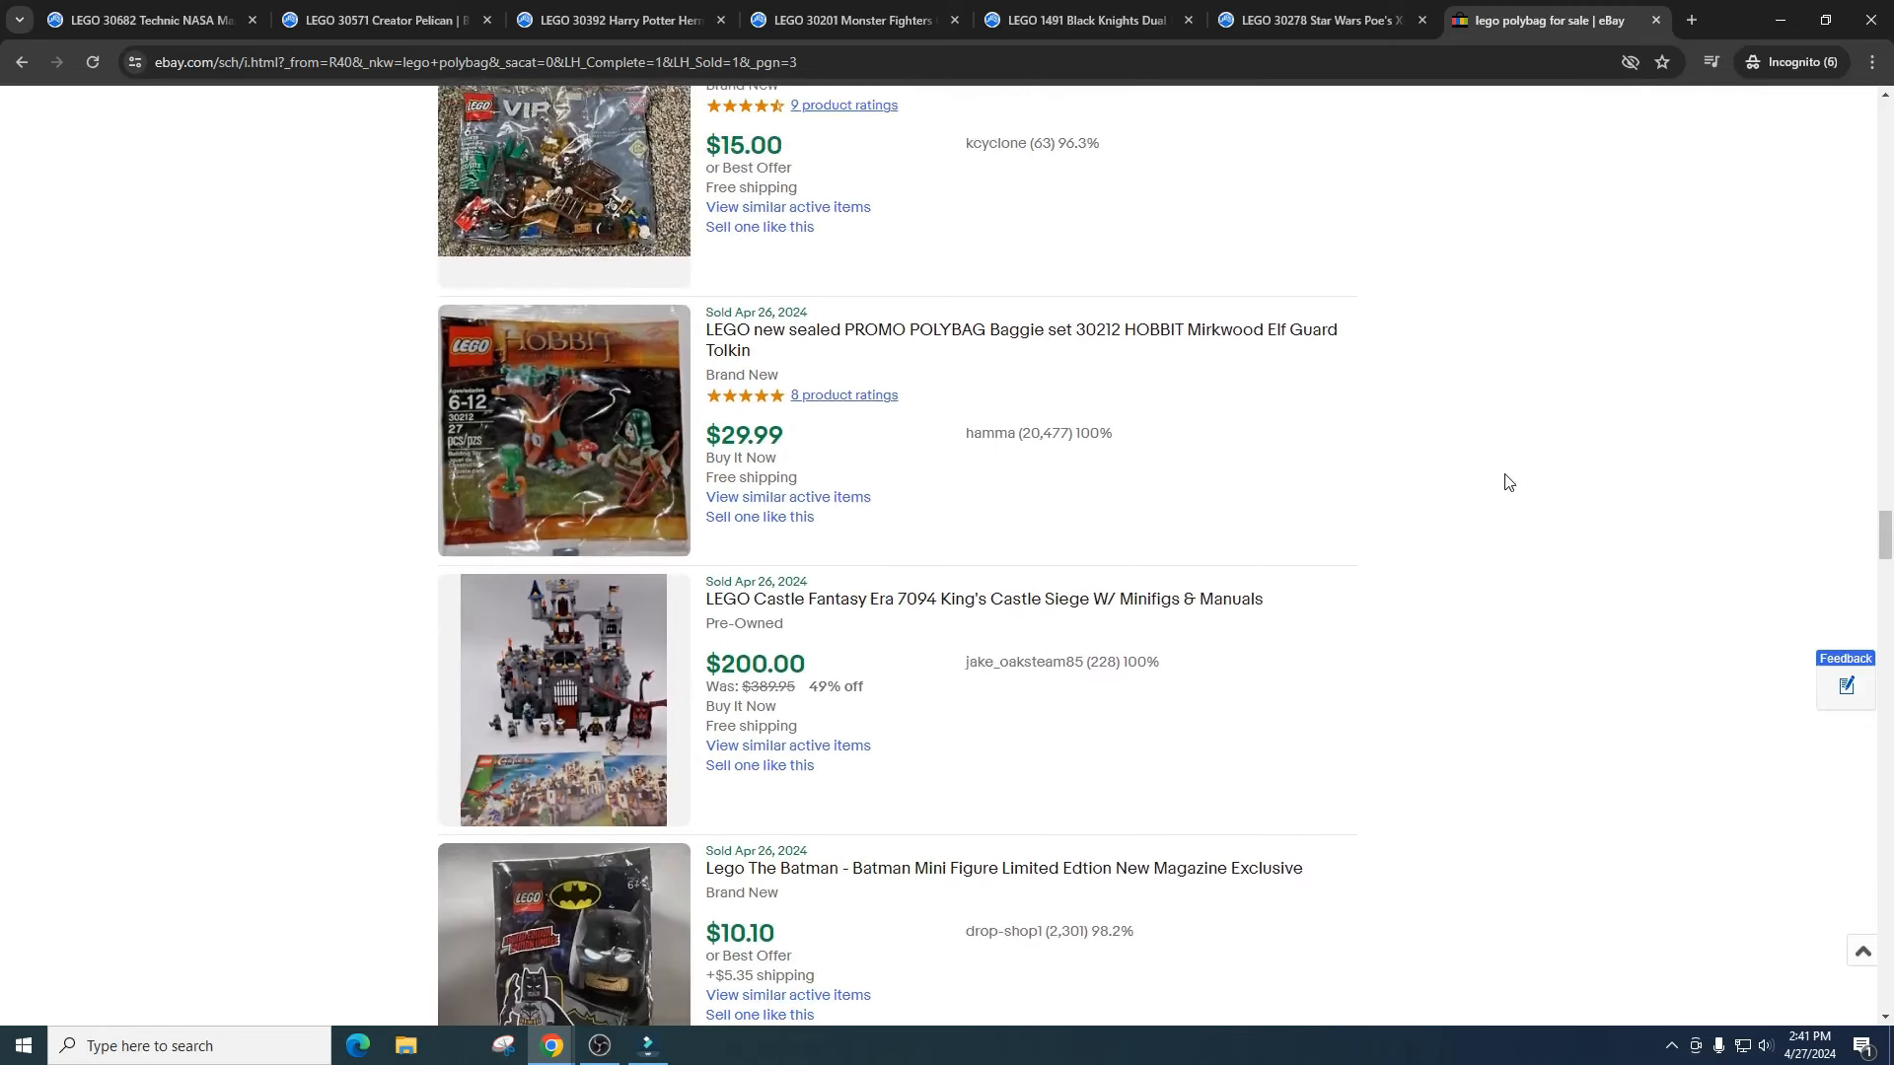
{"action": "scroll", "scroll_direction": "down", "scroll_amount": 3}
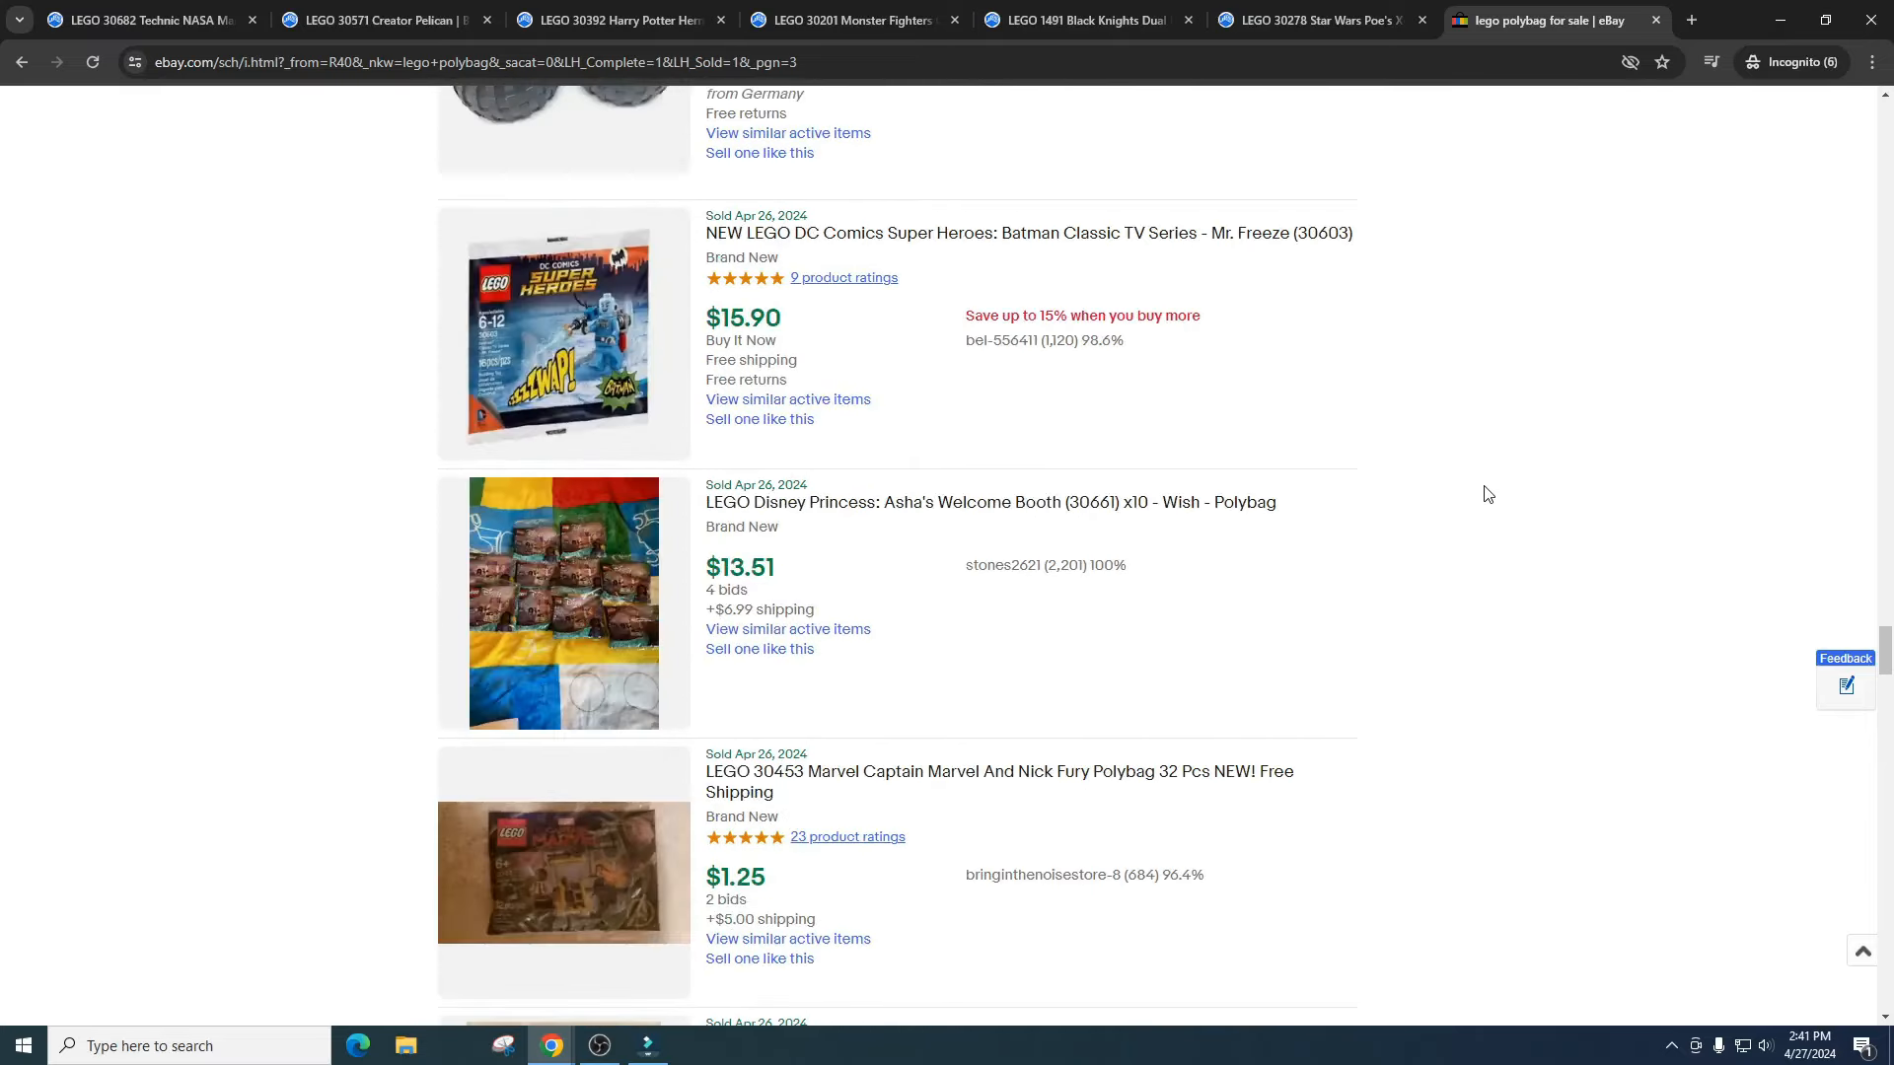
{"action": "scroll", "scroll_direction": "down", "scroll_amount": 3}
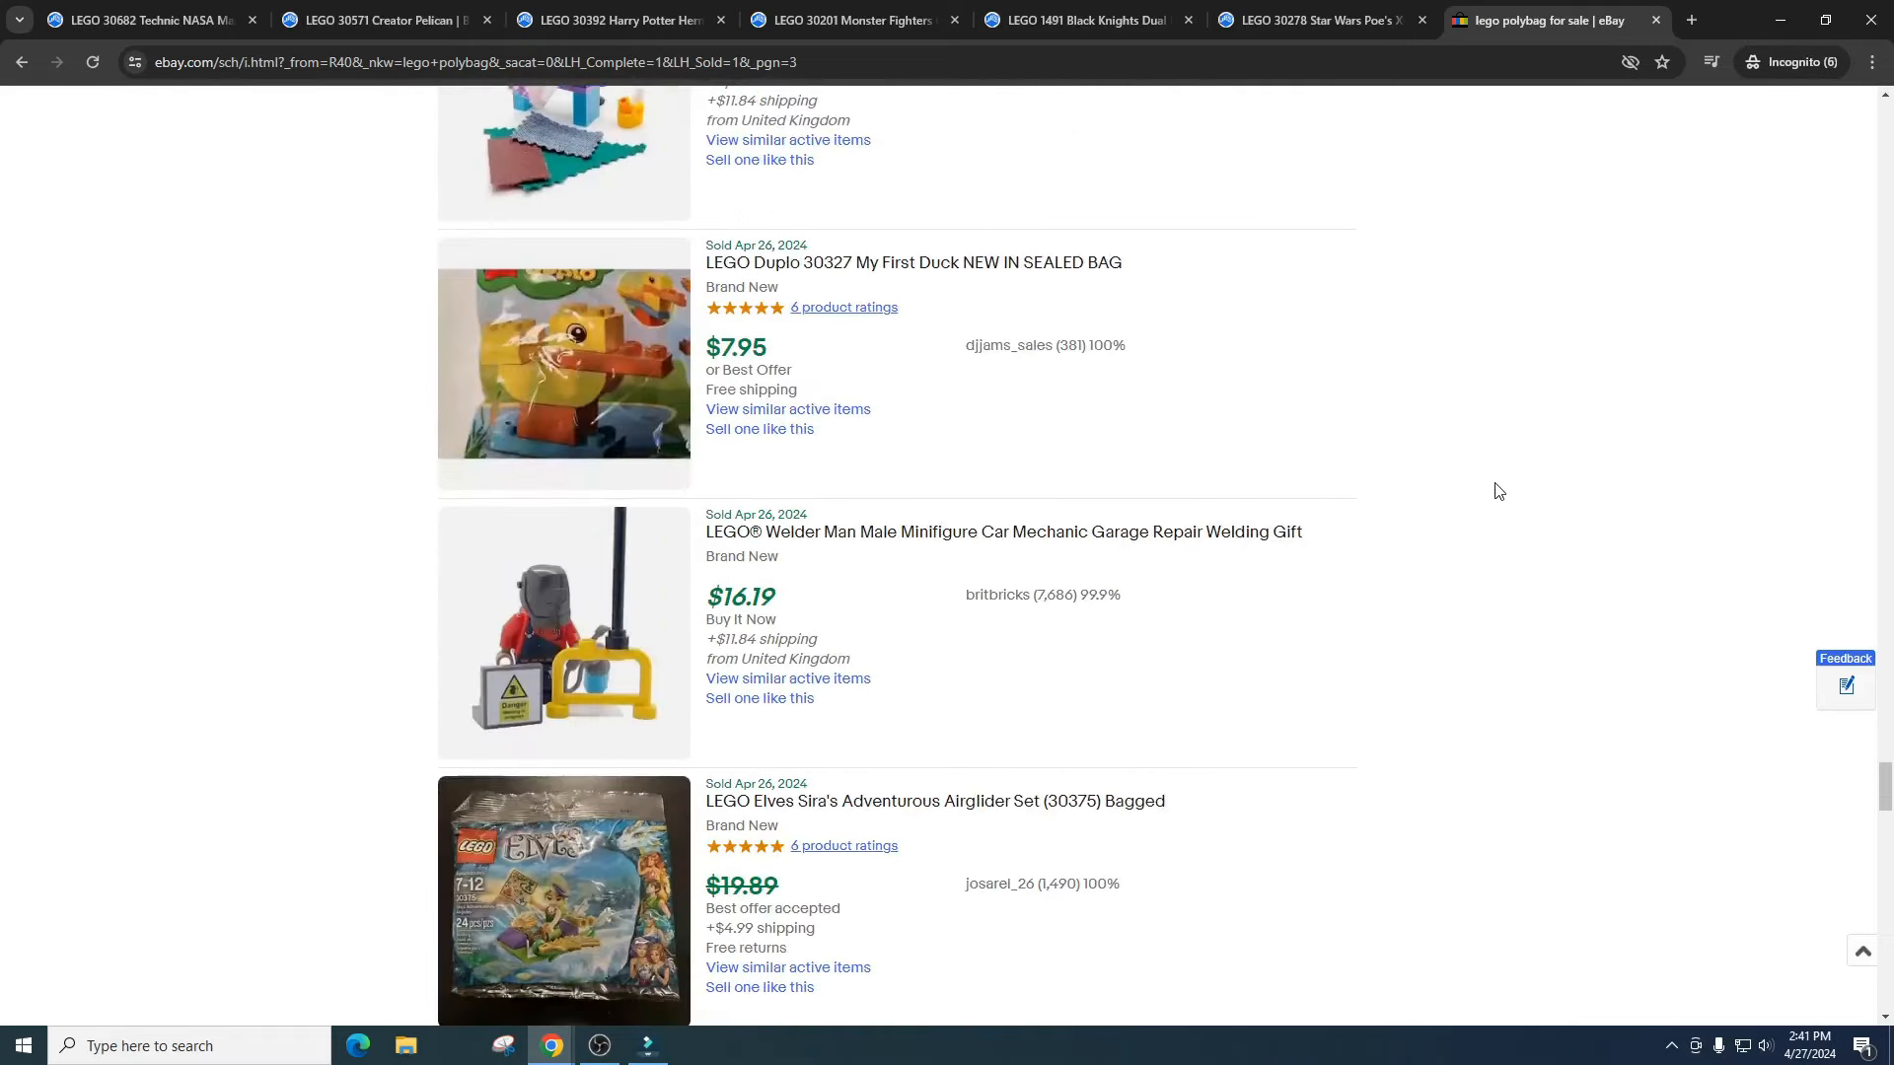
{"action": "scroll", "scroll_direction": "down", "scroll_amount": 3}
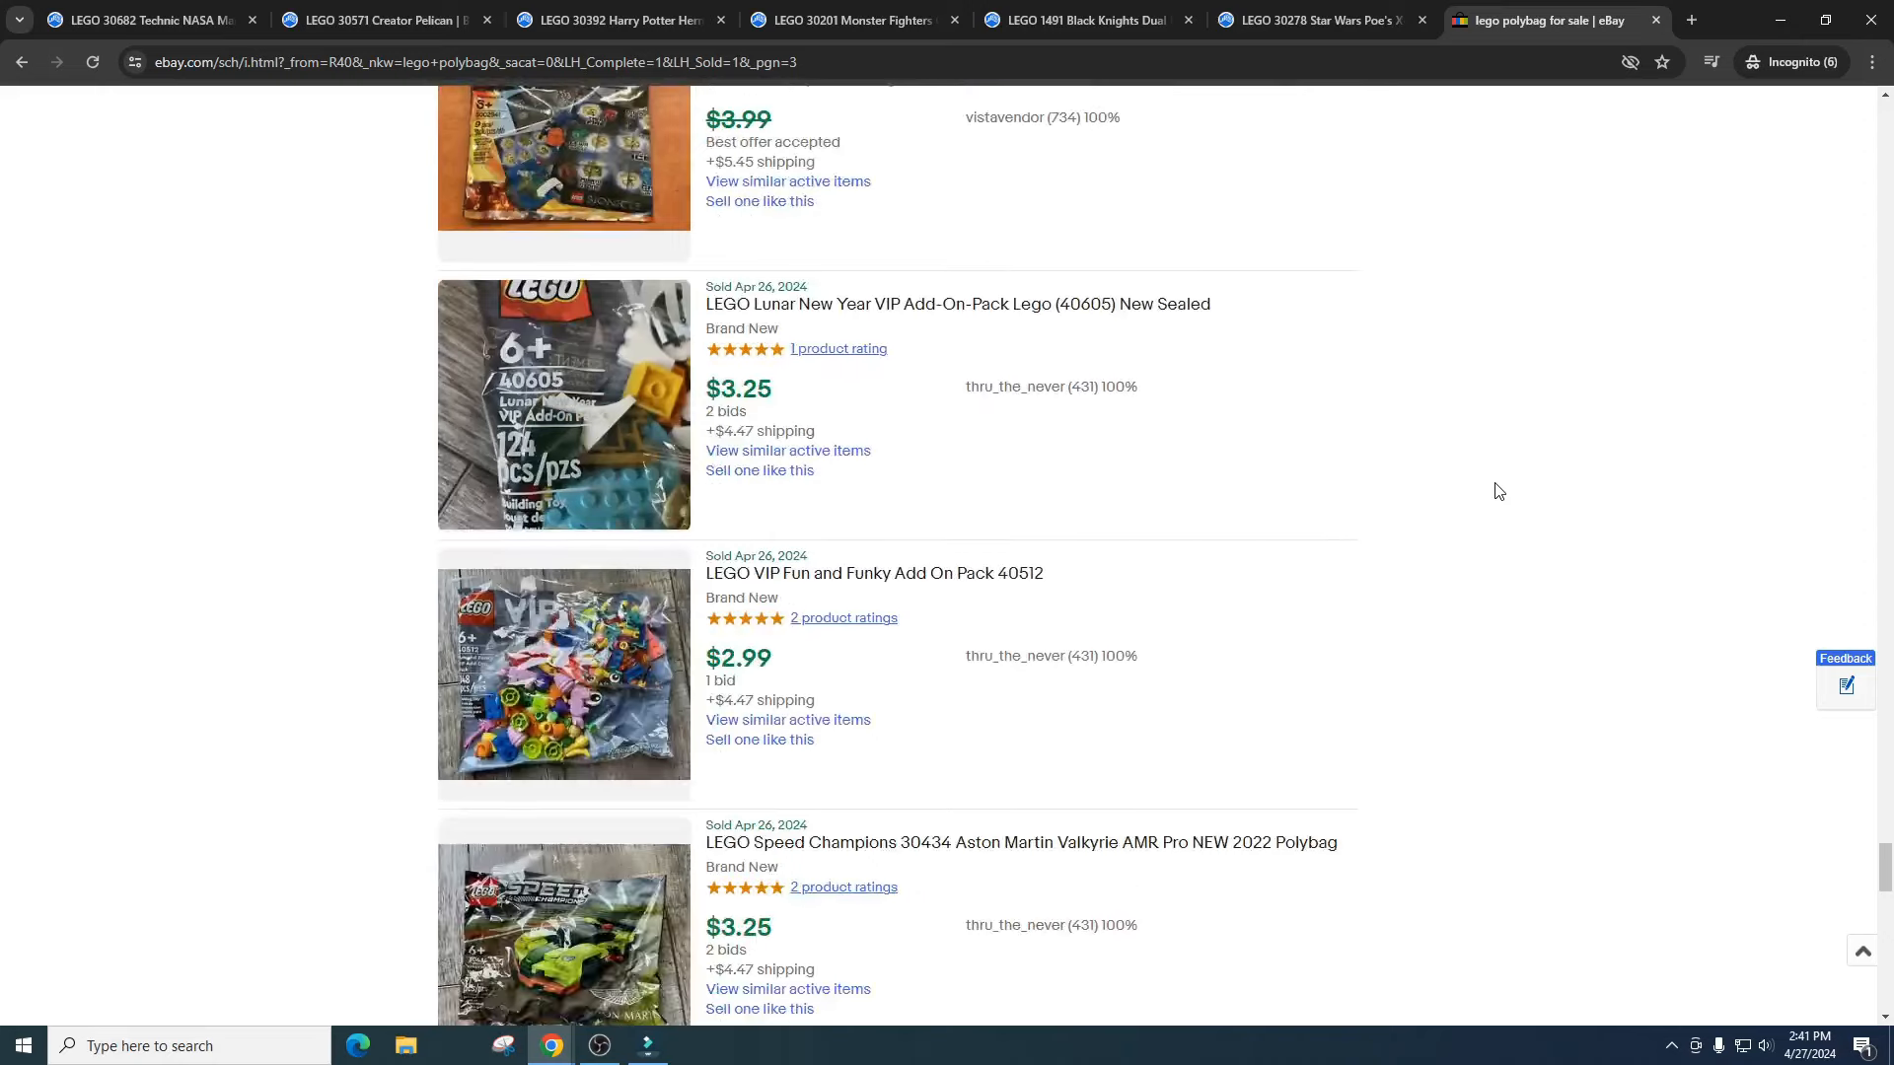
{"action": "scroll", "scroll_direction": "down", "scroll_amount": 3}
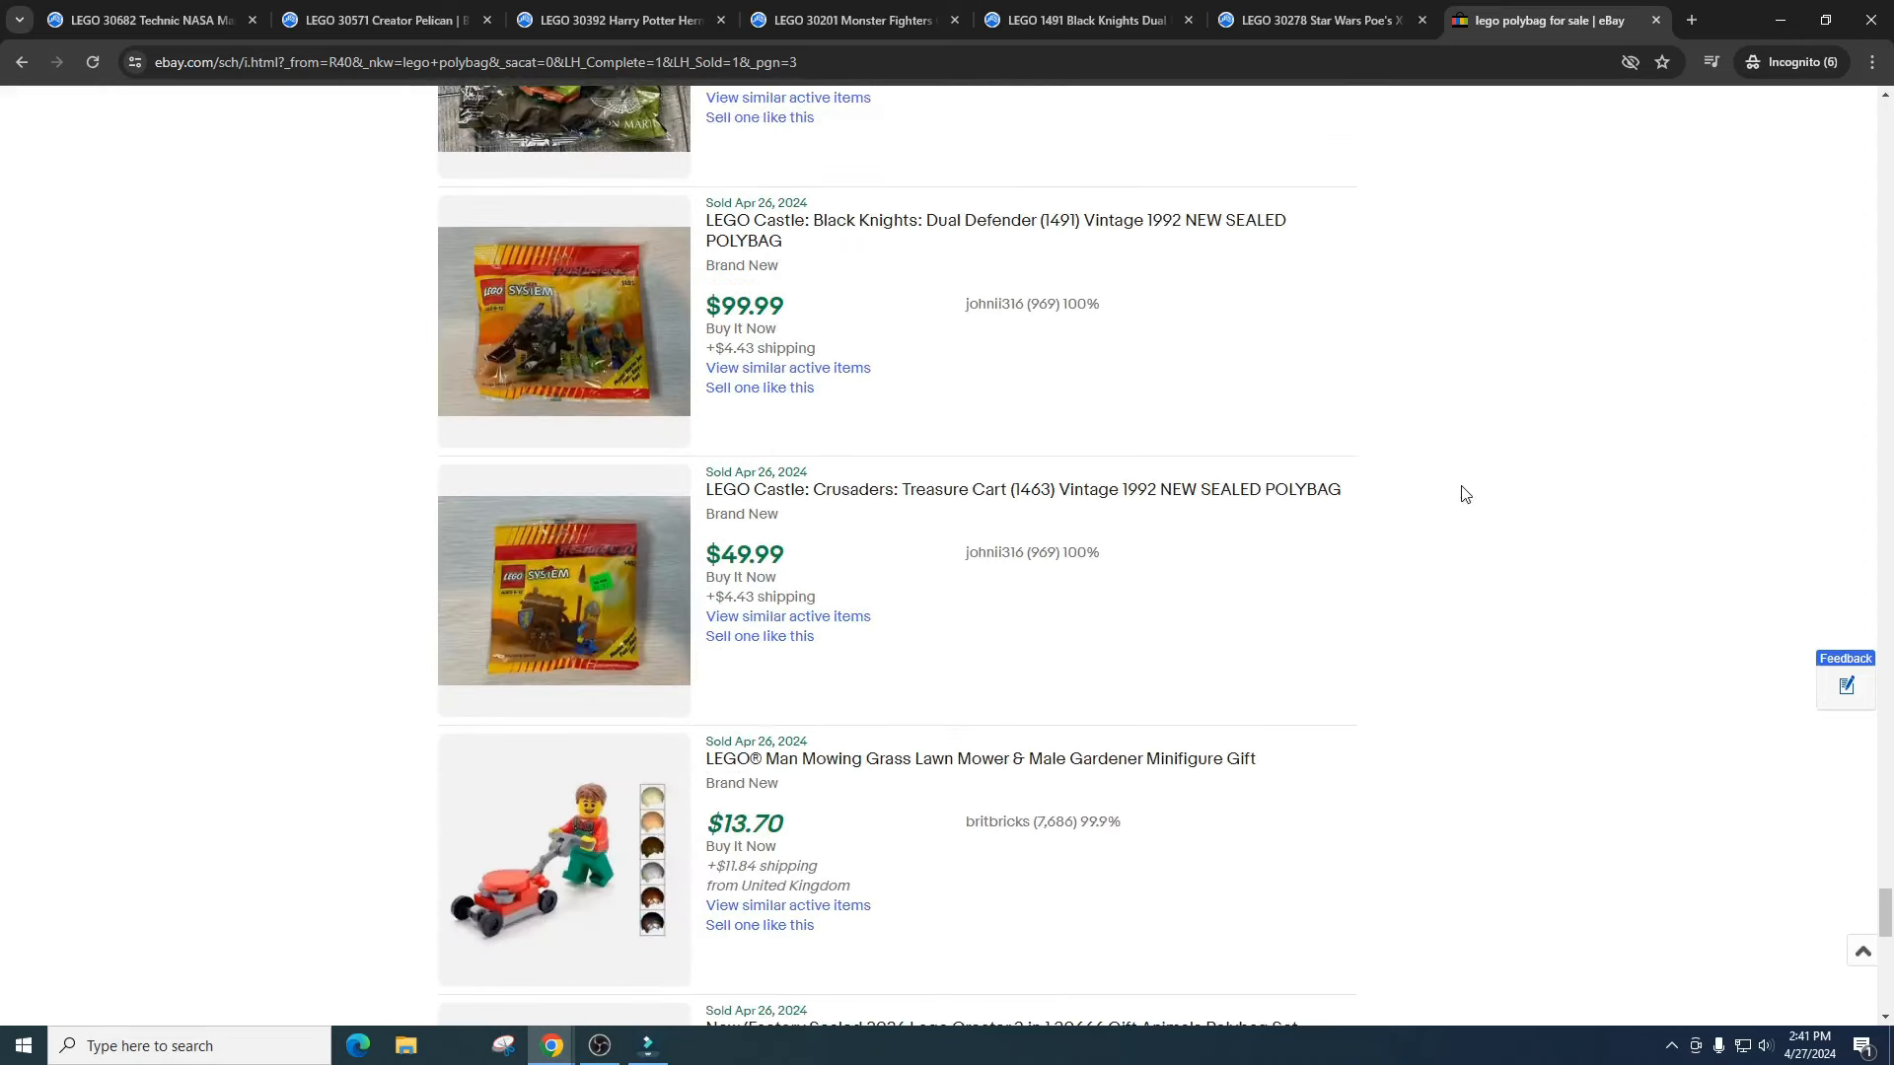
{"action": "scroll", "scroll_direction": "down", "scroll_amount": 3}
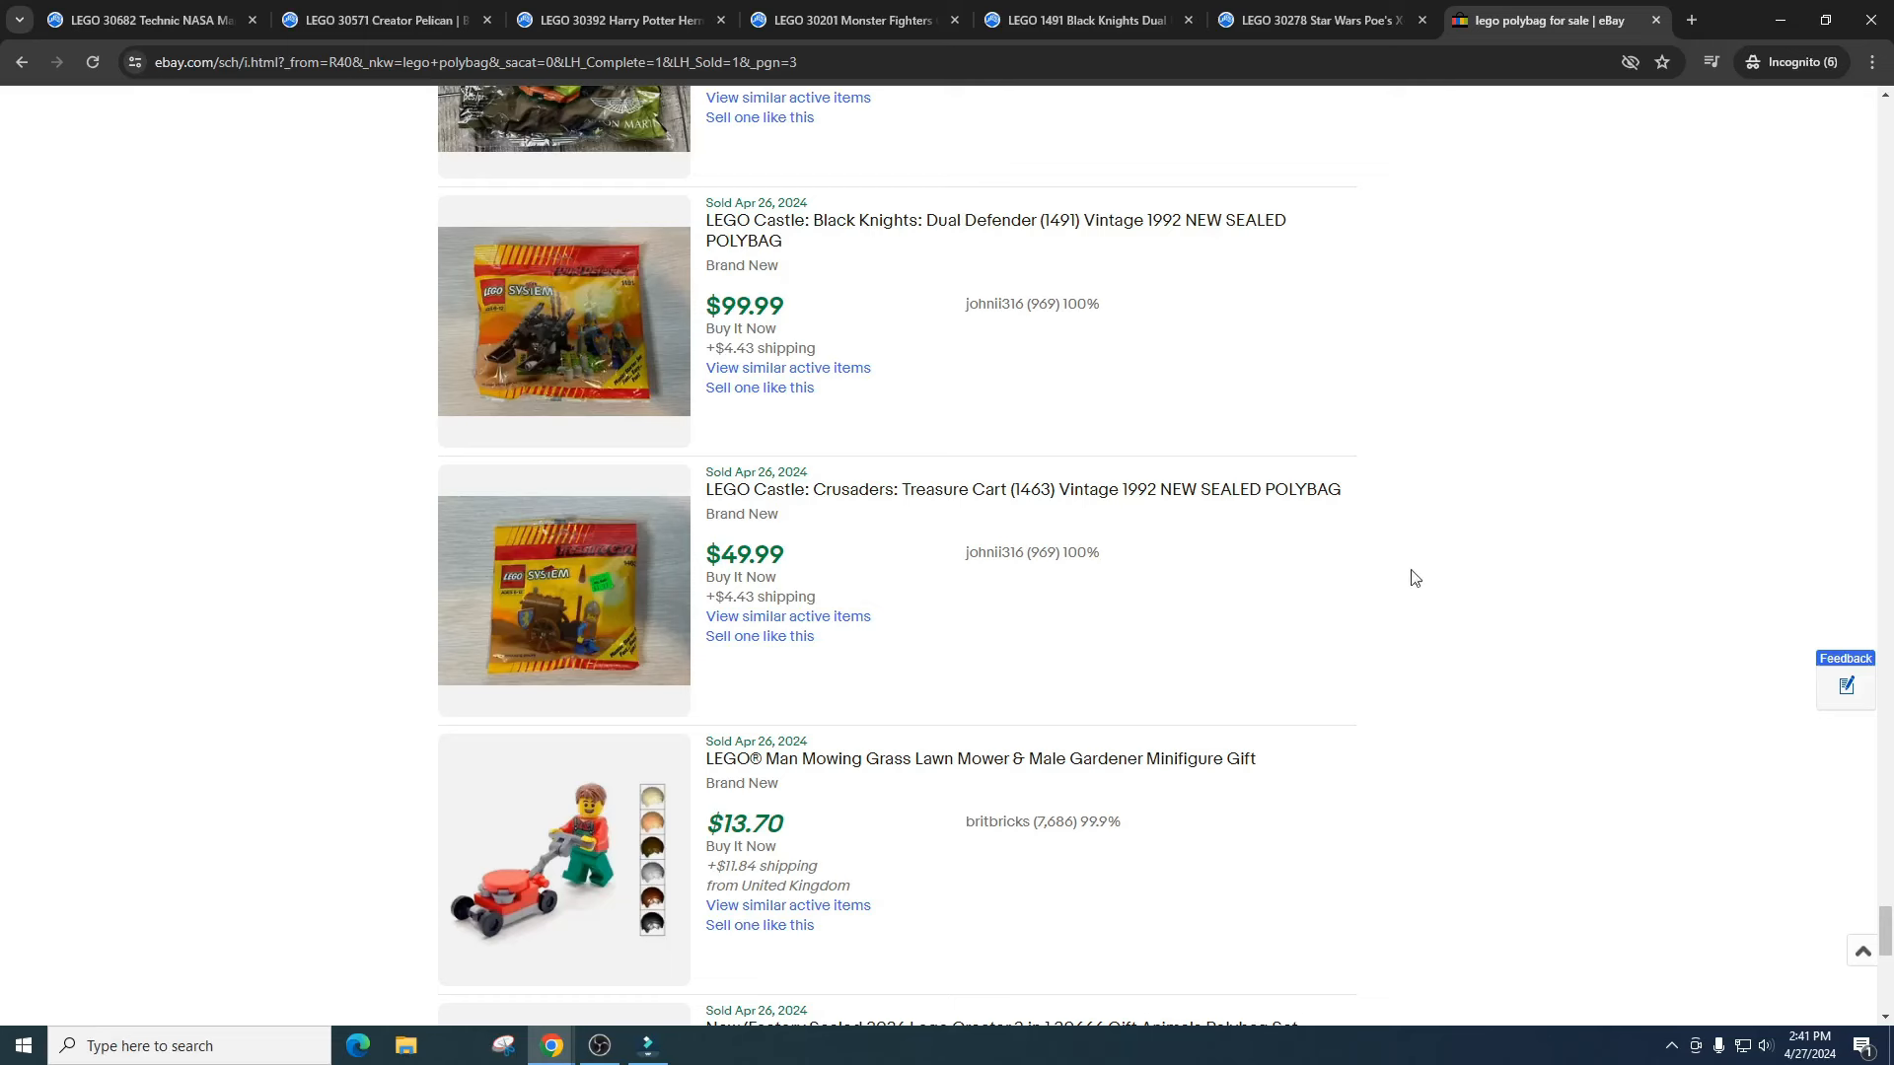
{"action": "mouse_move", "coordinate": [1303, 443]}
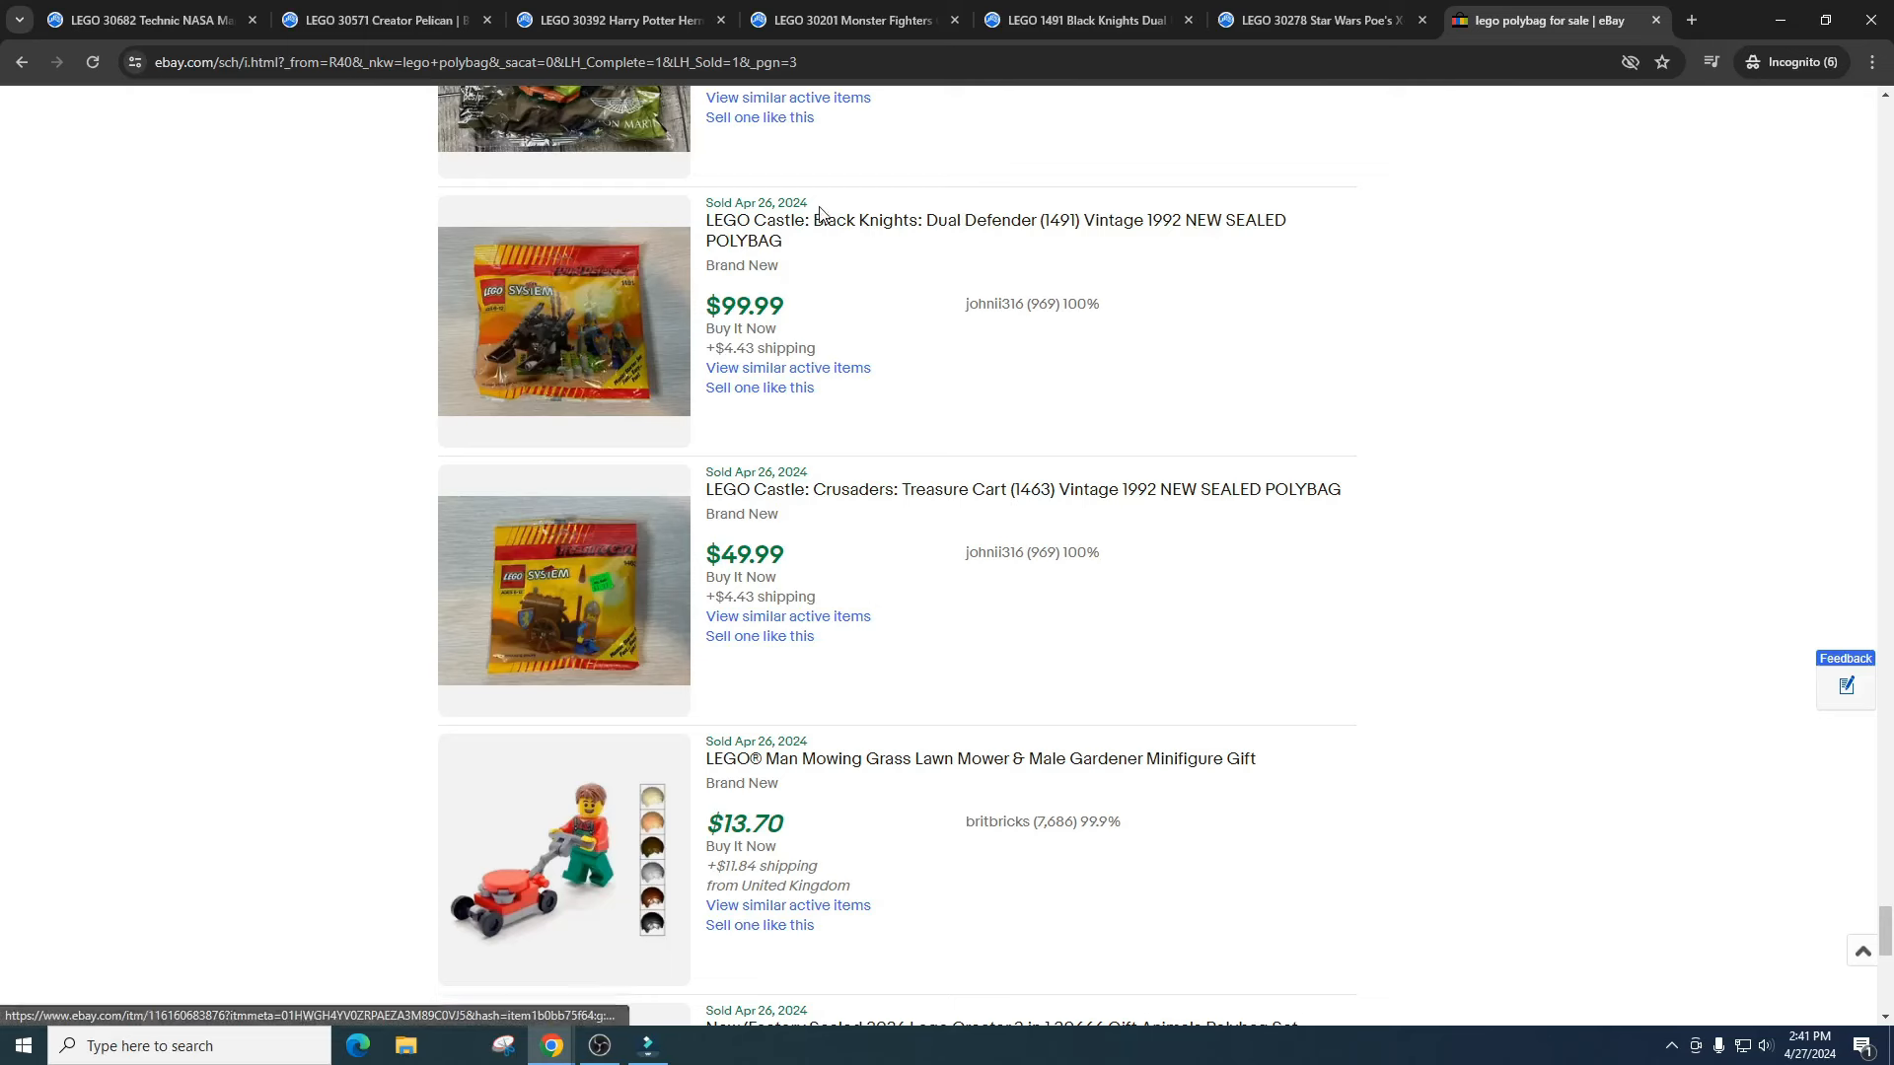
{"action": "left_click", "coordinate": [855, 19]}
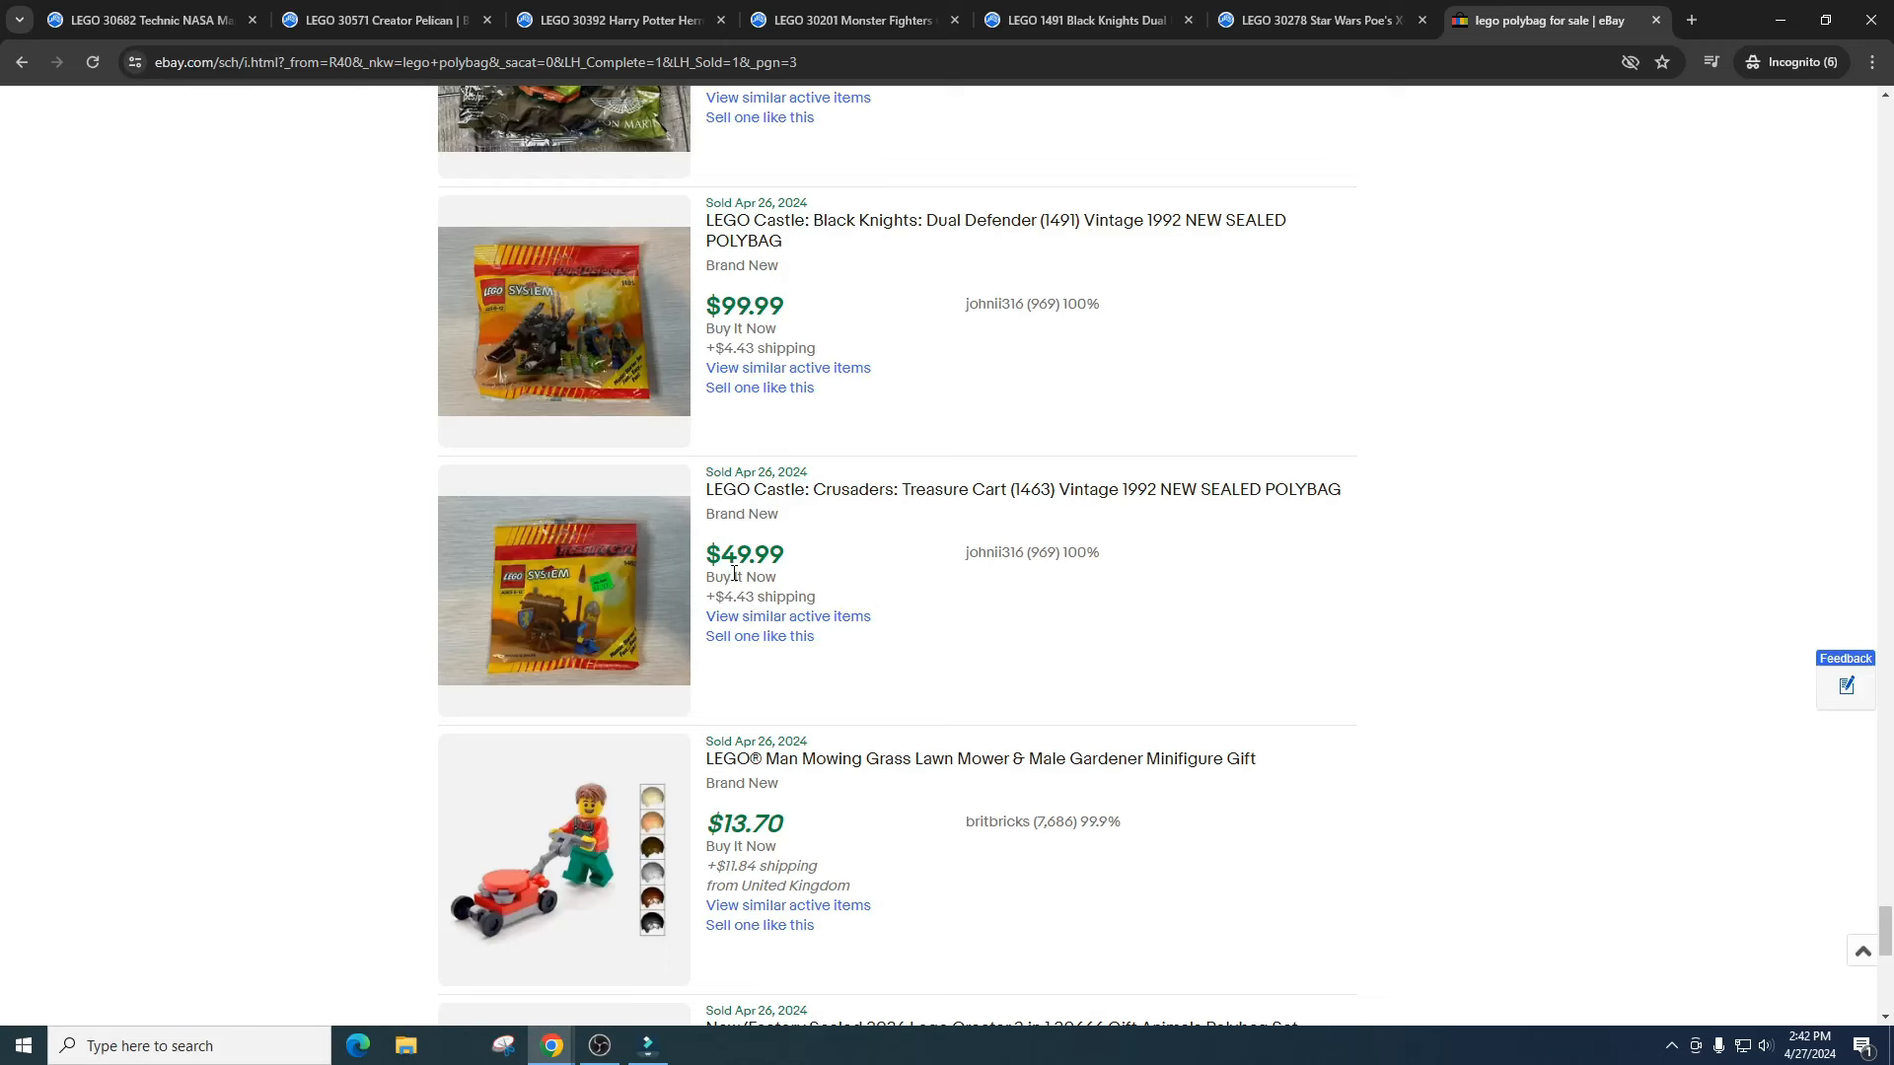
{"action": "scroll", "scroll_direction": "down", "scroll_amount": 3}
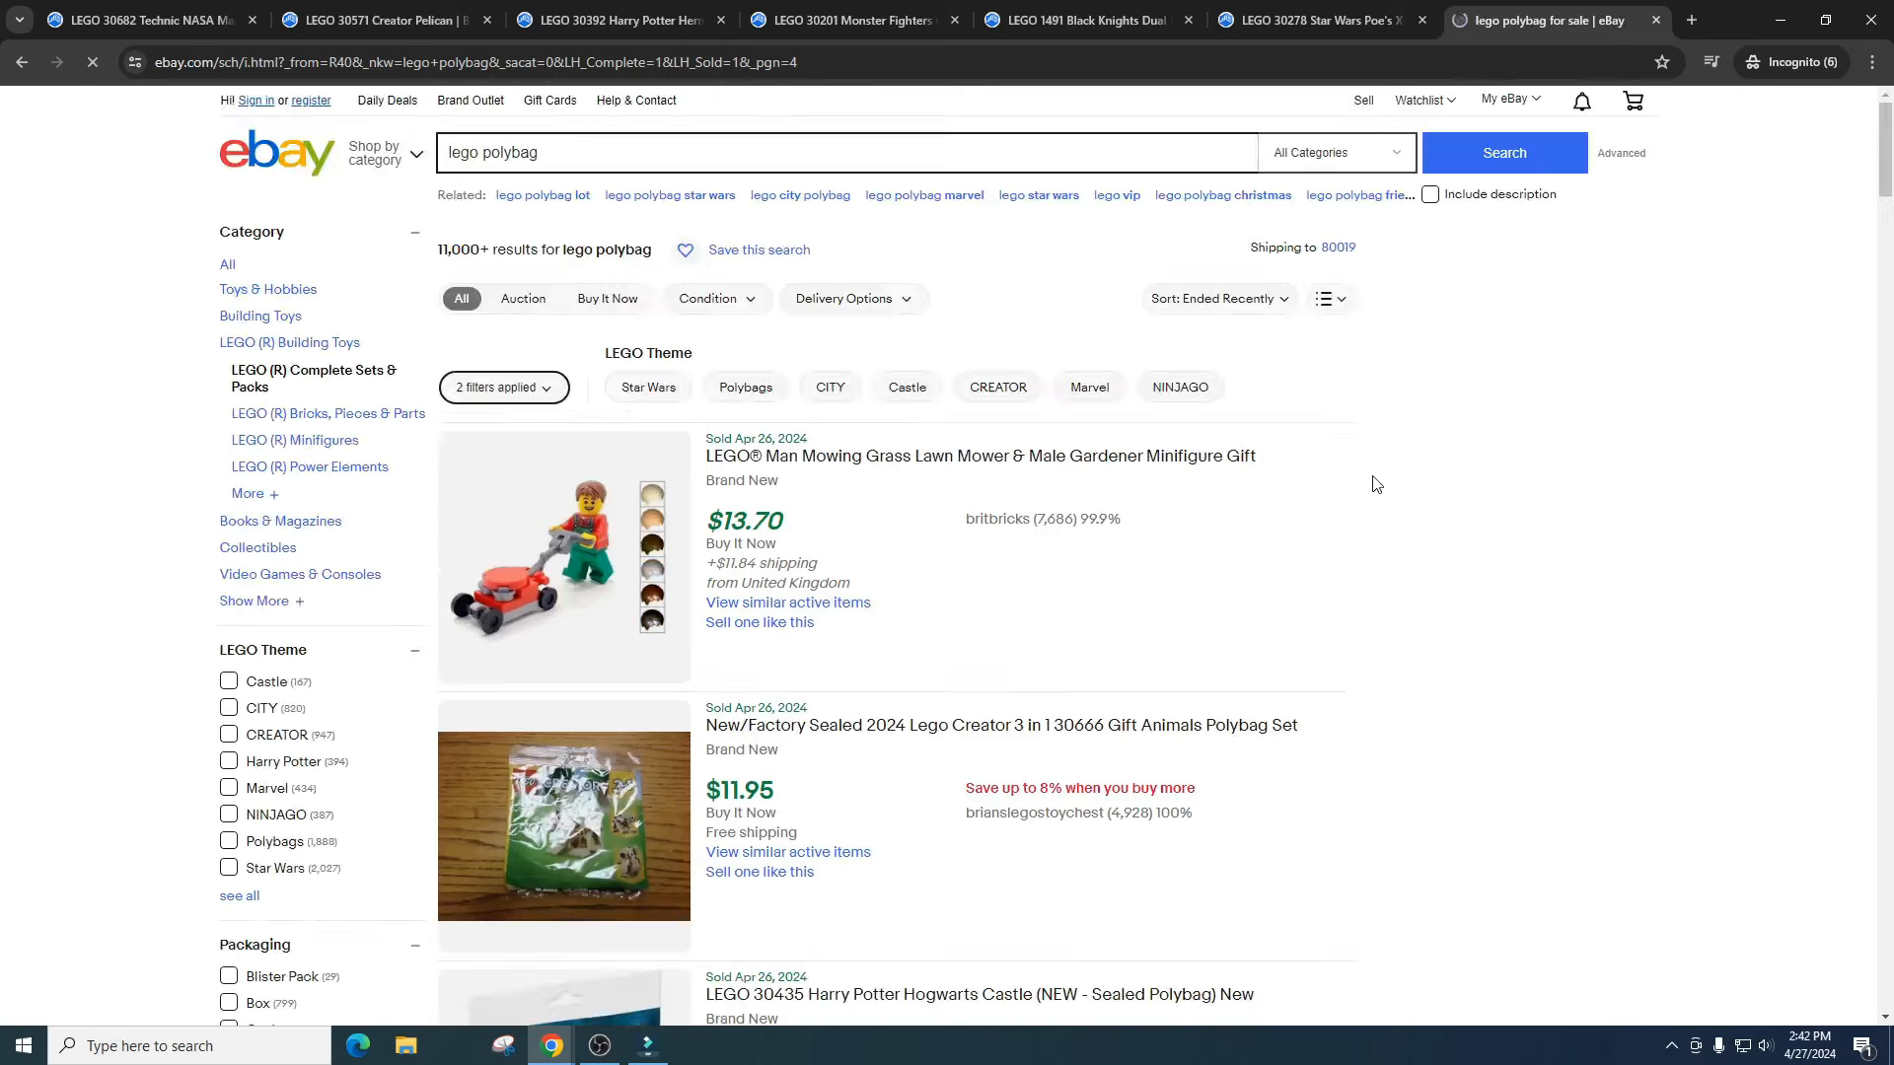
{"action": "scroll", "scroll_direction": "down", "scroll_amount": 3}
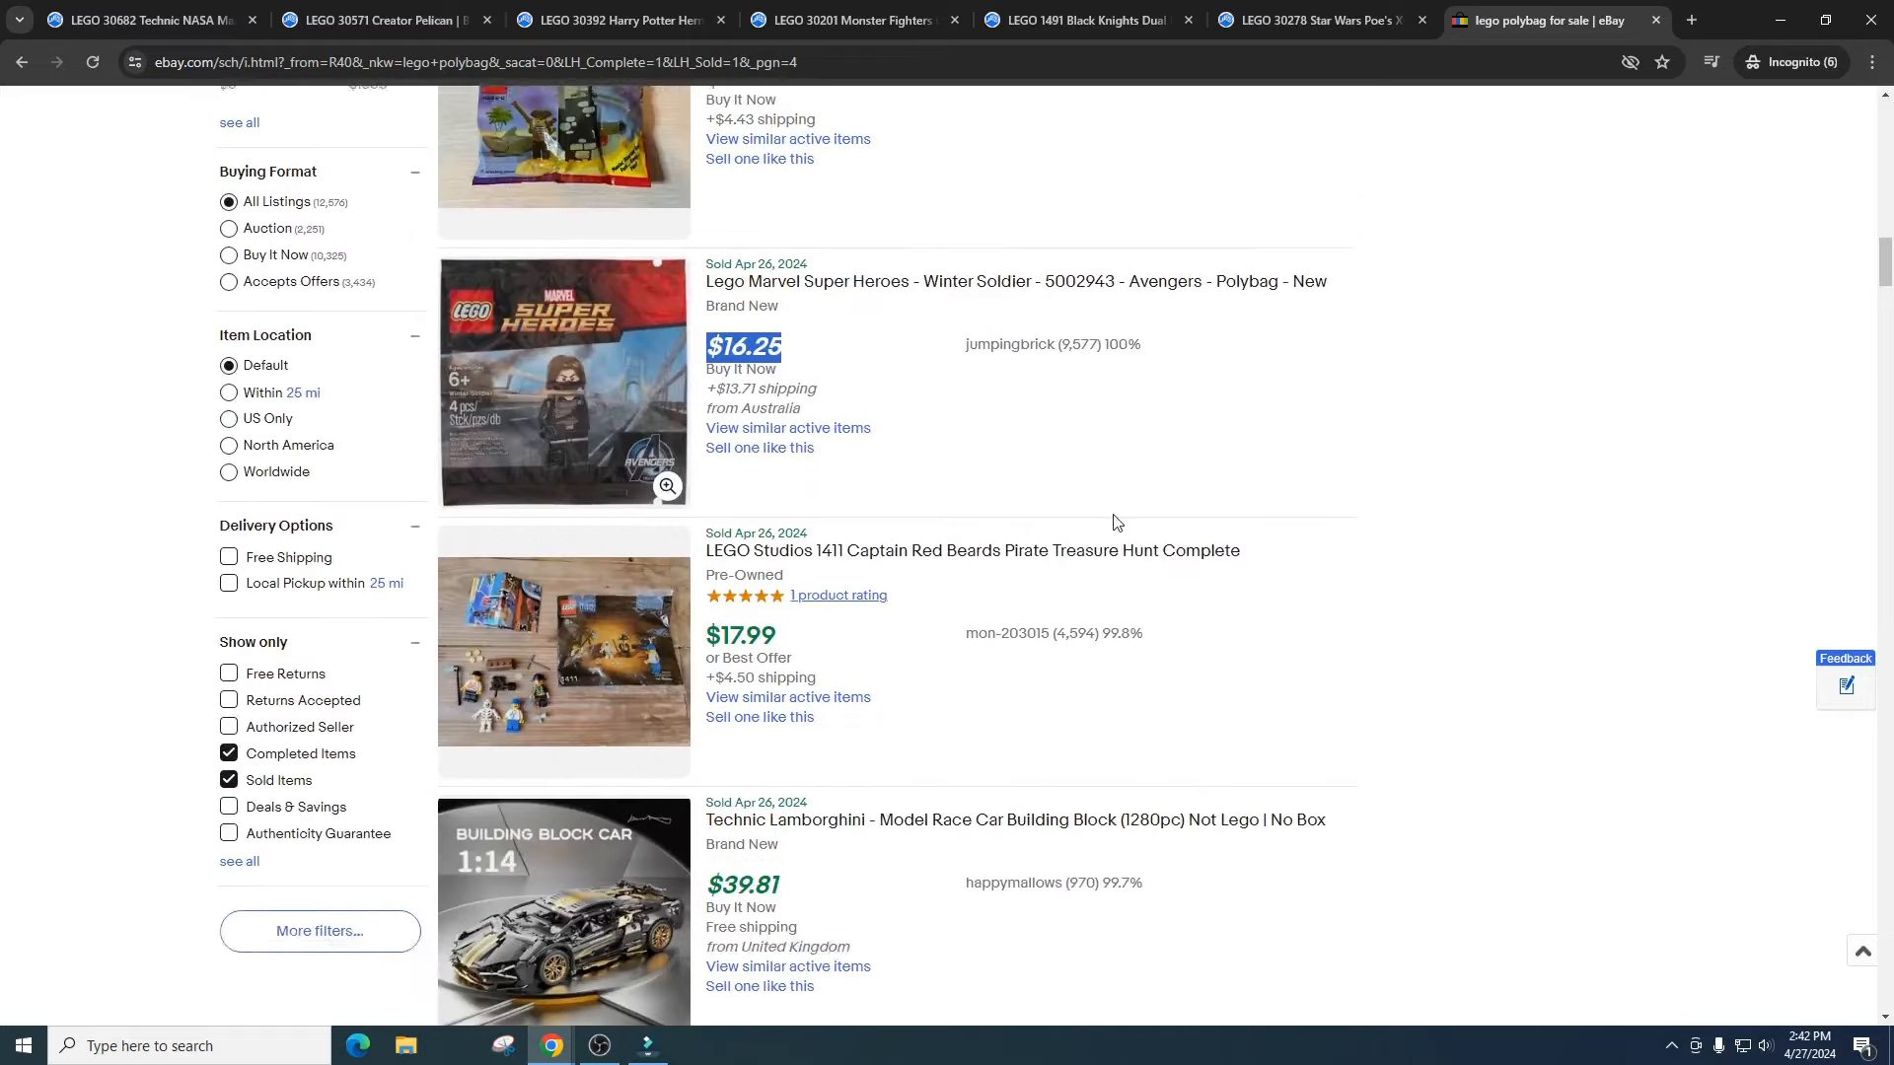
{"action": "scroll", "scroll_direction": "up", "scroll_amount": 3}
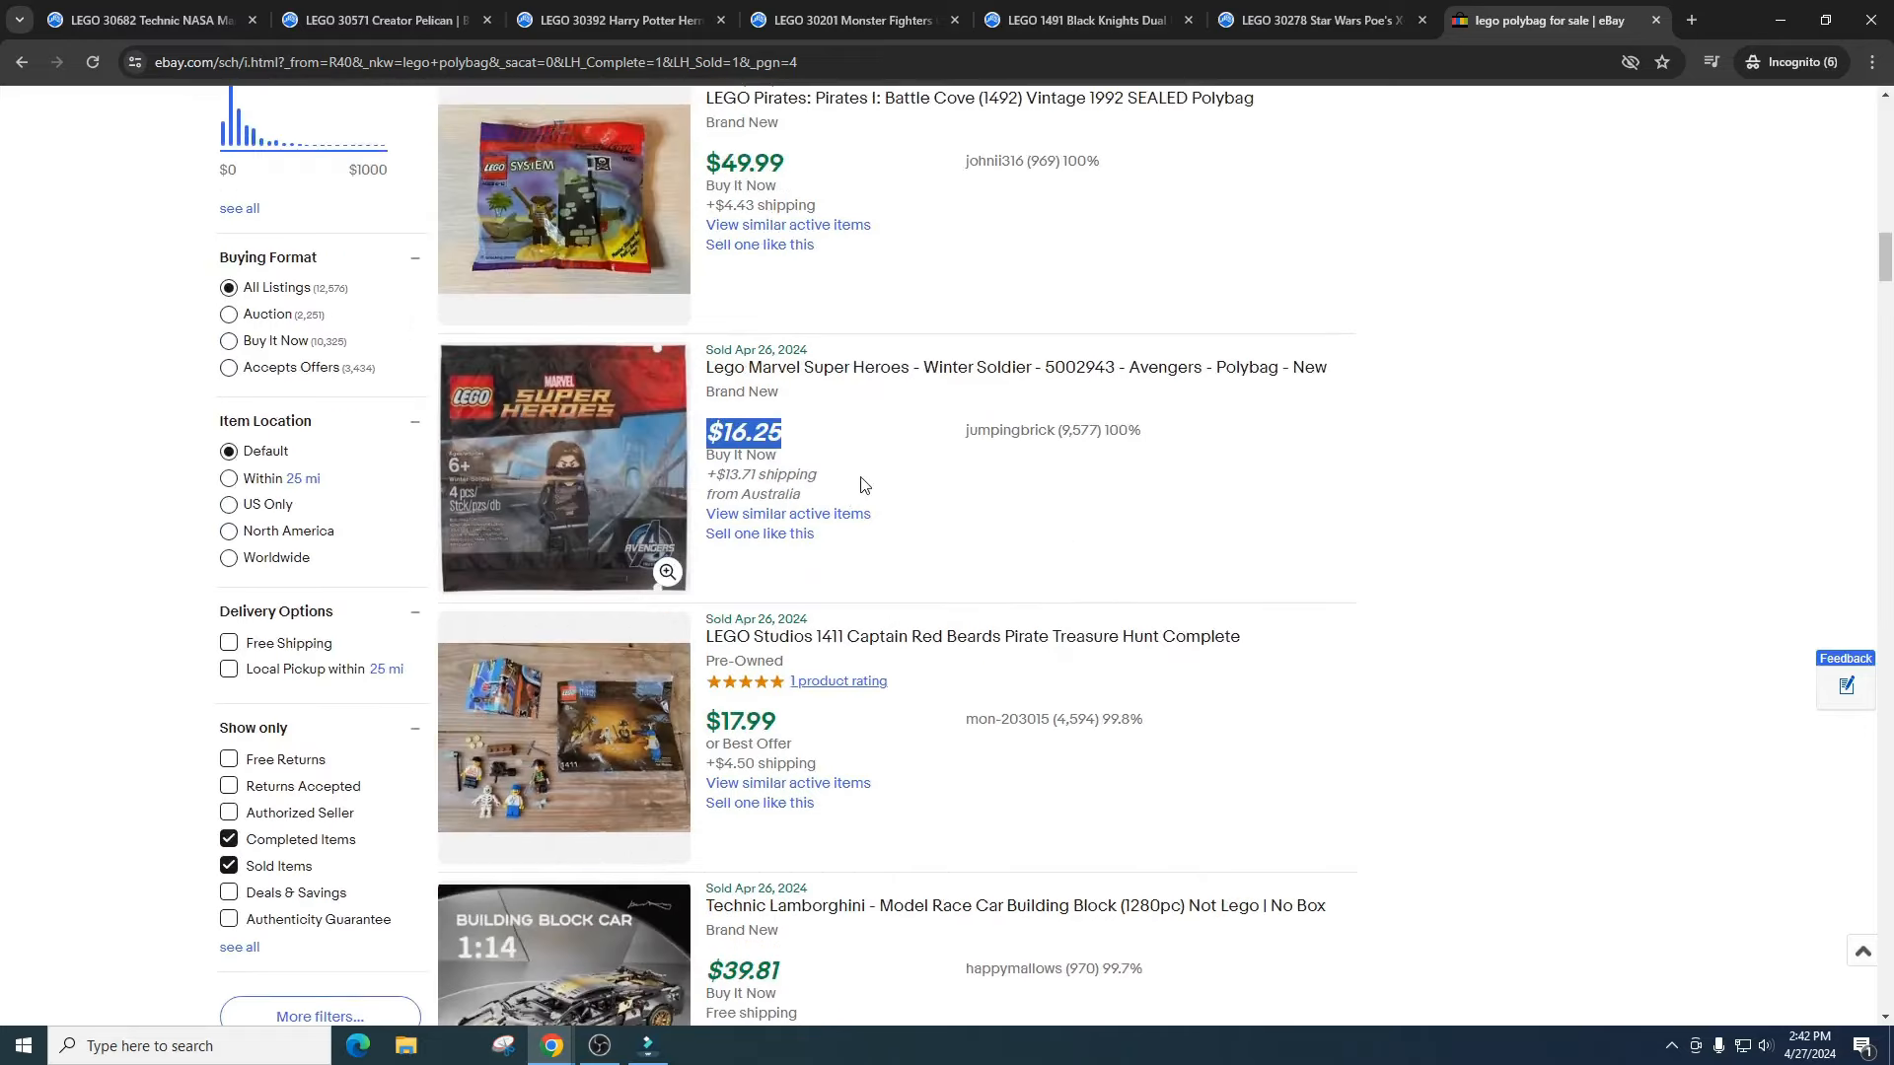
{"action": "scroll", "scroll_direction": "down", "scroll_amount": 3}
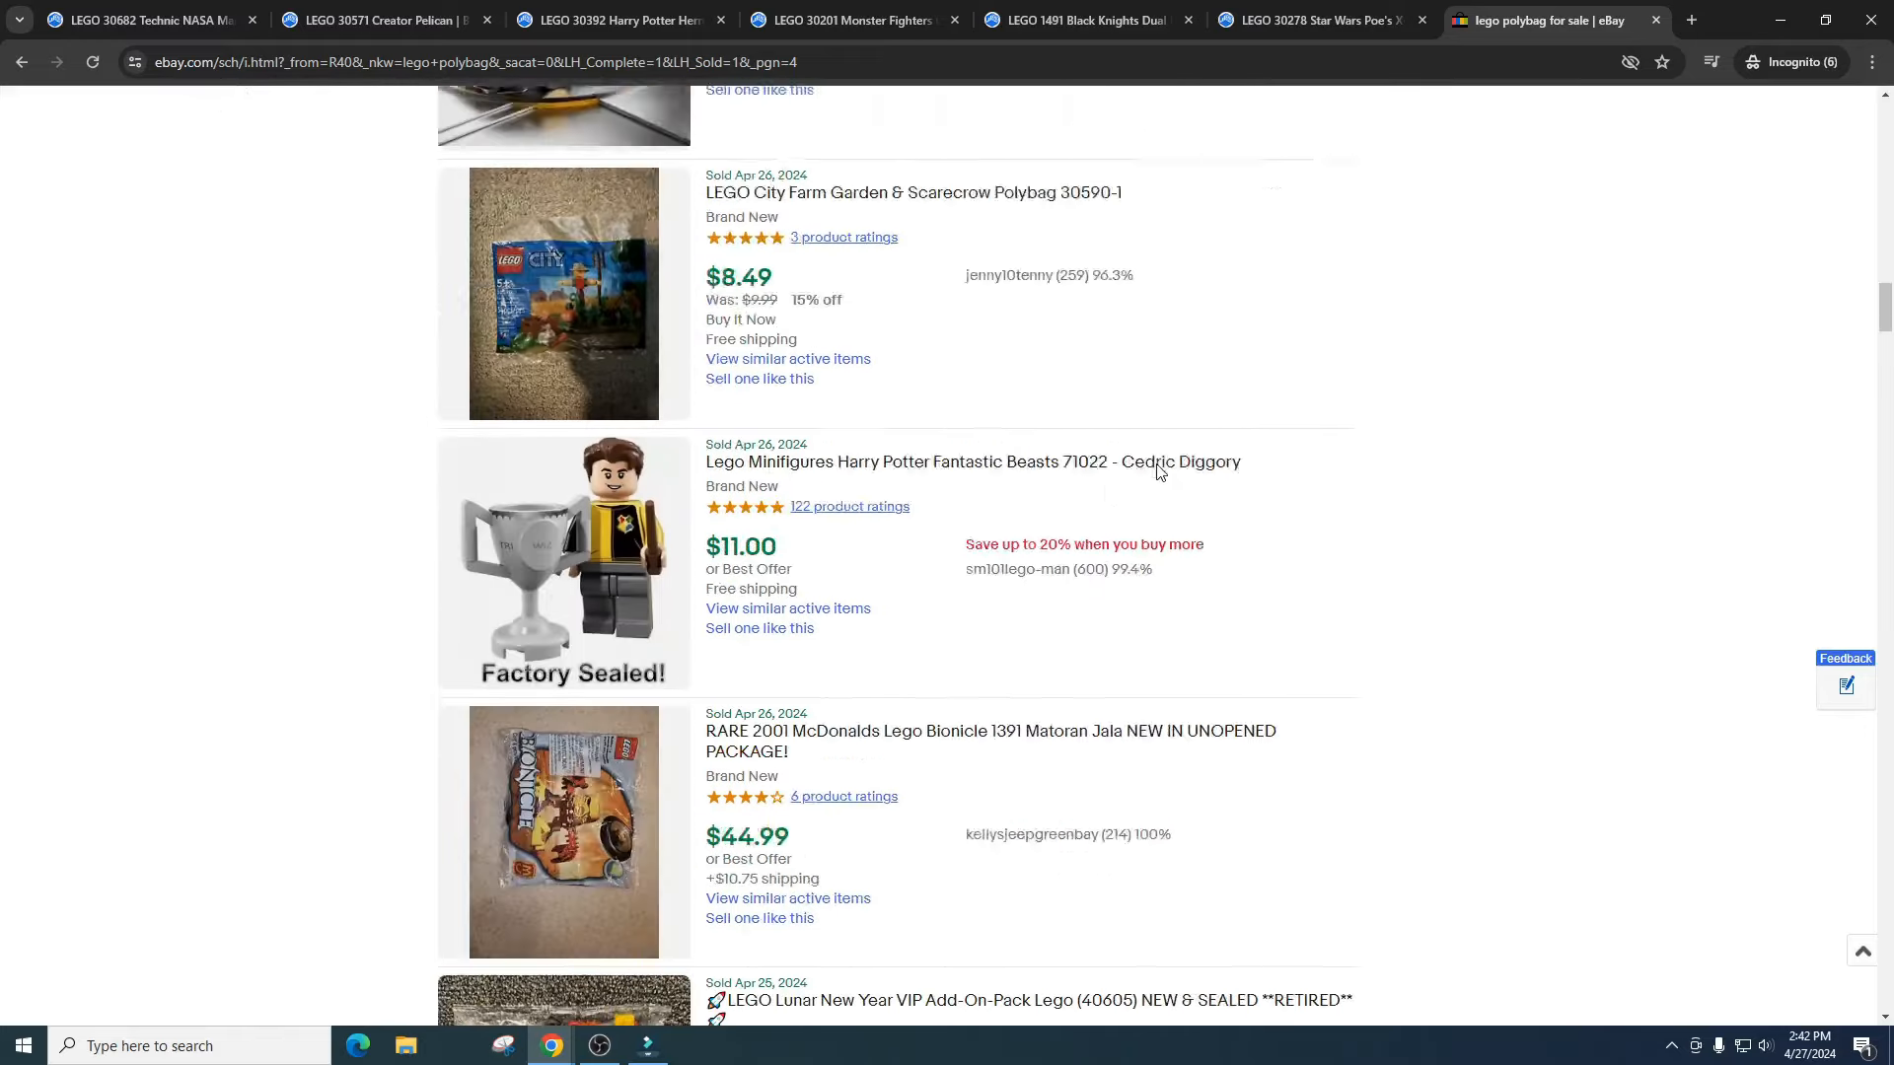
{"action": "scroll", "scroll_direction": "down", "scroll_amount": 3}
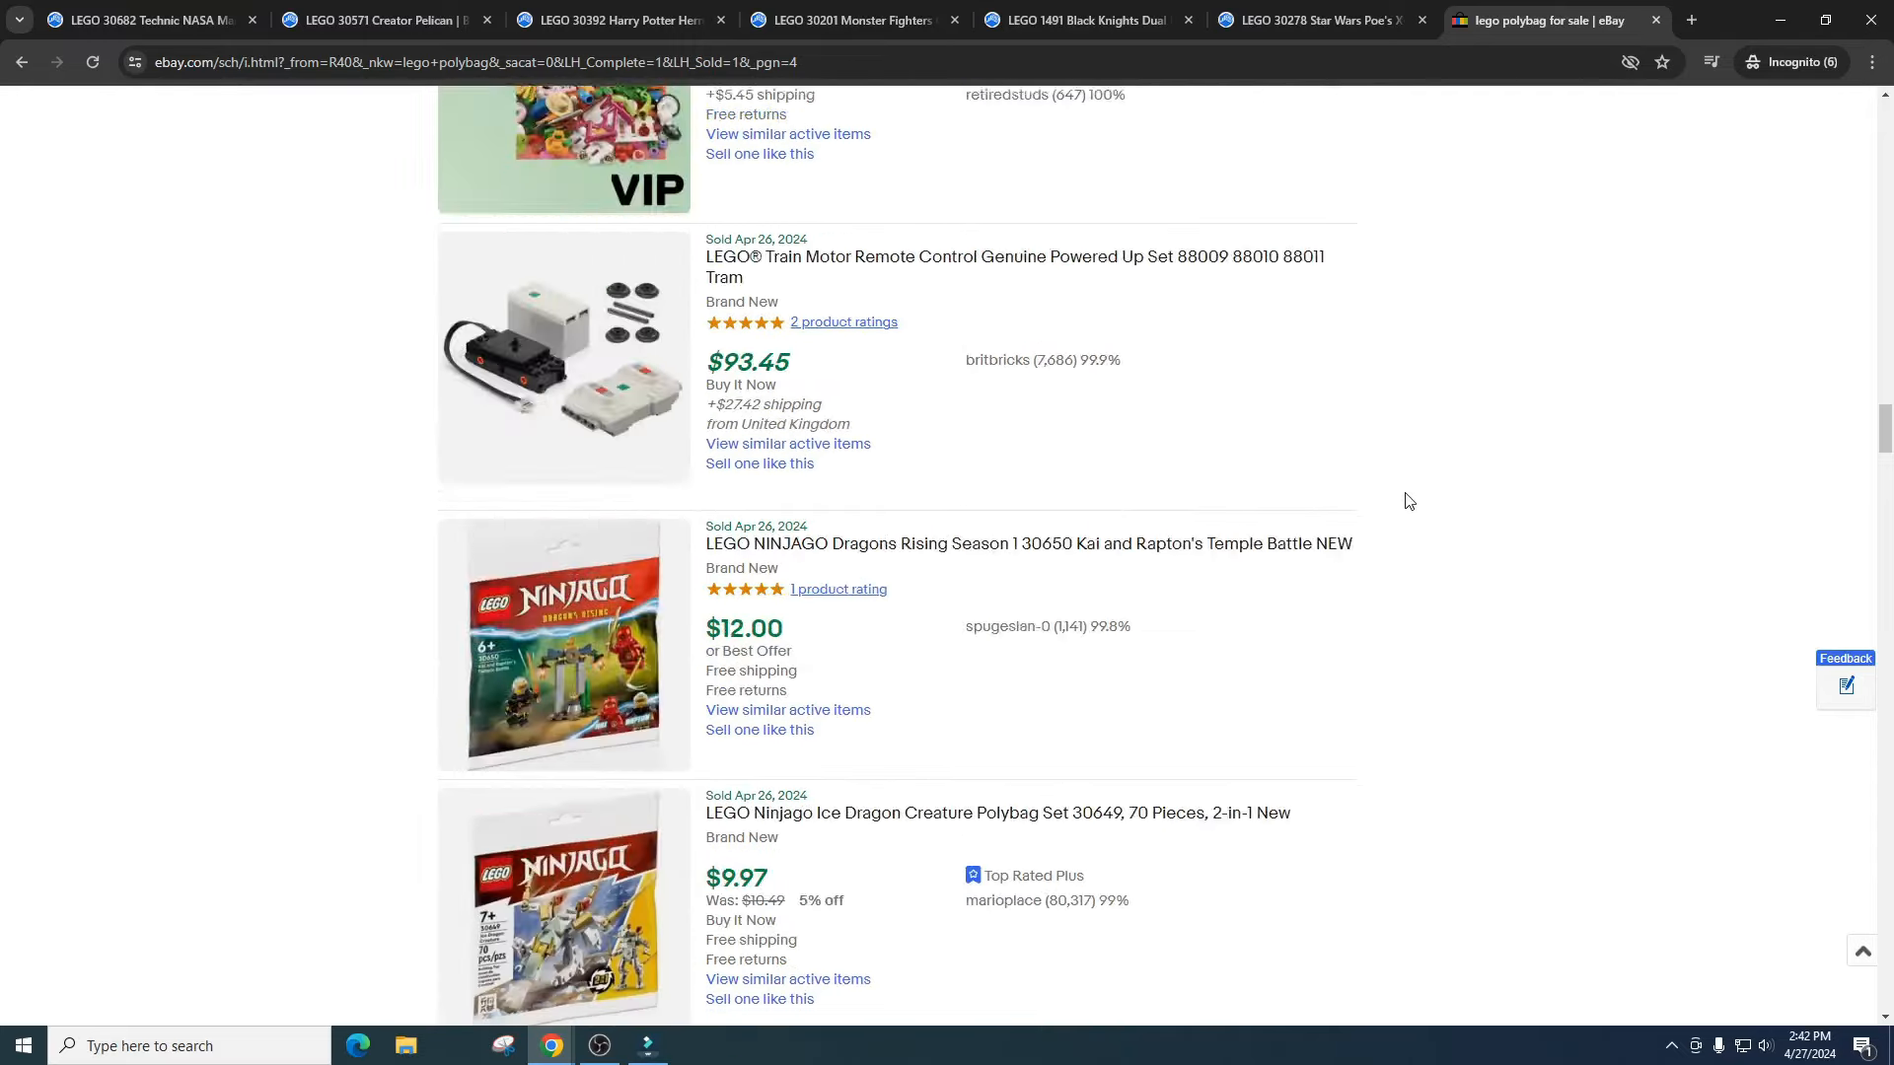
{"action": "scroll", "scroll_direction": "down", "scroll_amount": 3}
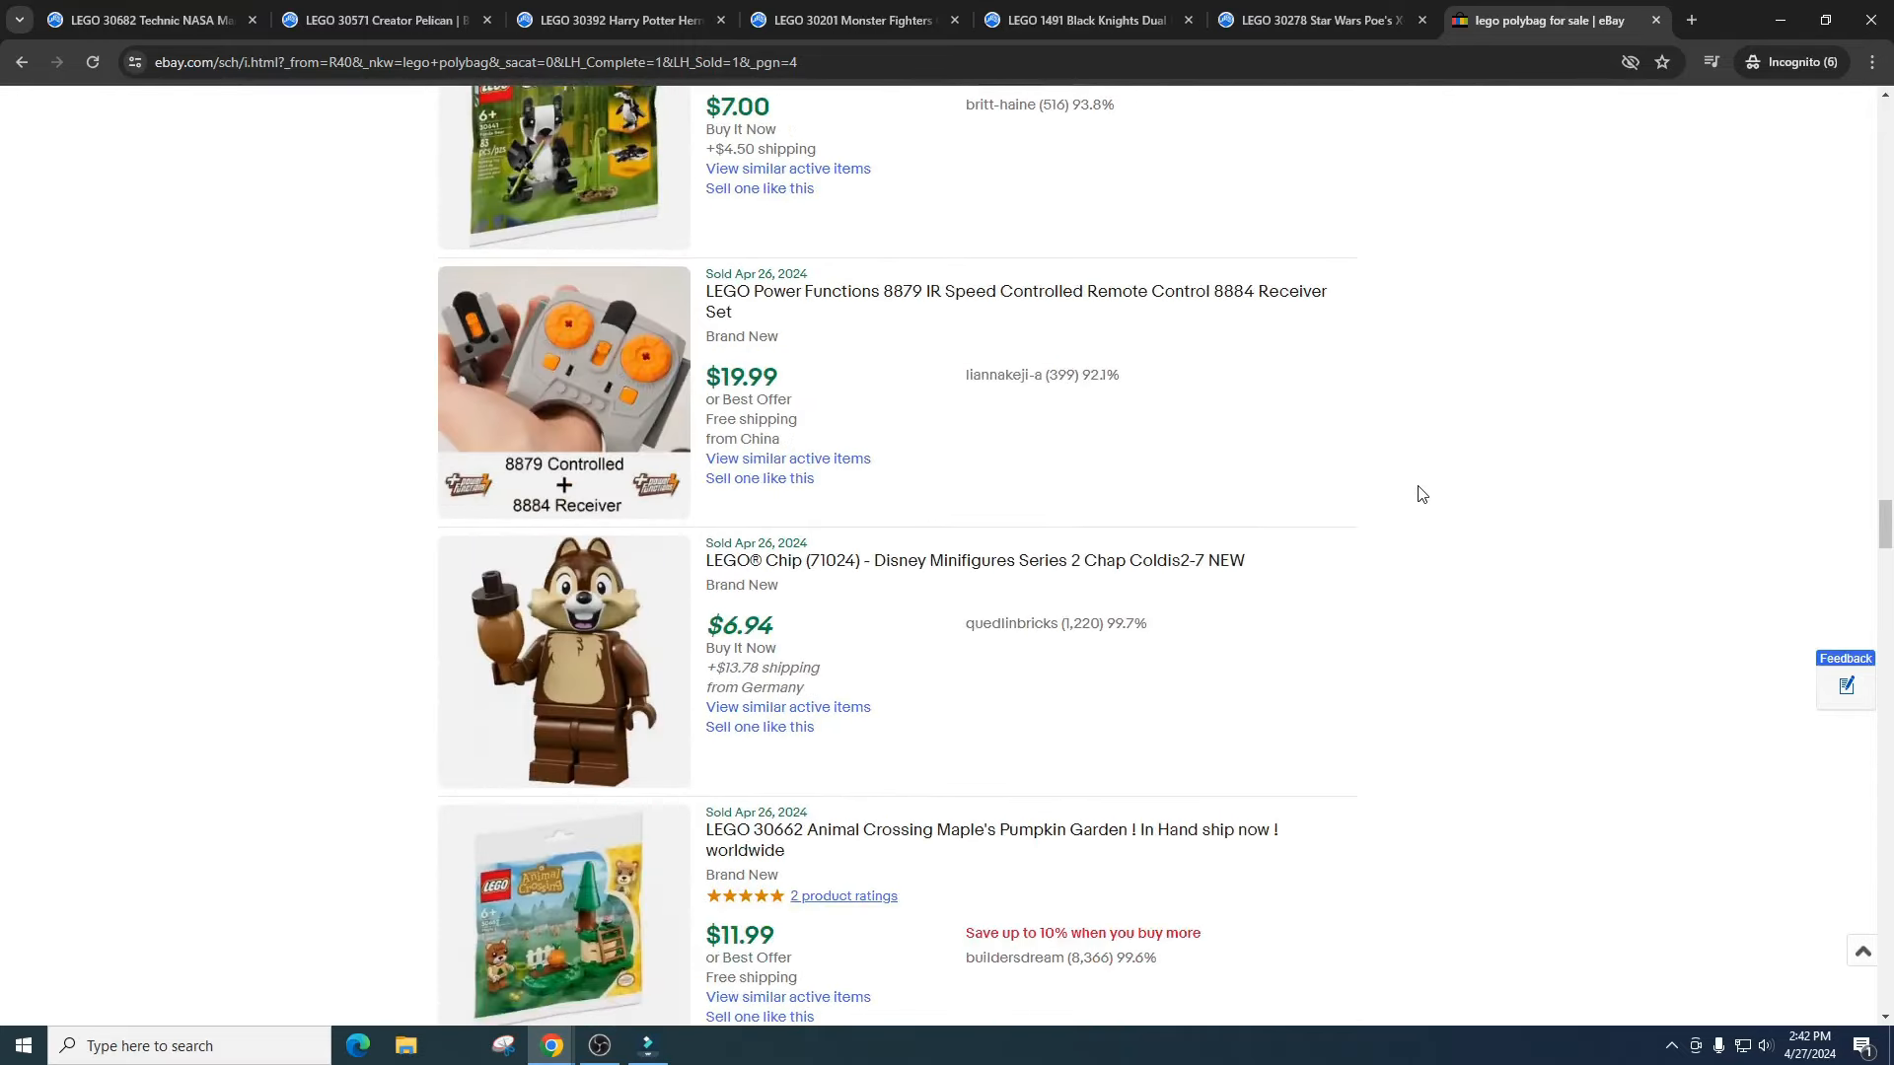
{"action": "scroll", "scroll_direction": "down", "scroll_amount": 3}
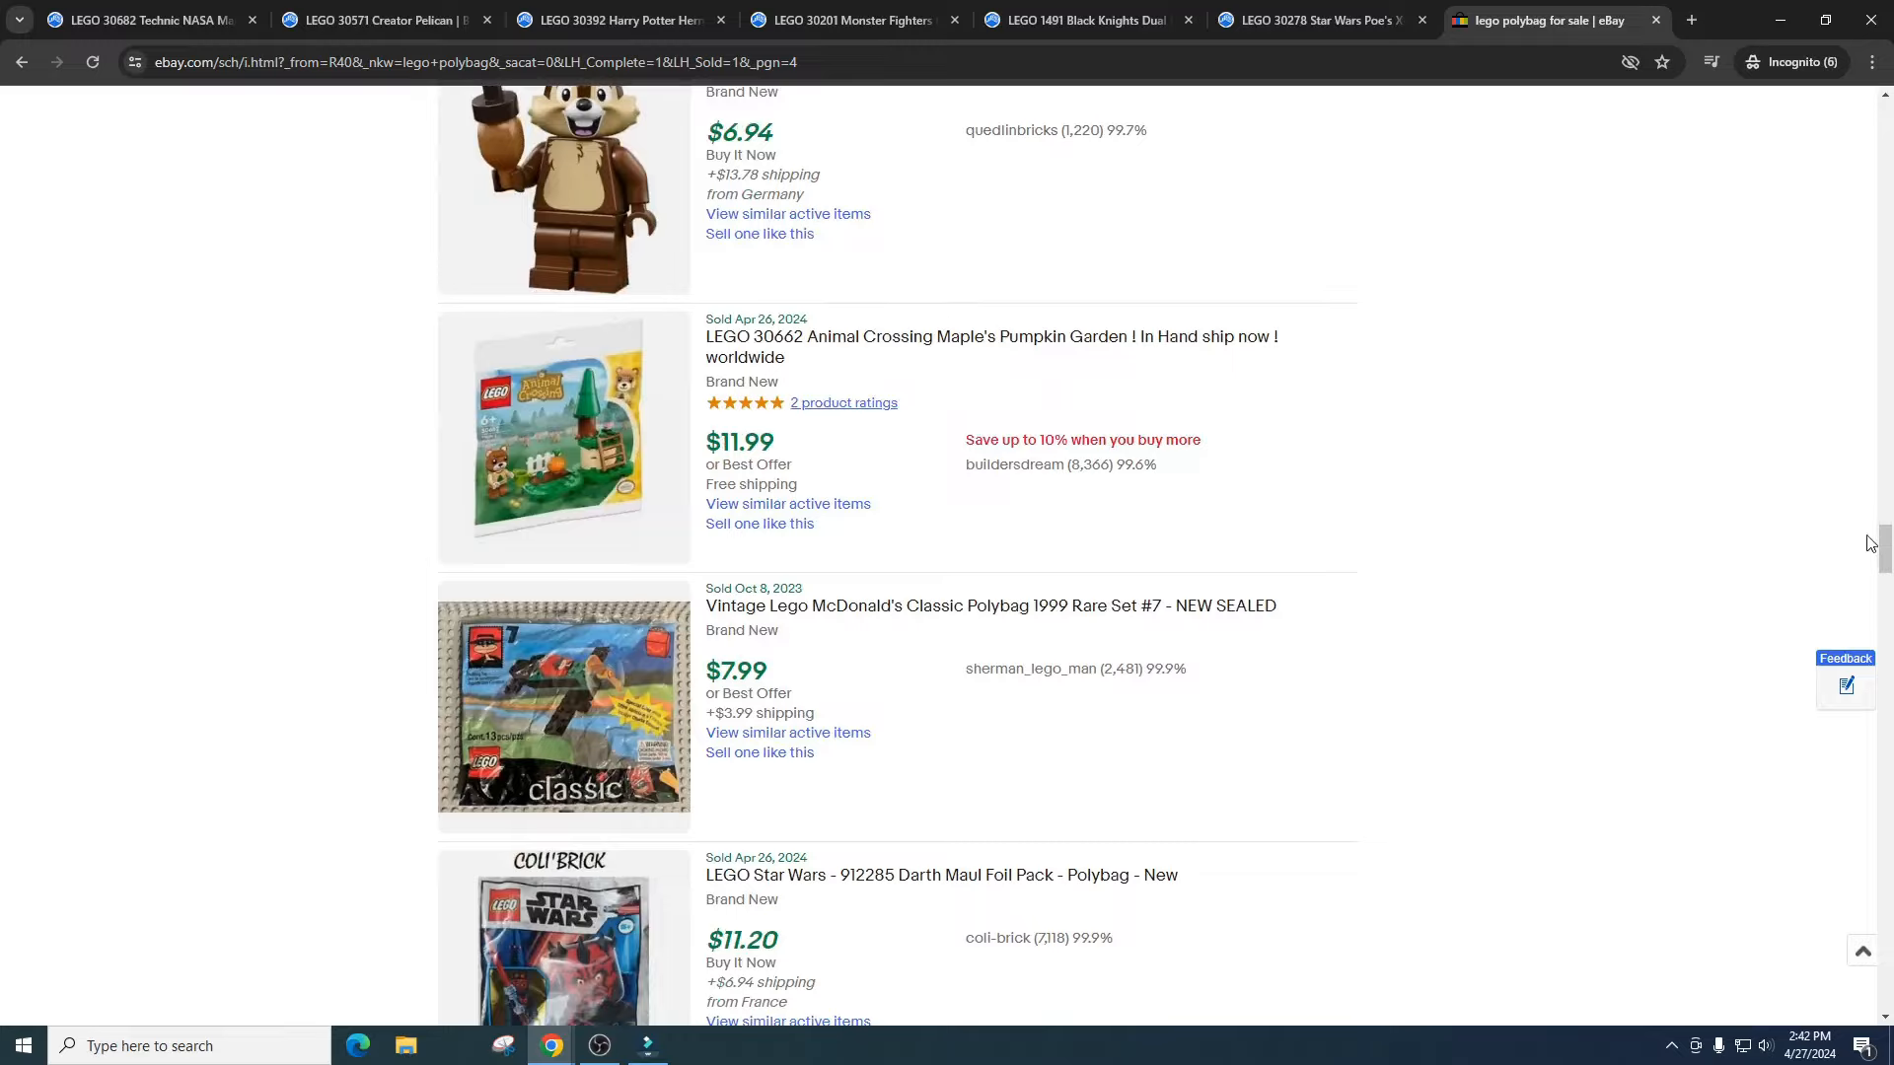
{"action": "scroll", "scroll_direction": "down", "scroll_amount": 3}
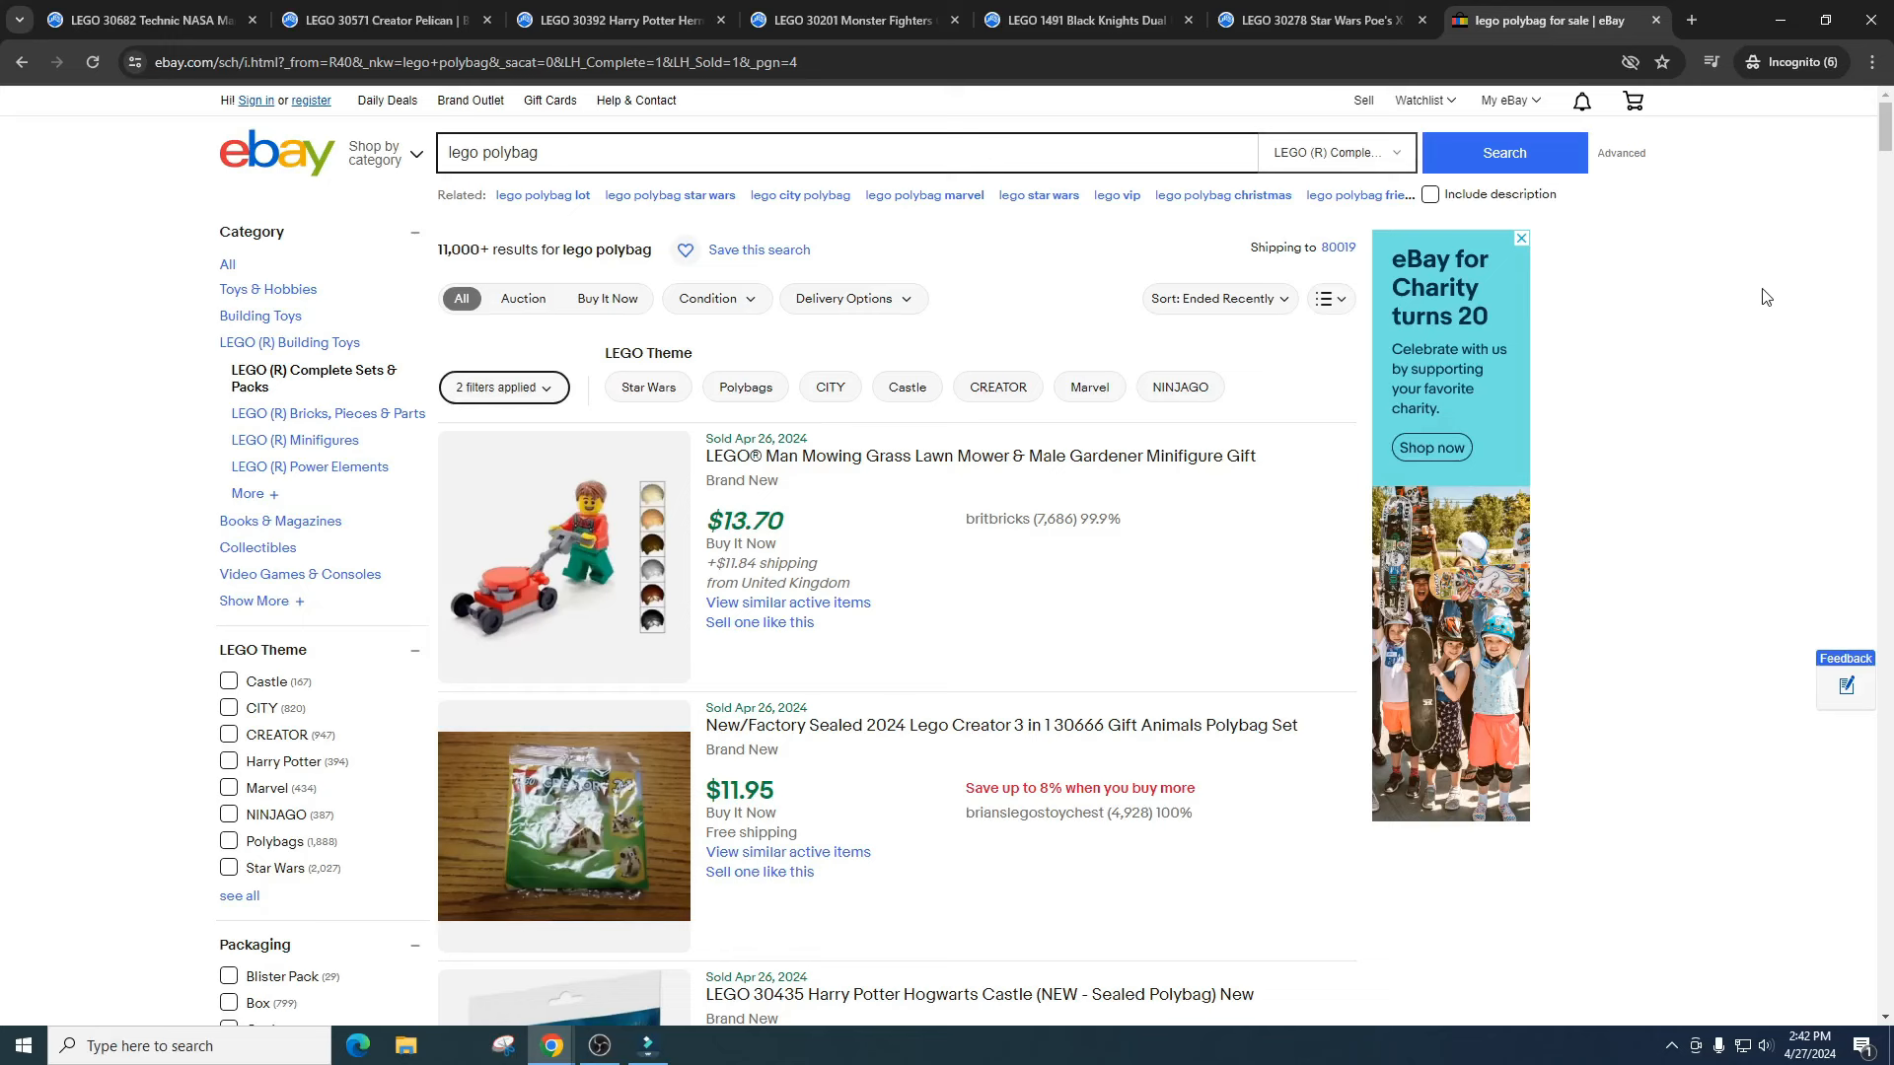
{"action": "mouse_move", "coordinate": [1766, 289]}
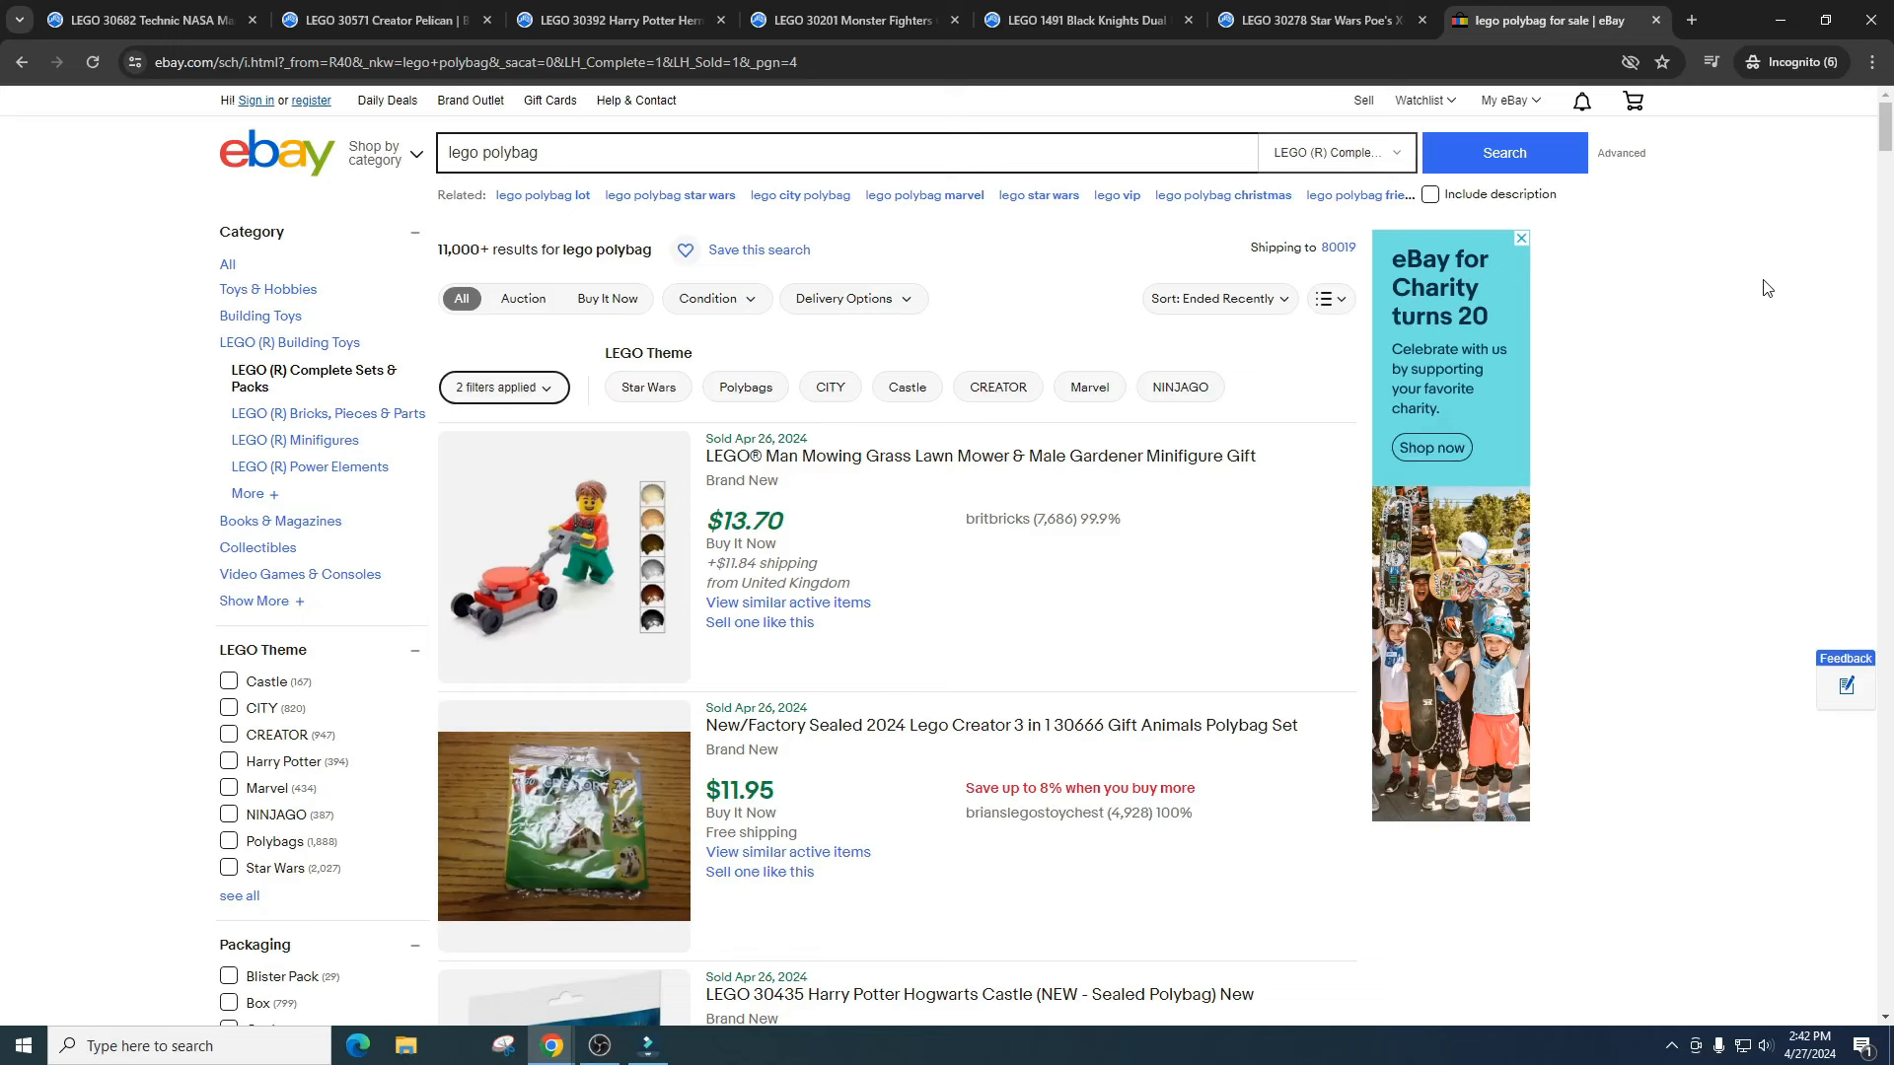
{"action": "mouse_move", "coordinate": [1609, 601]}
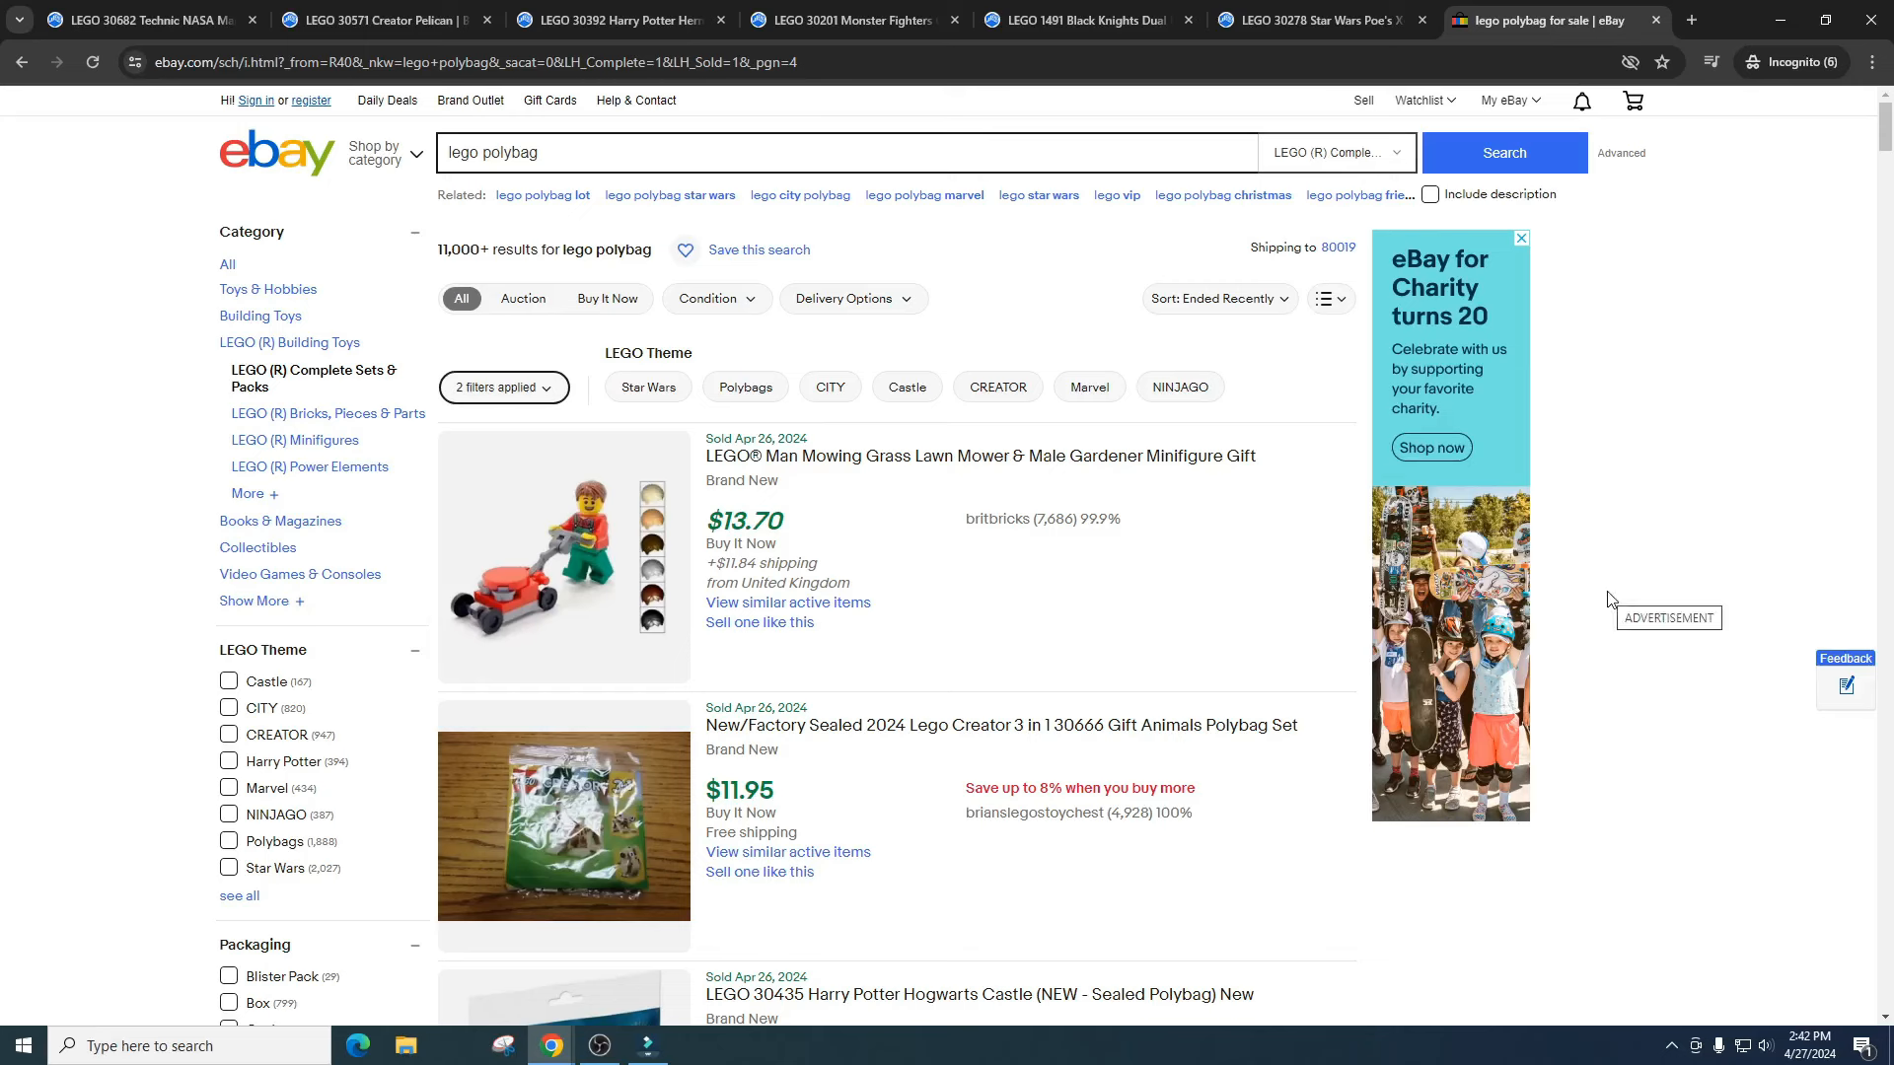
{"action": "mouse_move", "coordinate": [1348, 1057]}
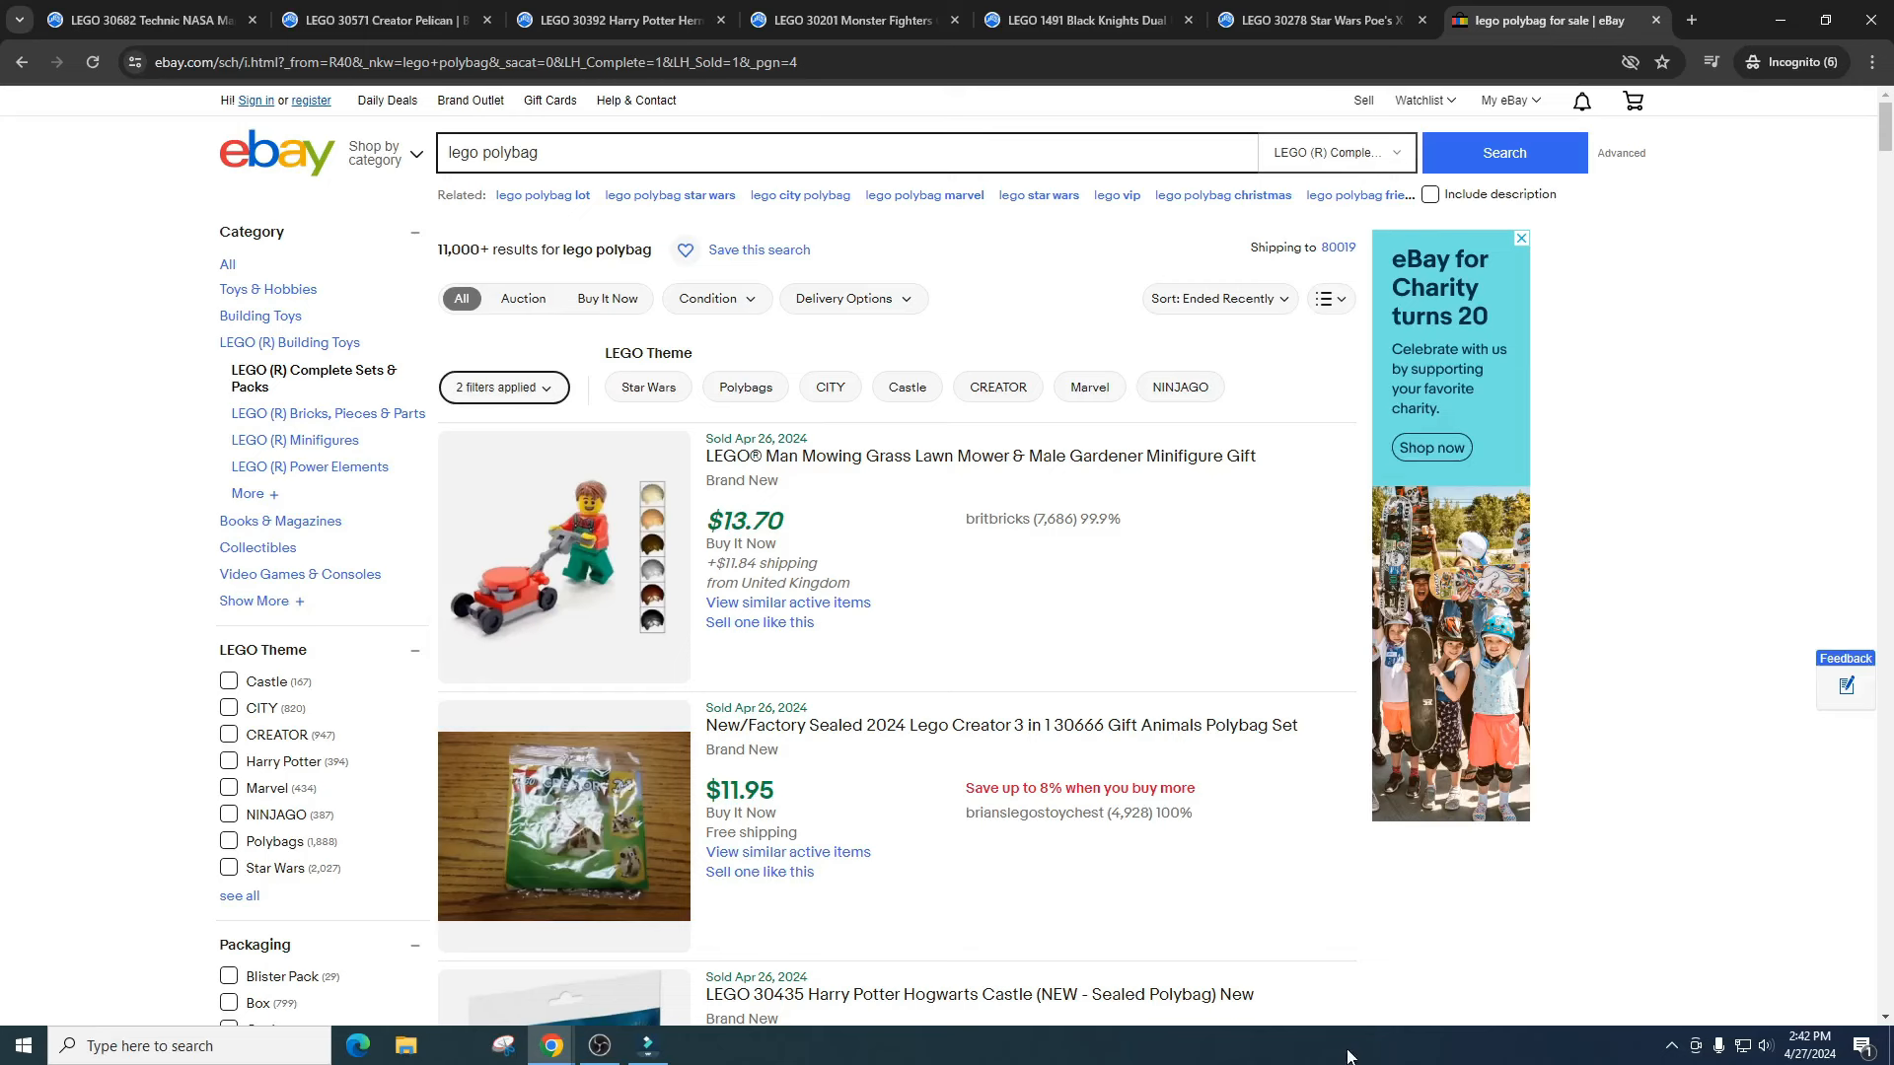